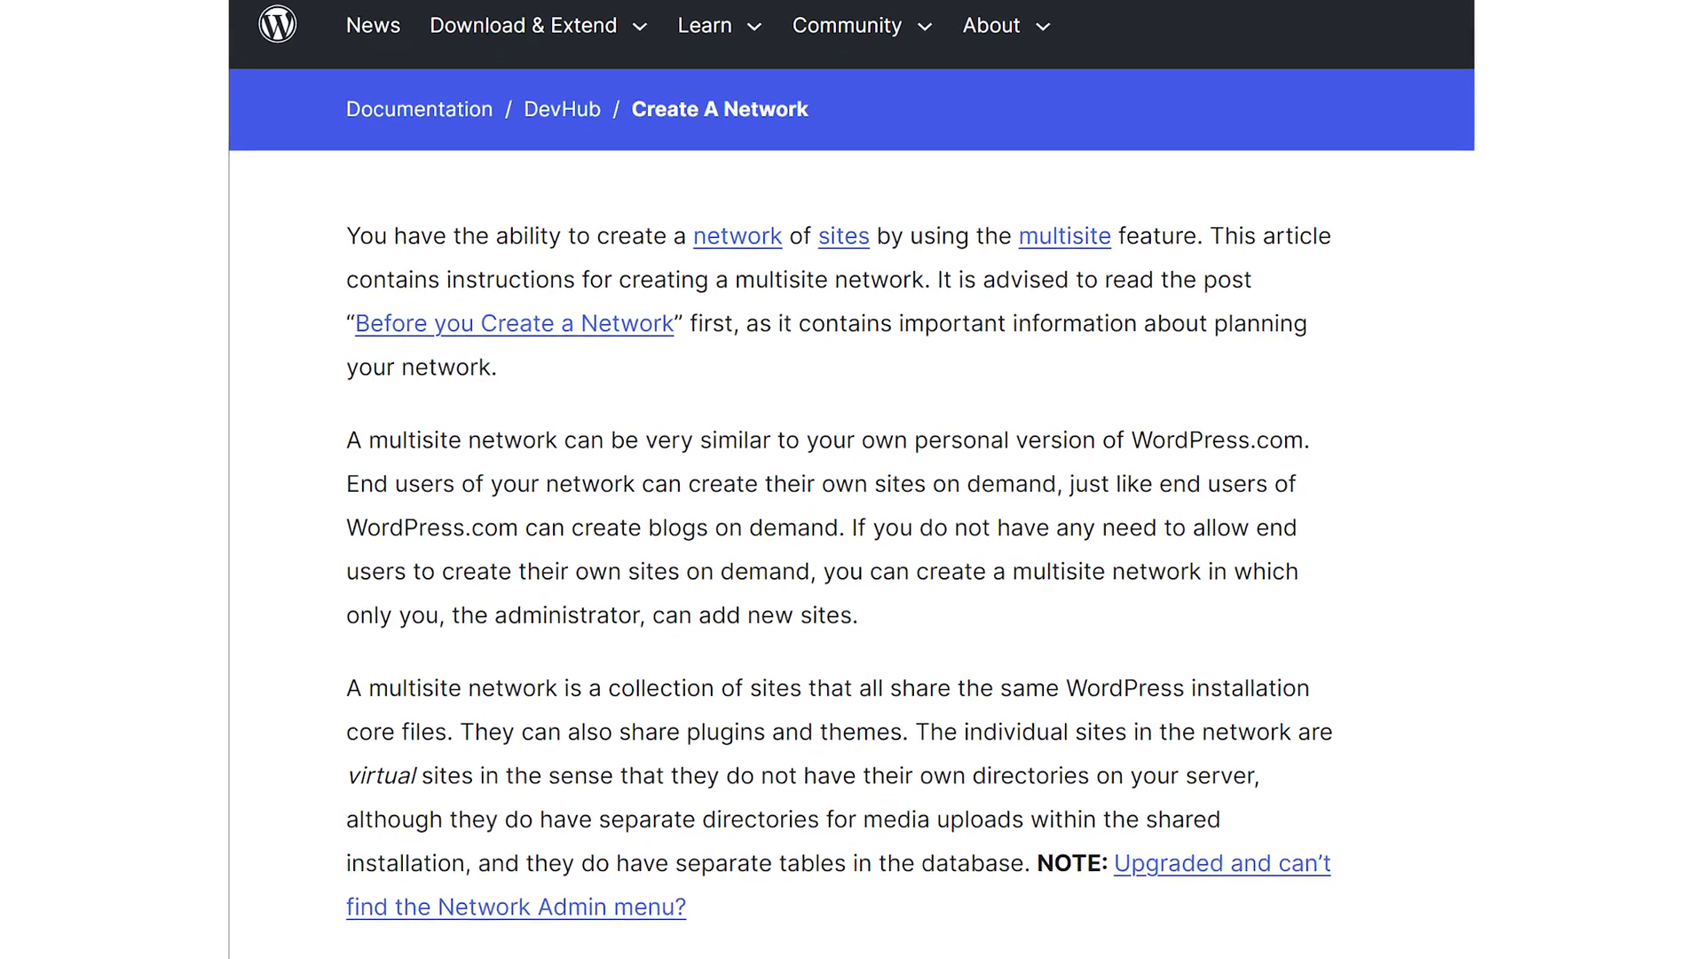
- Read down the Create A Network article, then move to the Multisite Domain Mapping article
scroll("down", 3)
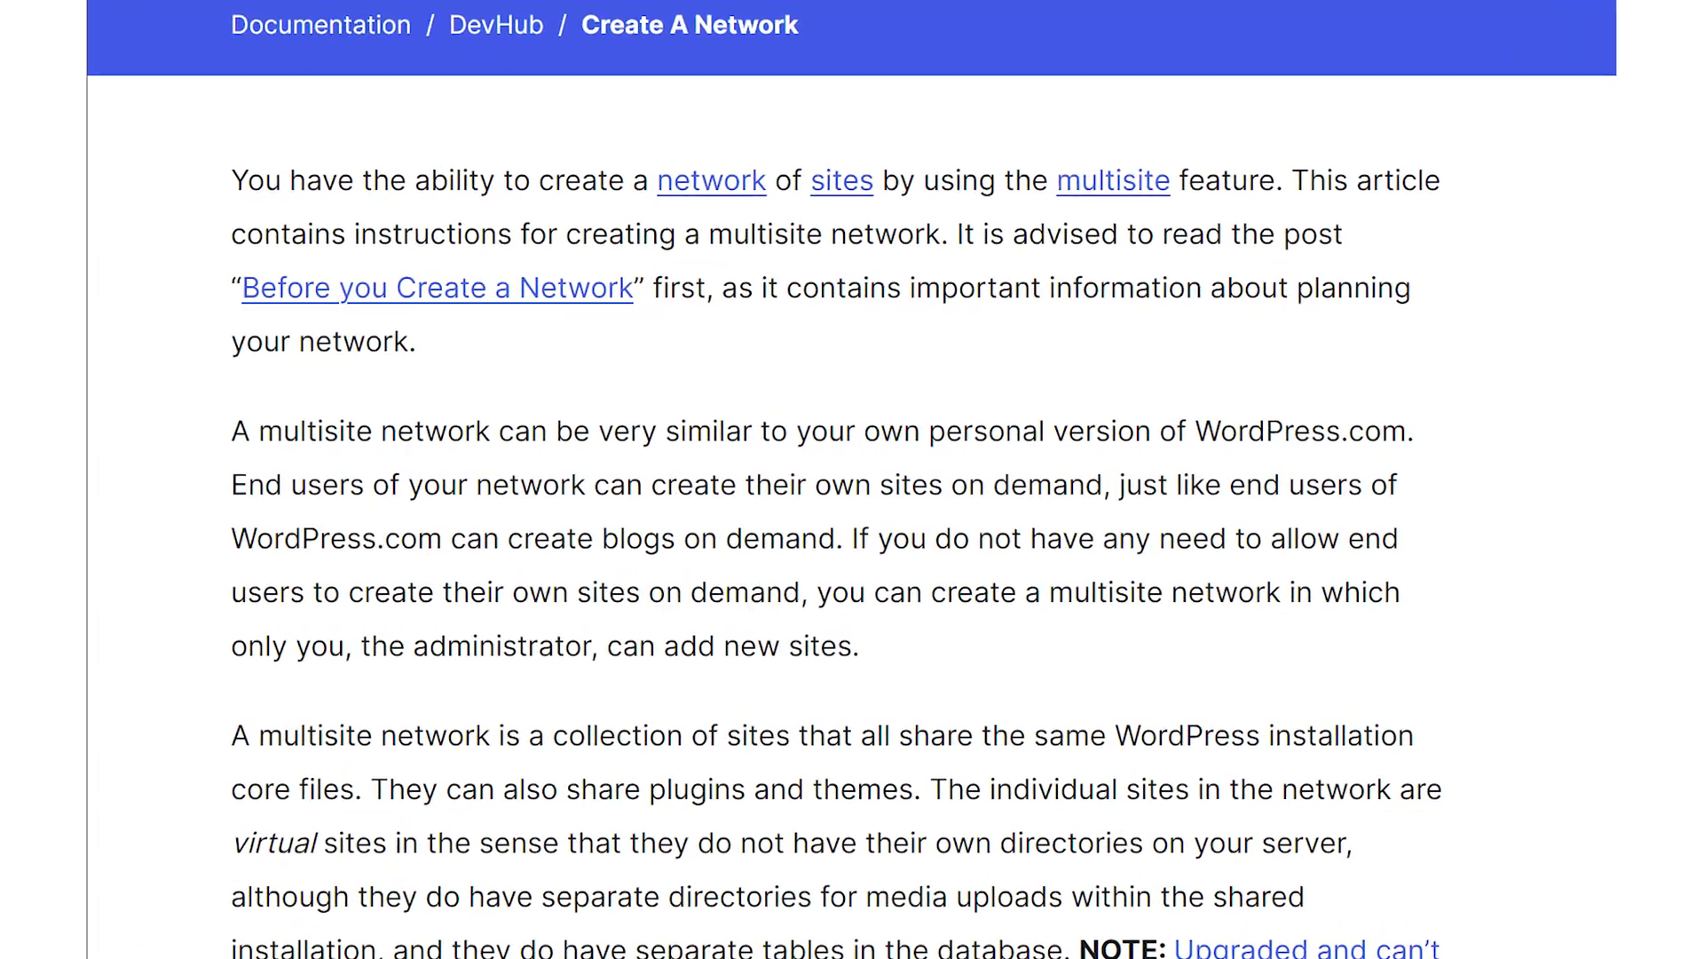
scroll("down", 3)
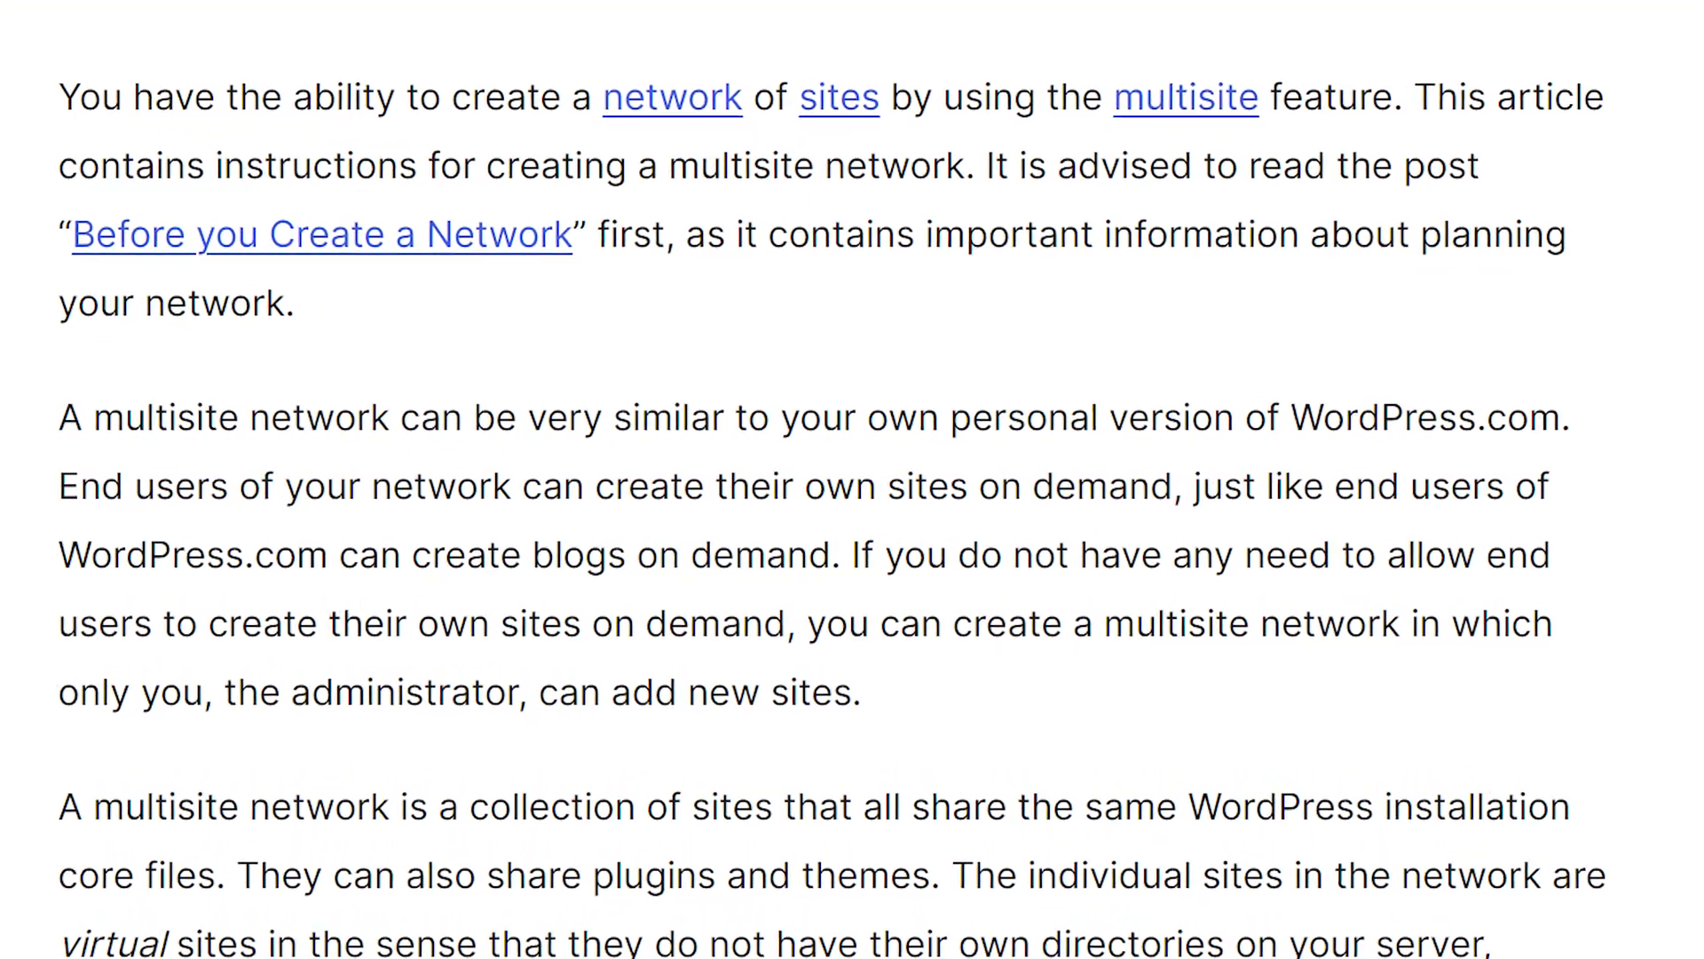
scroll("down", 3)
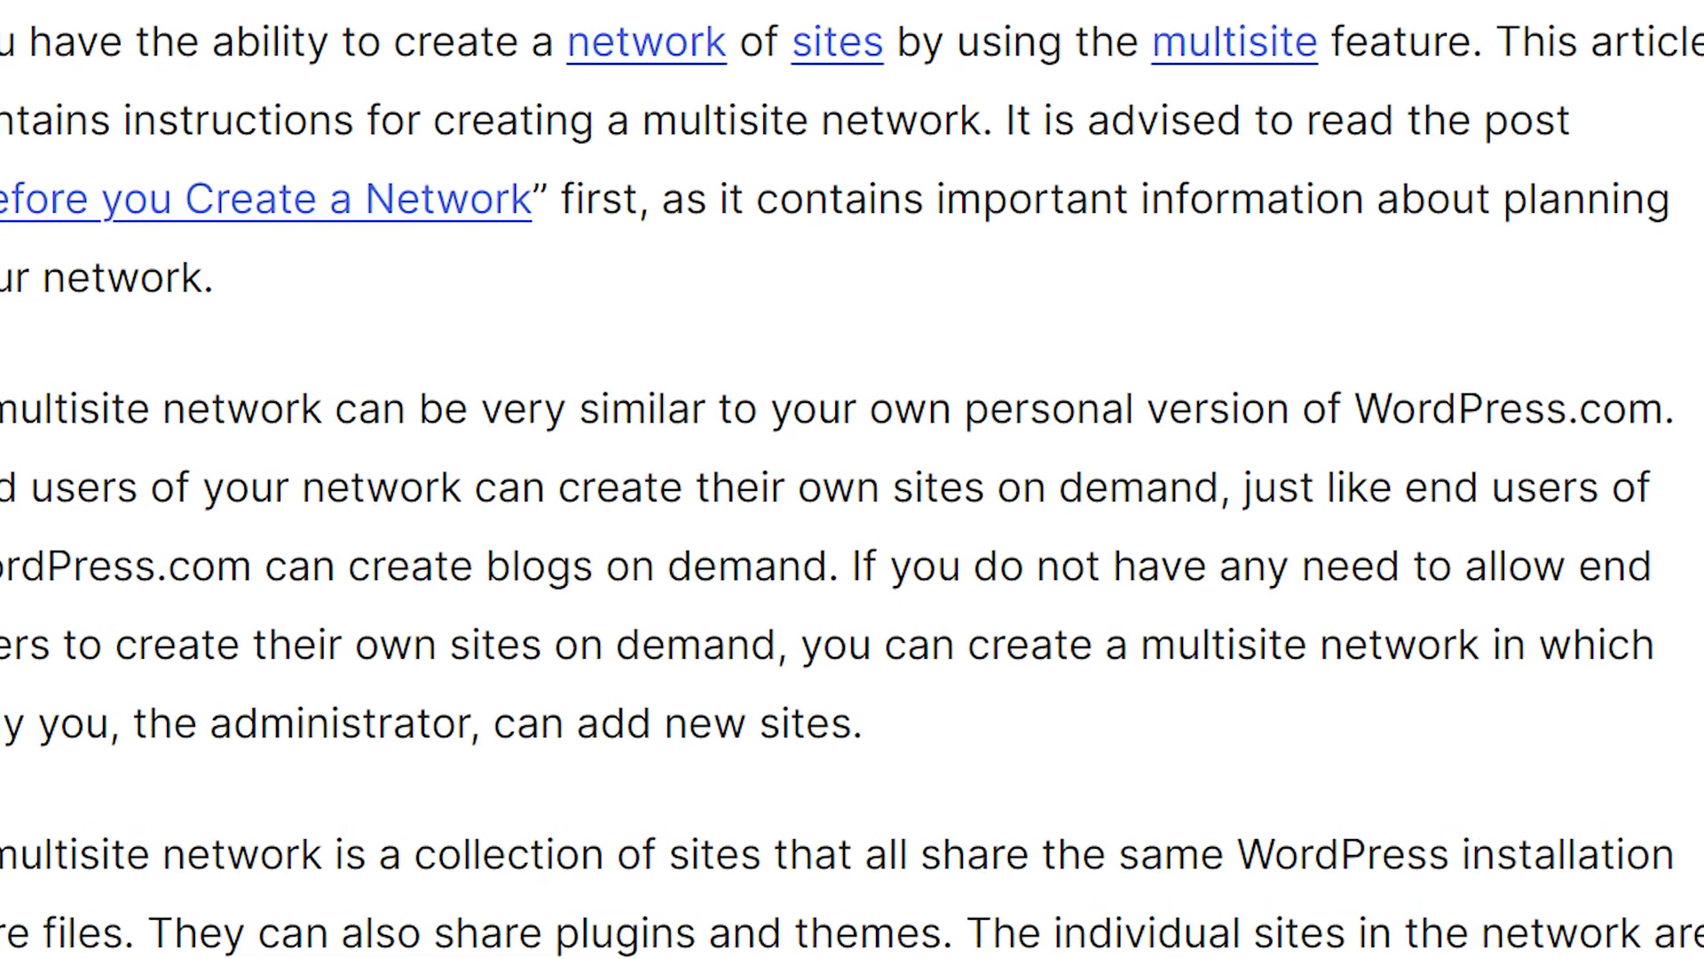
scroll("down", 3)
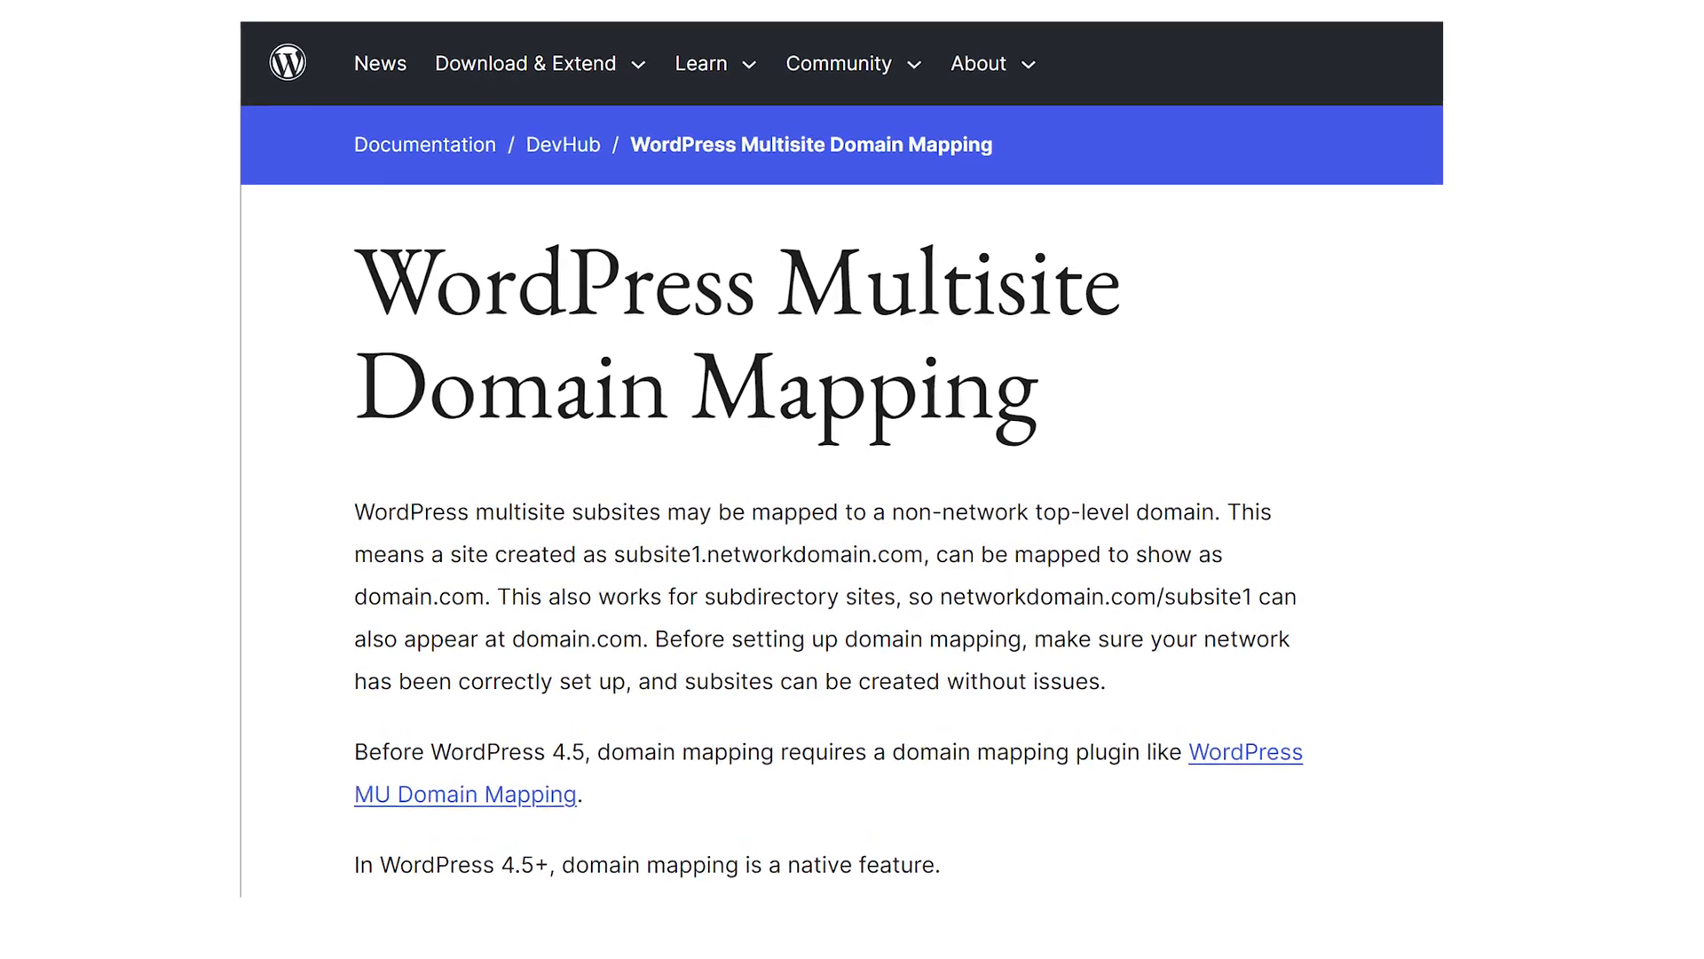
scroll("down", 3)
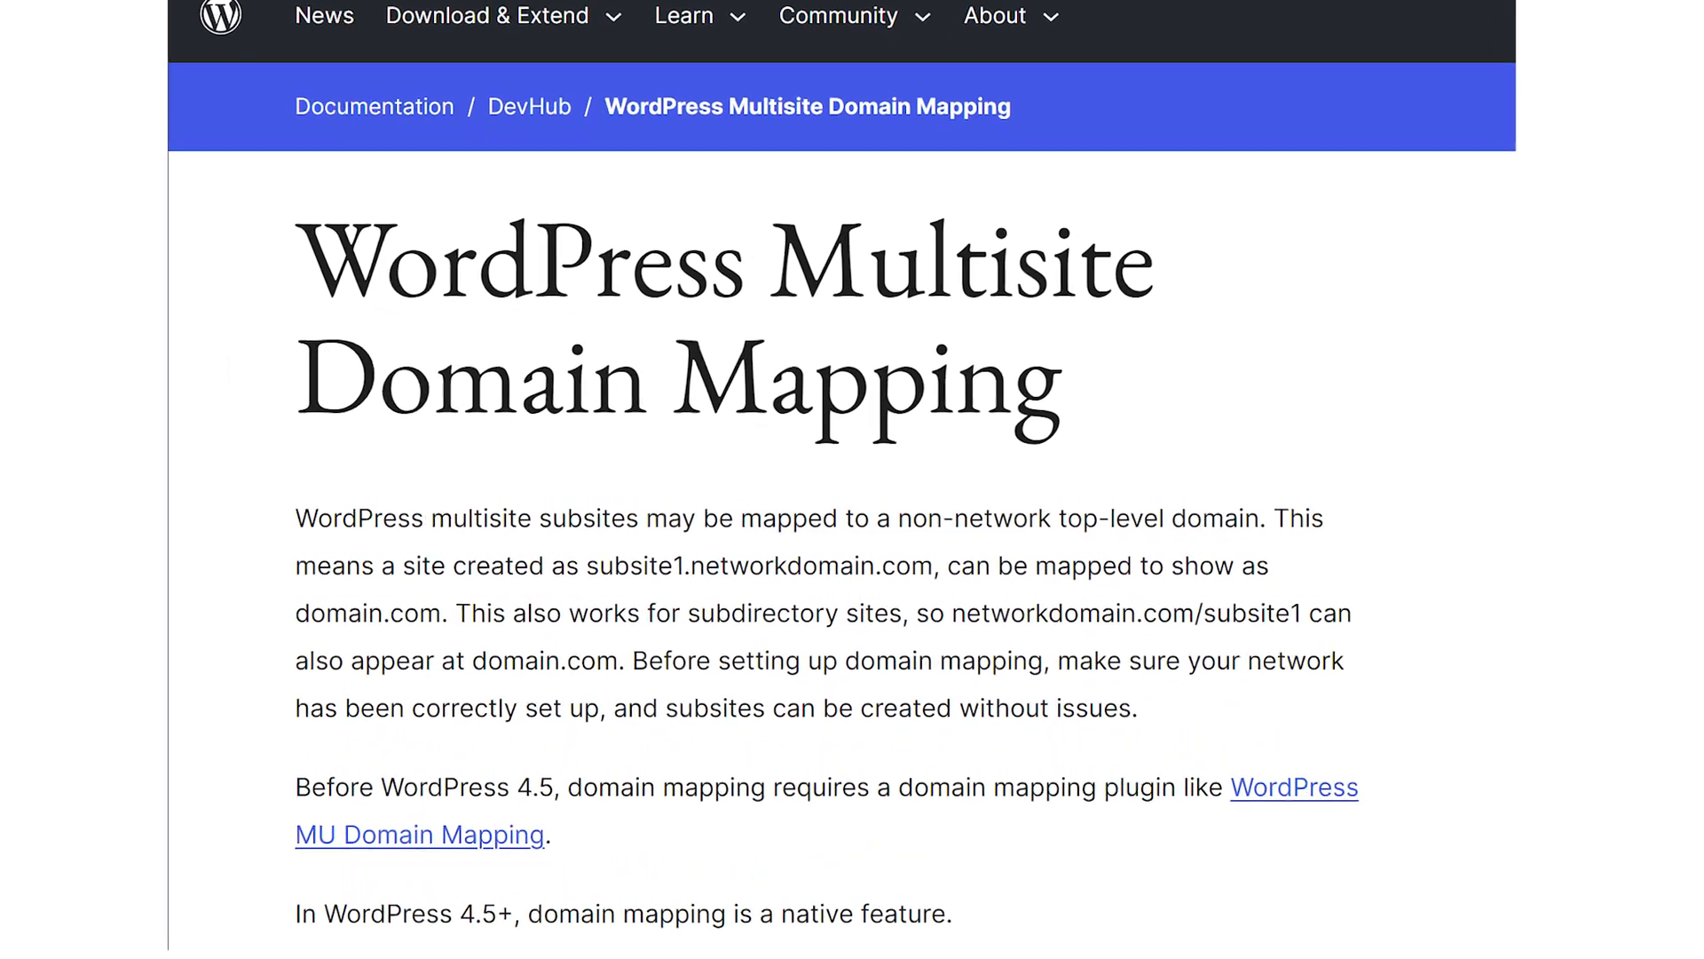
scroll("down", 3)
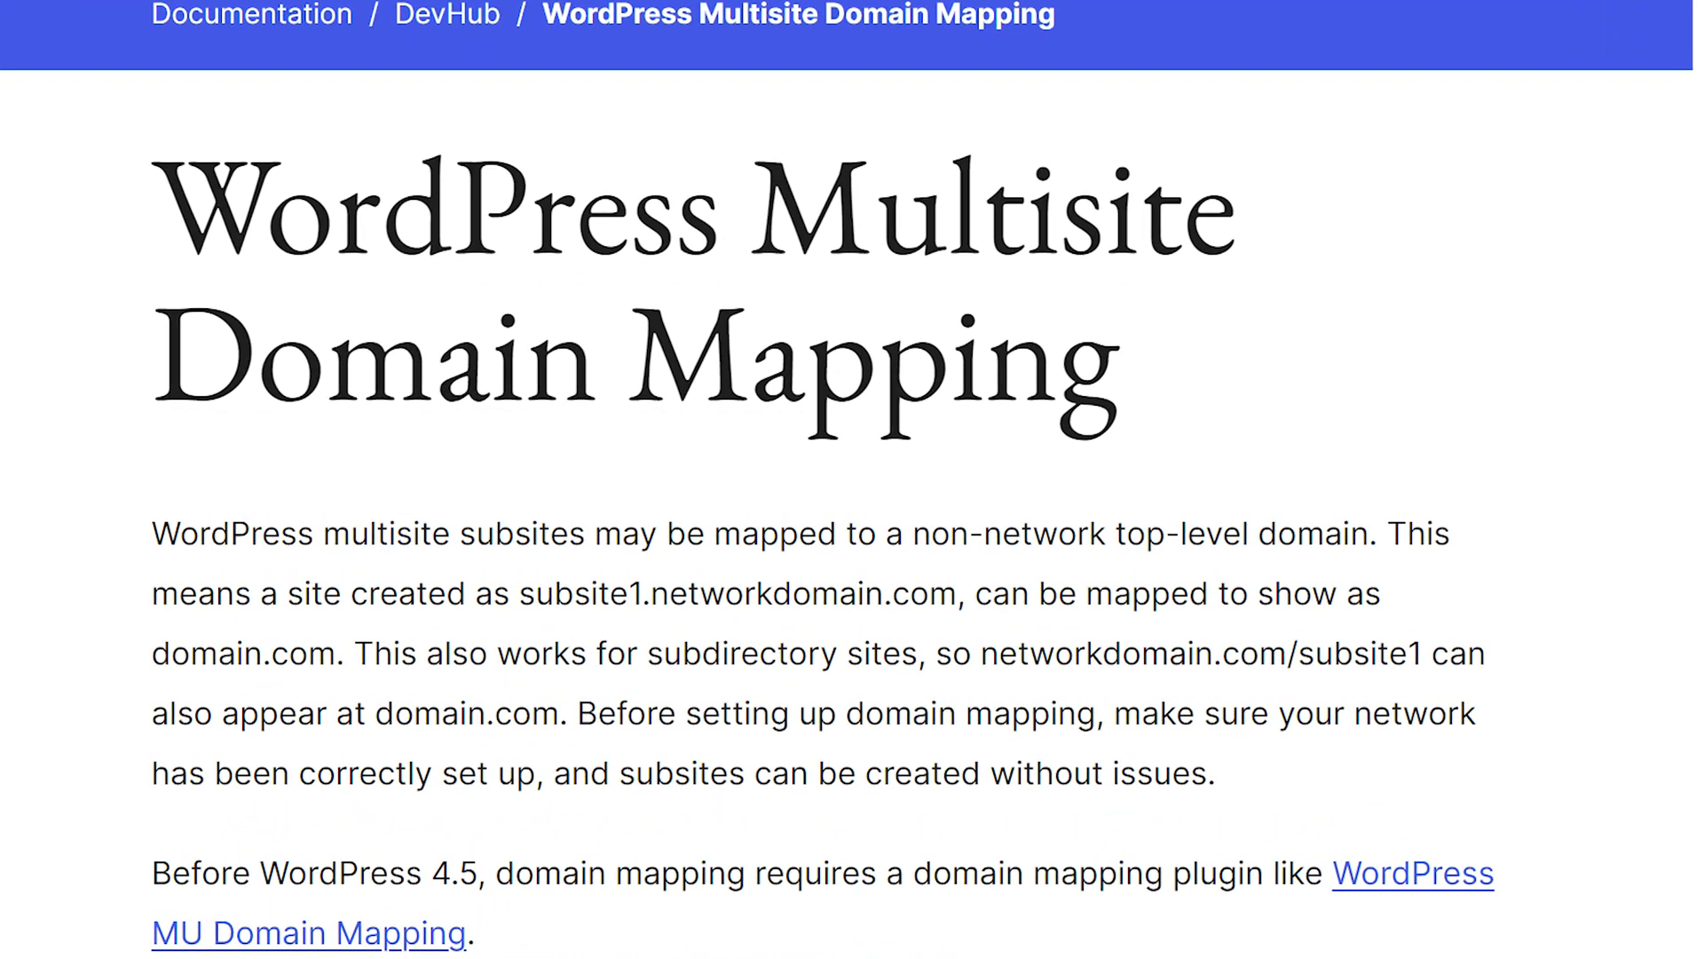
left_click(84, 17)
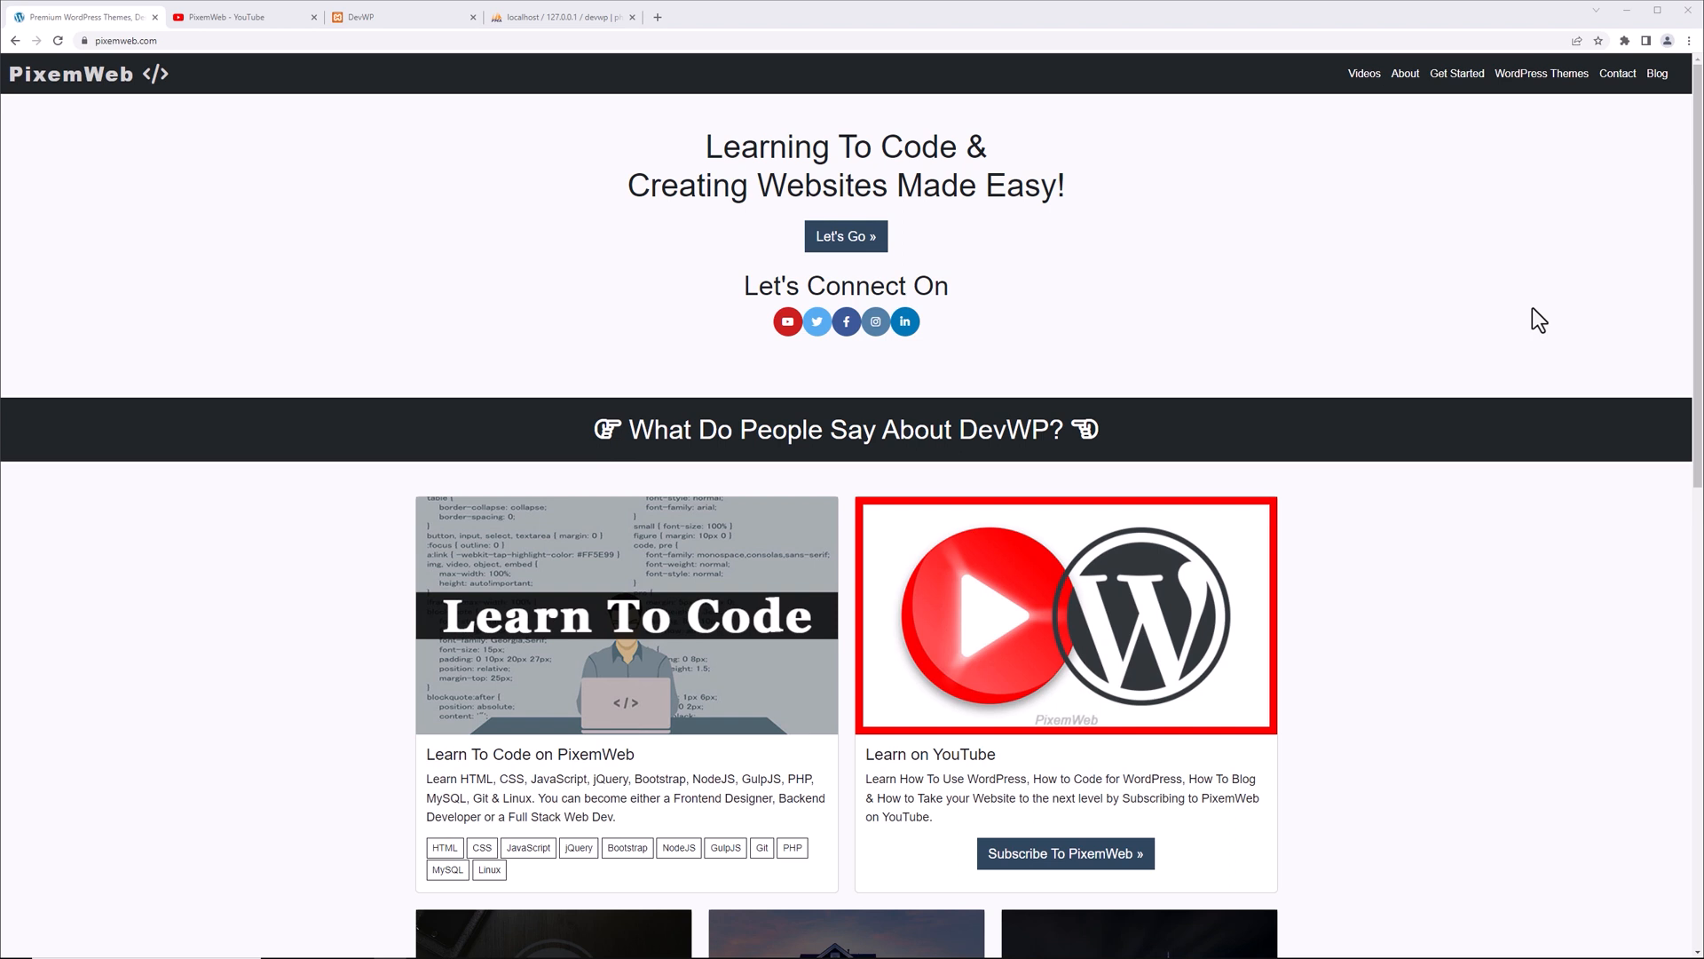
mouse_move(387, 117)
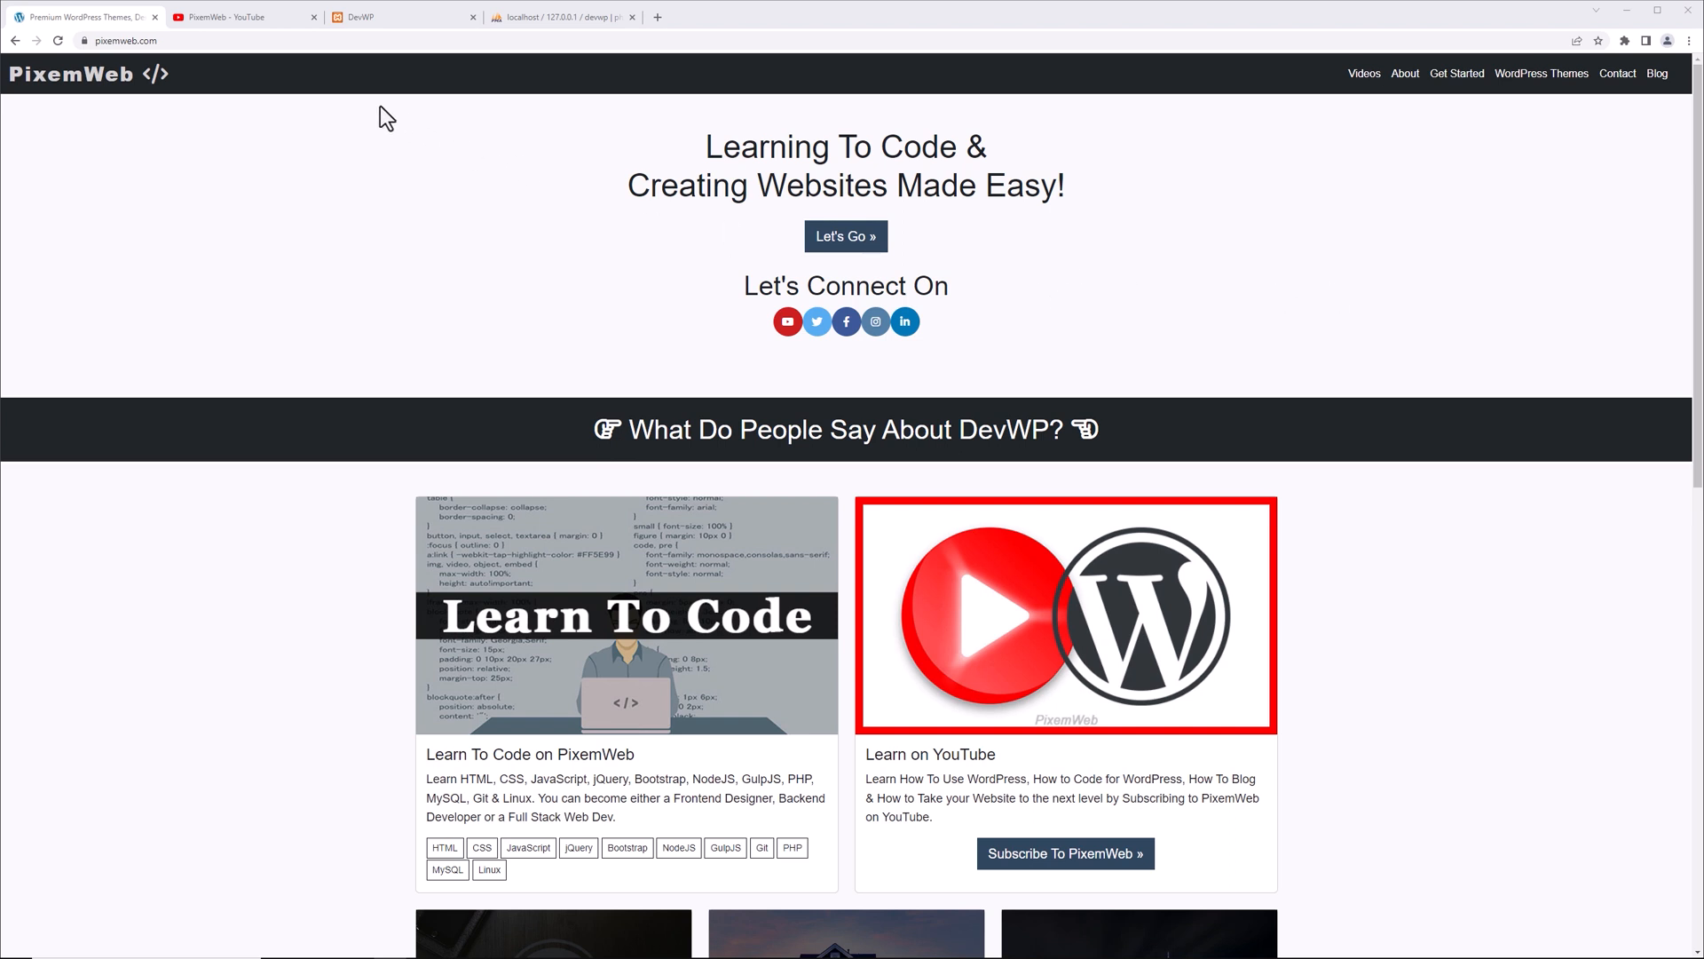
- Browse the PixemWeb channel's 'wordpress multisite' video results, then go to the DevWP site
left_click(231, 16)
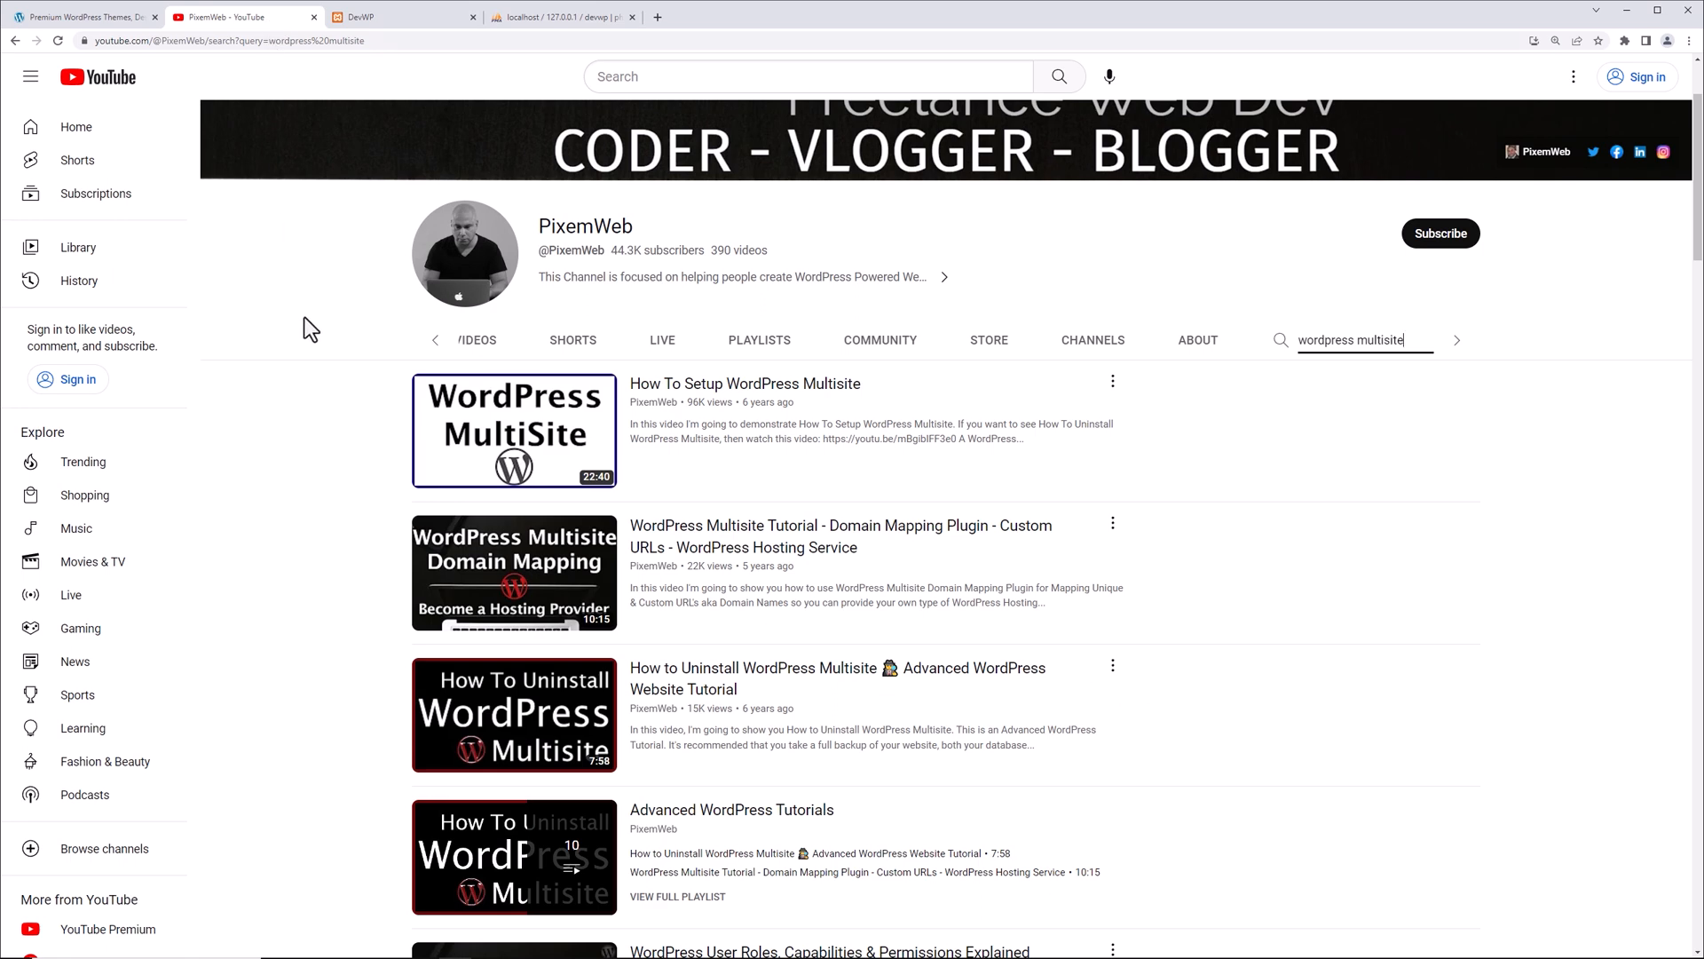
scroll("down", 3)
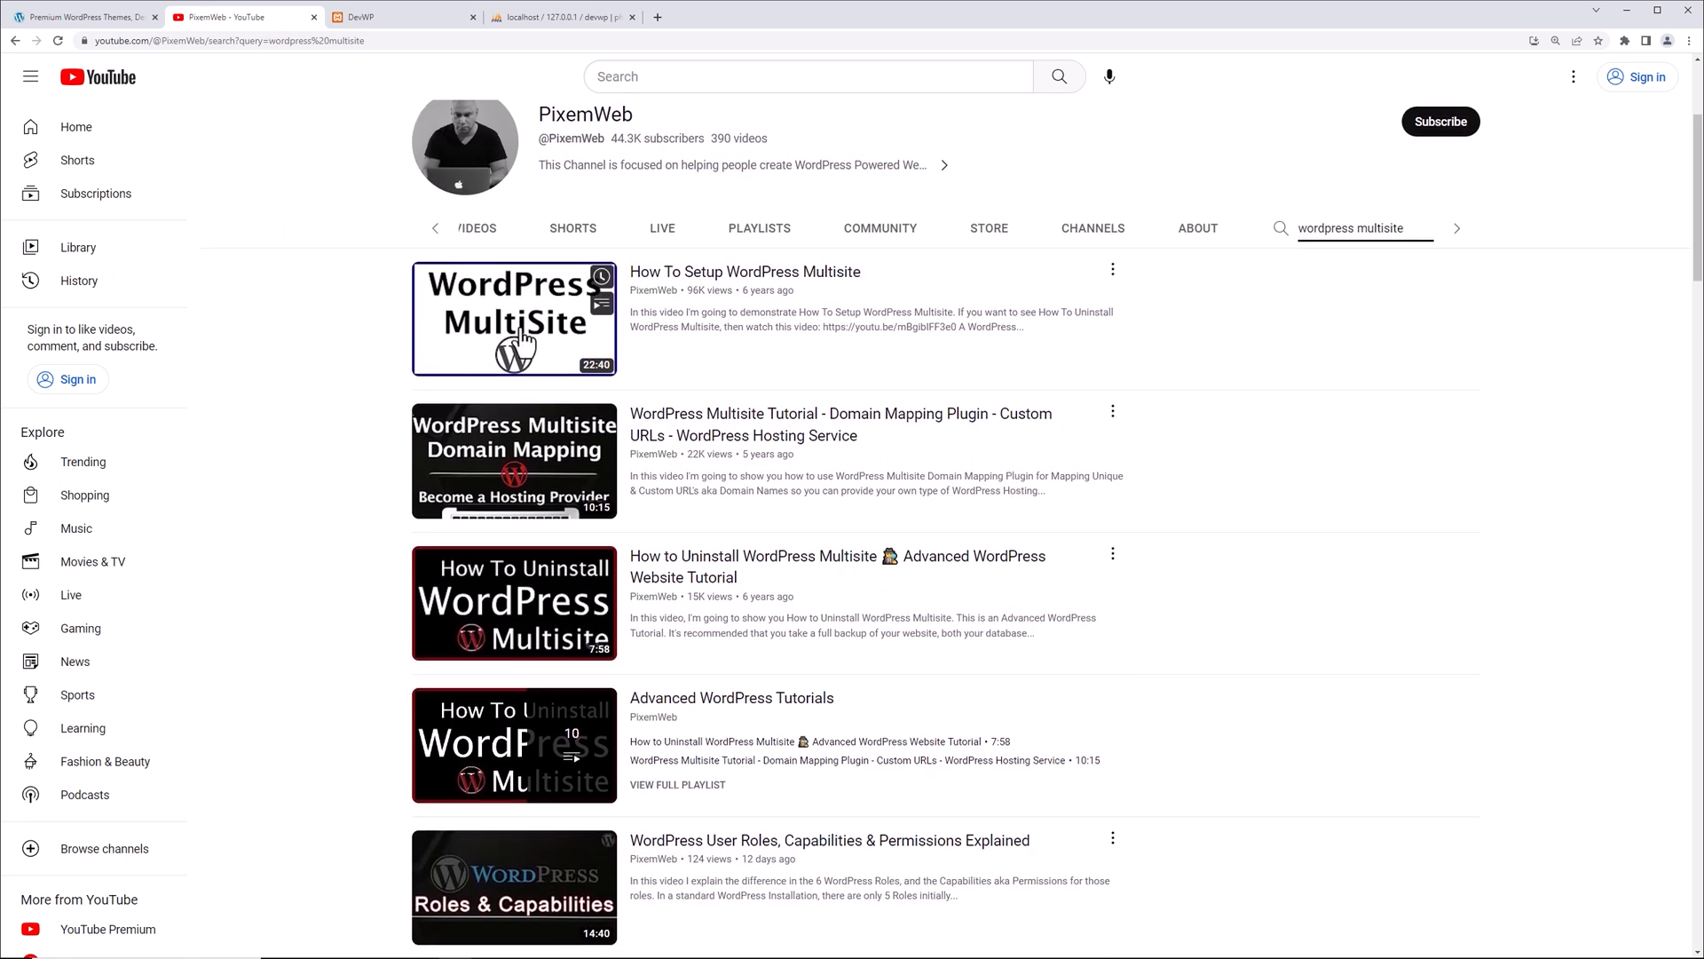
mouse_move(1576, 503)
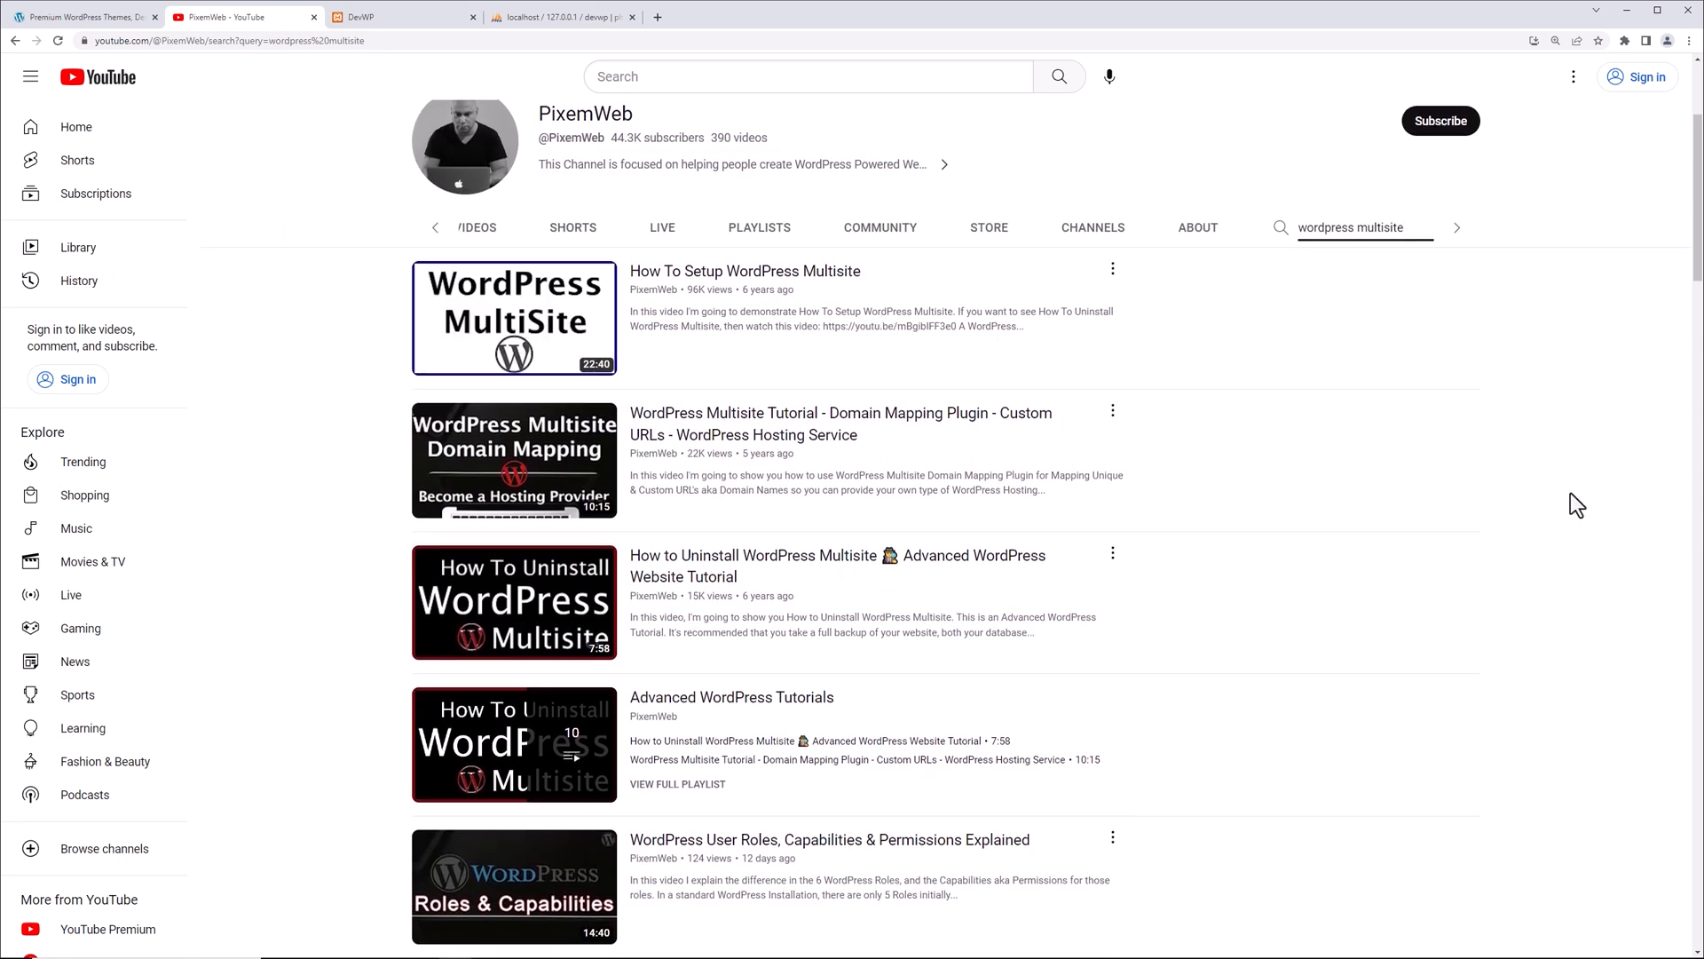
scroll("down", 3)
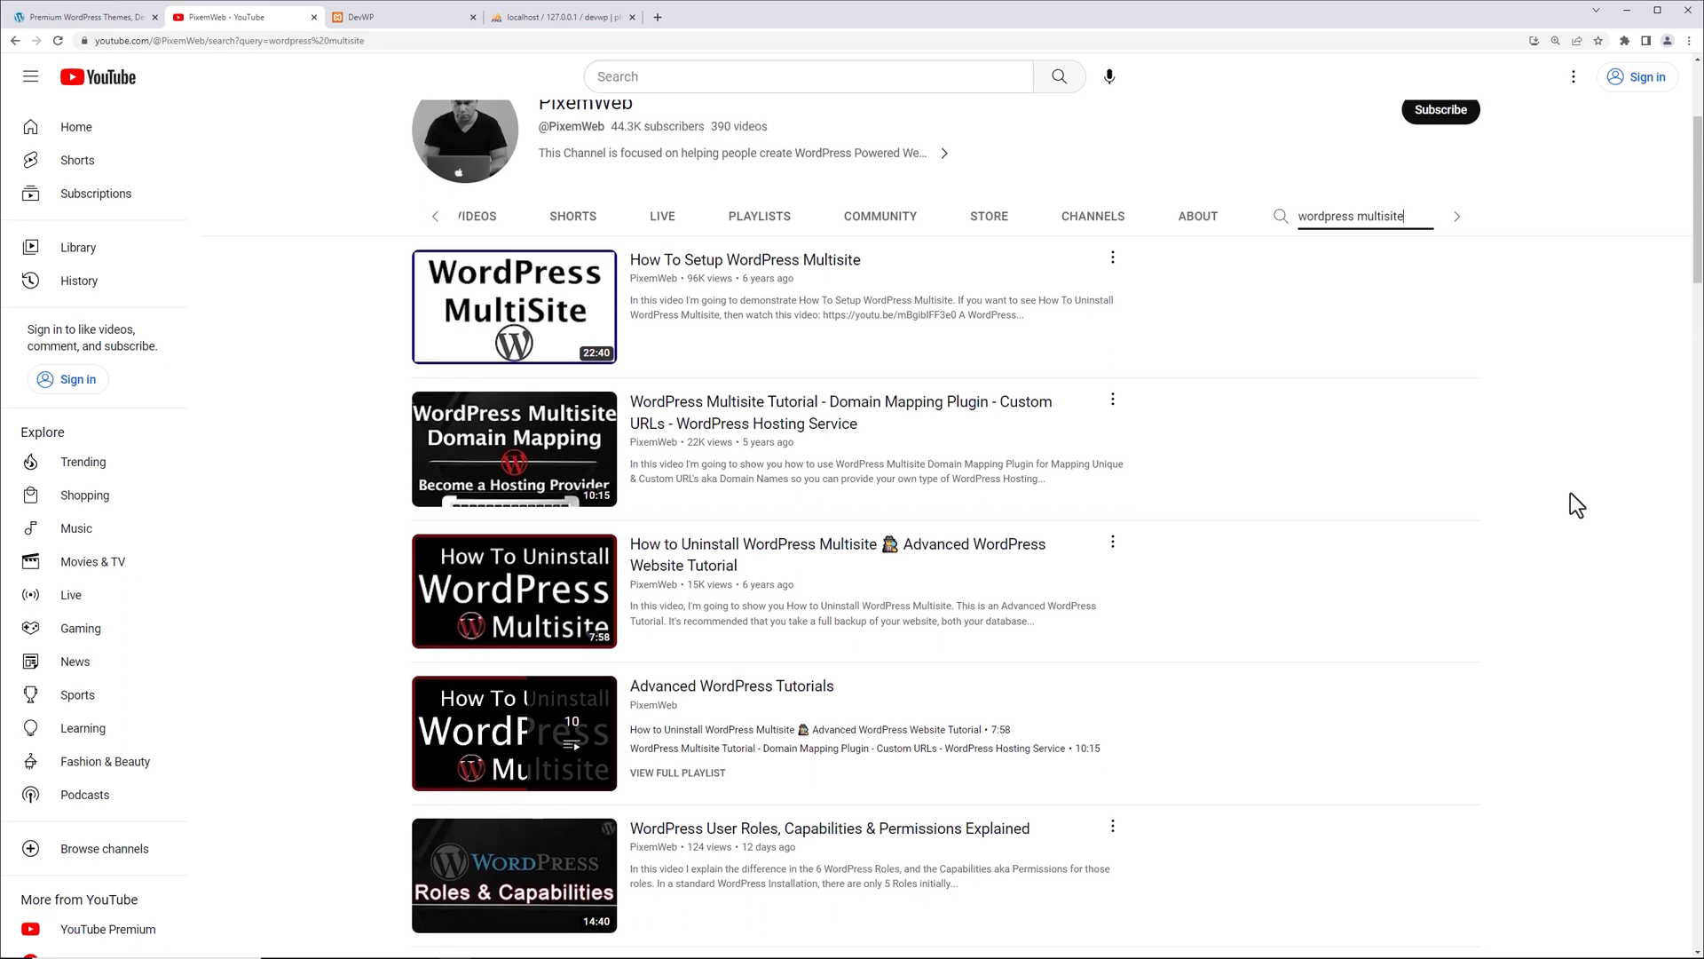
scroll("down", 3)
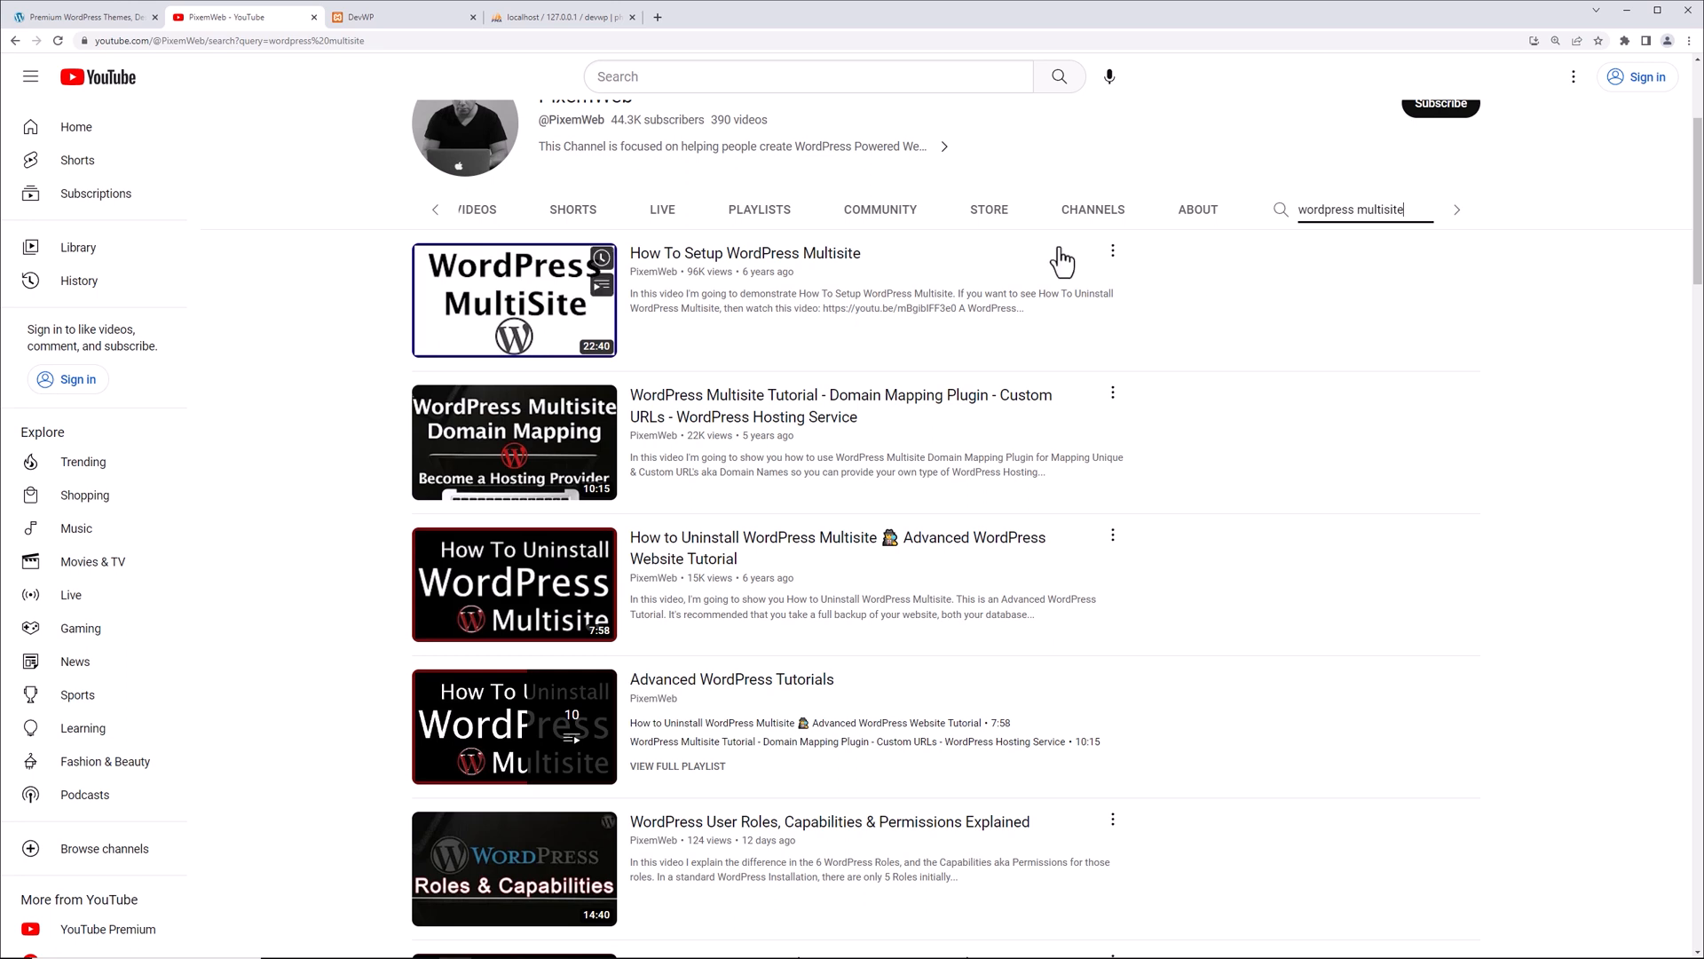
left_click(358, 16)
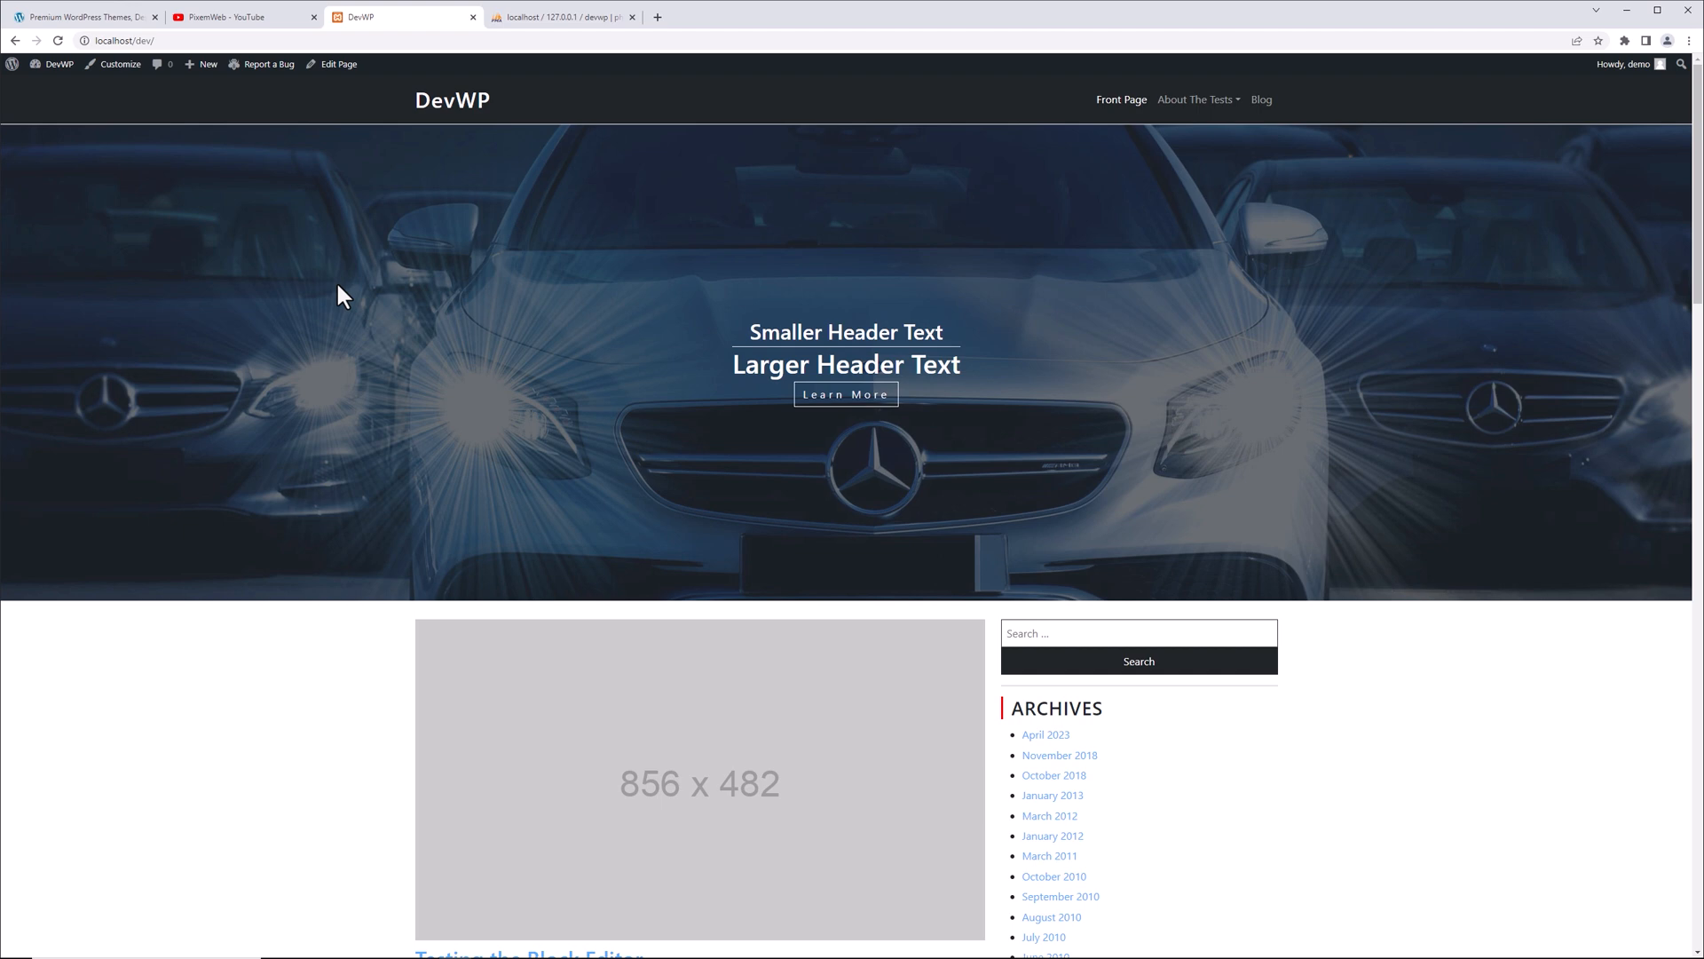
mouse_move(691, 202)
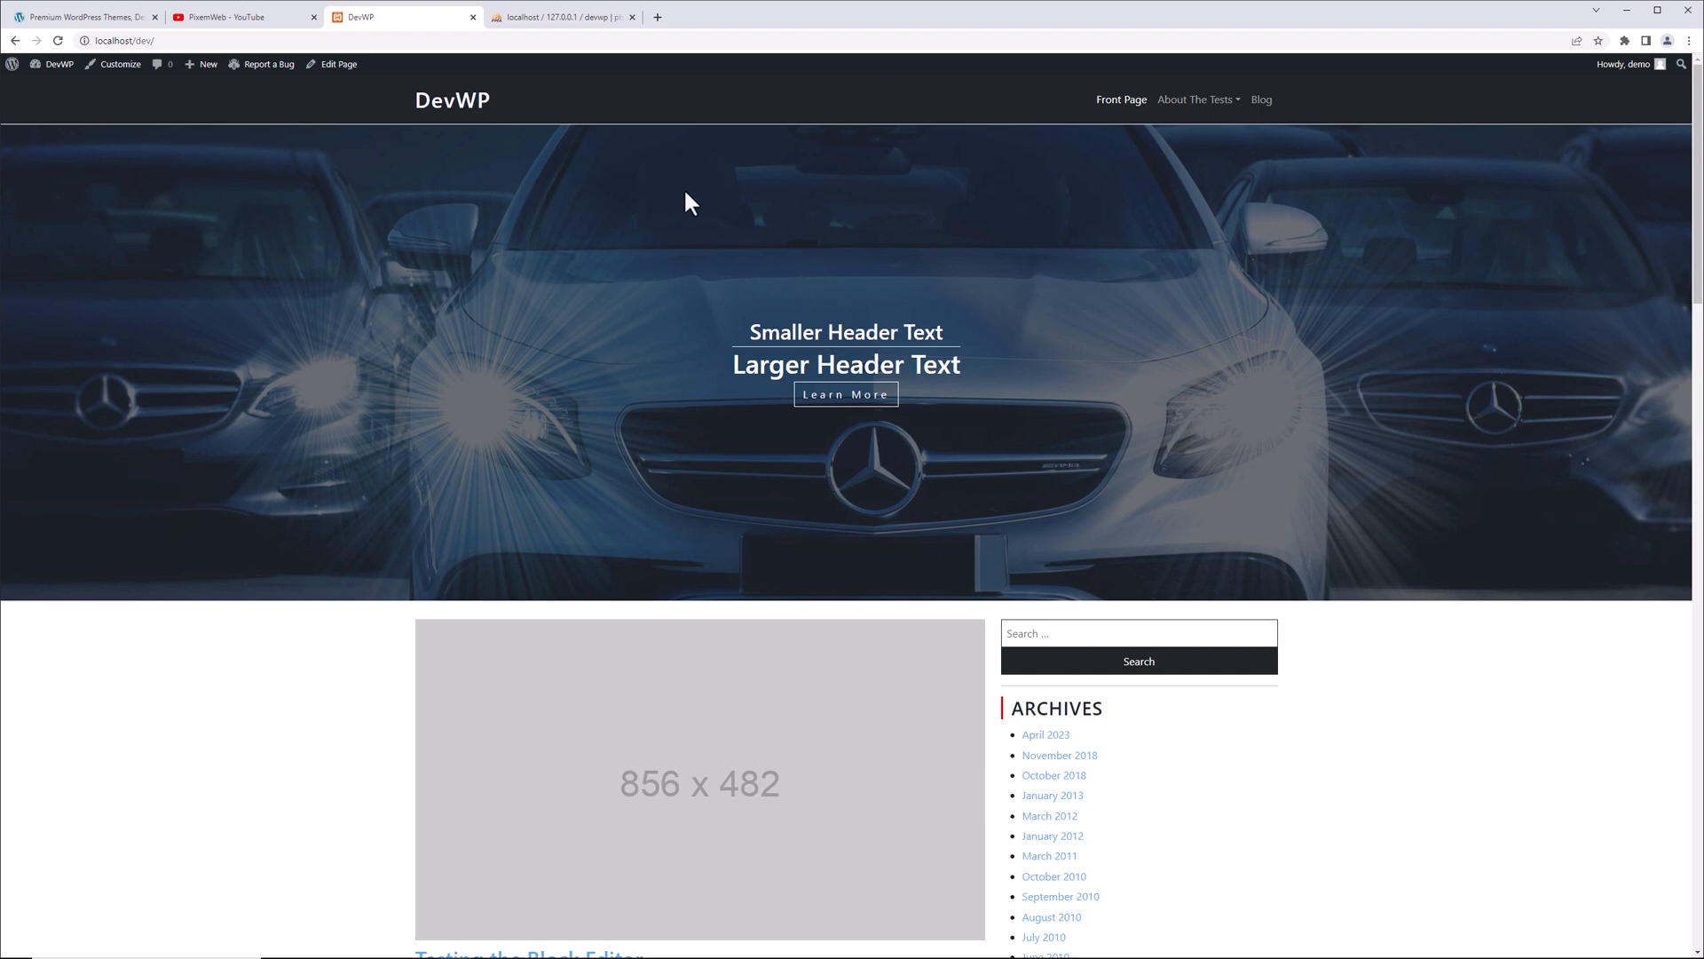
mouse_move(1262, 352)
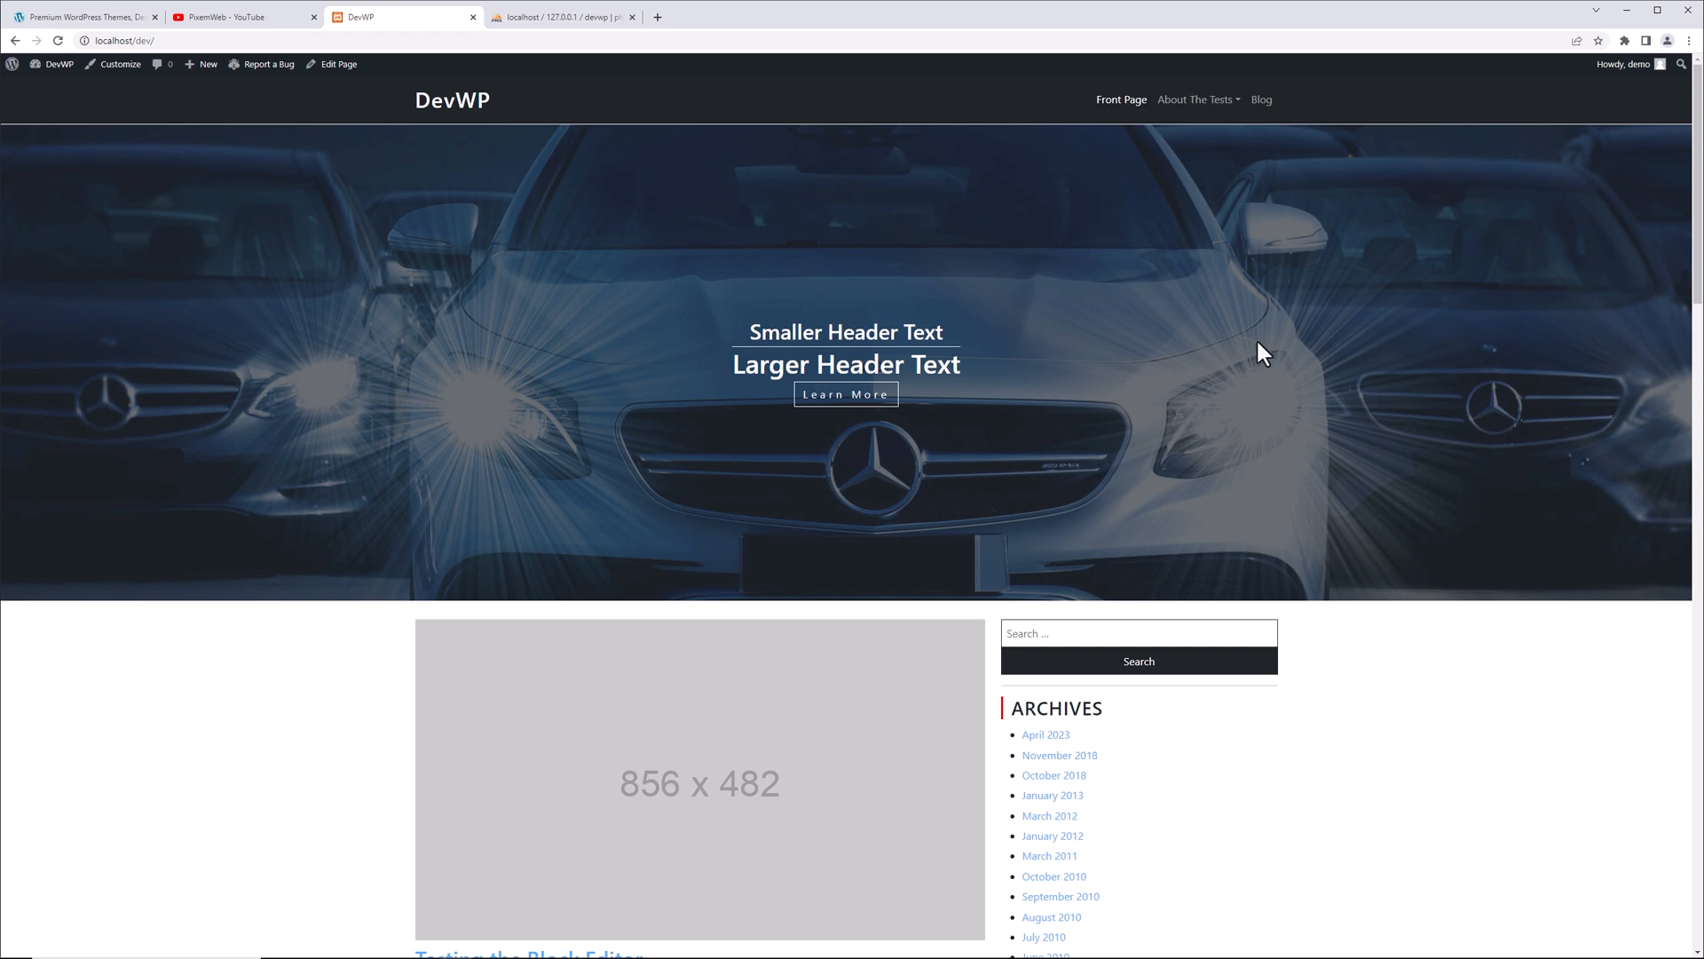
- Scroll the DevWP front page and look at the channel's latest videos list
scroll("down", 3)
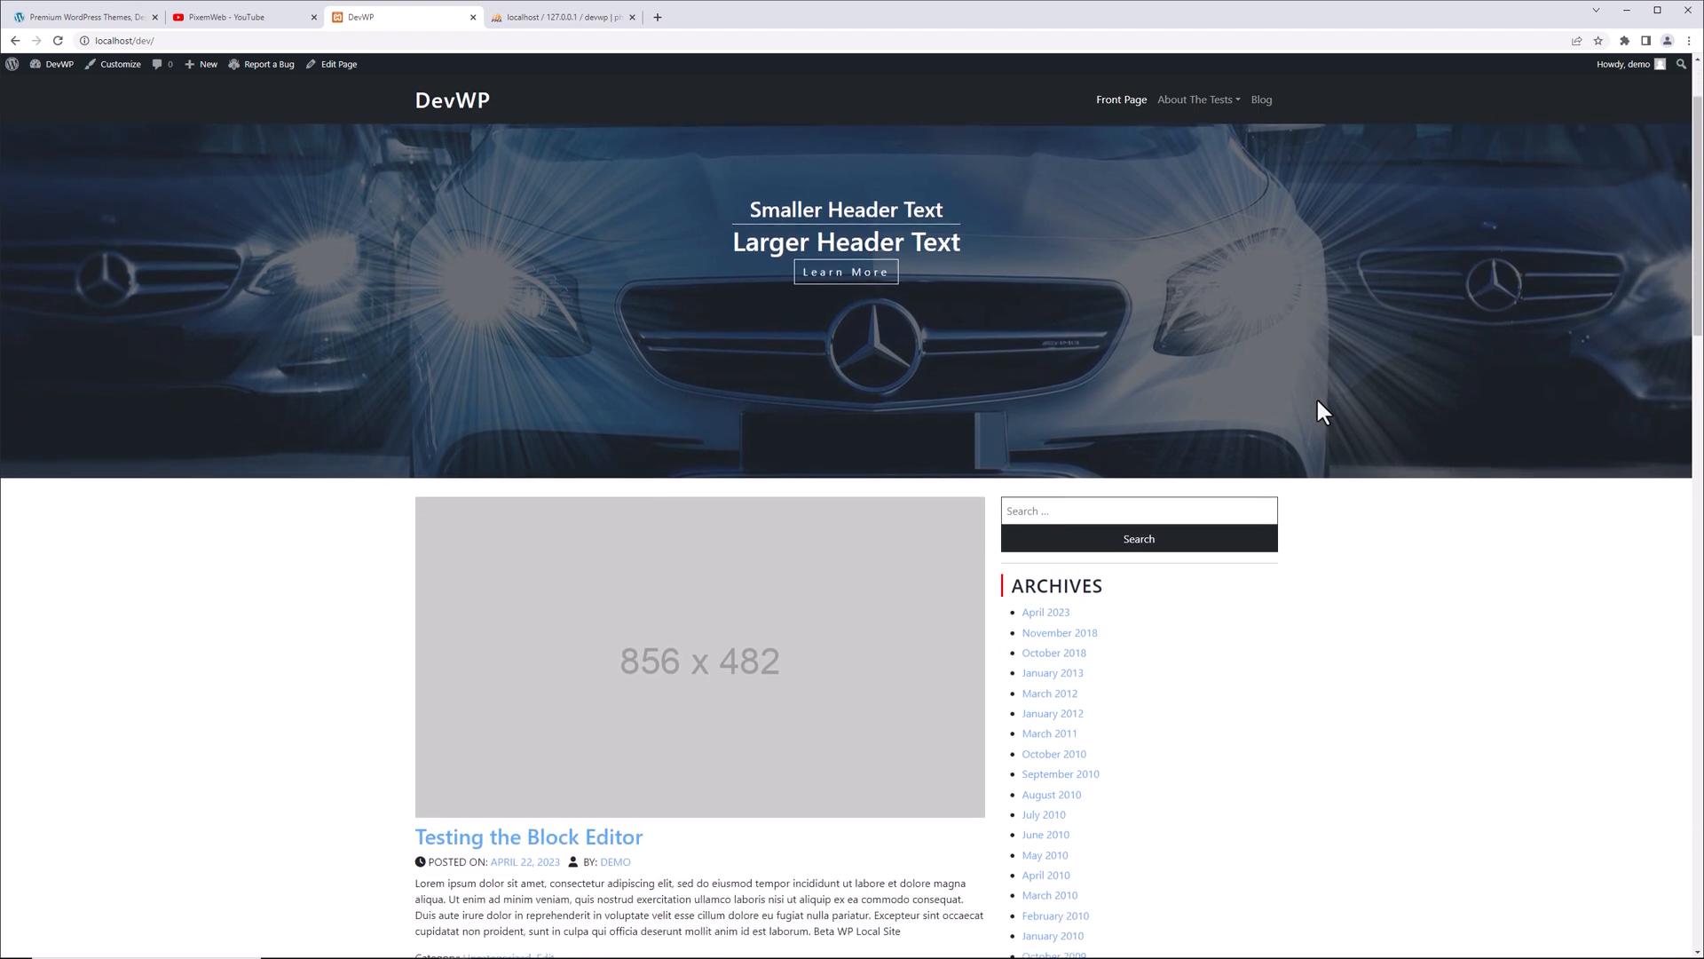
scroll("down", 3)
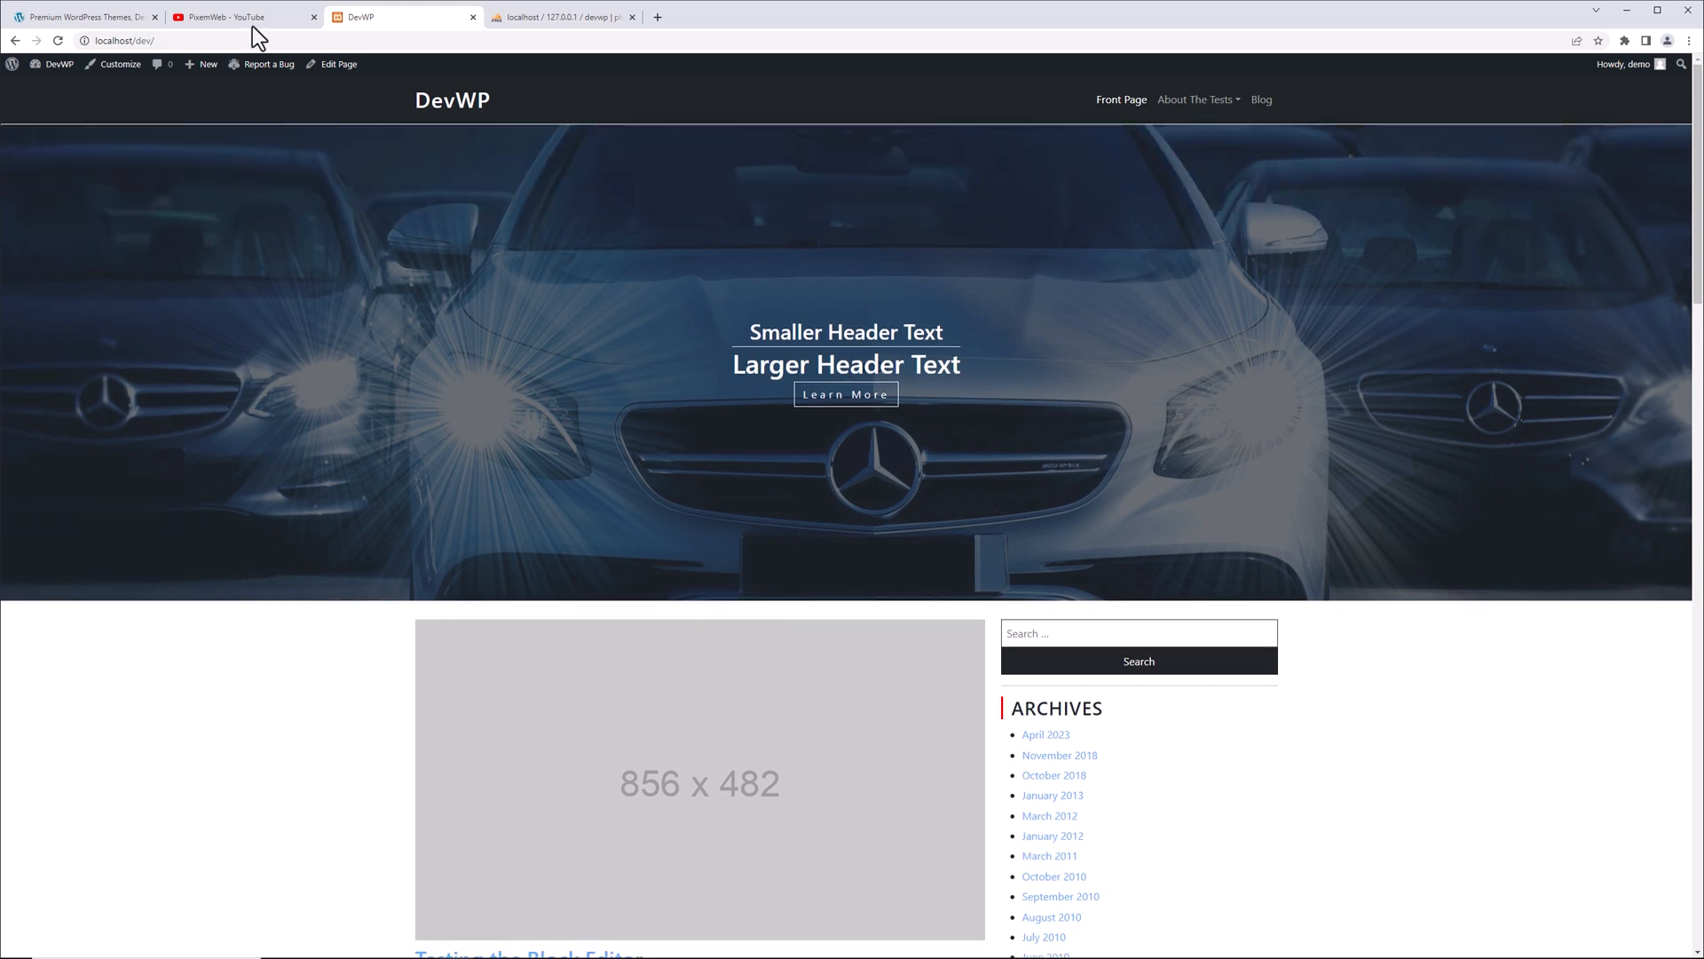
left_click(236, 16)
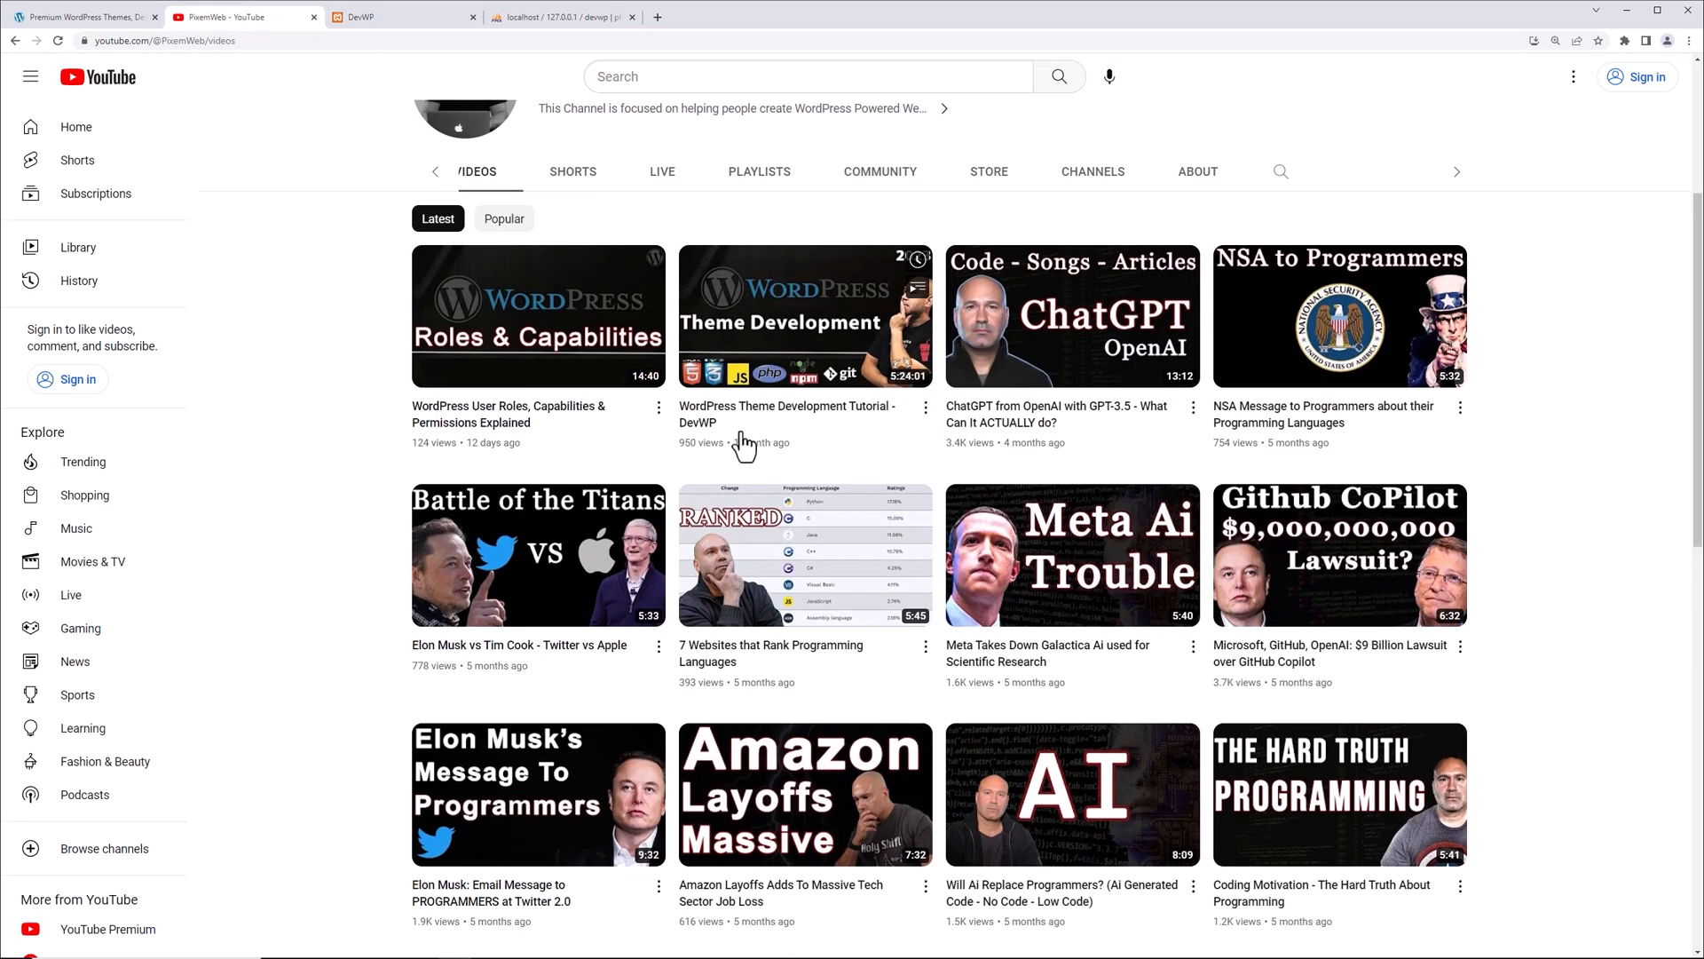
mouse_move(804, 316)
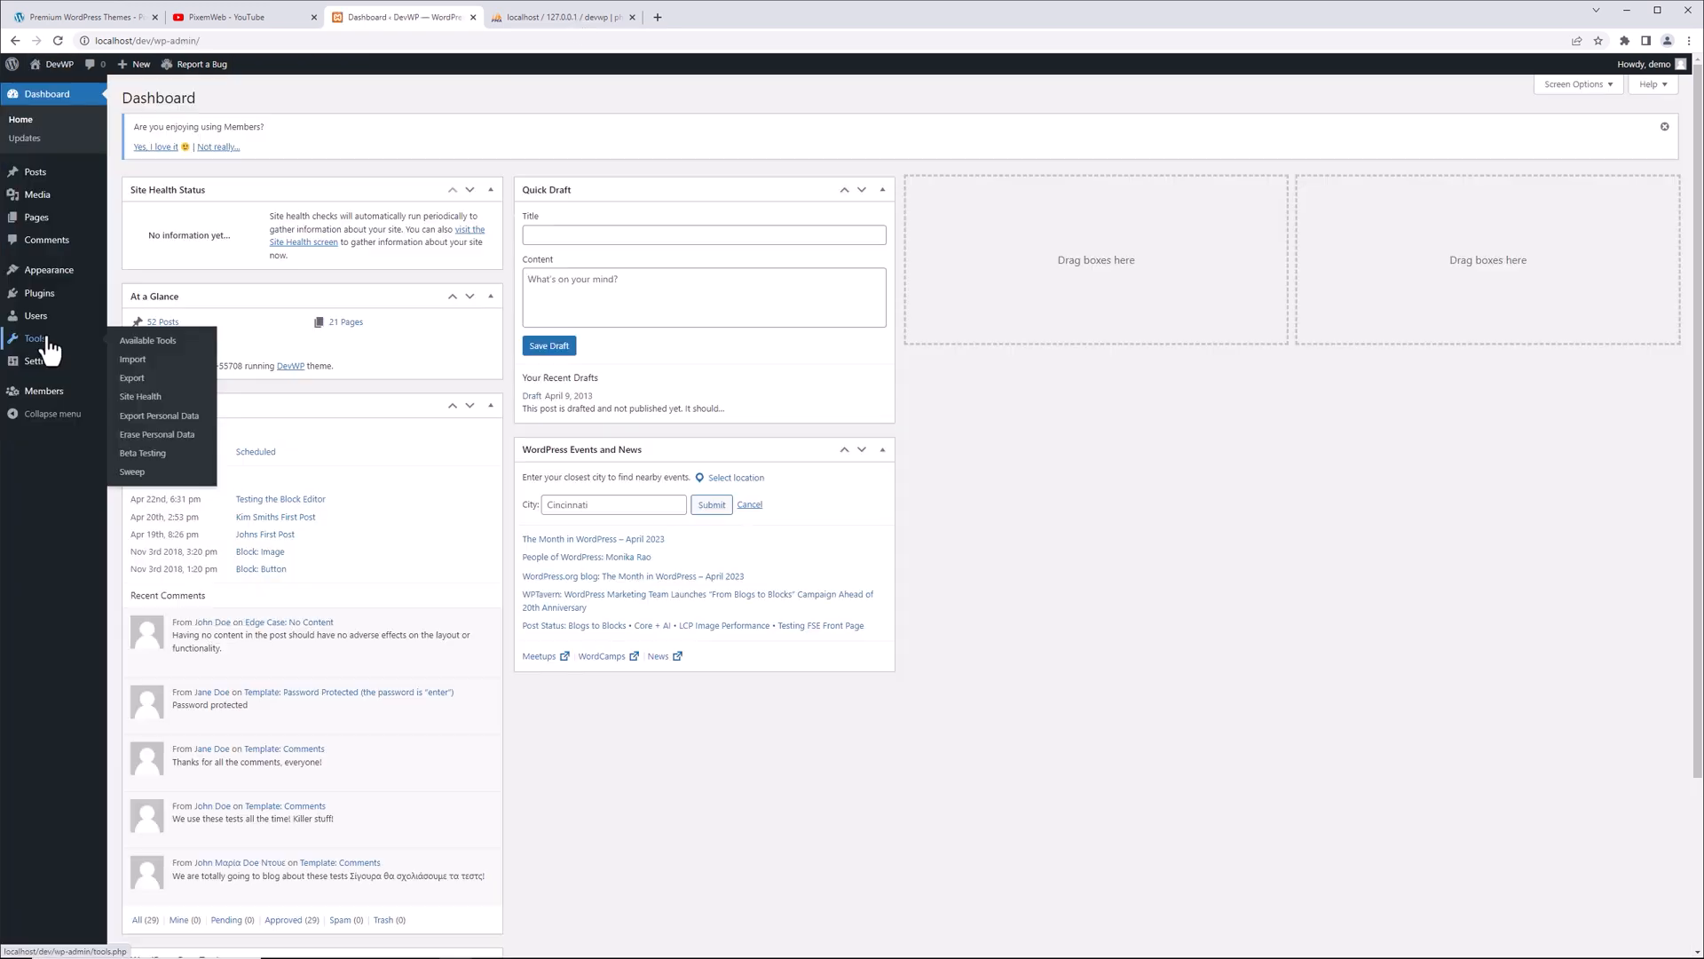
mouse_move(41, 361)
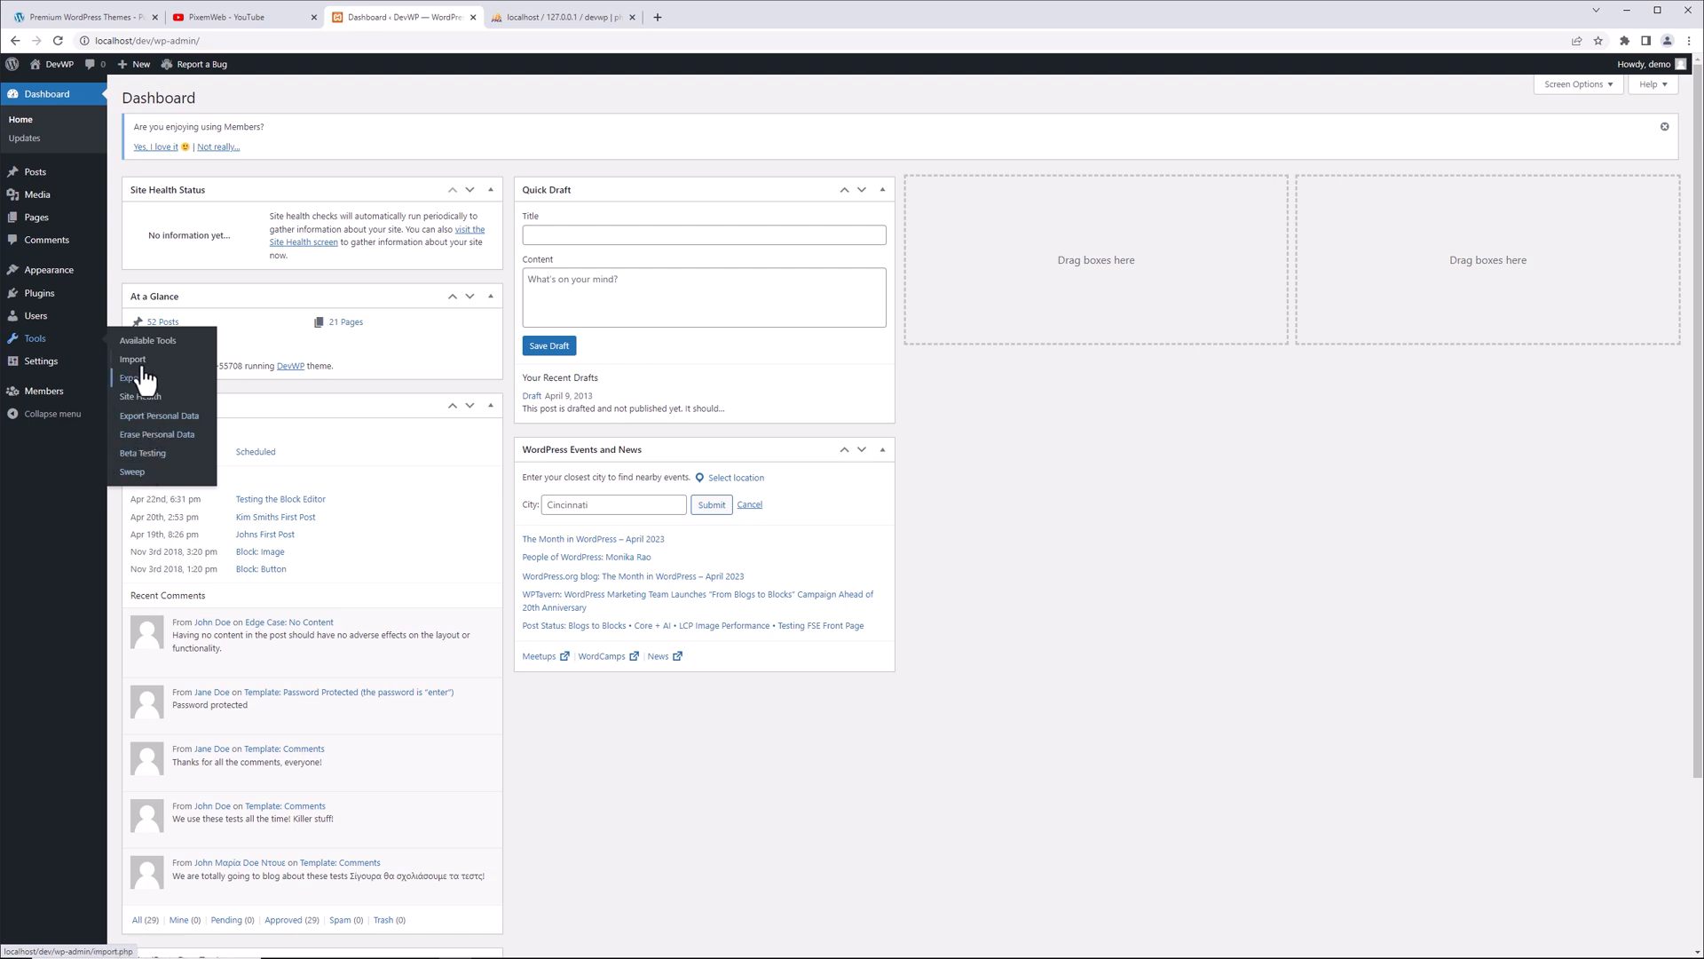
- Bring up the devwp database structure with its 12 tables in phpMyAdmin
left_click(560, 16)
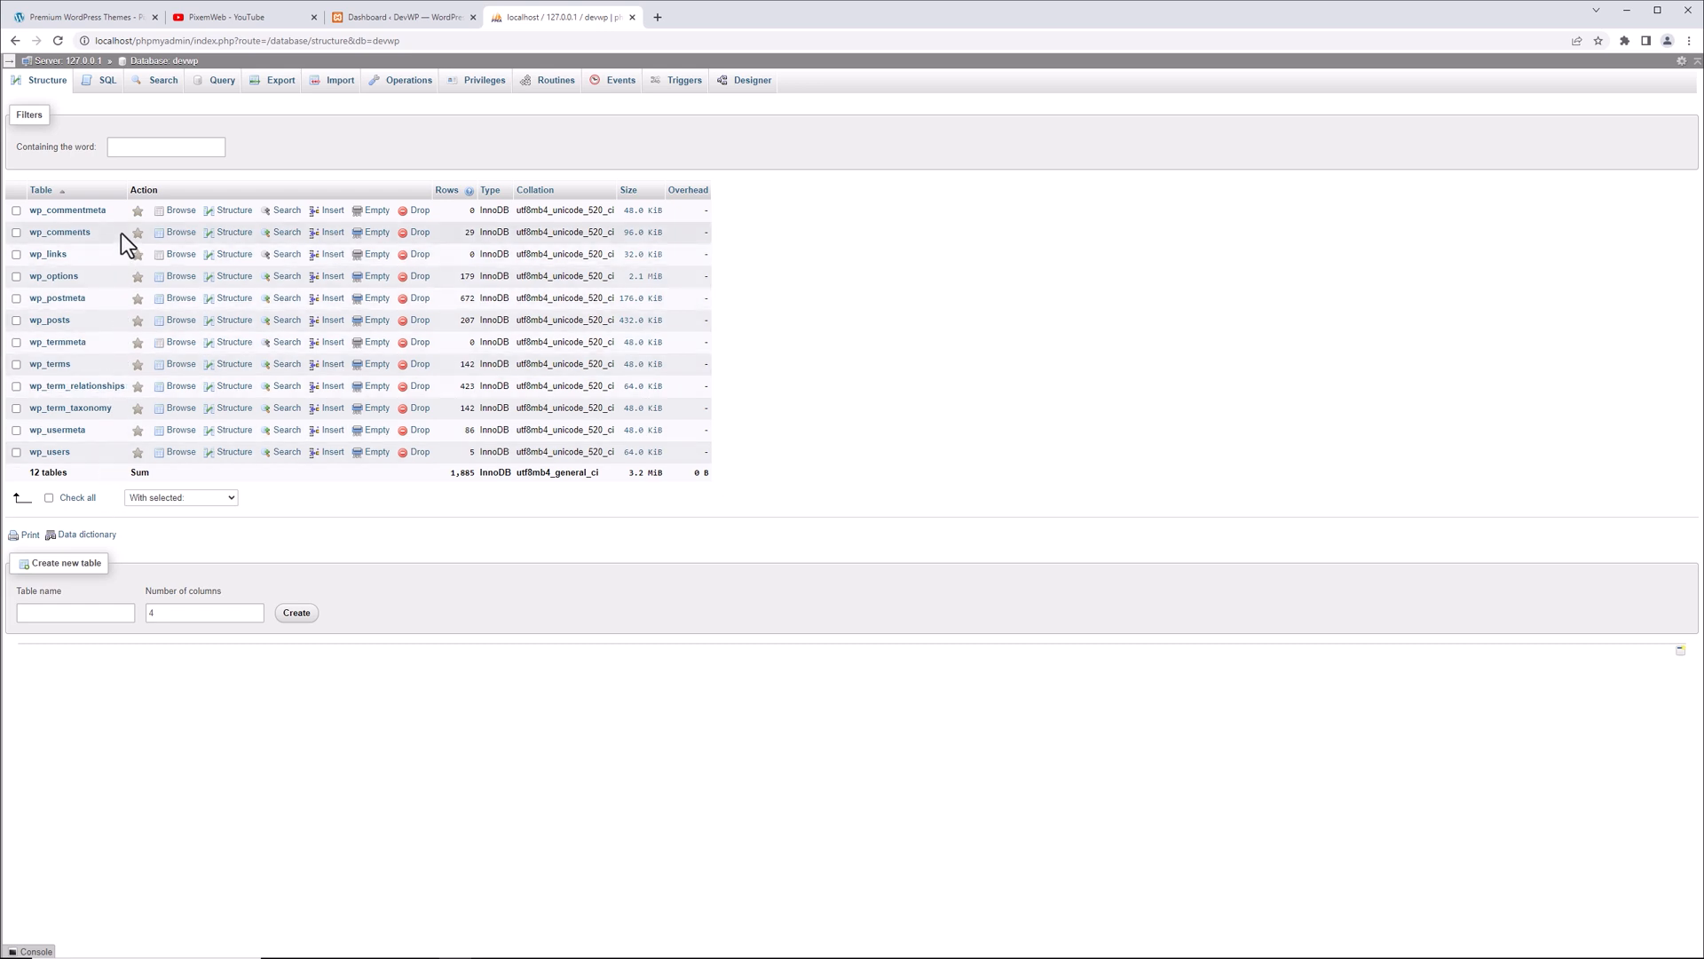
mouse_move(943, 483)
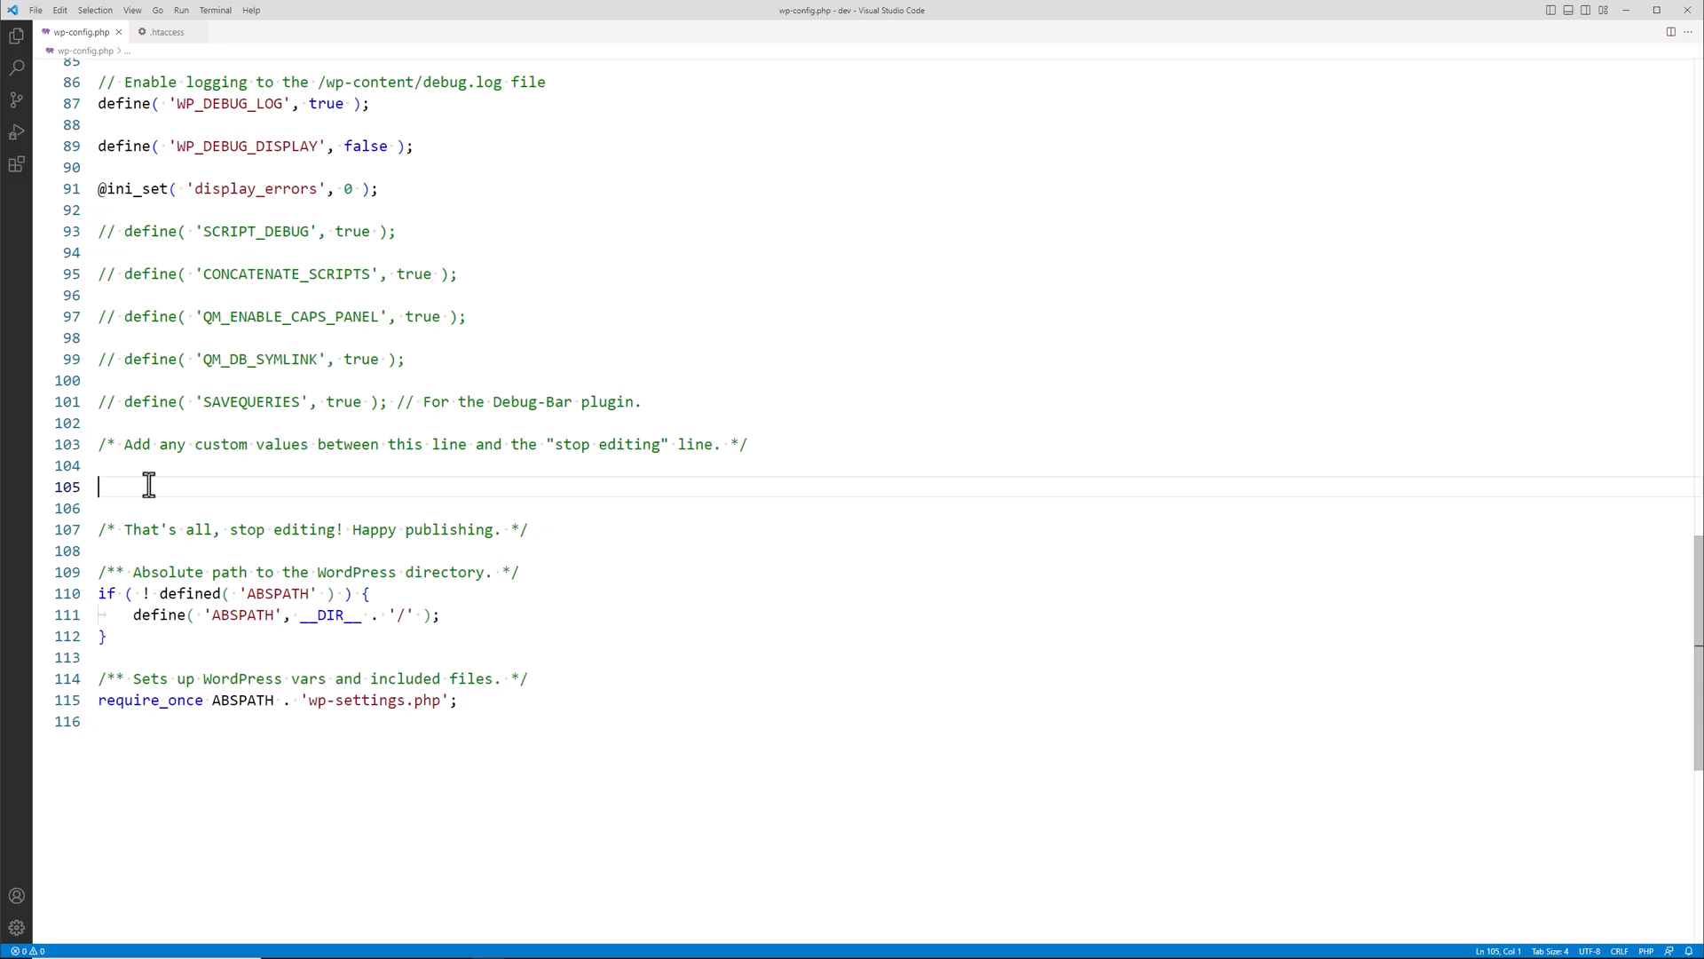
mouse_move(259, 543)
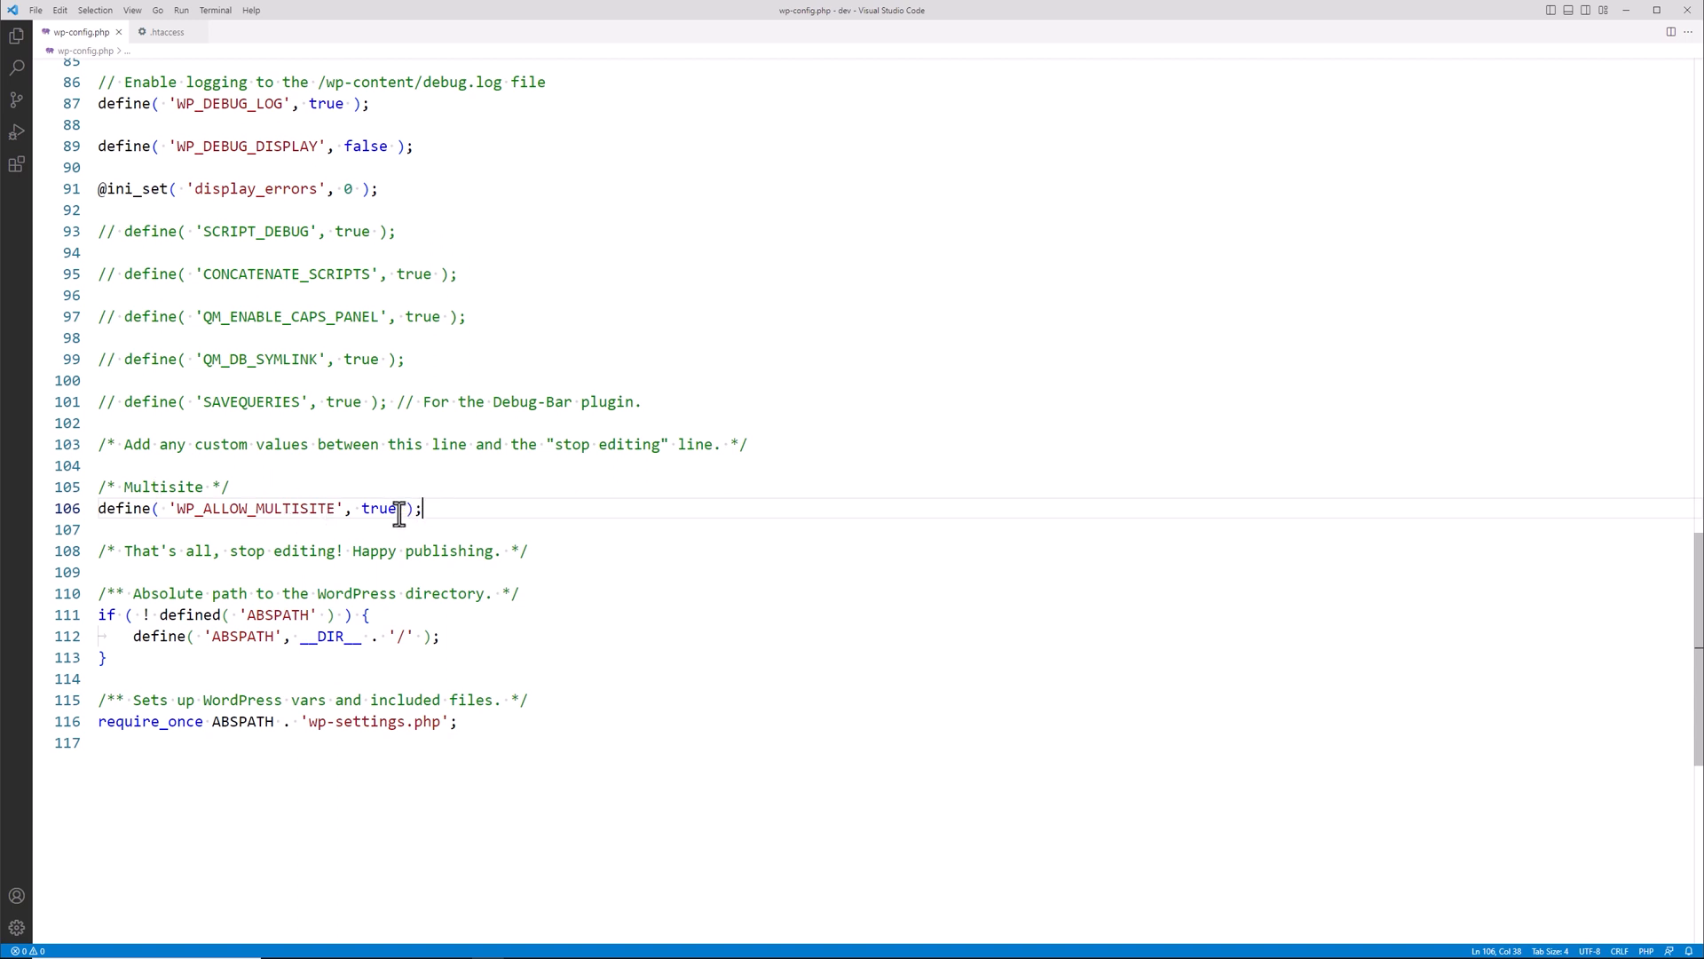
mouse_move(534, 512)
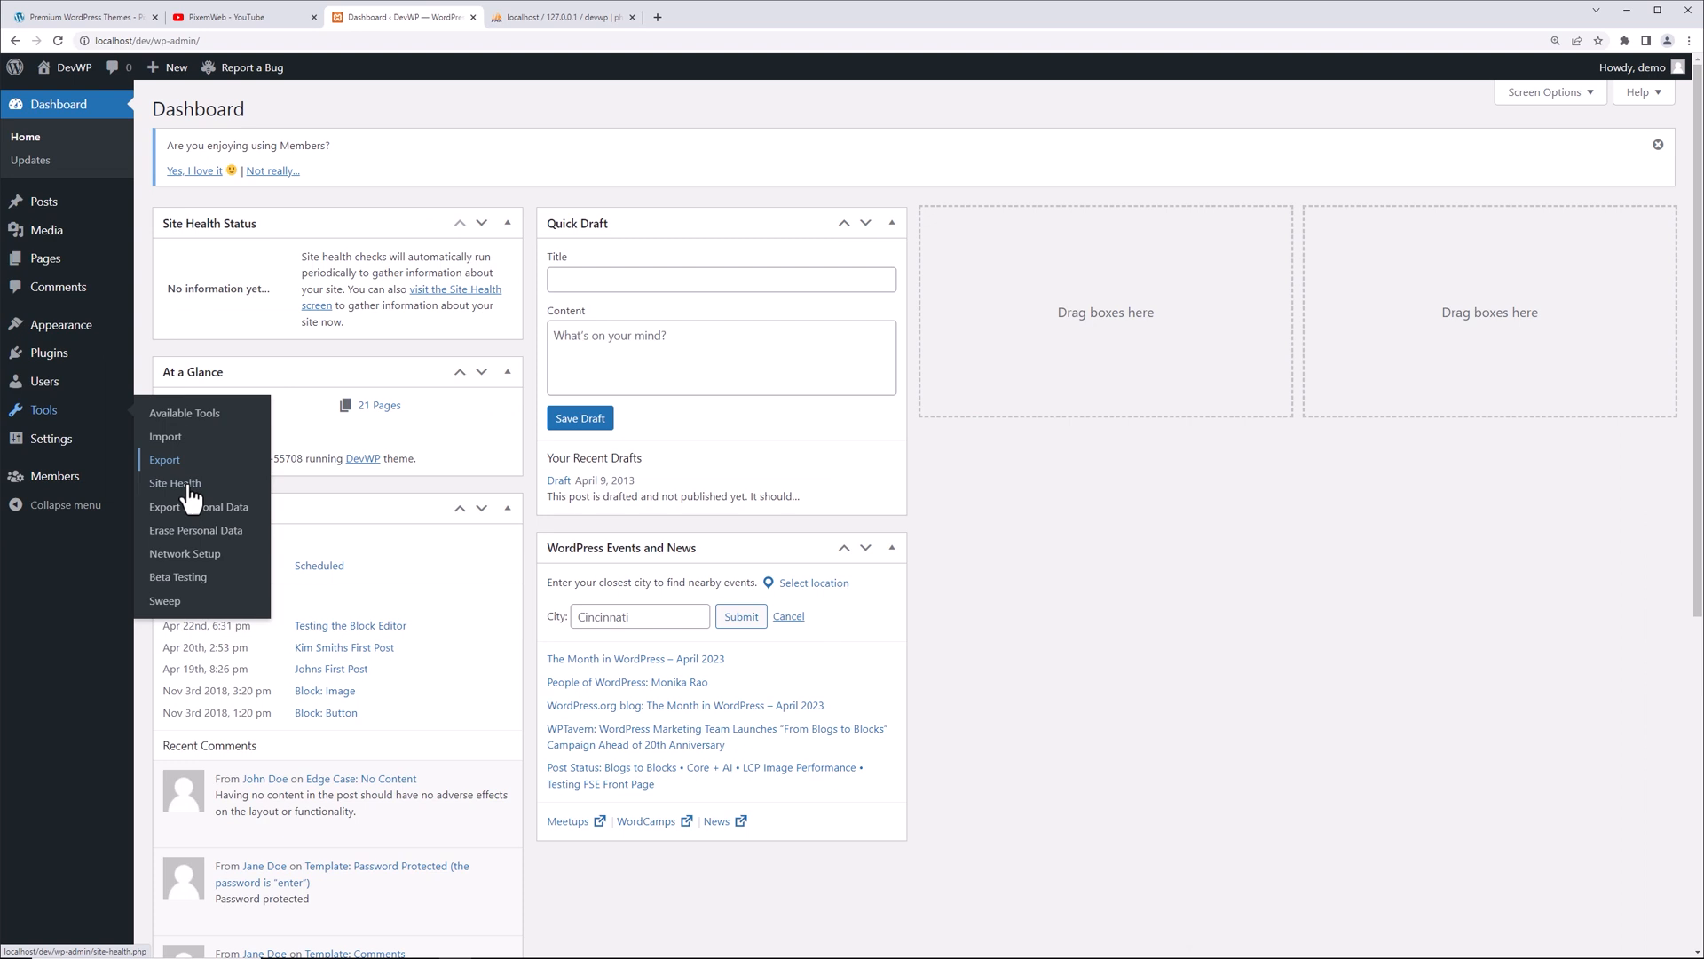
- Deactivate the plugins, return to Network Setup and install the DevWP Sites network
left_click(185, 554)
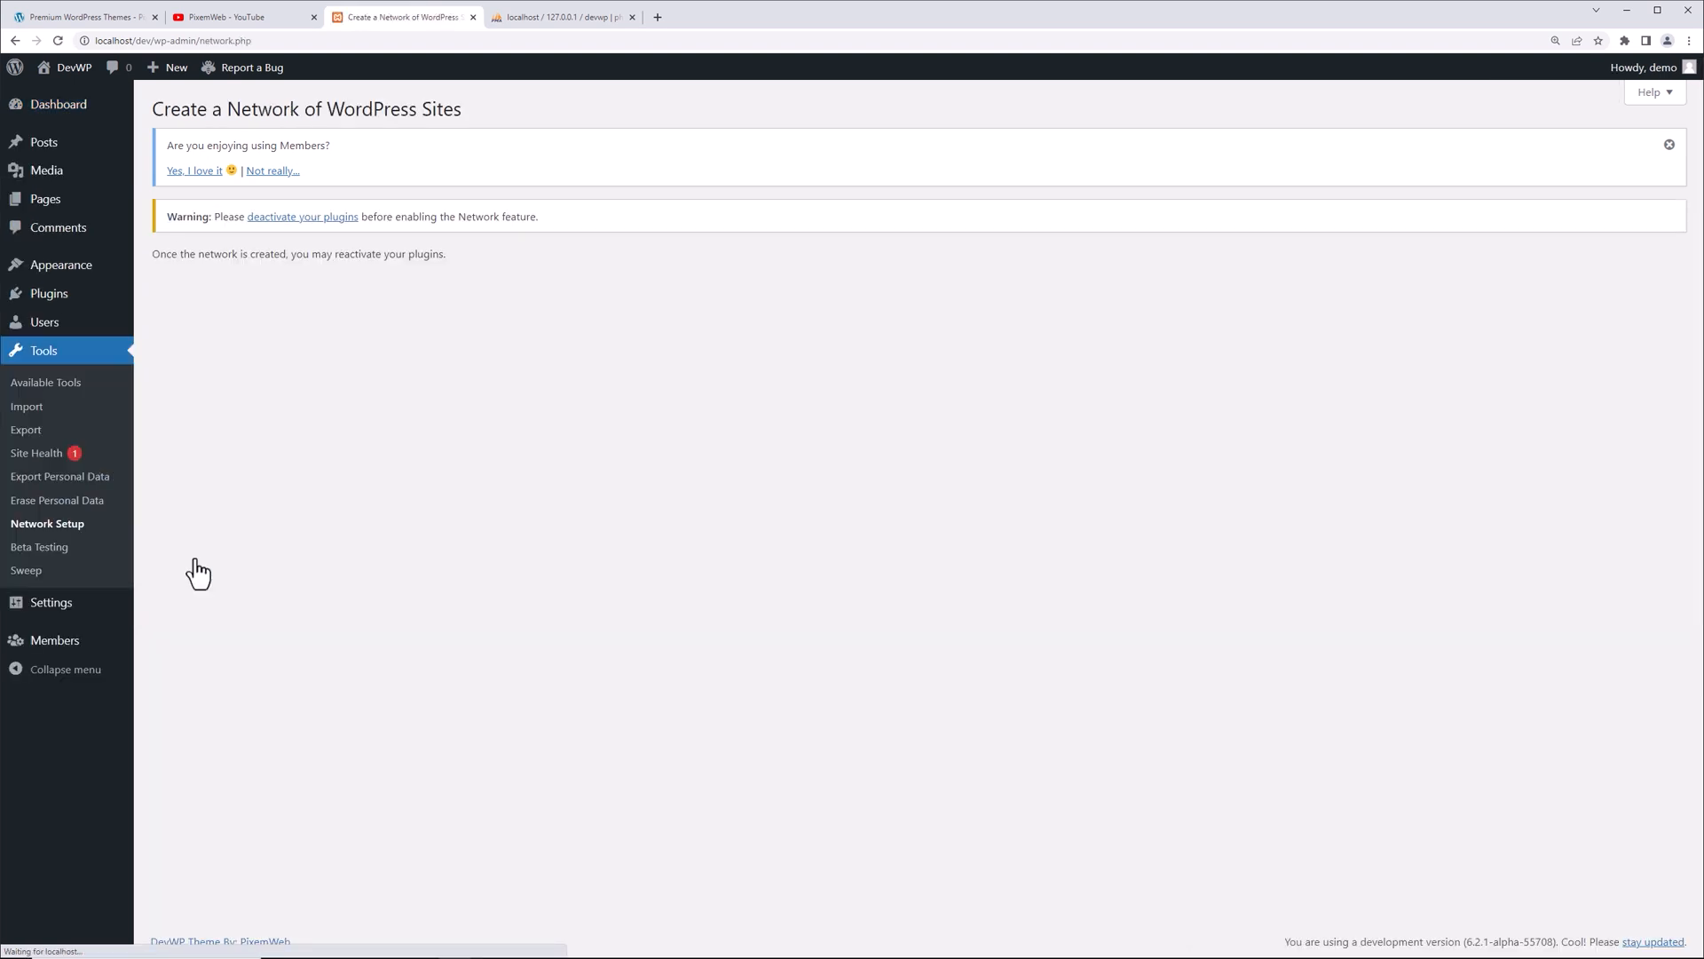
mouse_move(316, 243)
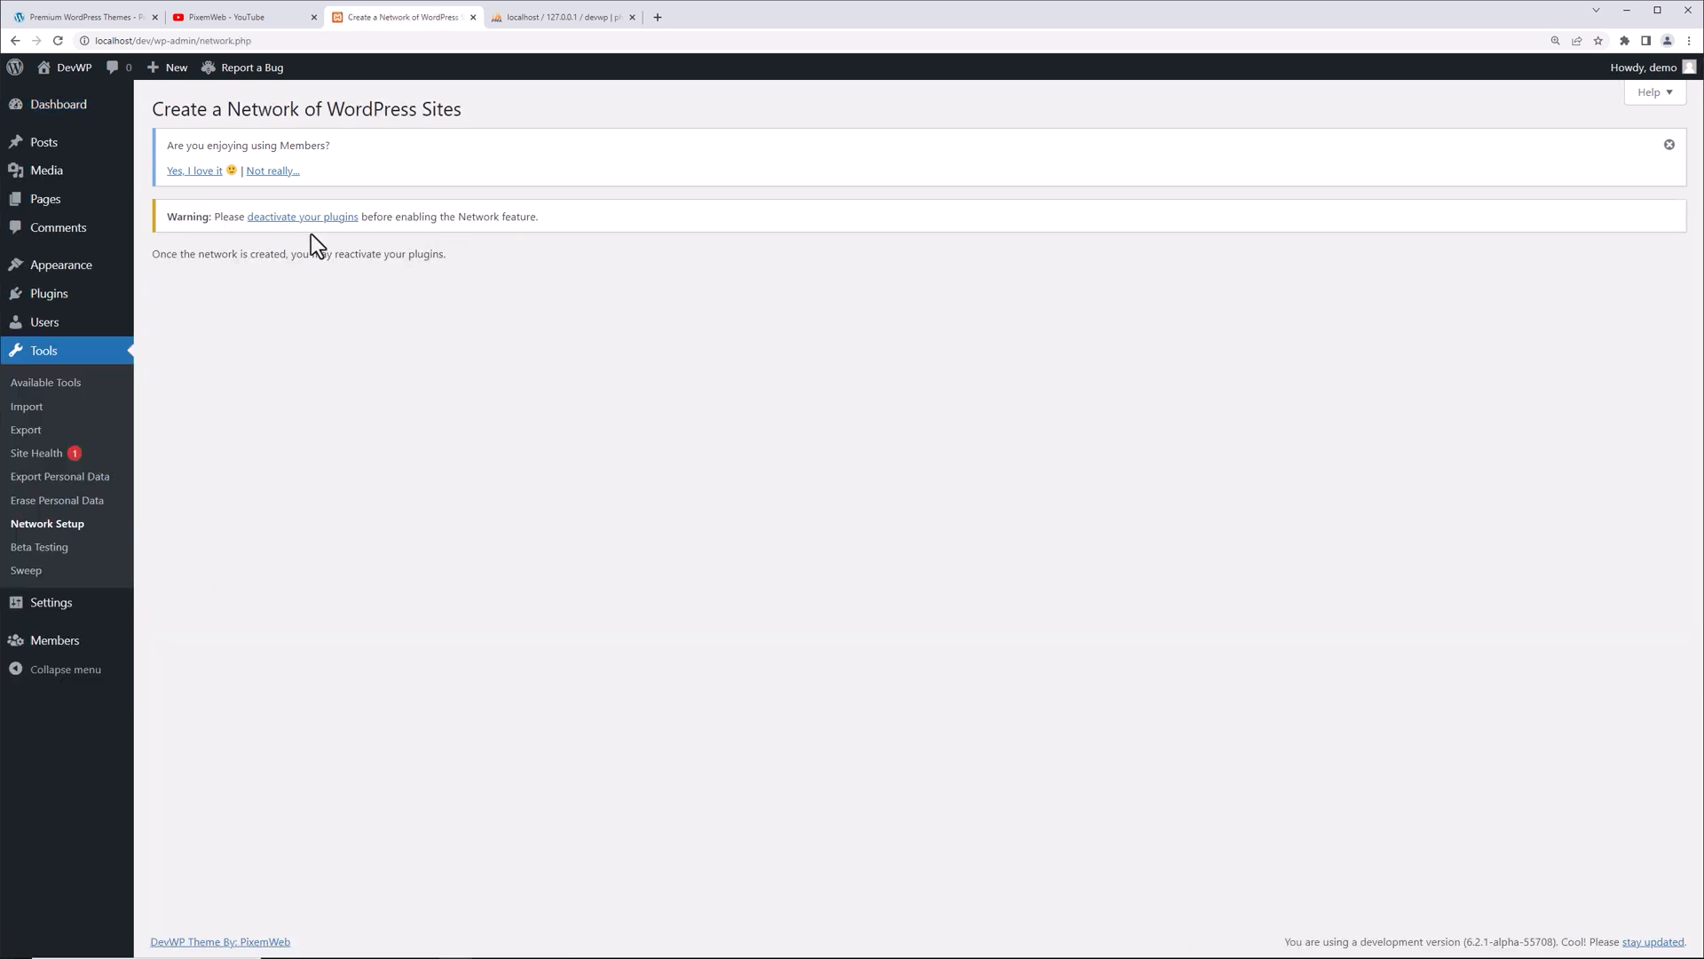
left_click(302, 217)
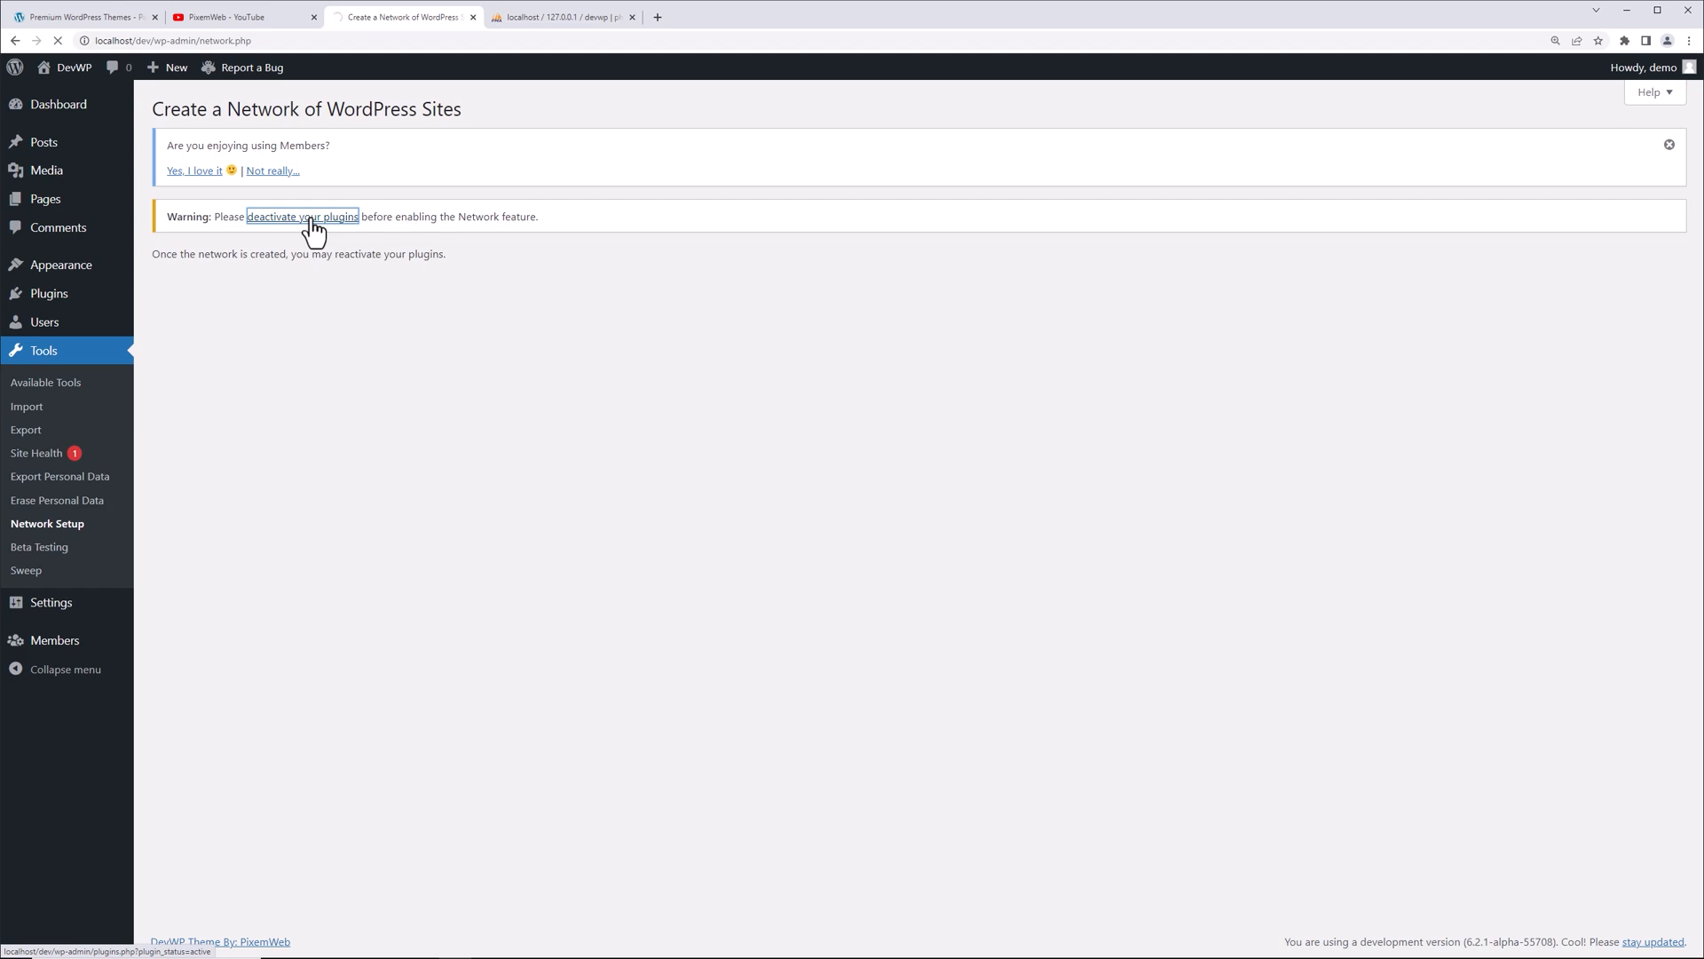
left_click(302, 217)
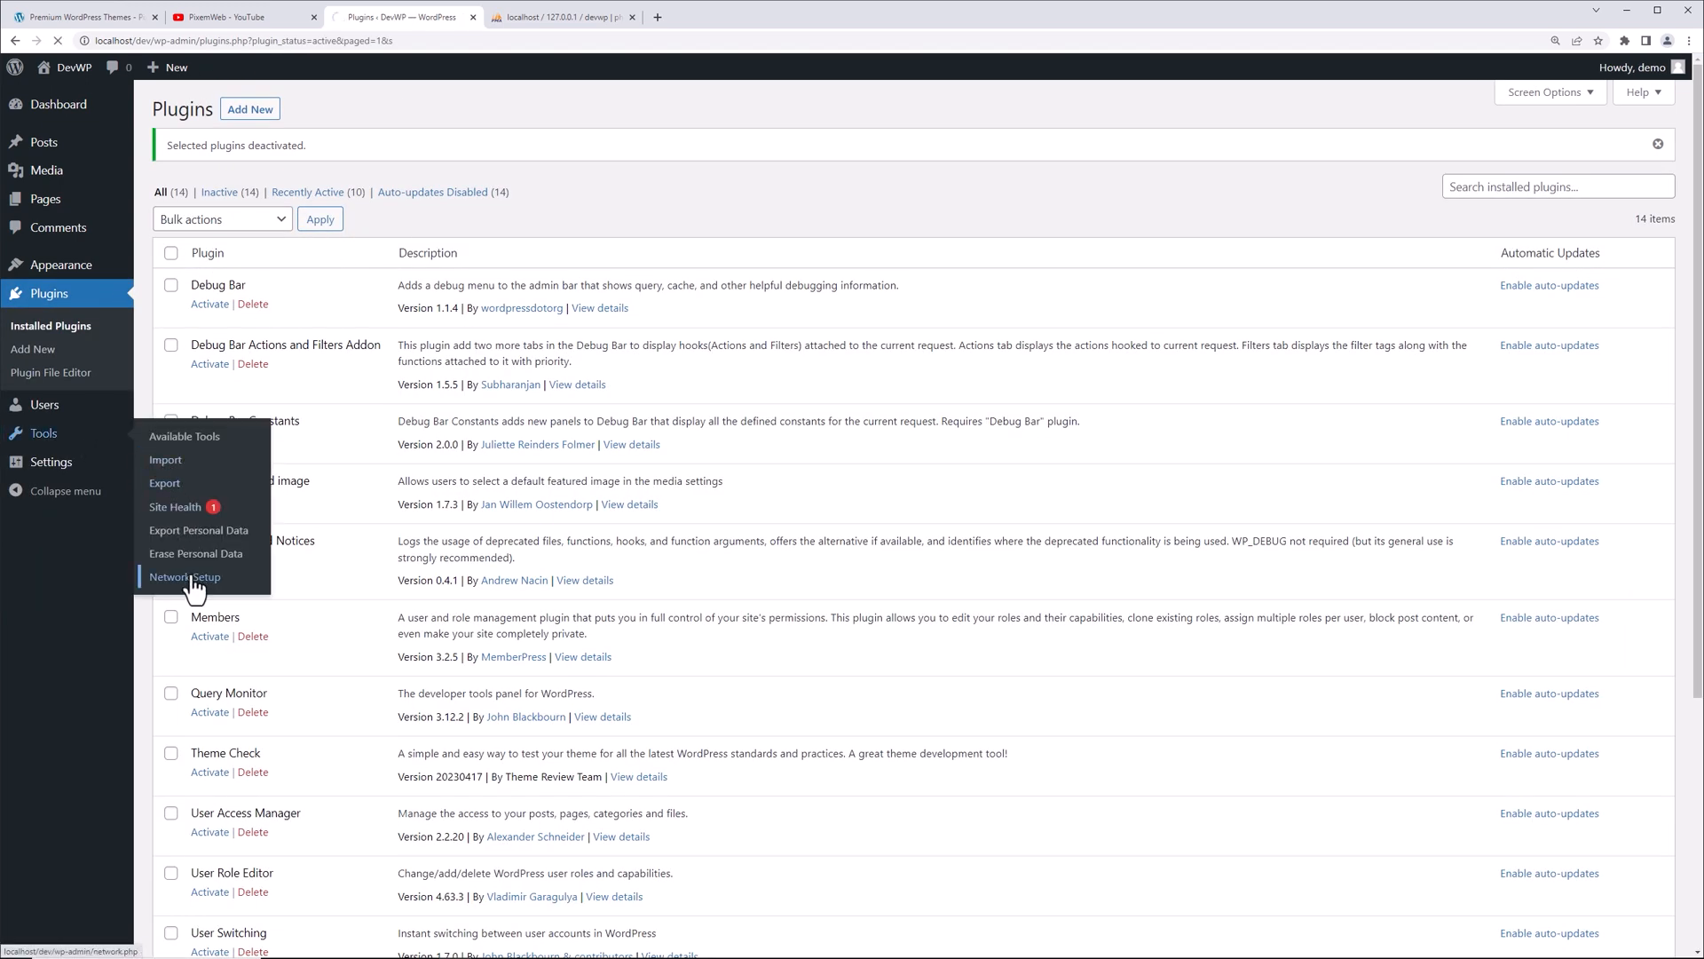
left_click(183, 577)
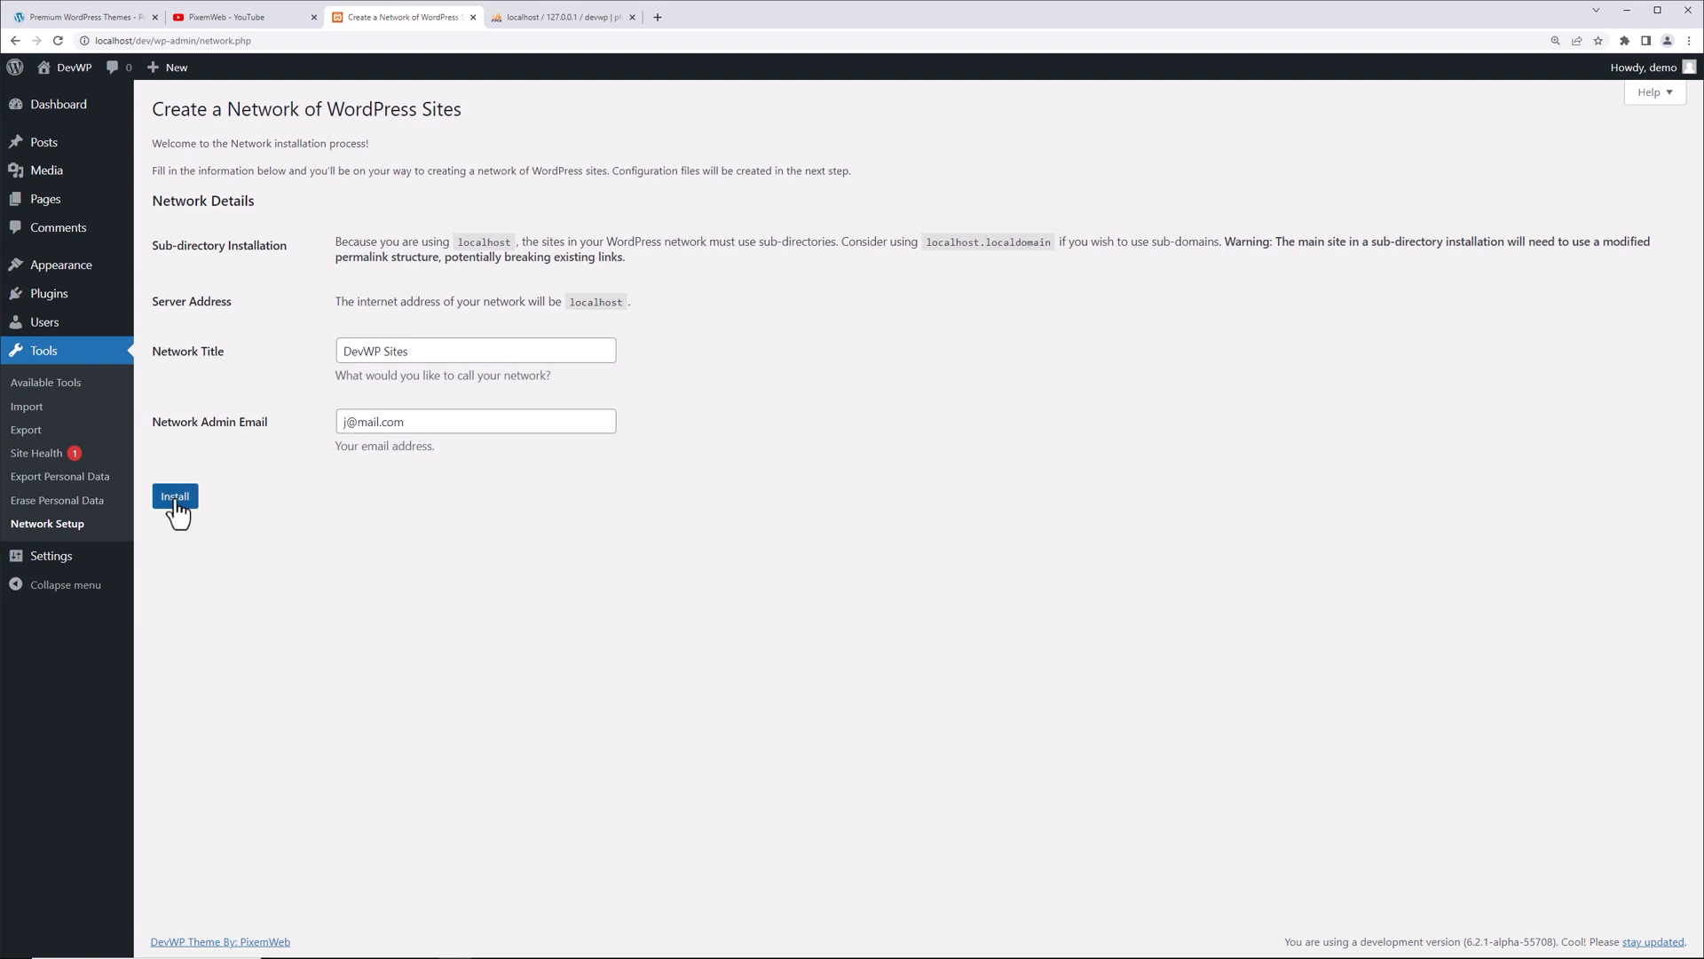
left_click(174, 495)
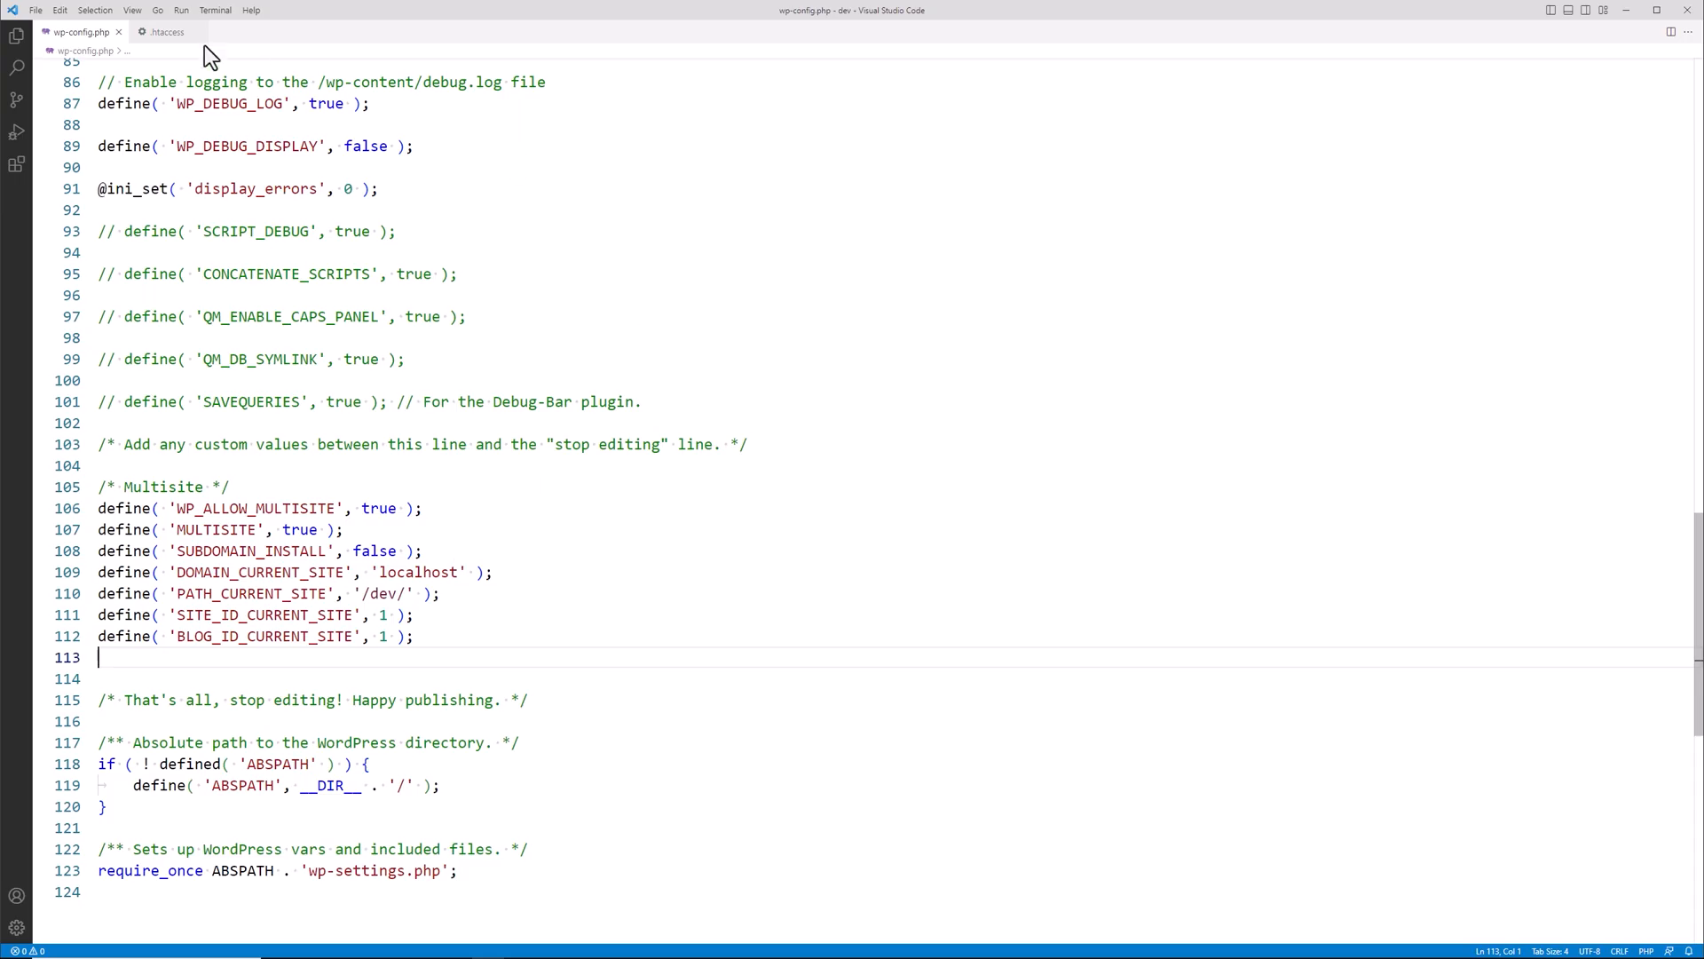
- Select the old .htaccess rewrite rules with RewriteBase /dev/ for replacement
left_click(165, 32)
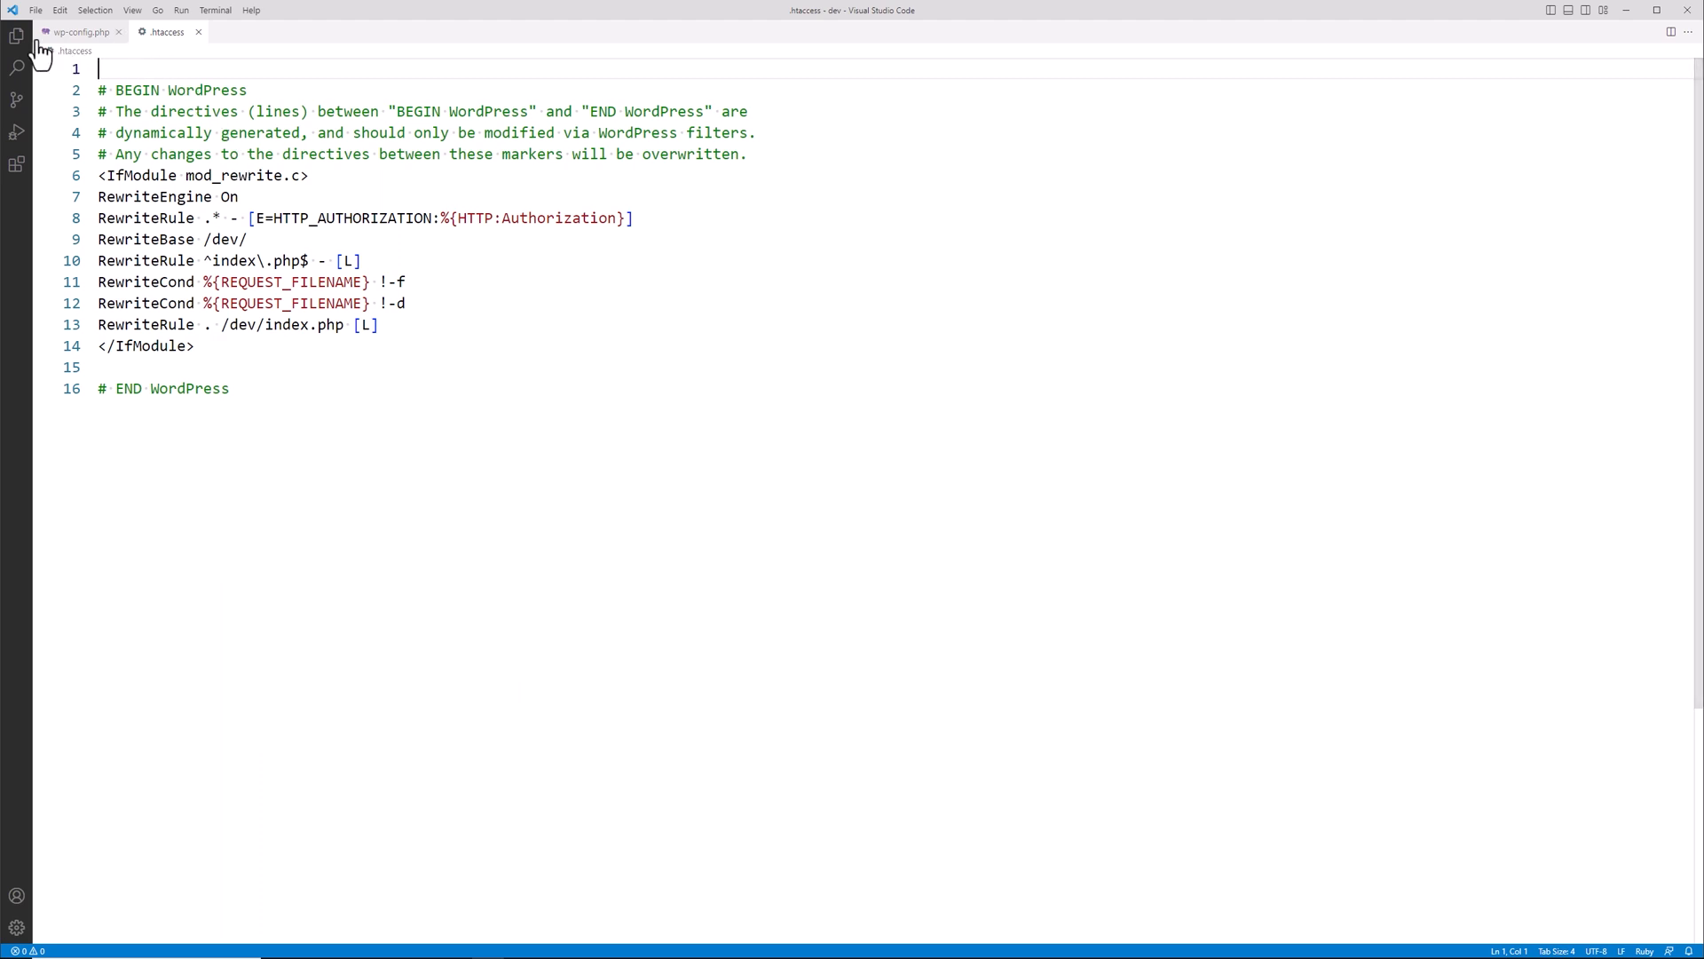
left_click(16, 36)
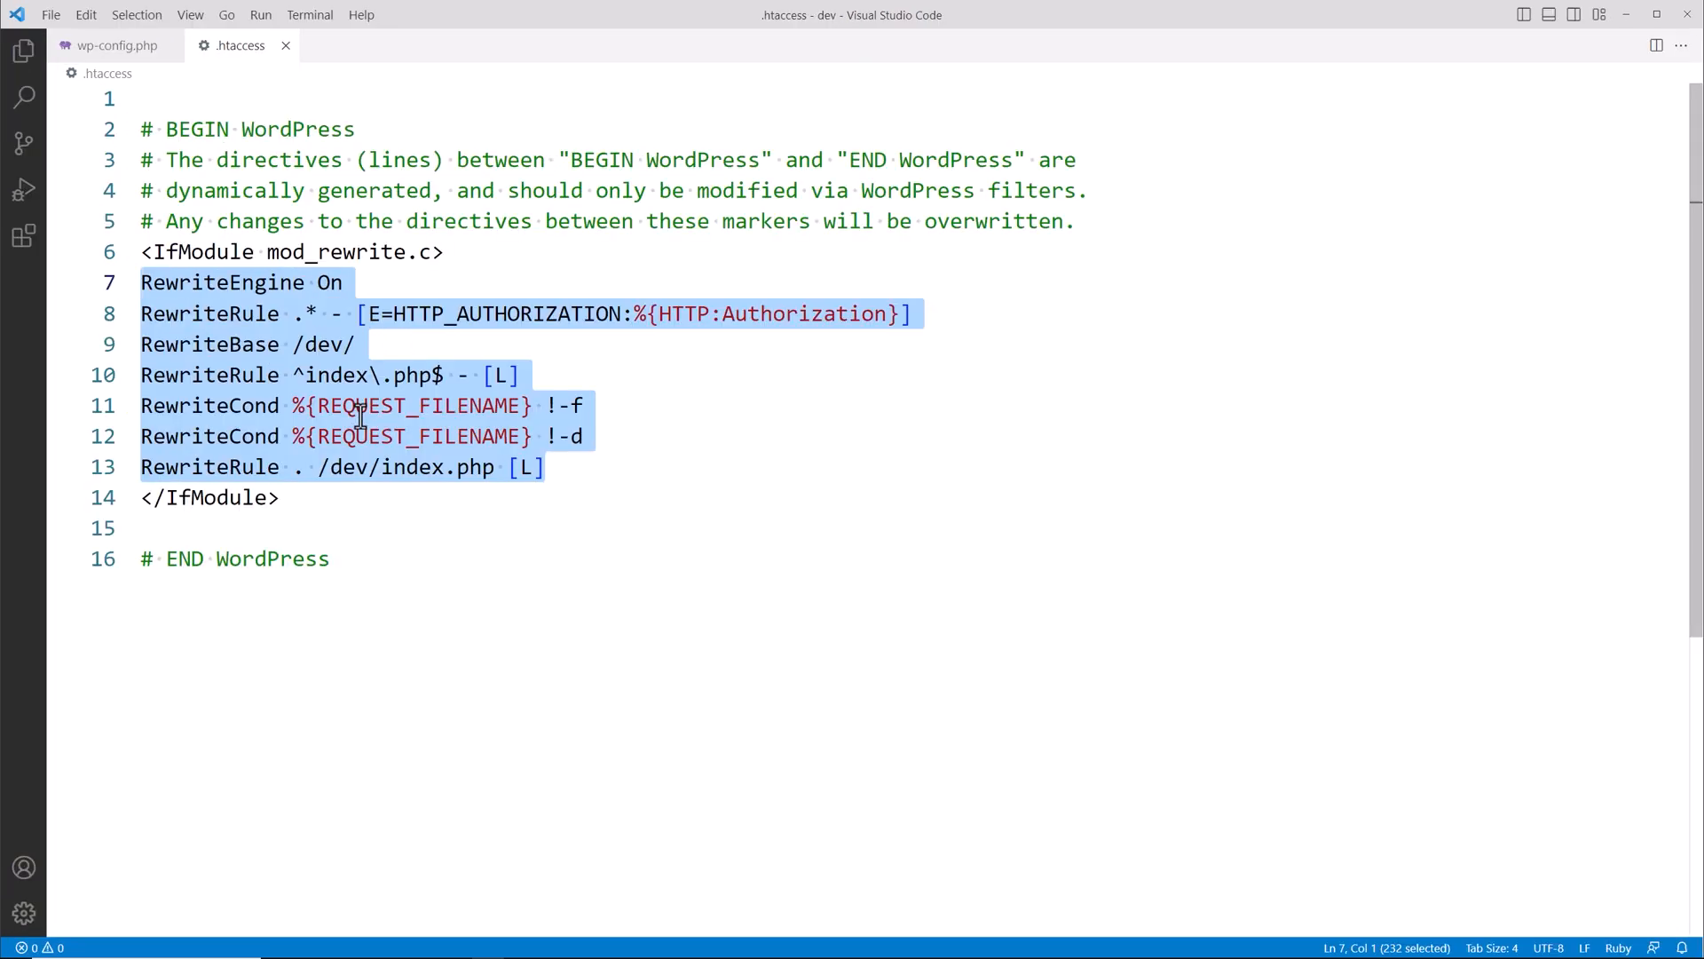
mouse_move(182, 250)
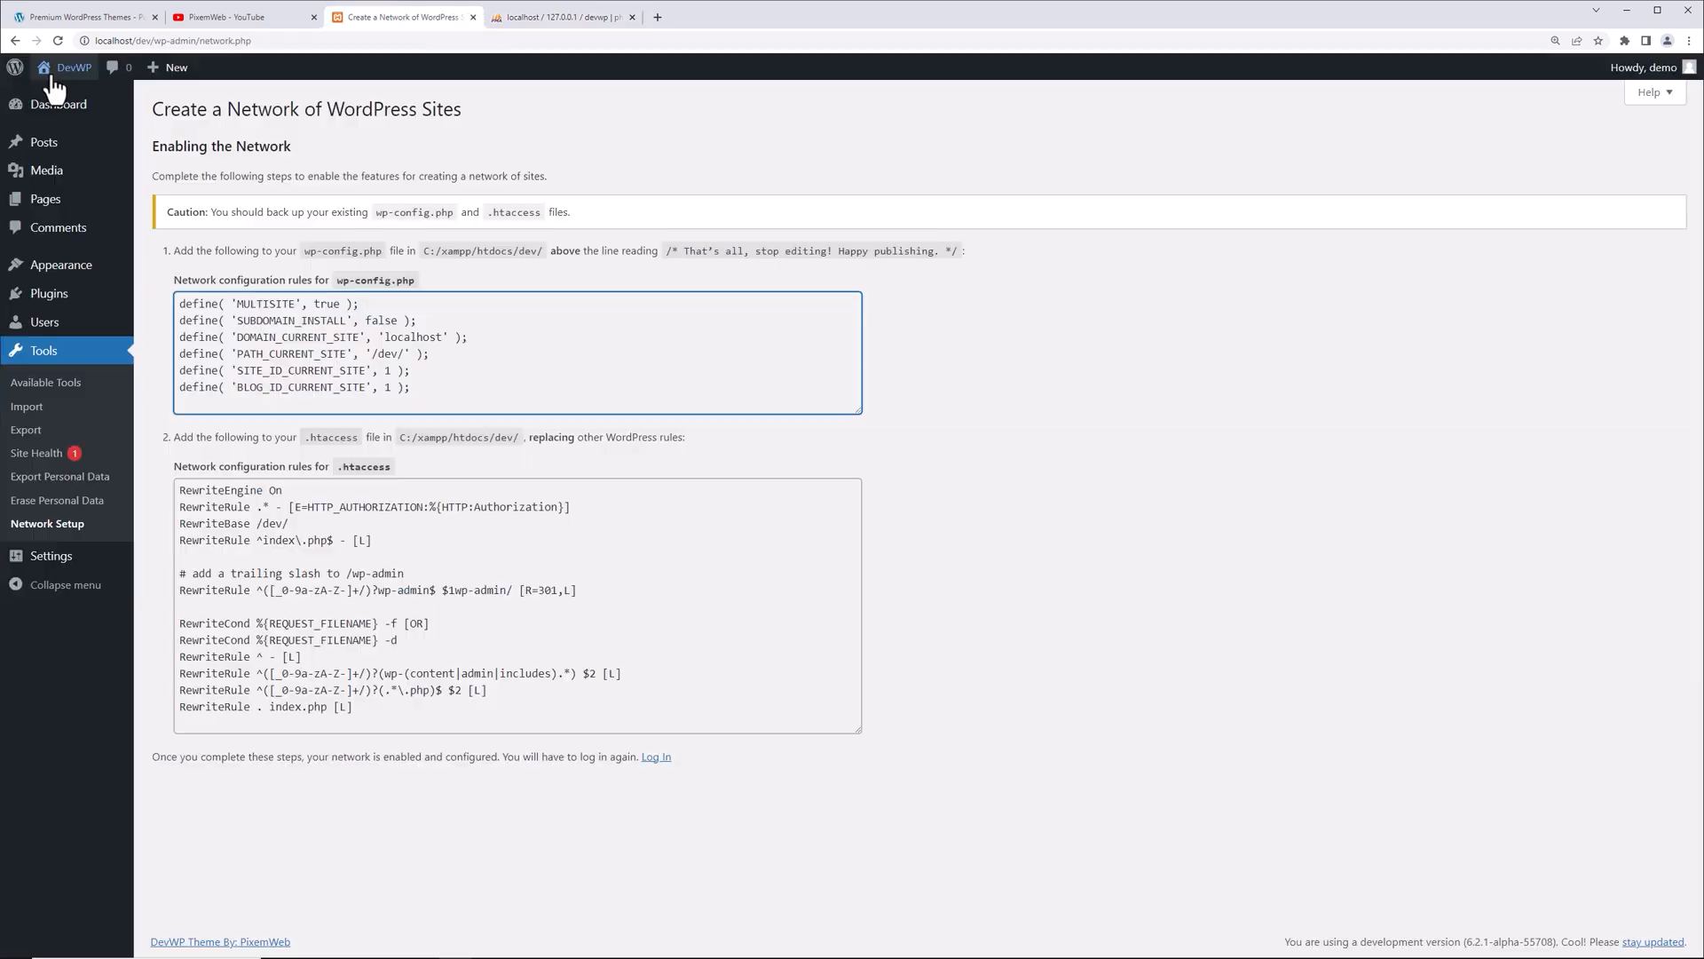
- Log back in to WordPress and reach the Network Admin dashboard via My Sites
left_click(655, 756)
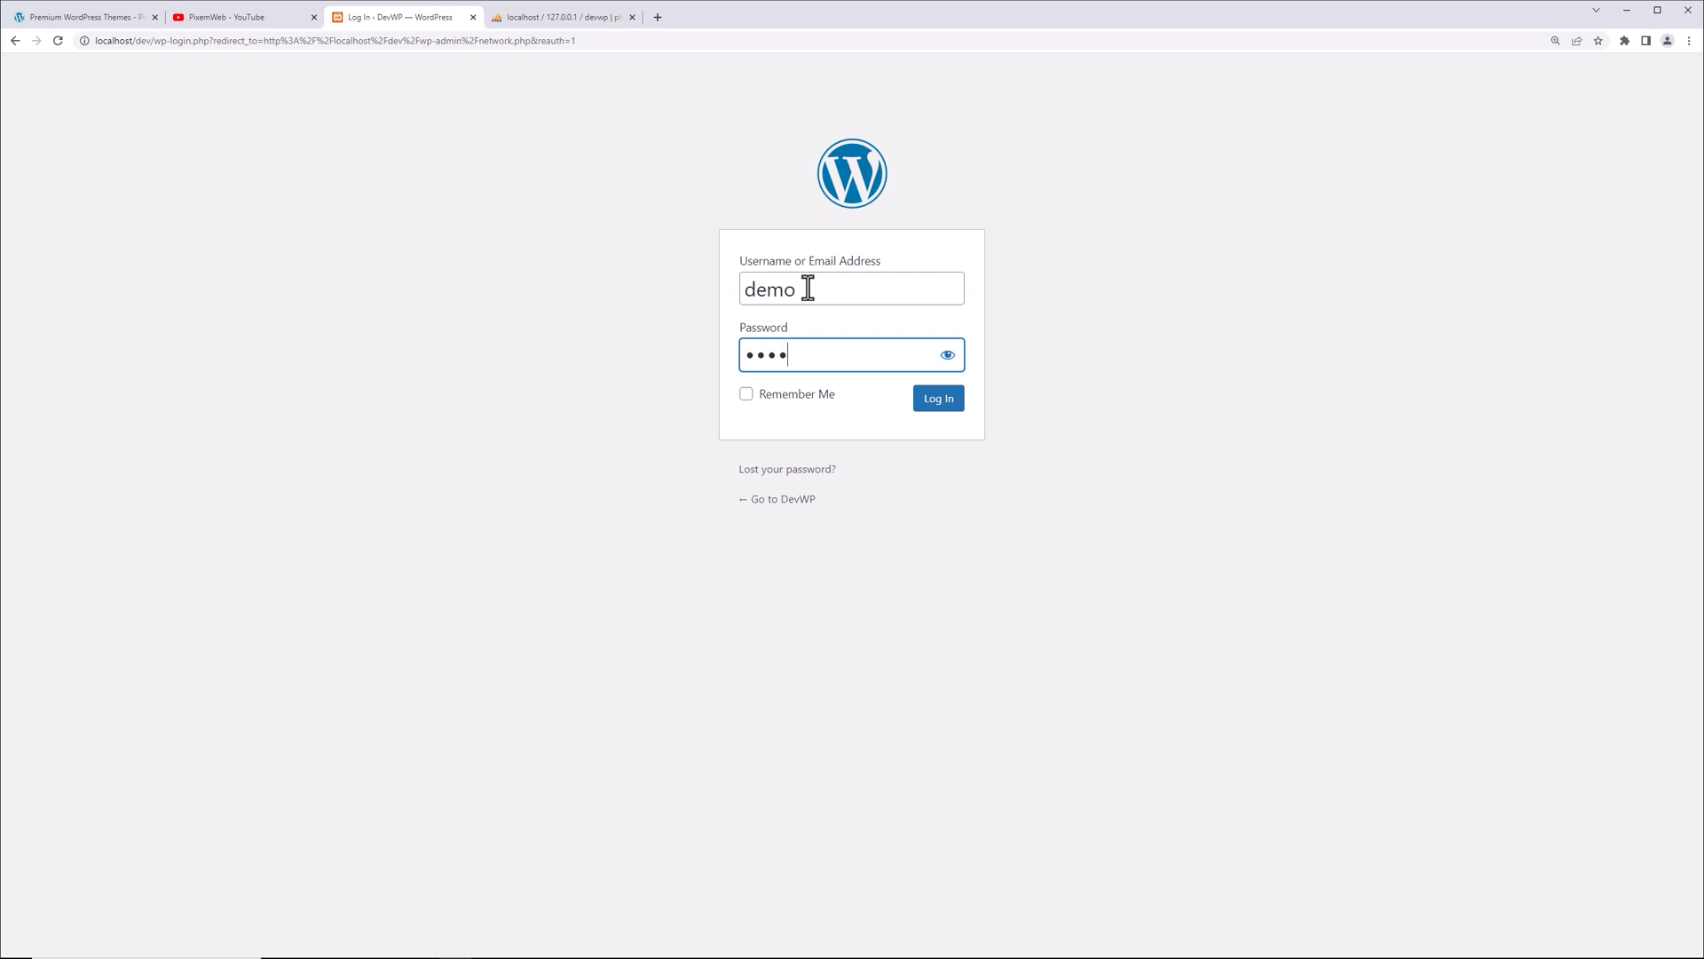
left_click(938, 398)
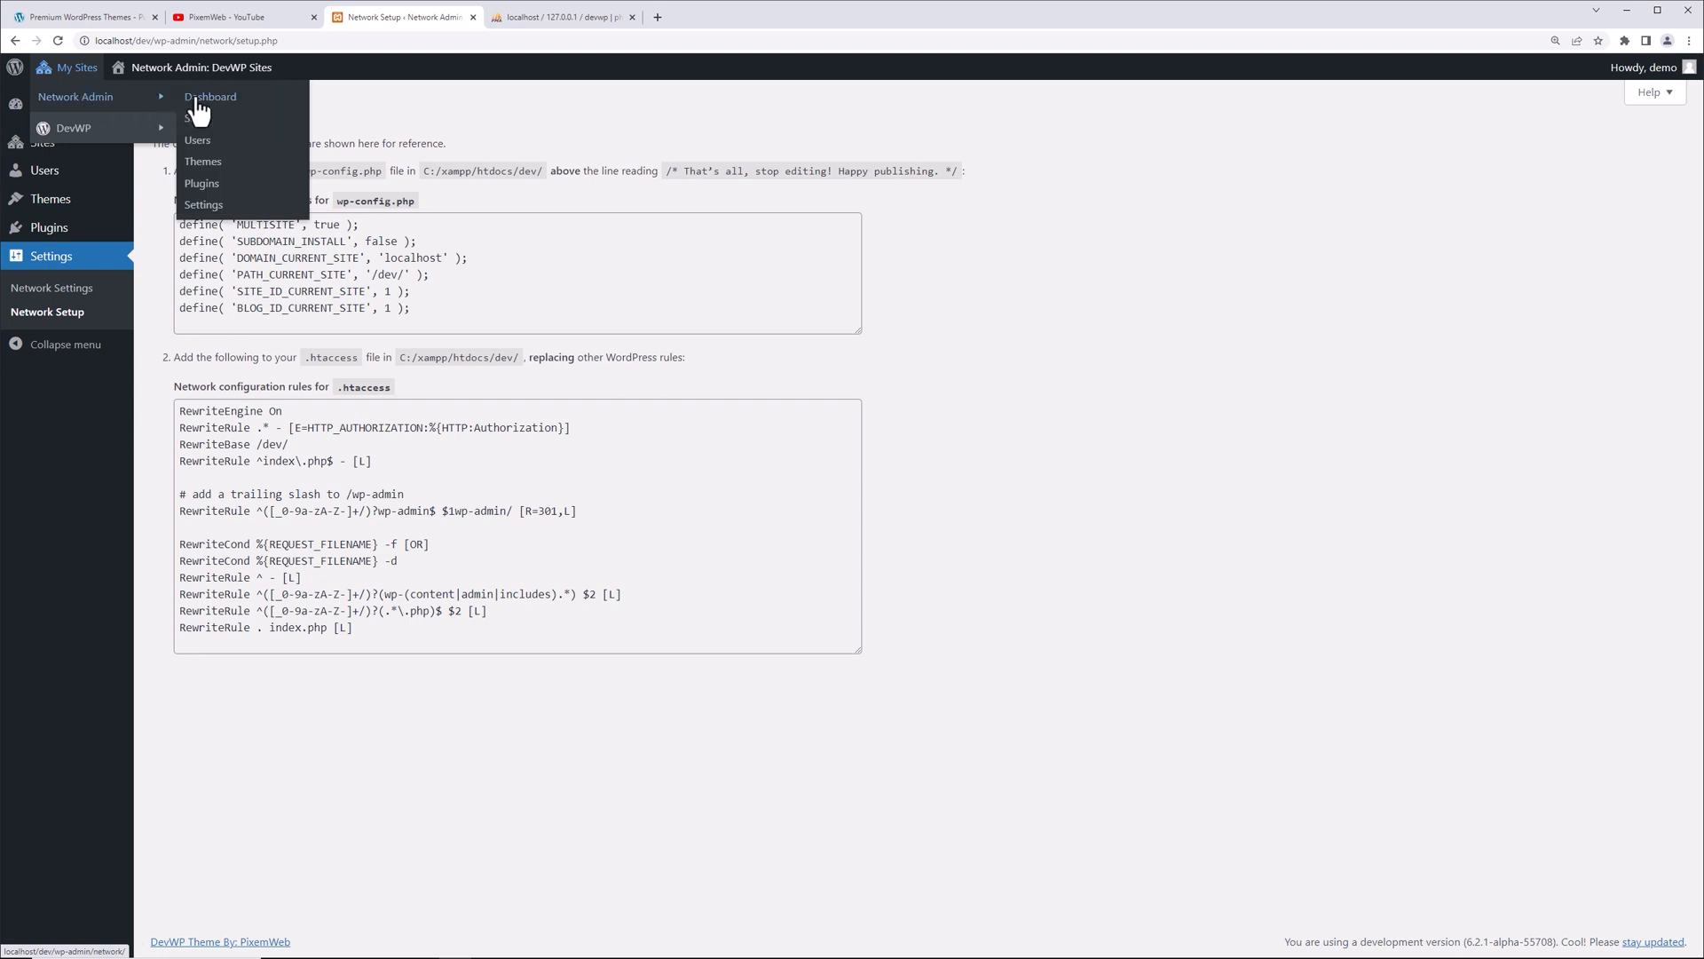
left_click(210, 96)
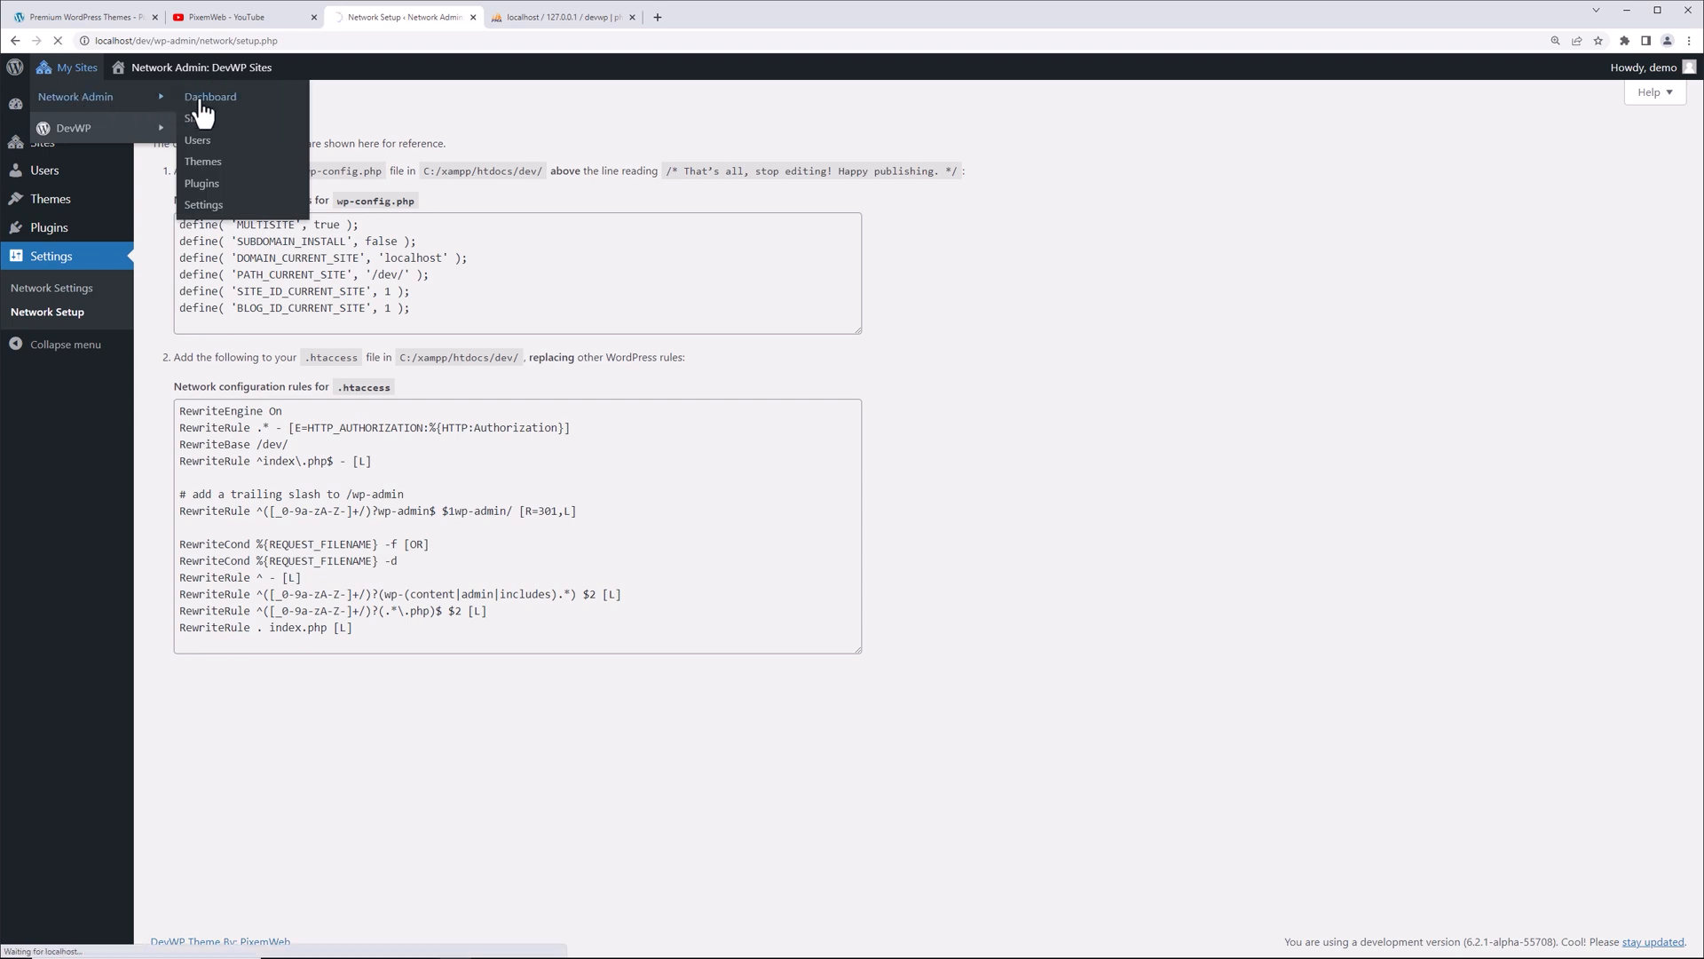
left_click(209, 96)
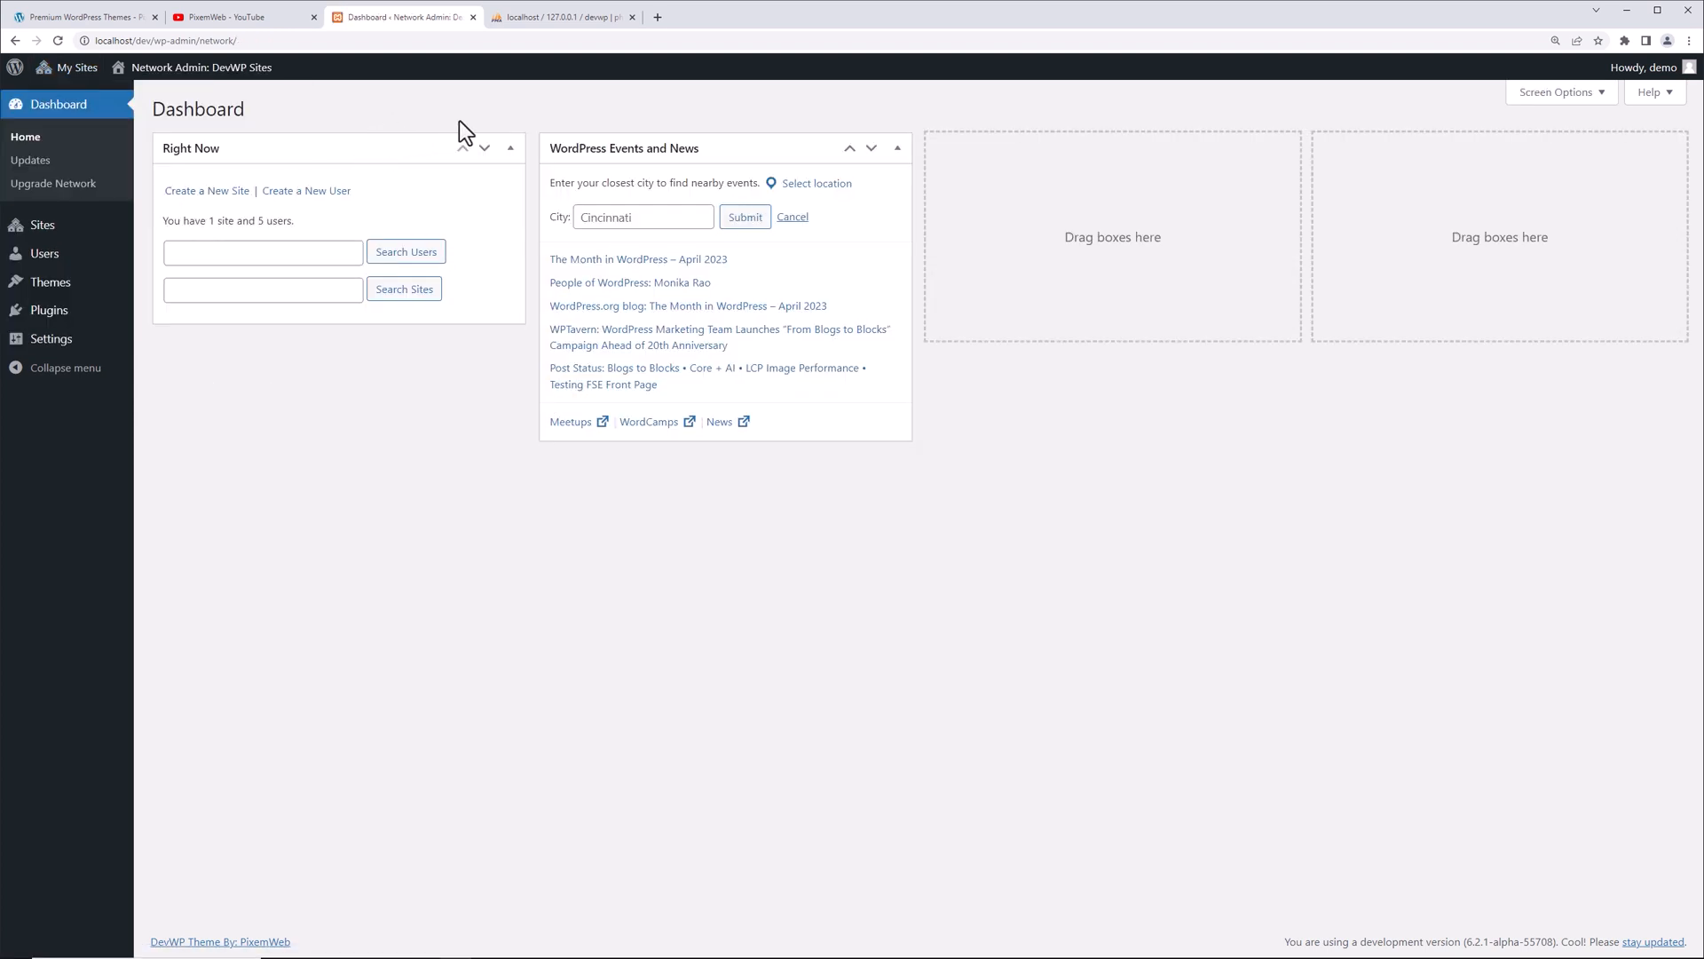
mouse_move(449, 130)
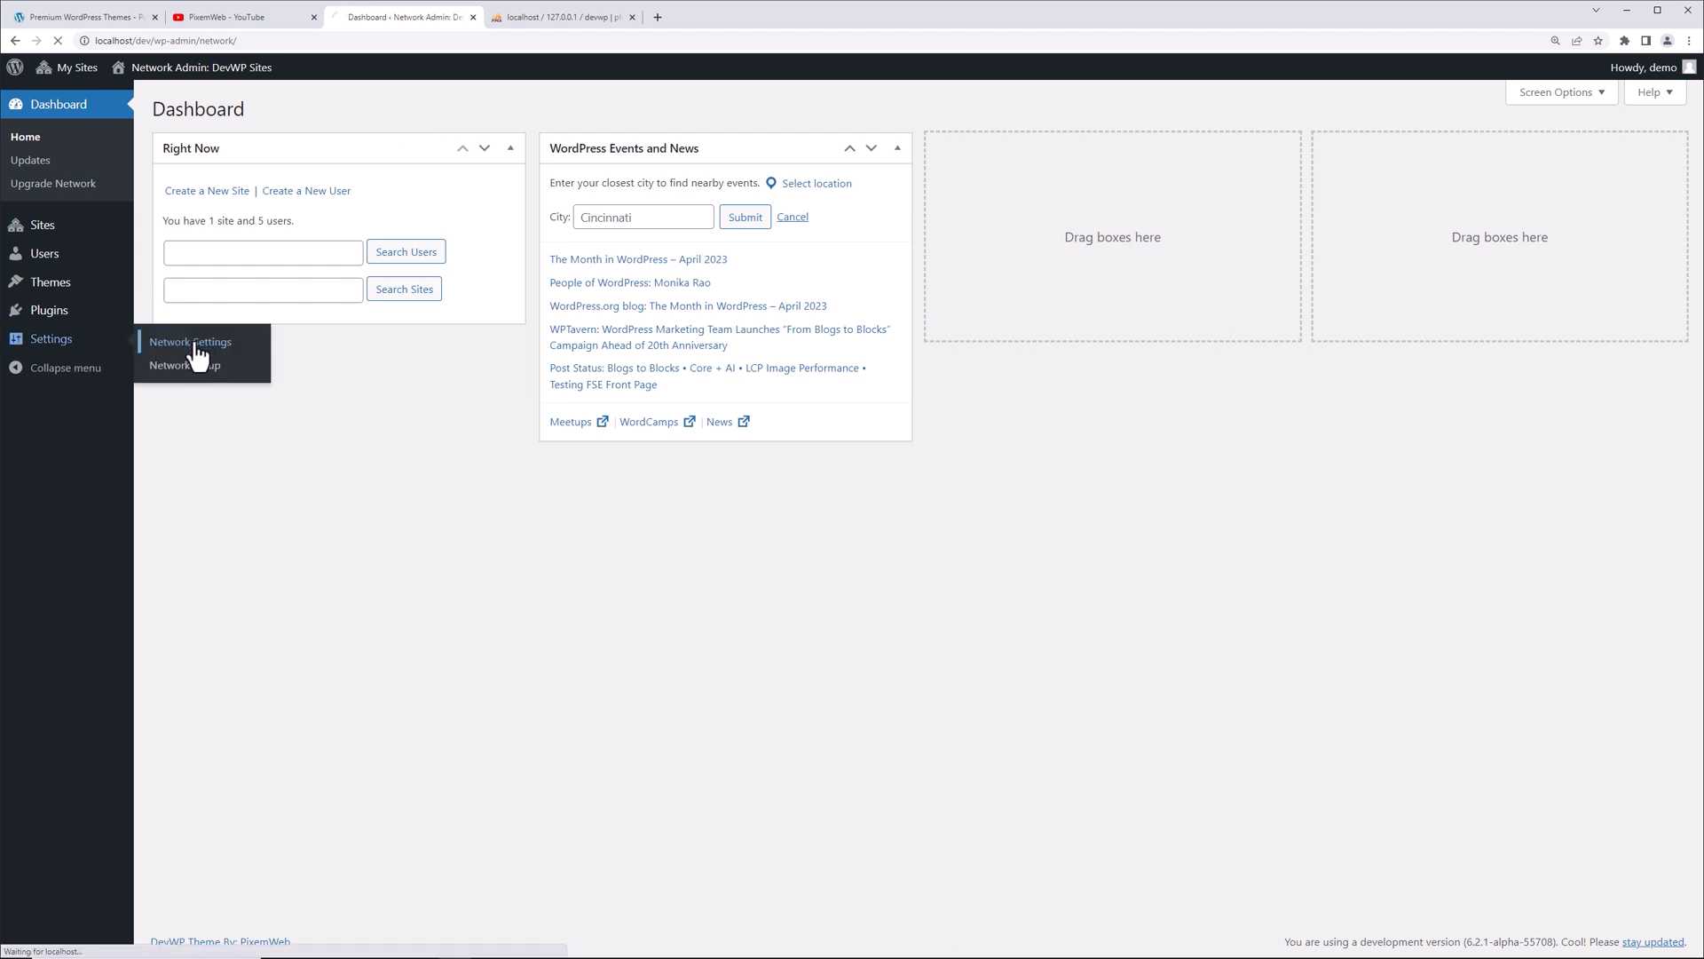
- Review Network Settings from registration and new-site options through upload, language and menu settings
left_click(190, 341)
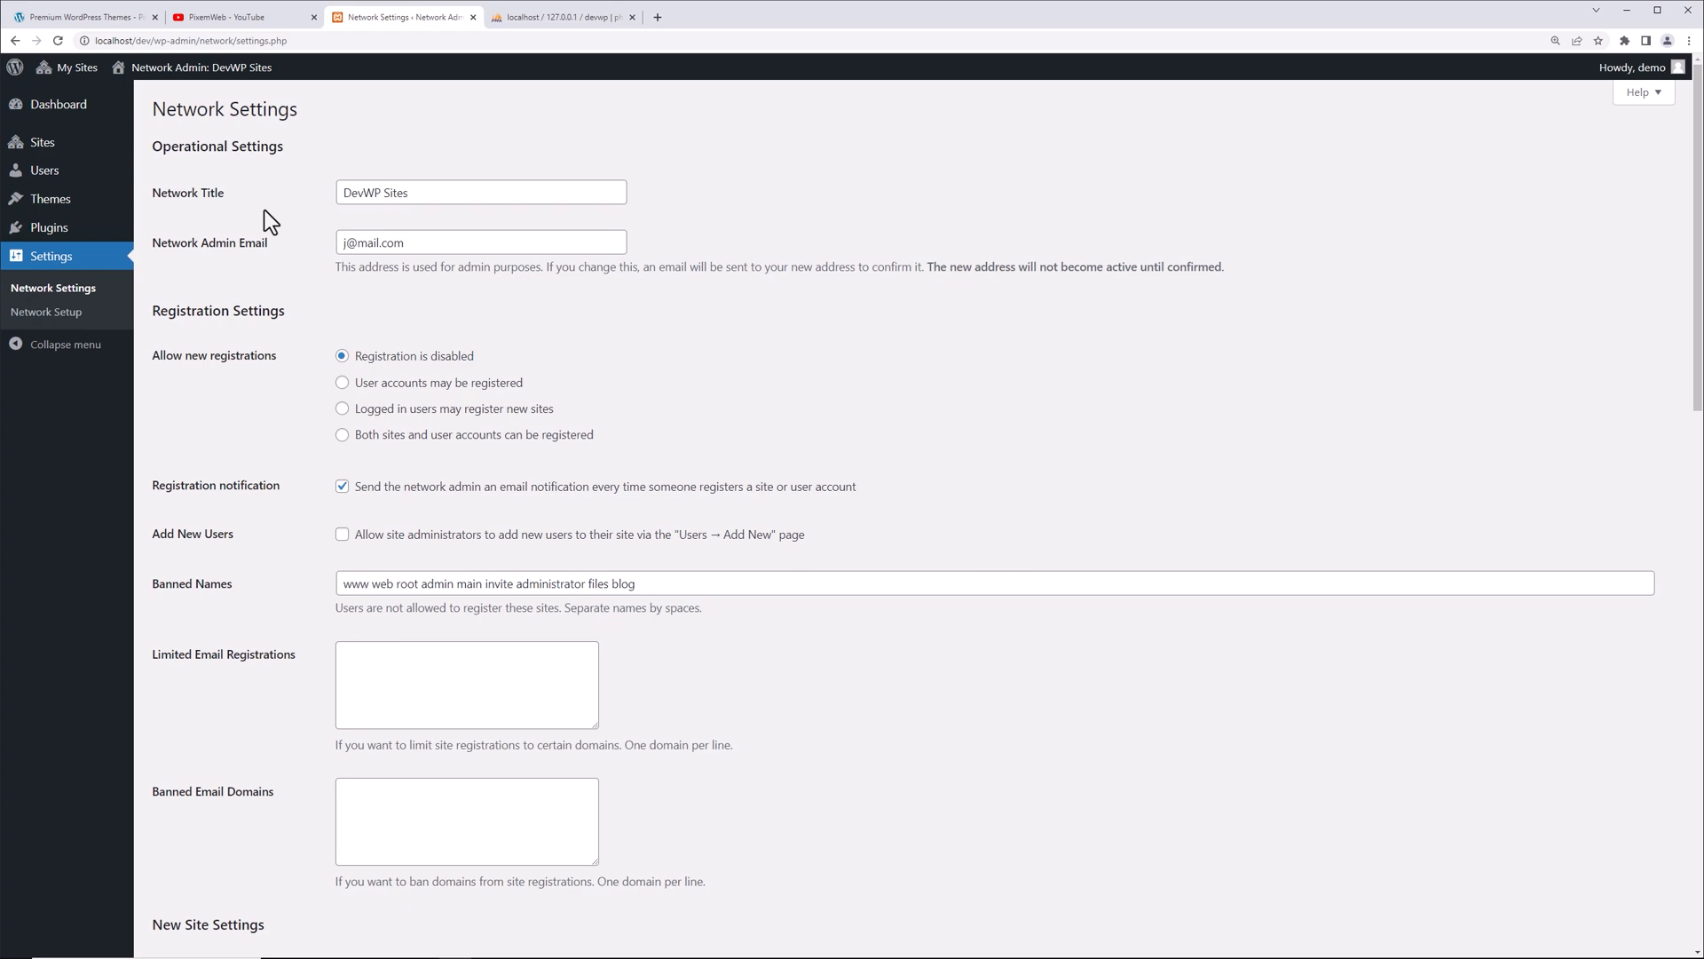
scroll("down", 3)
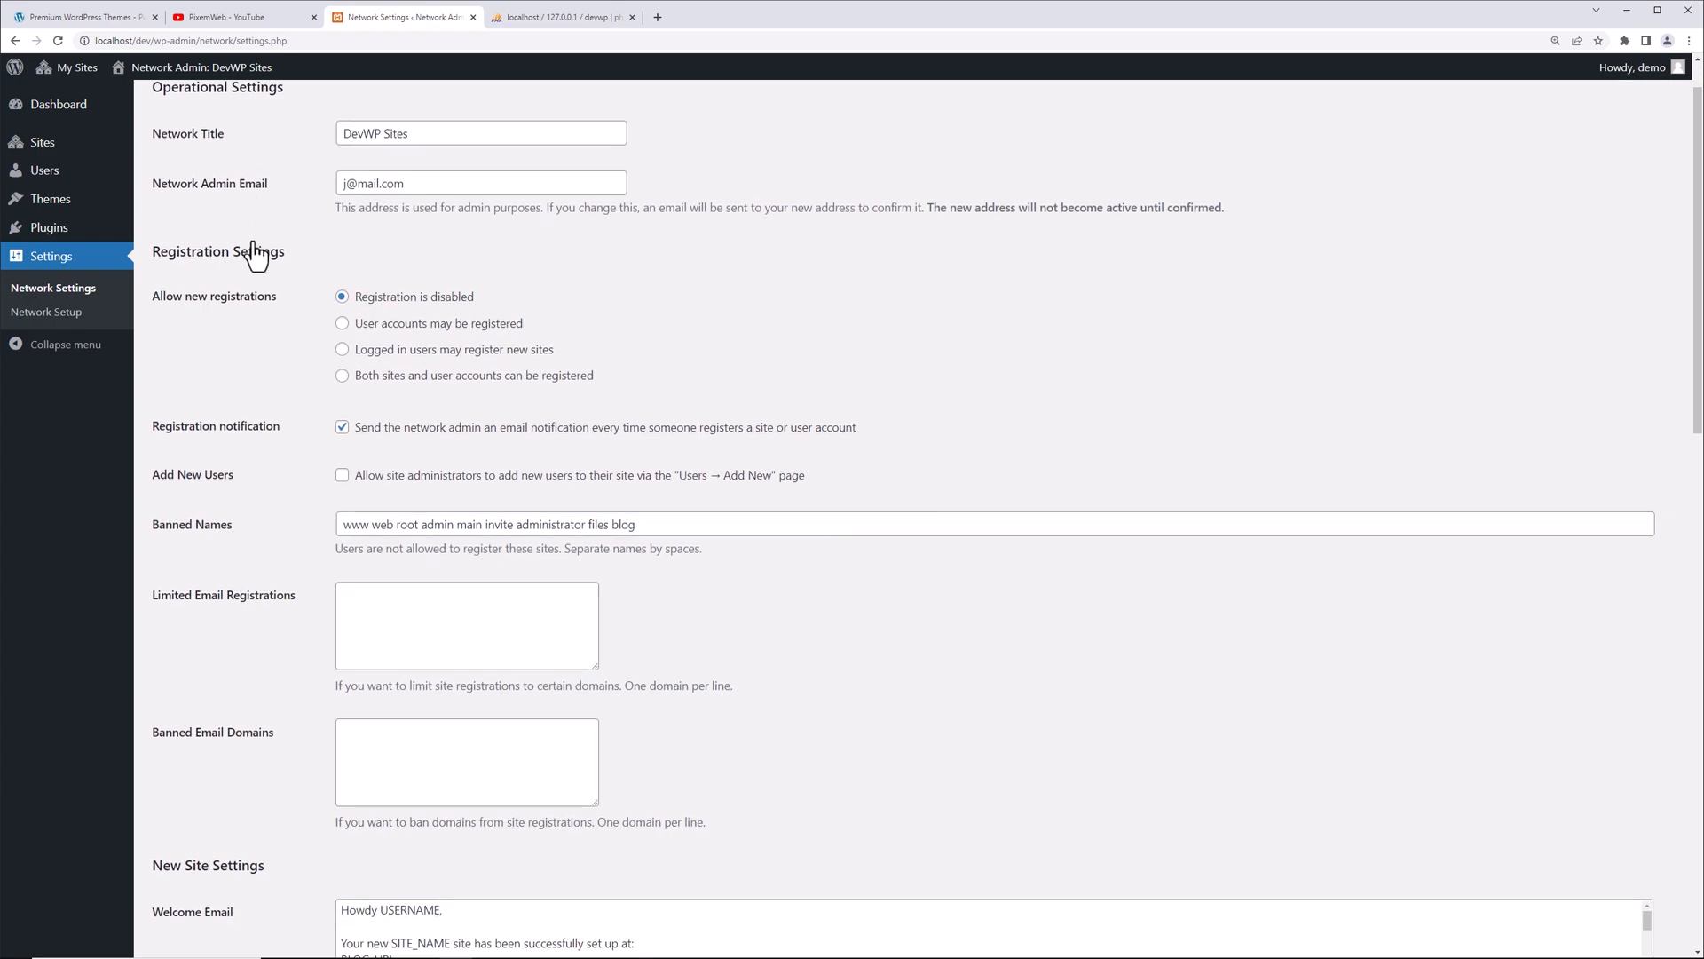
scroll("down", 3)
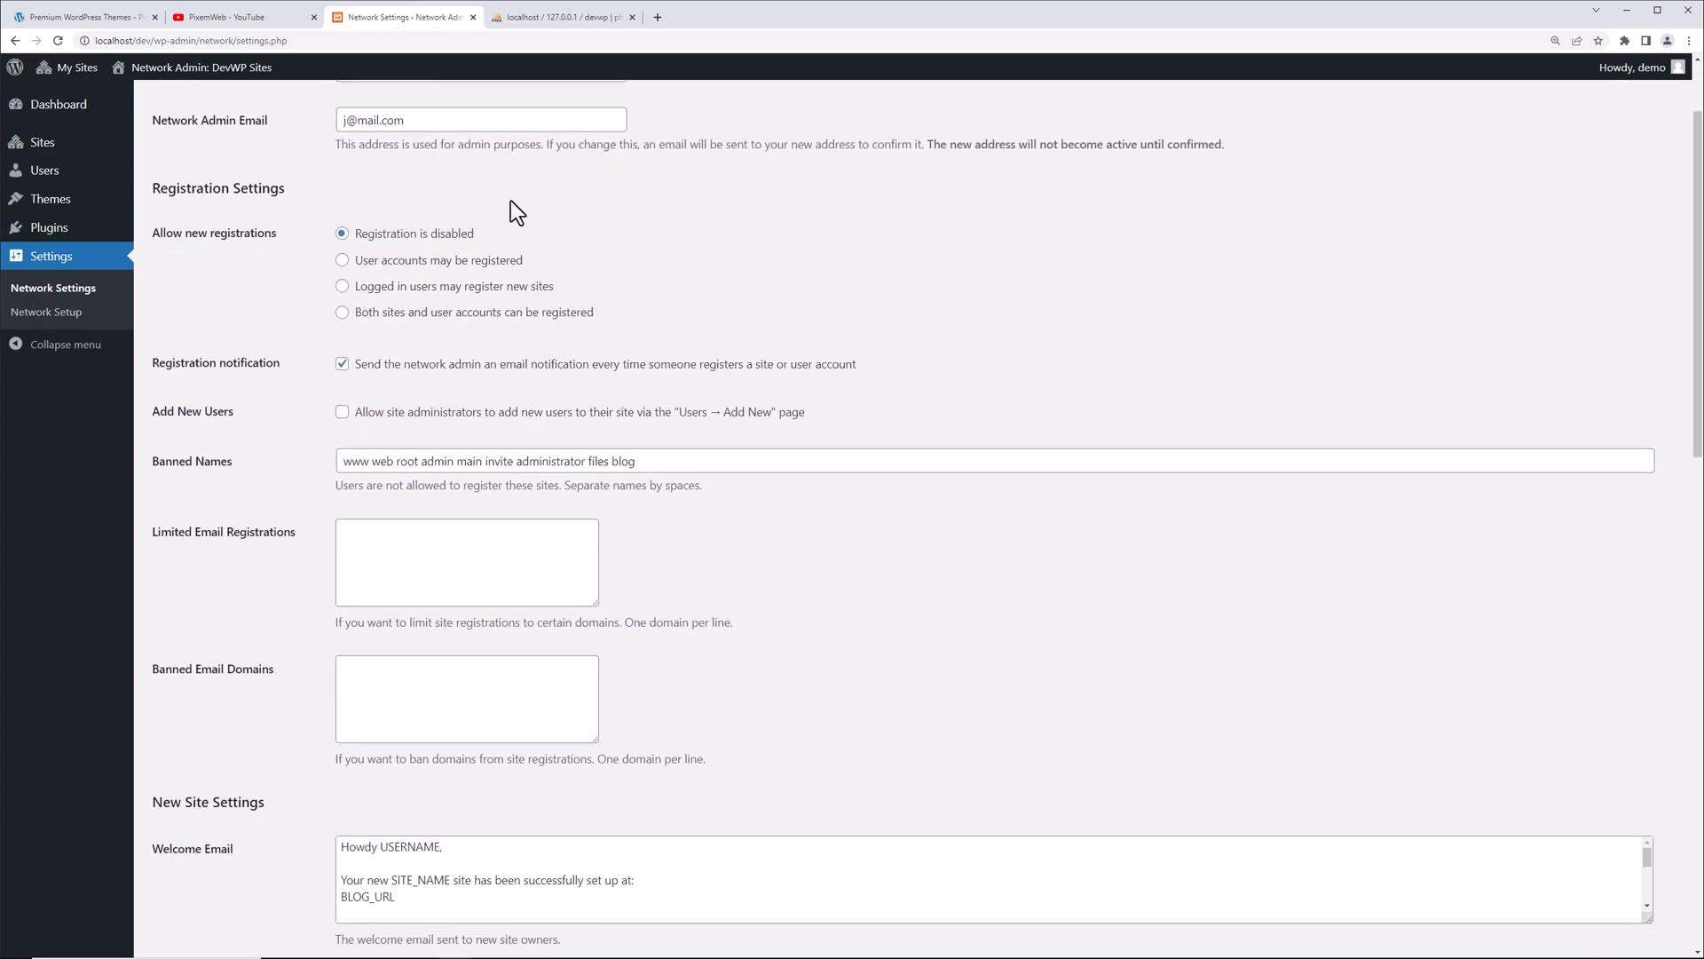
scroll("down", 3)
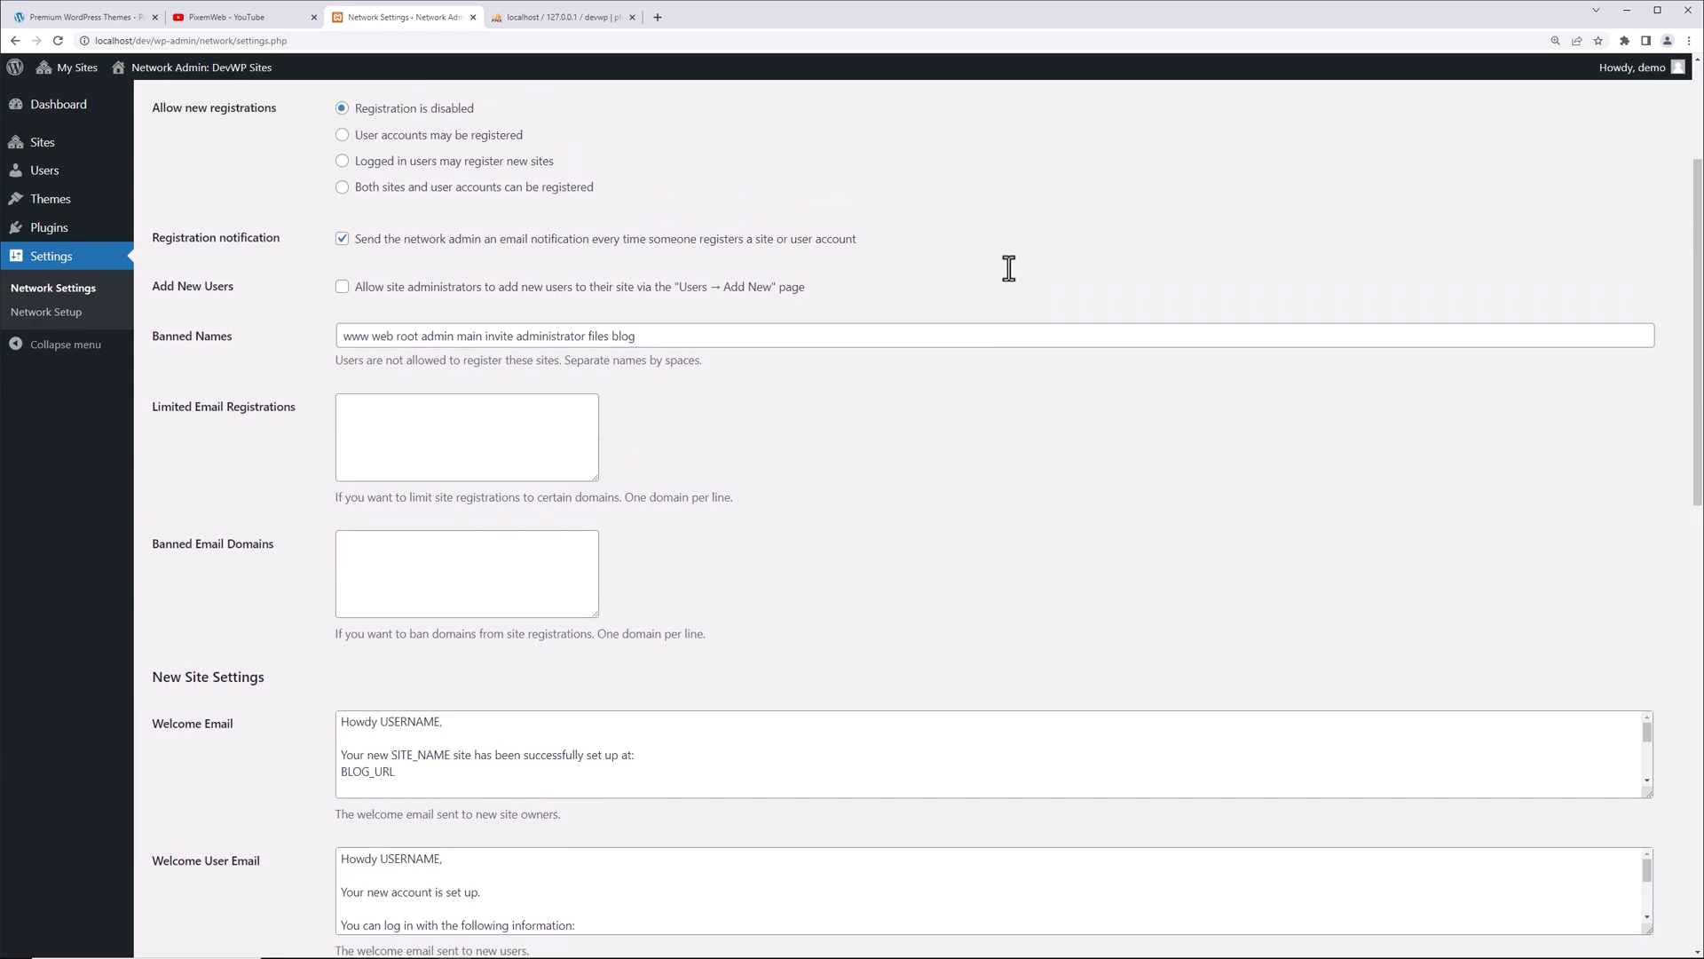
scroll("down", 3)
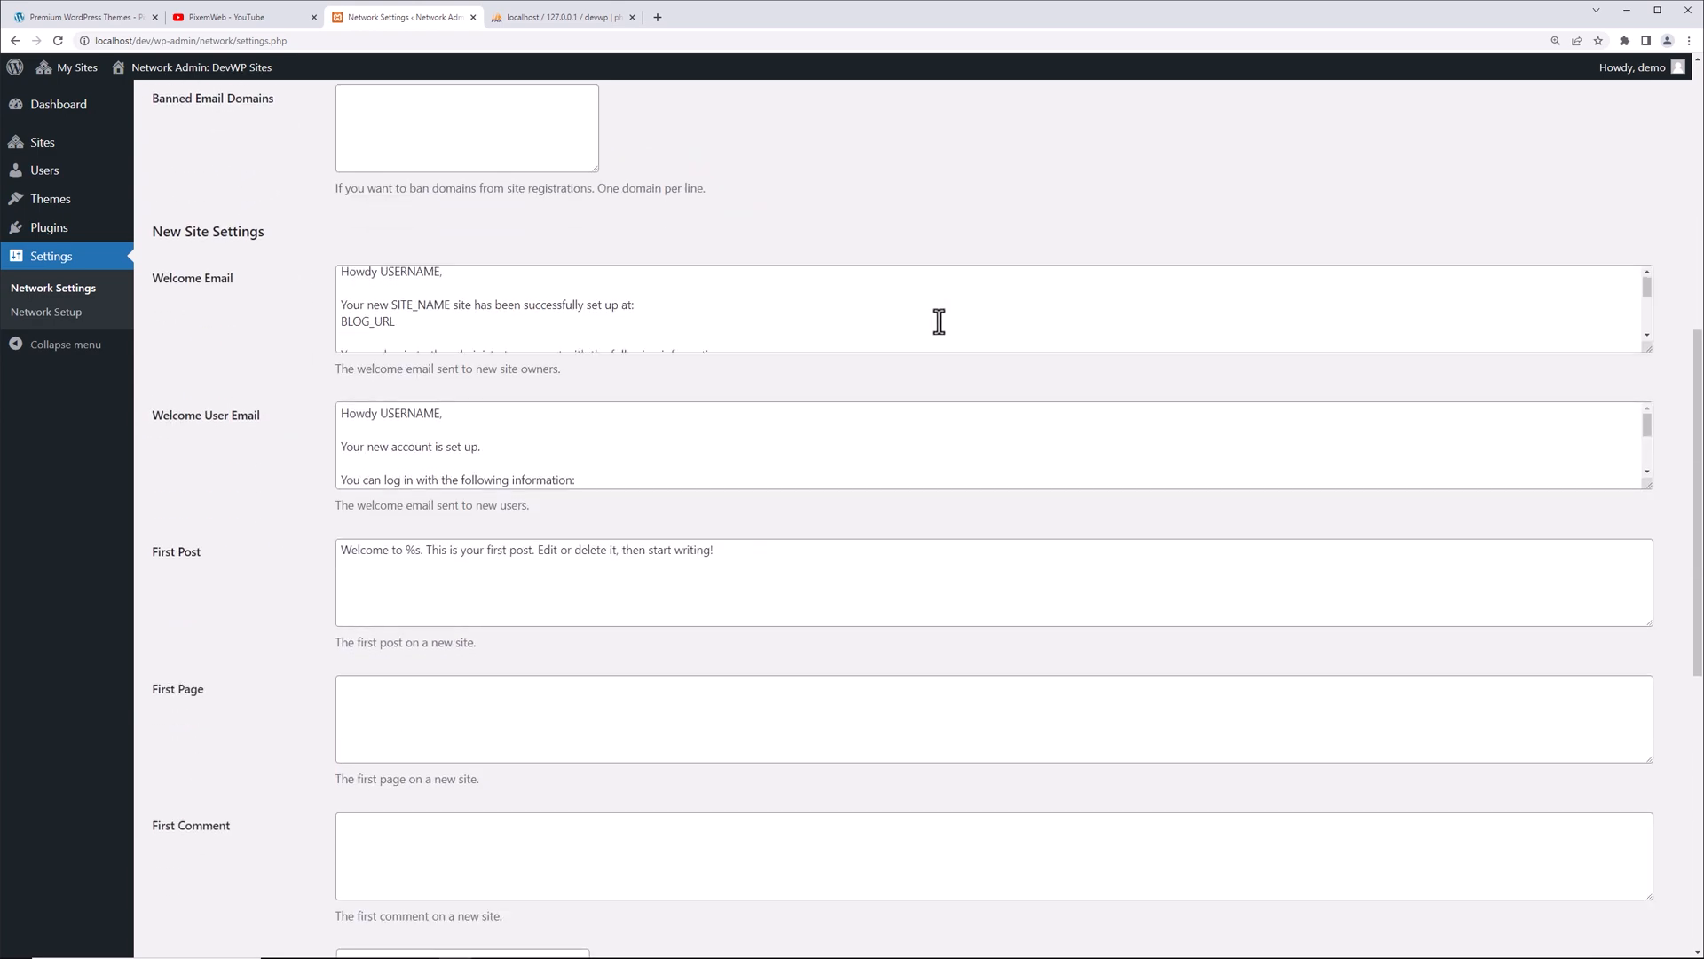
scroll("down", 3)
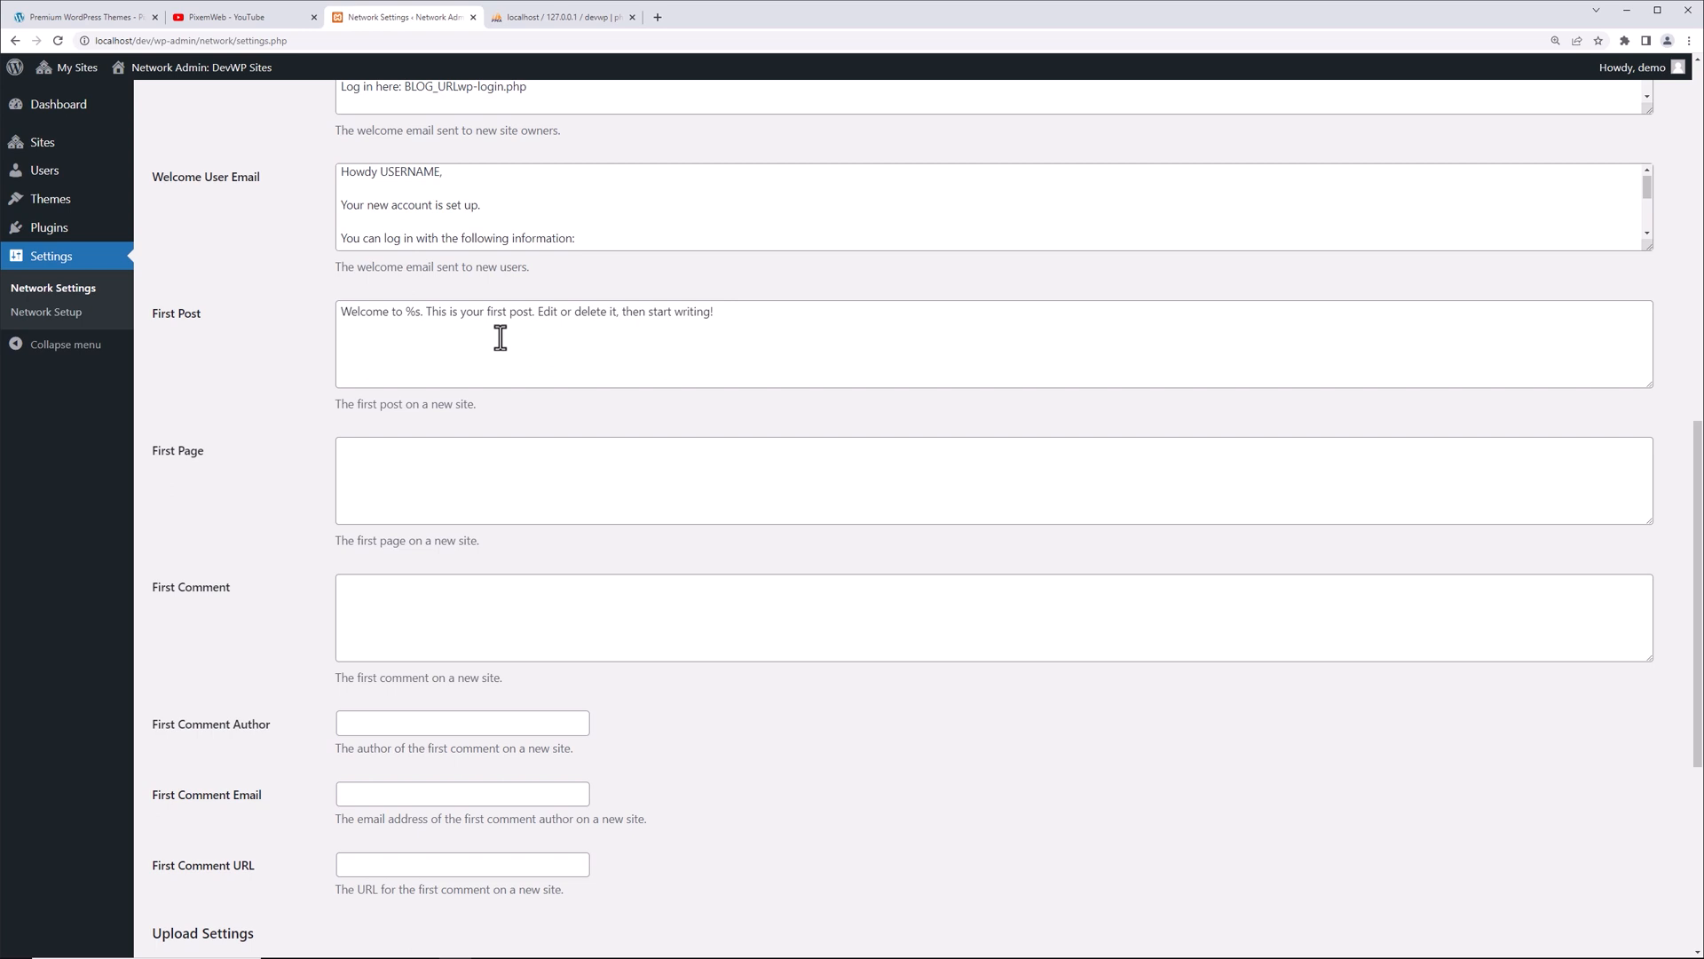
scroll("down", 3)
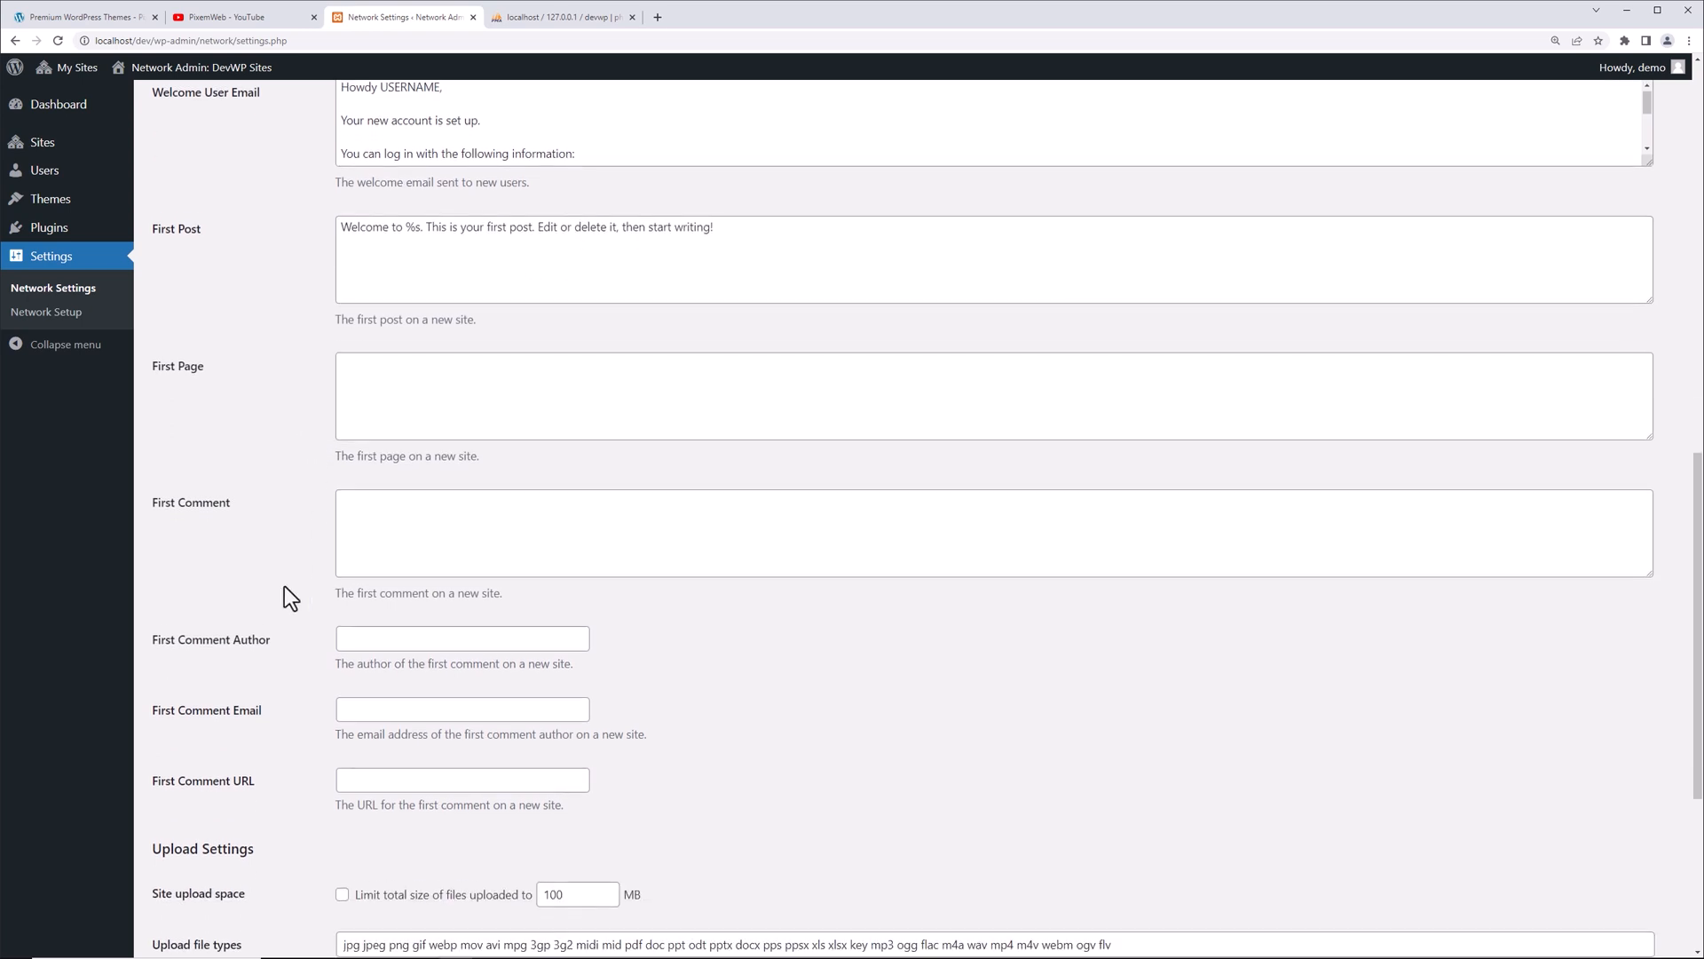
scroll("down", 3)
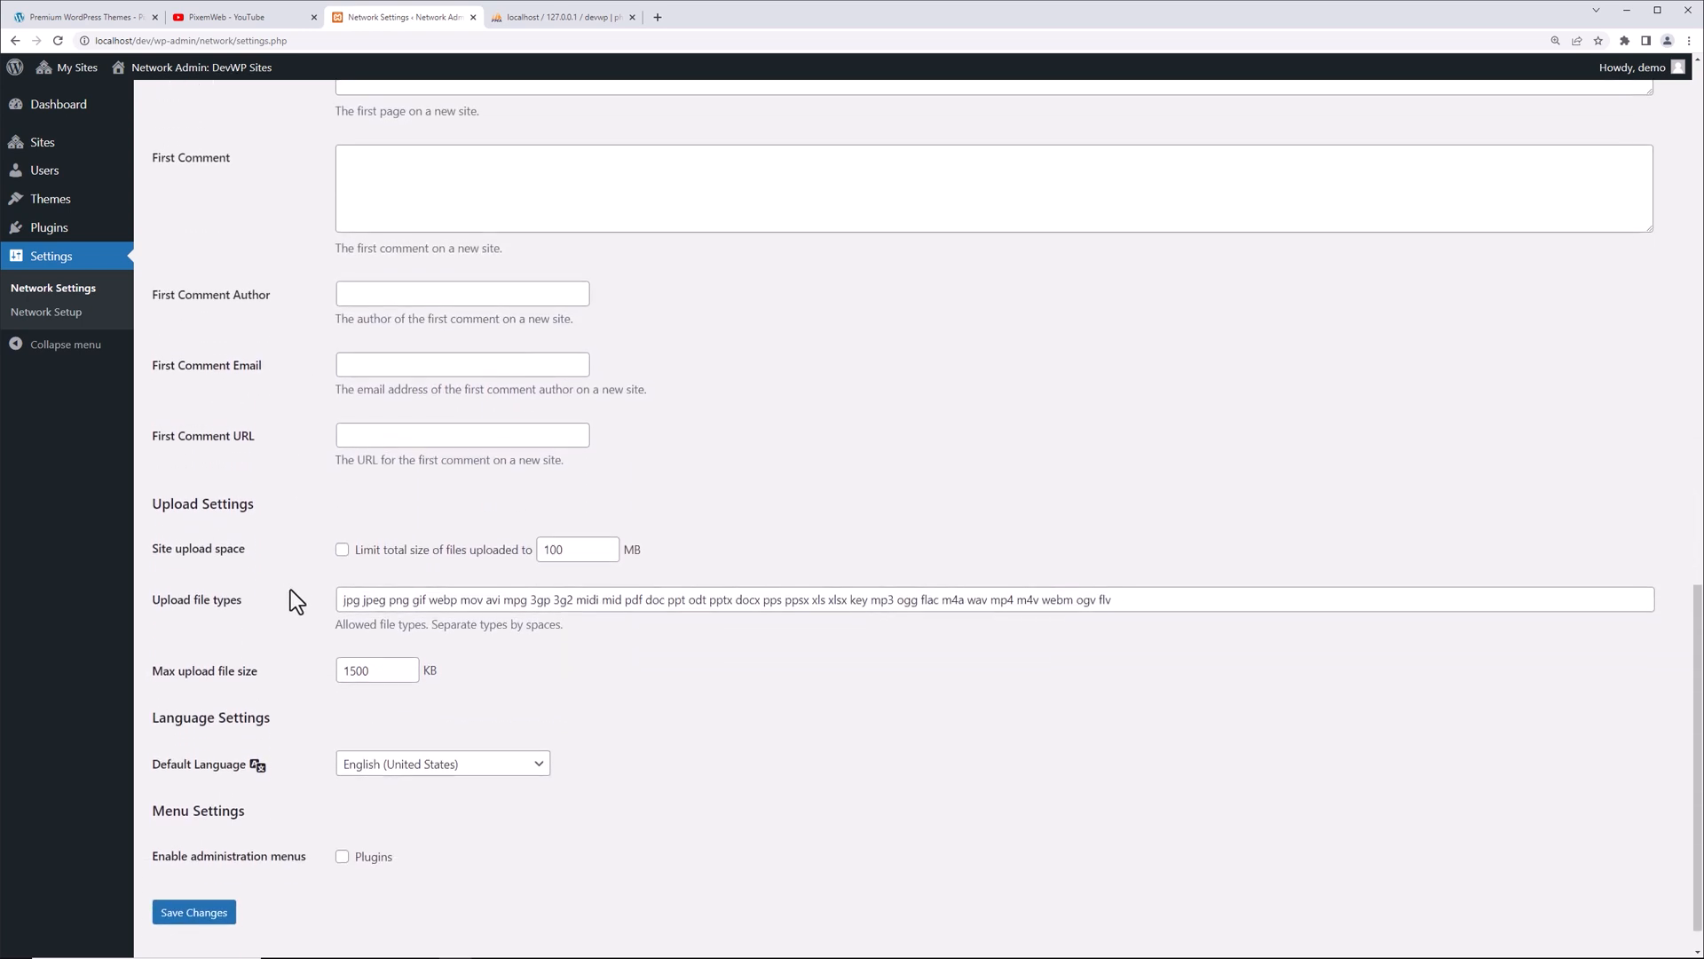
scroll("down", 3)
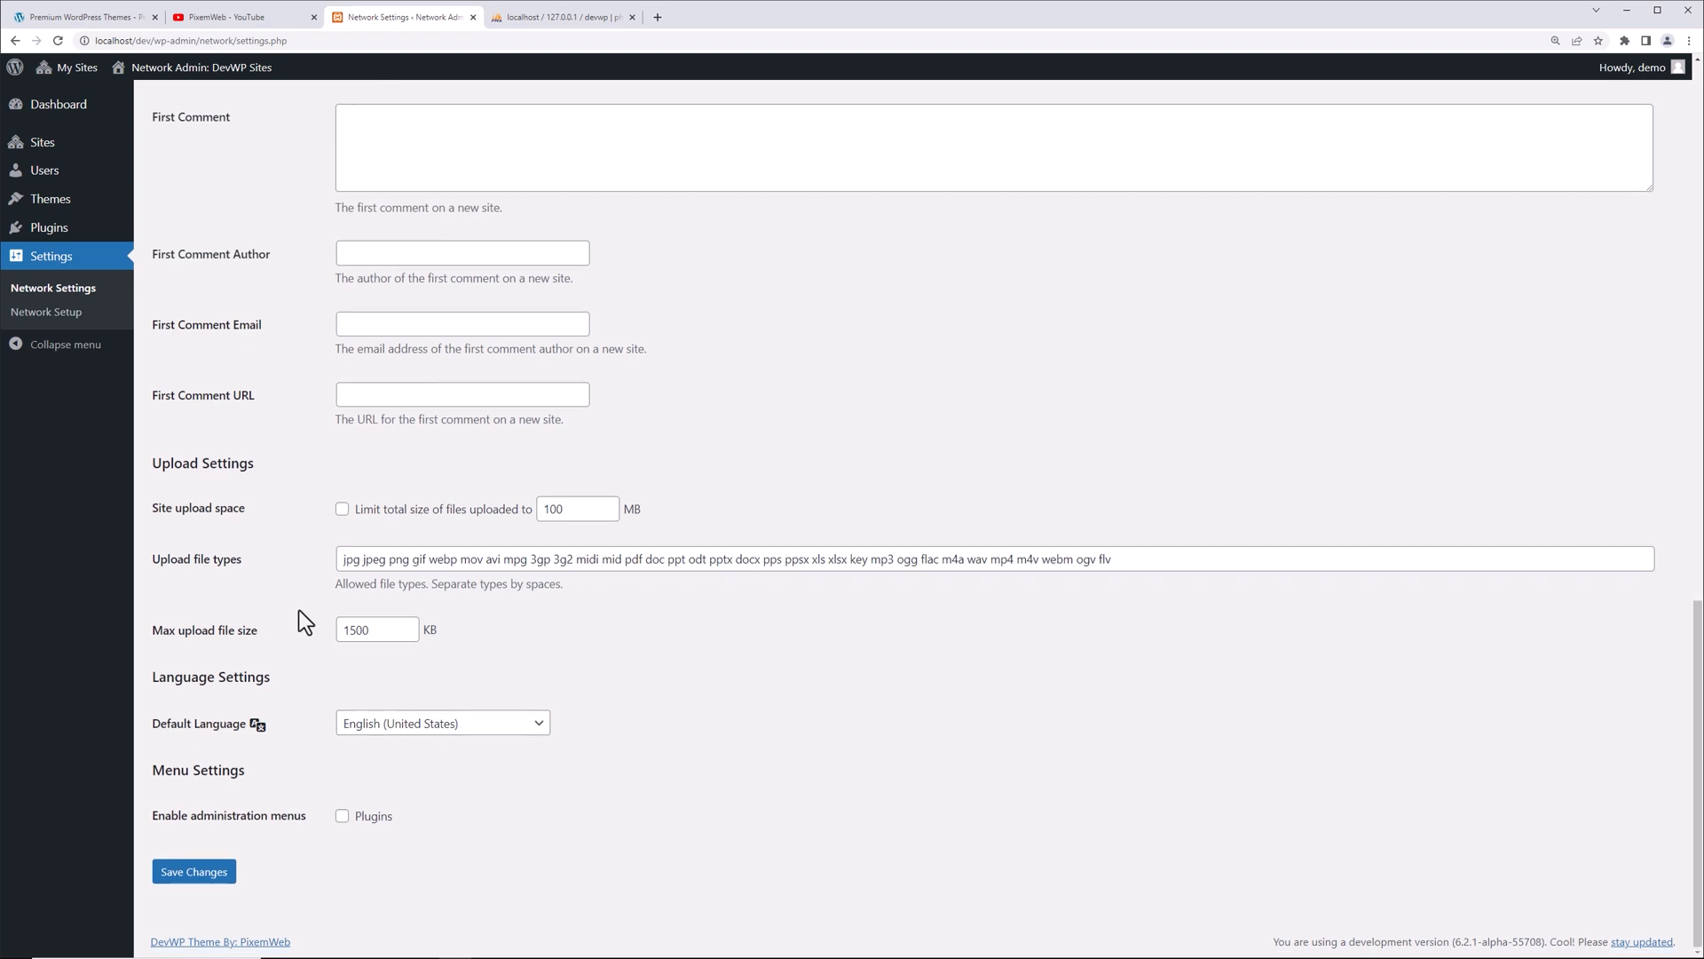
scroll("up", 3)
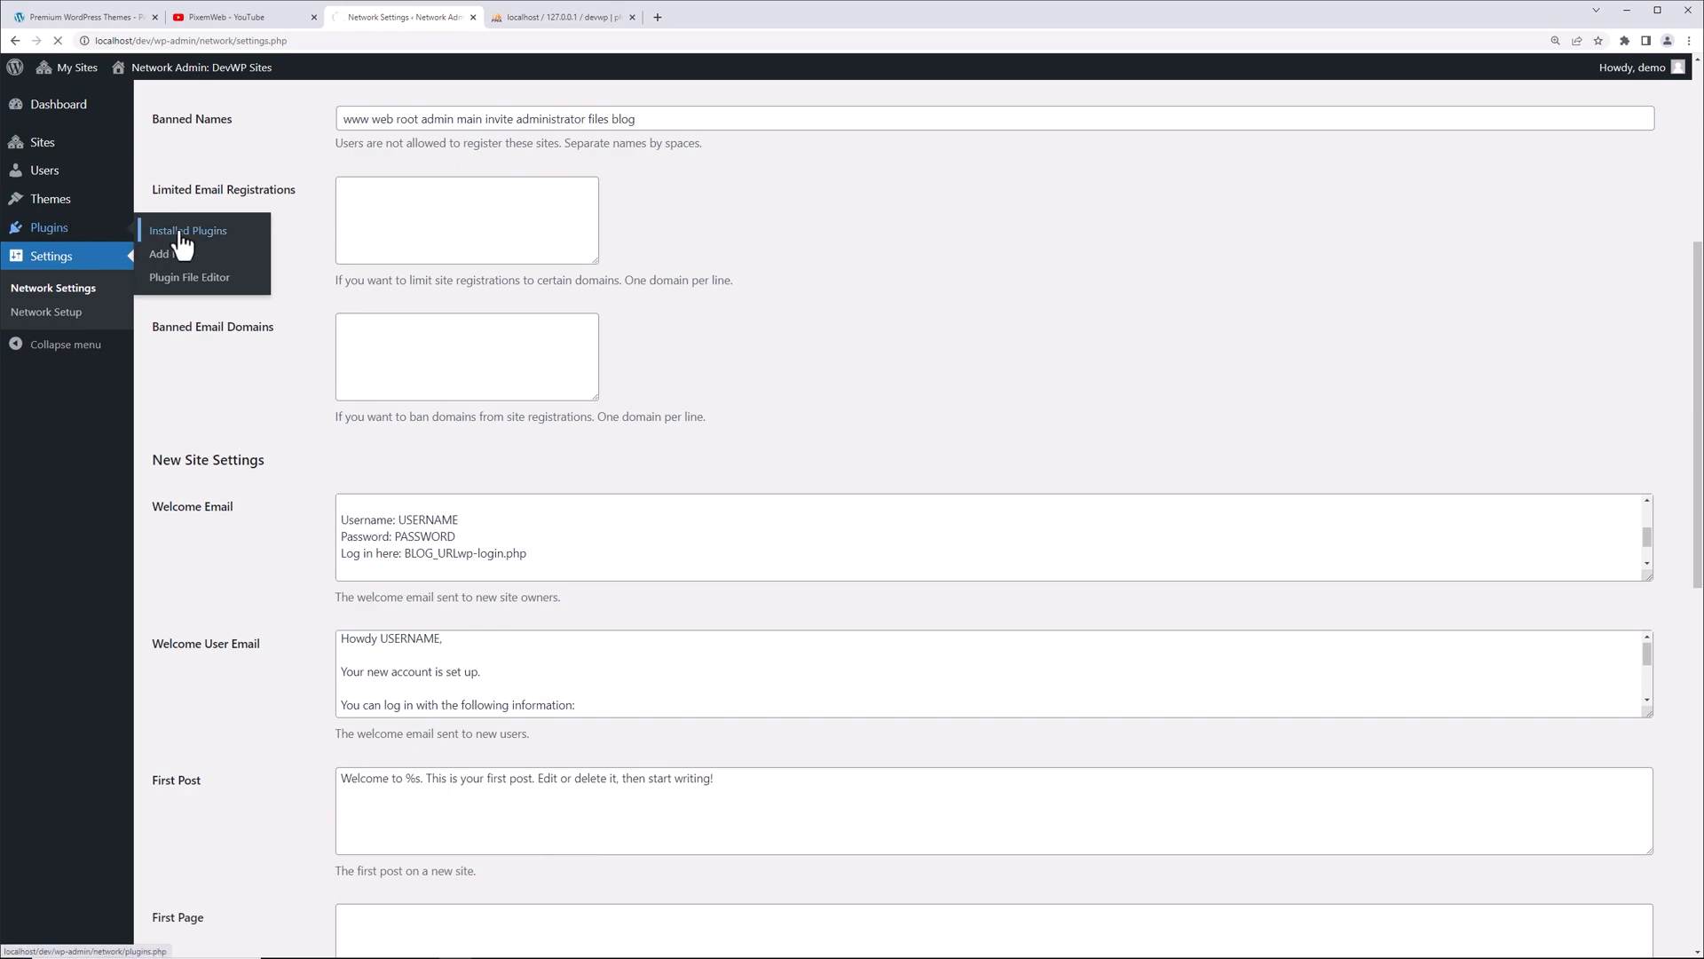
- View the network's installed plugins and its 156 themes, then go to the DevWP site dashboard
left_click(188, 231)
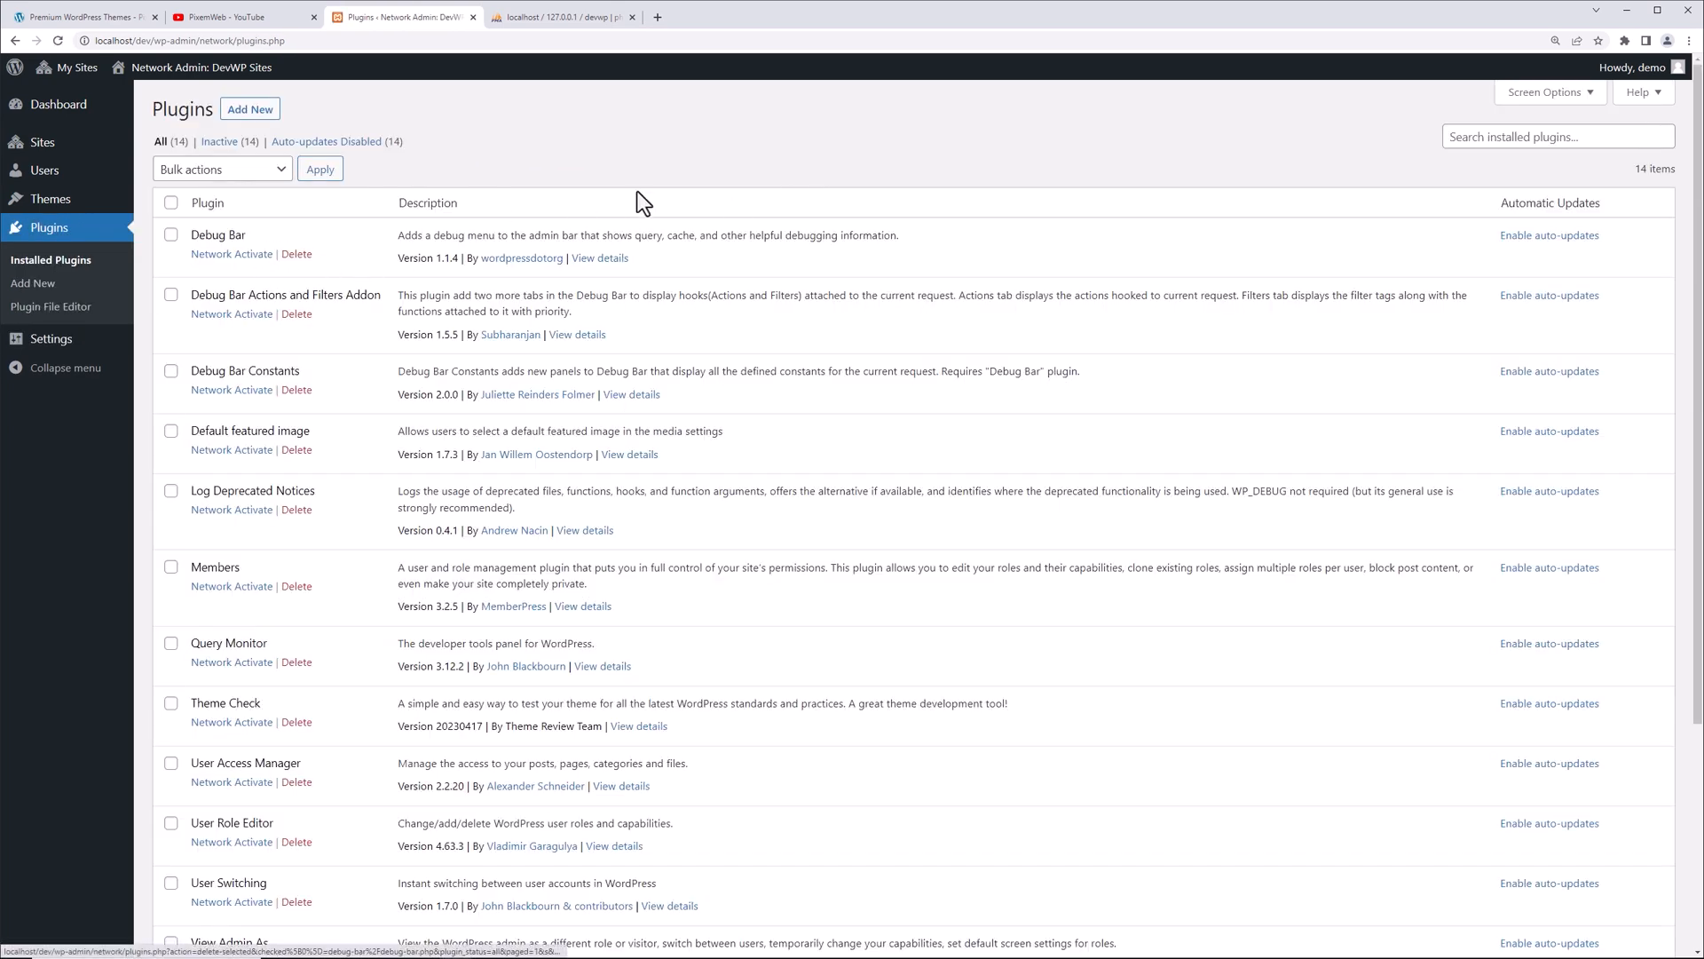
left_click(50, 199)
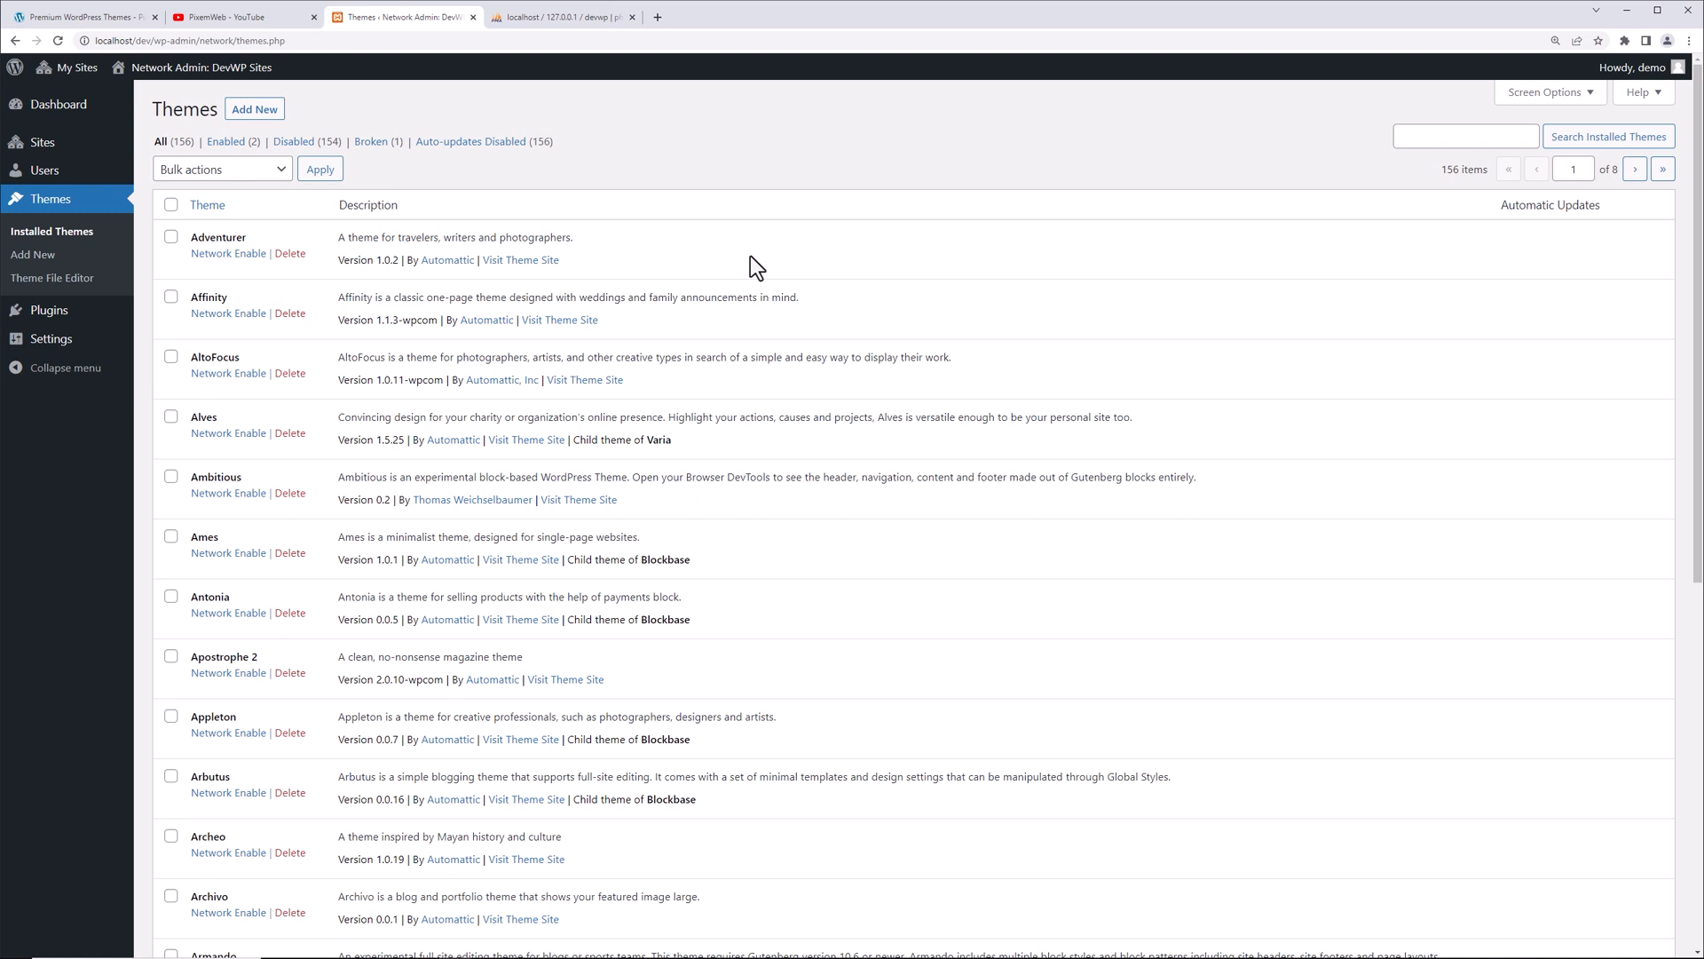
mouse_move(792, 252)
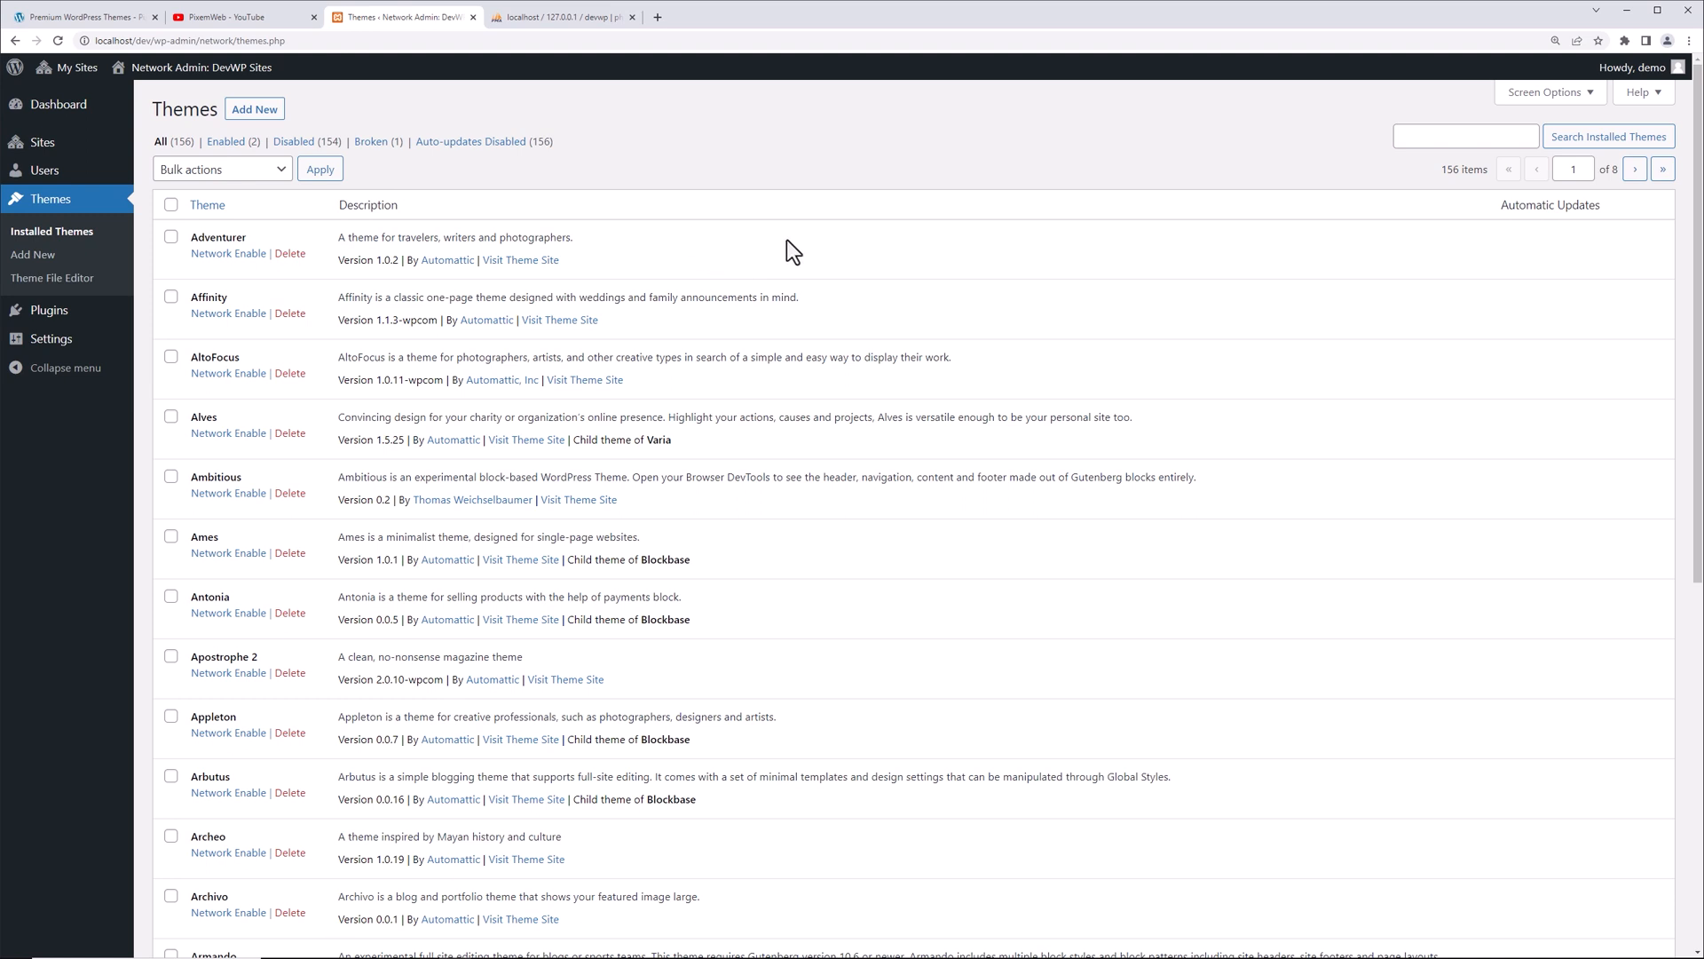
mouse_move(254, 108)
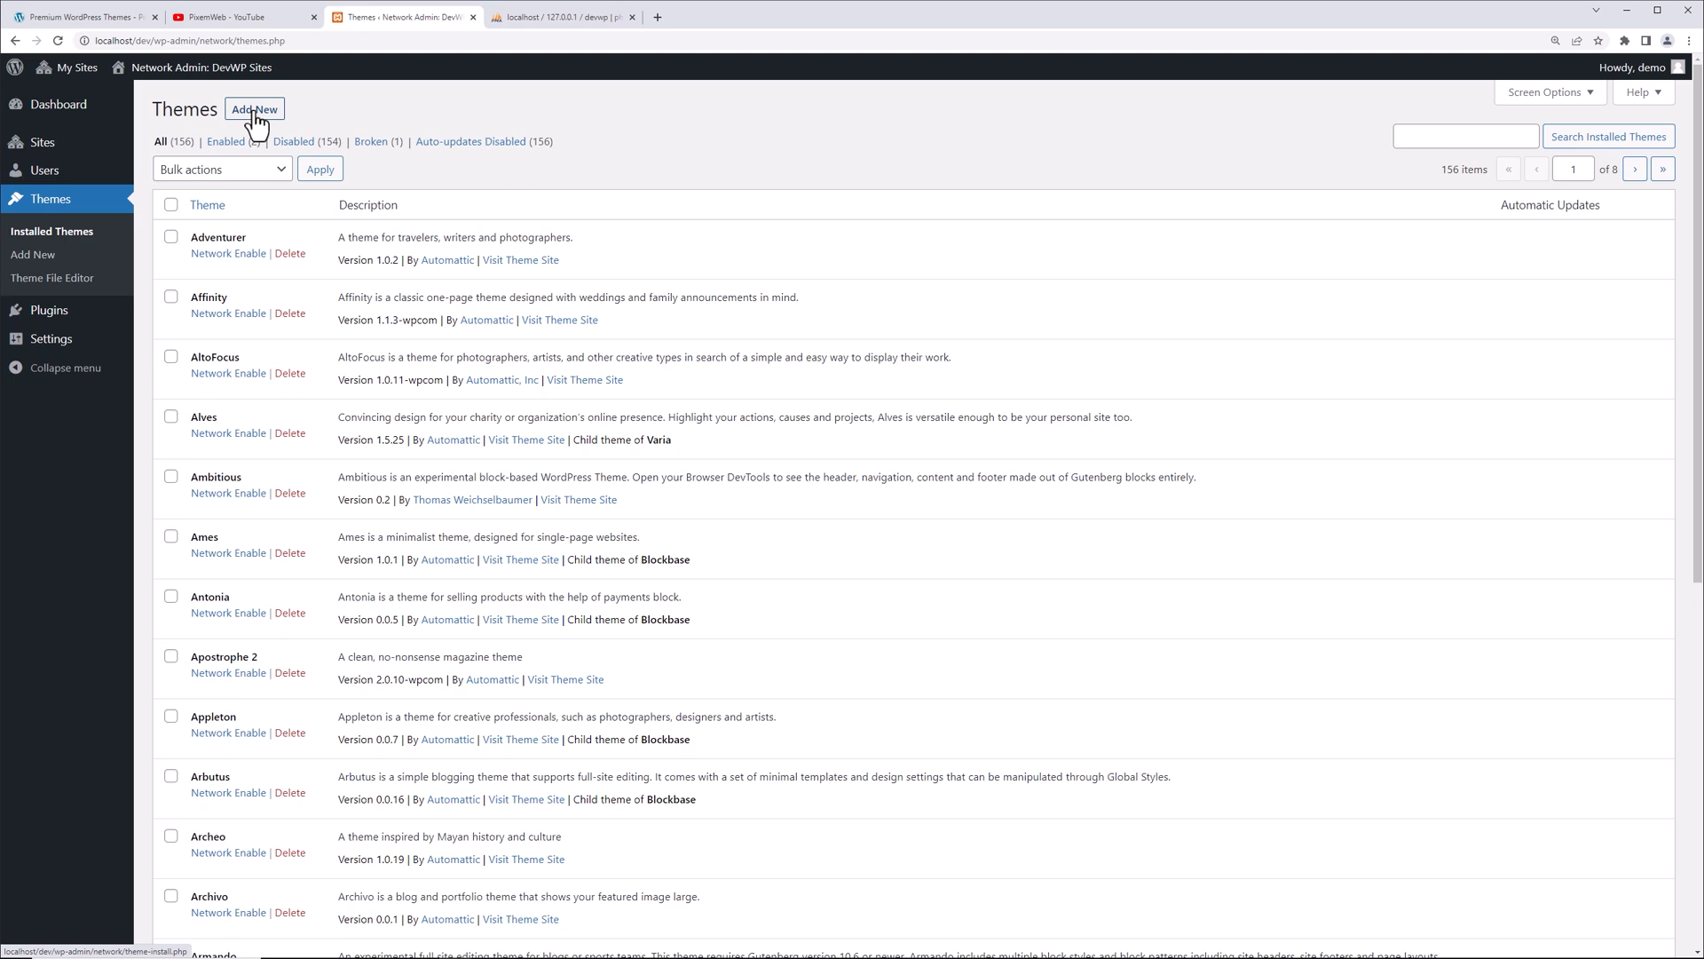
mouse_move(48, 309)
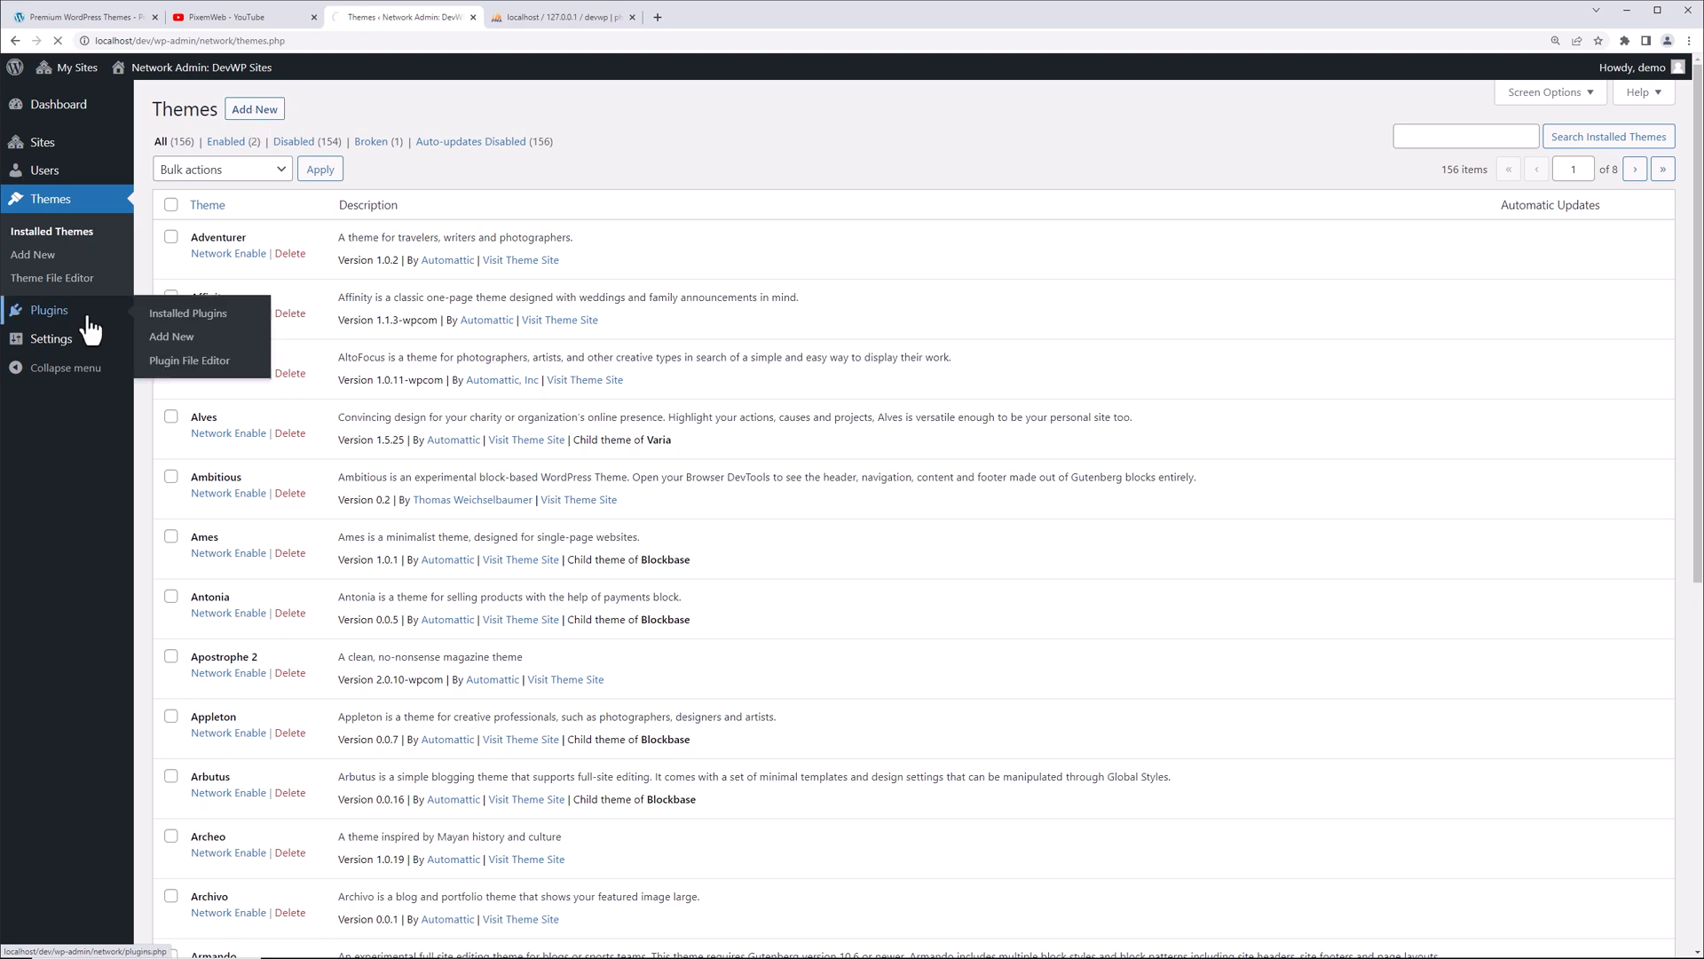
left_click(188, 313)
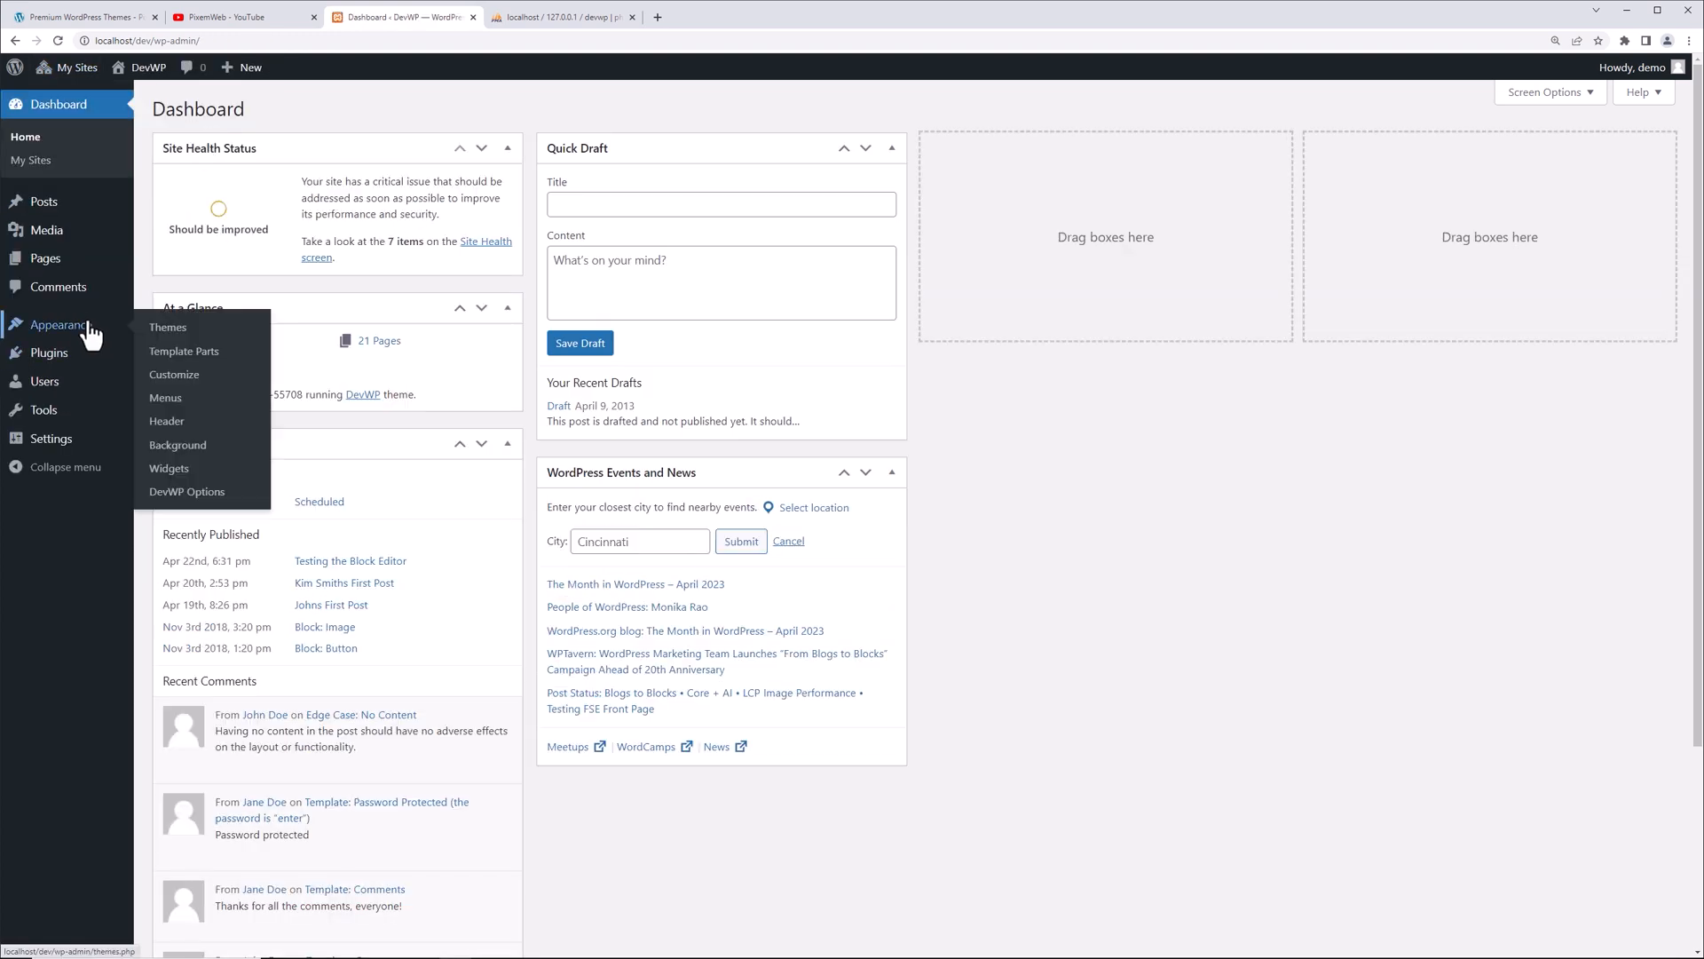
- View the DevWP site's themes and plugins, then move on toward phpMyAdmin
left_click(167, 327)
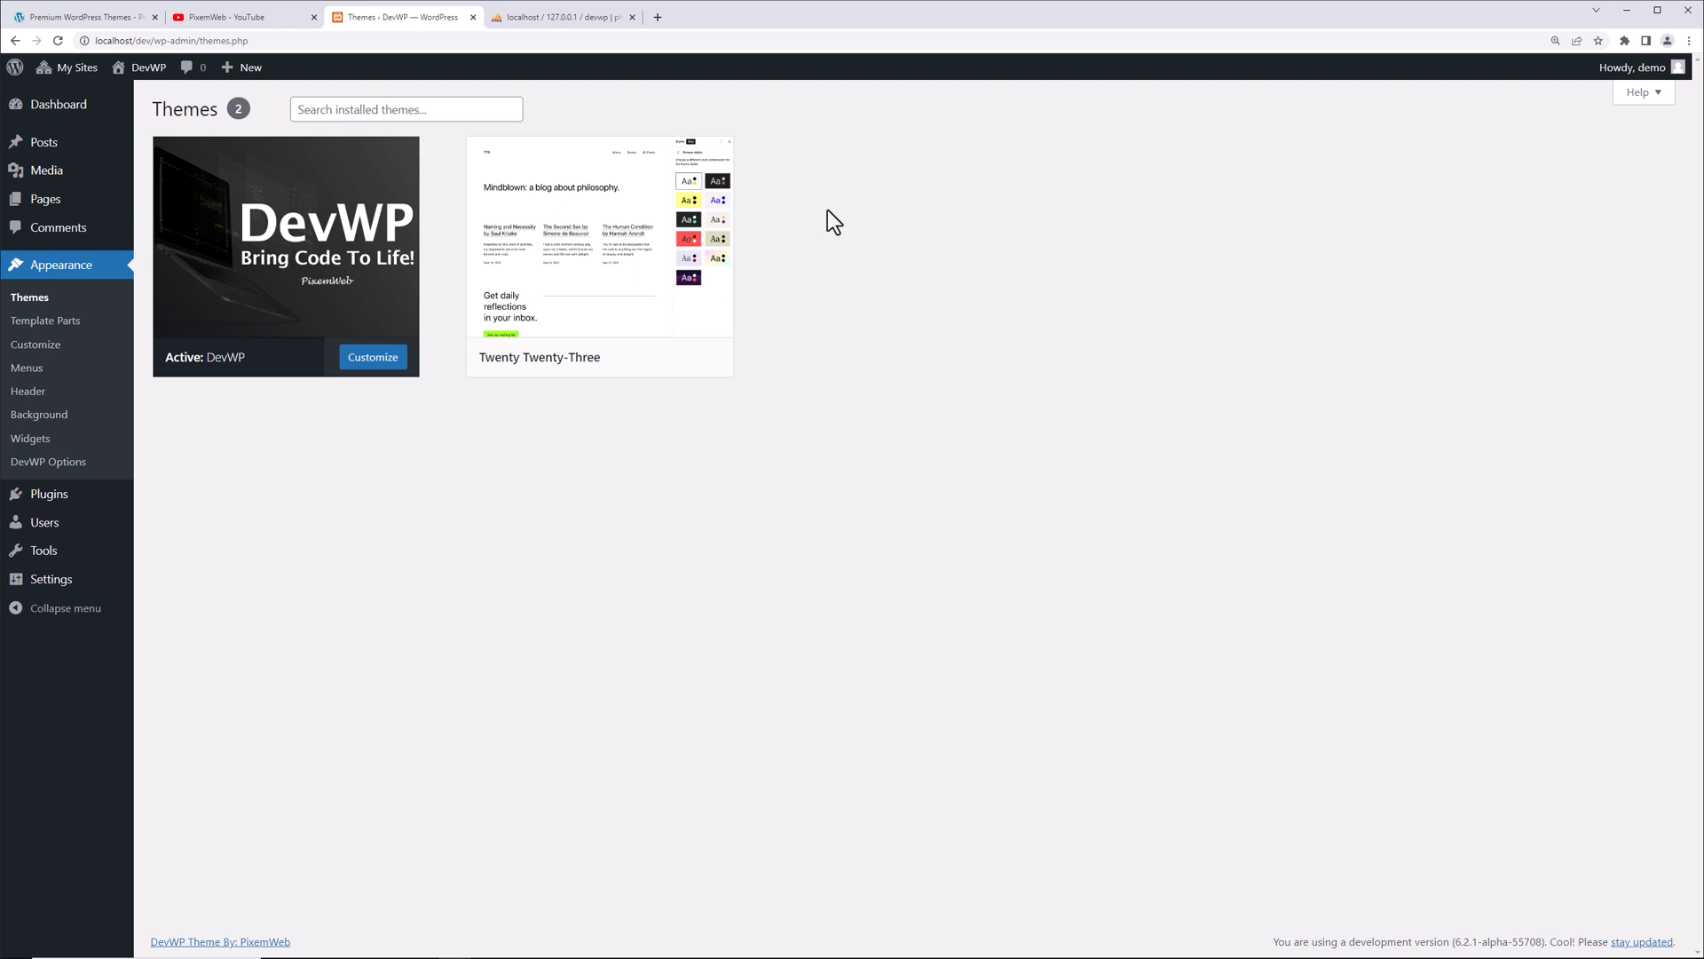
mouse_move(867, 289)
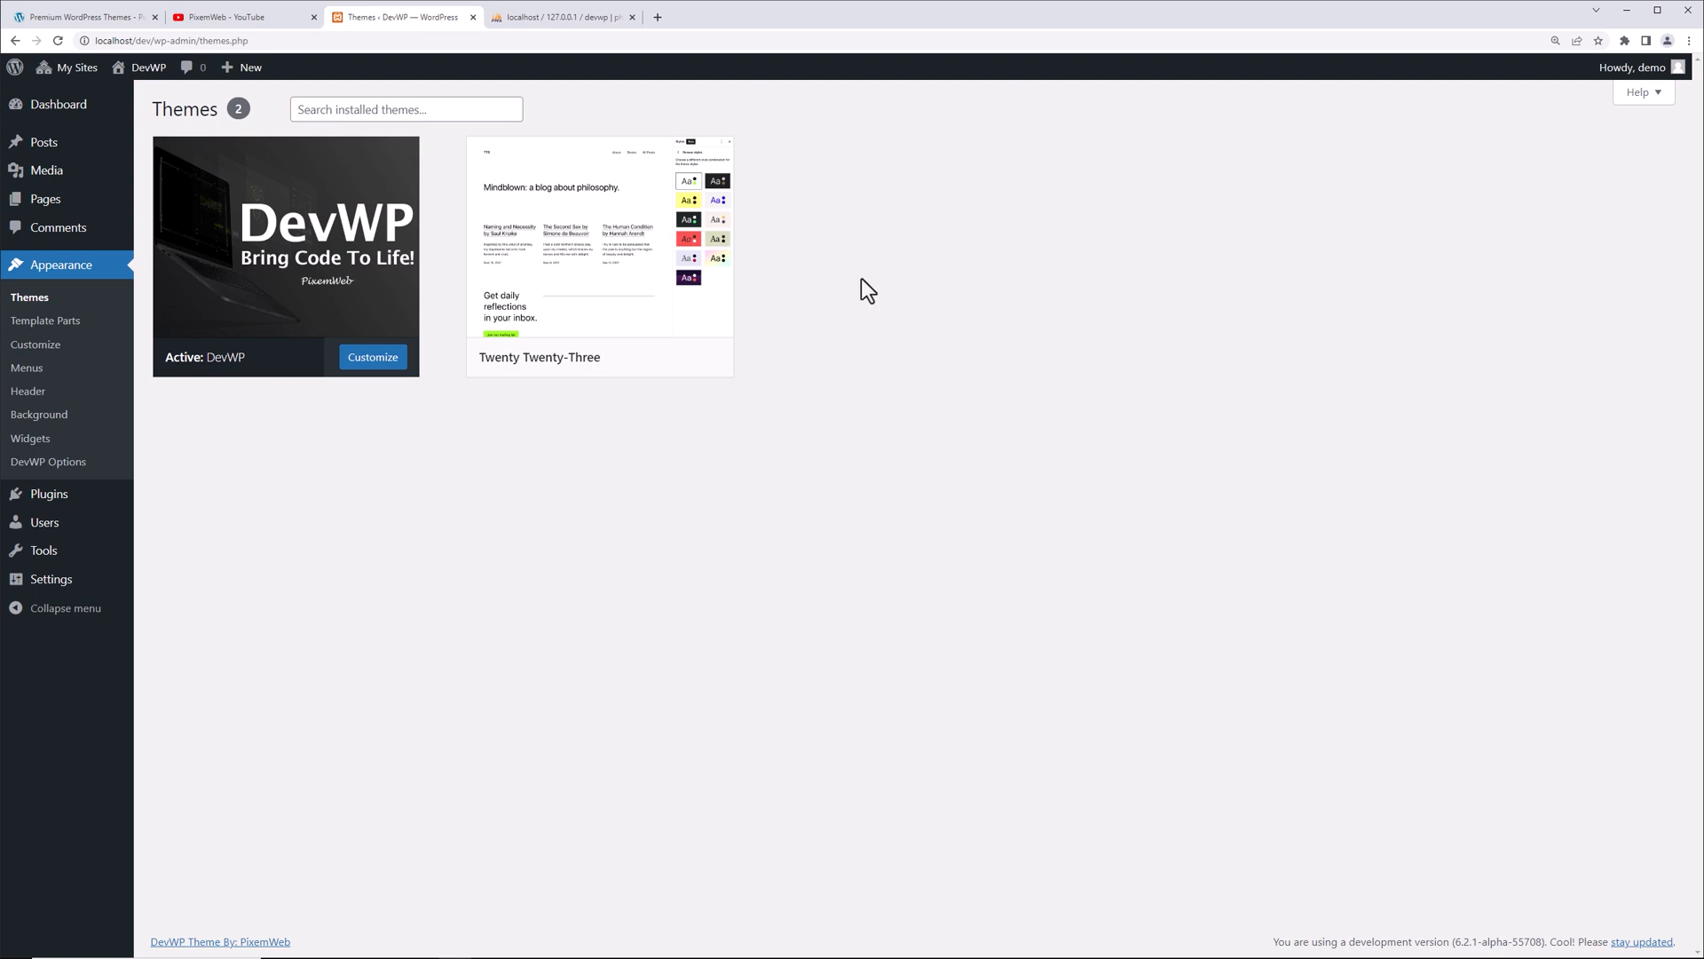
left_click(47, 494)
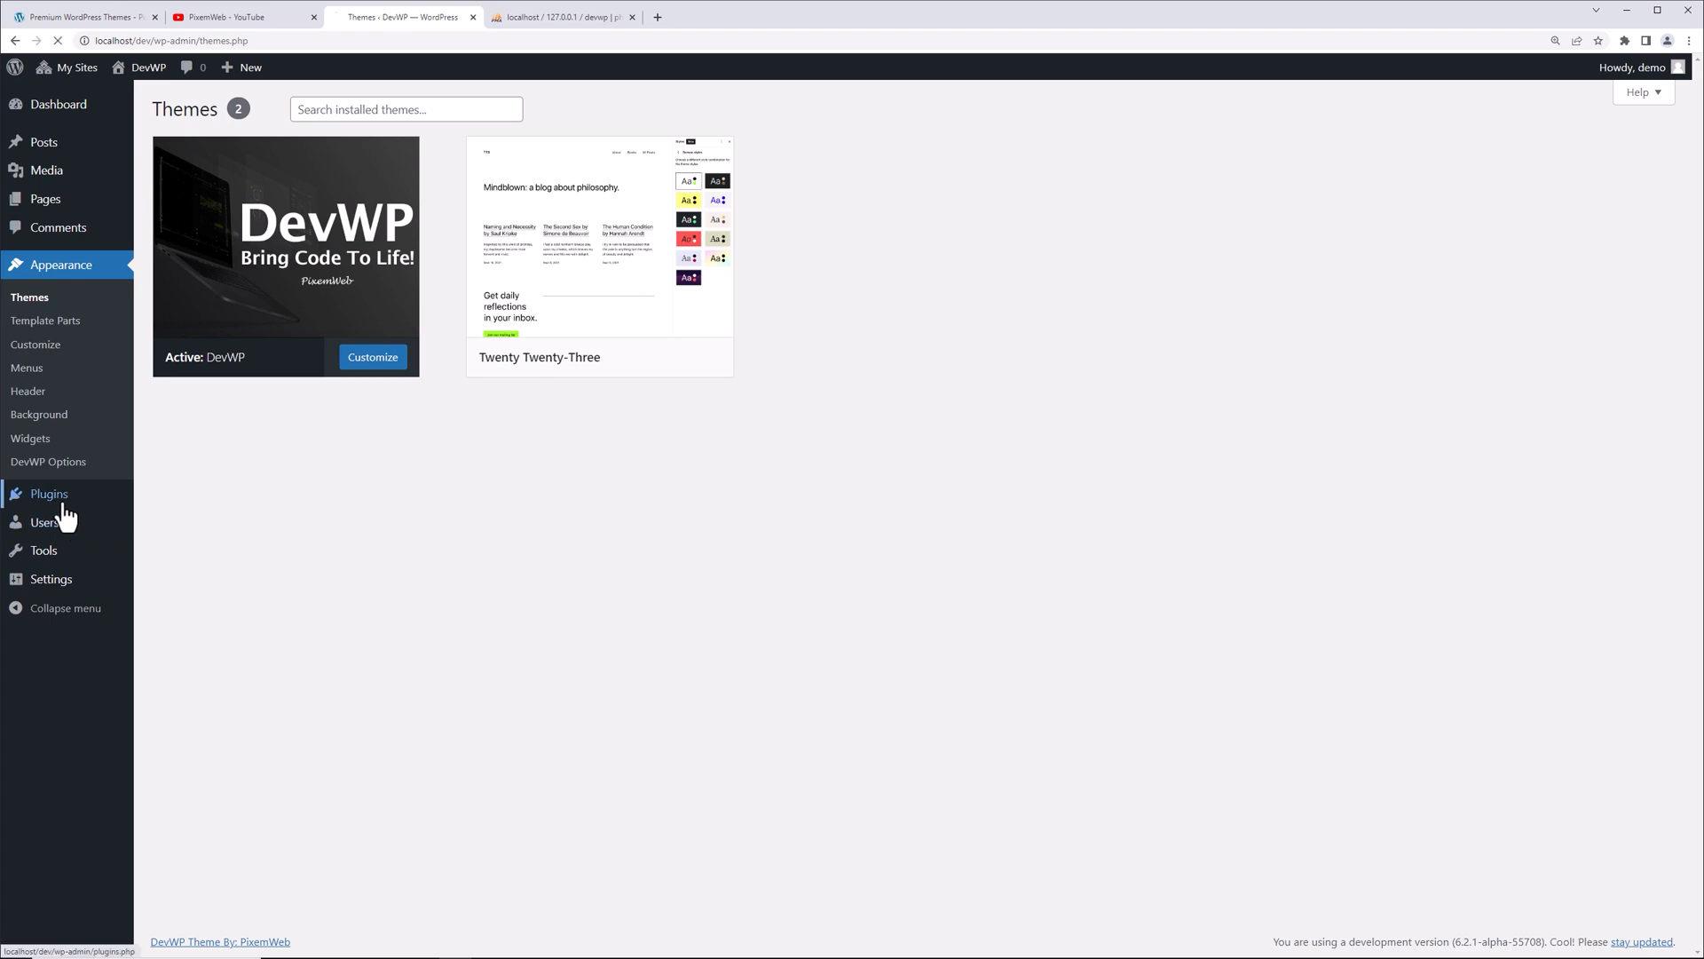
left_click(48, 493)
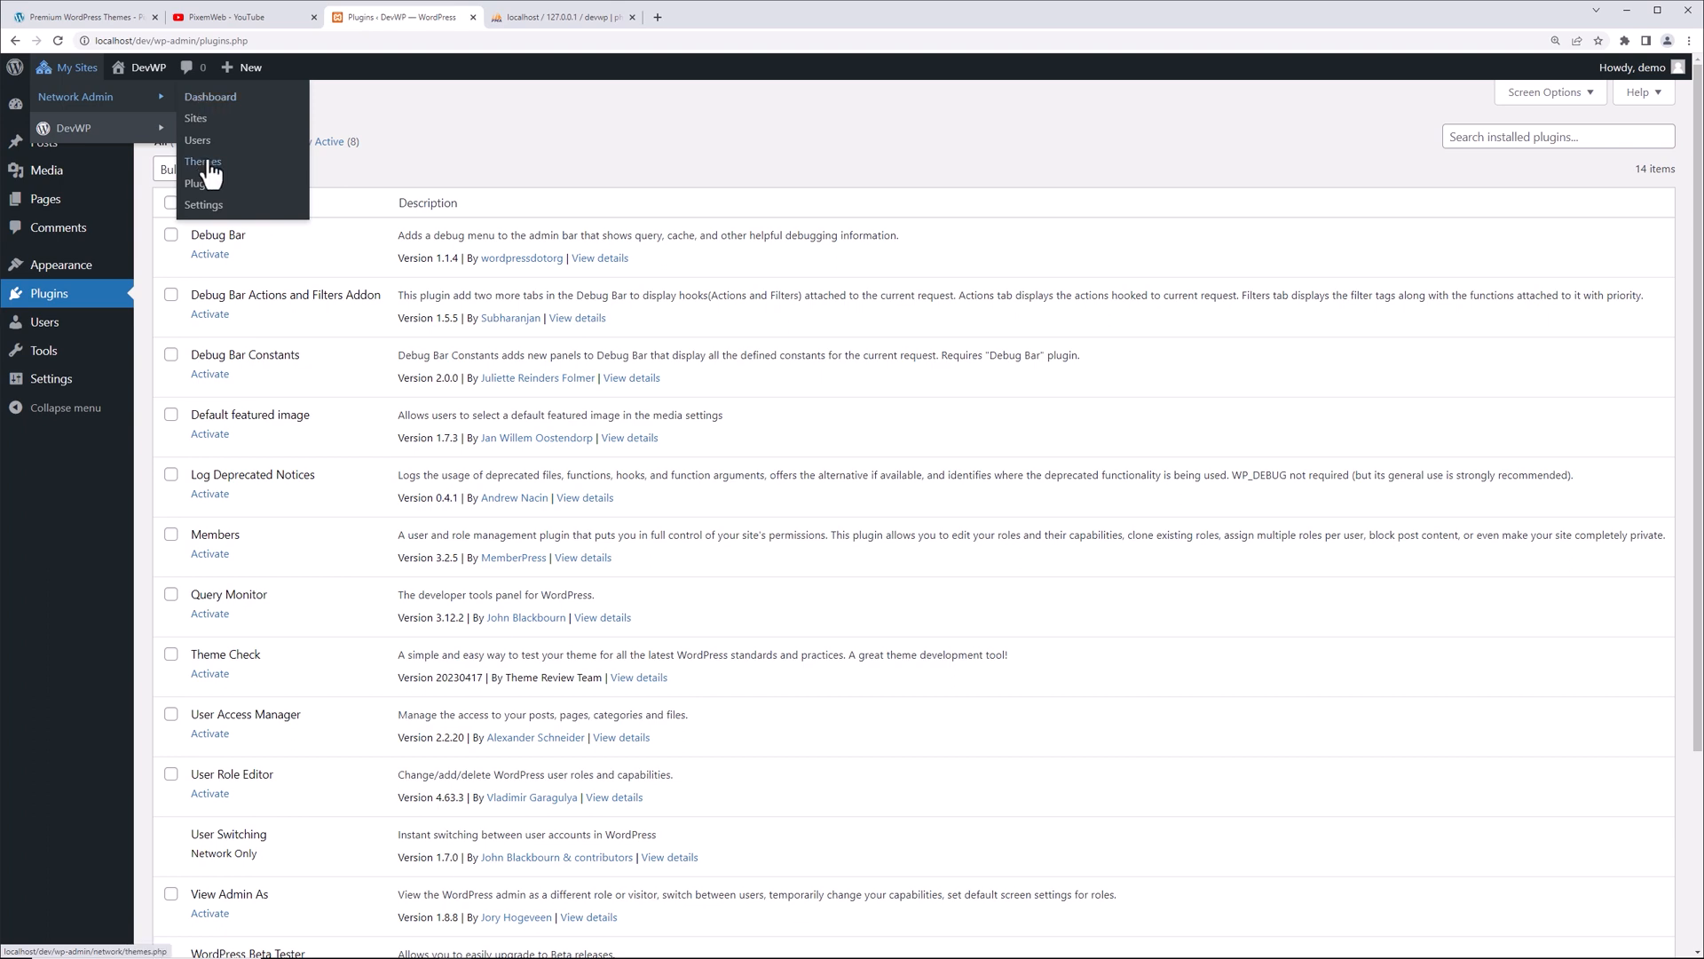
left_click(561, 16)
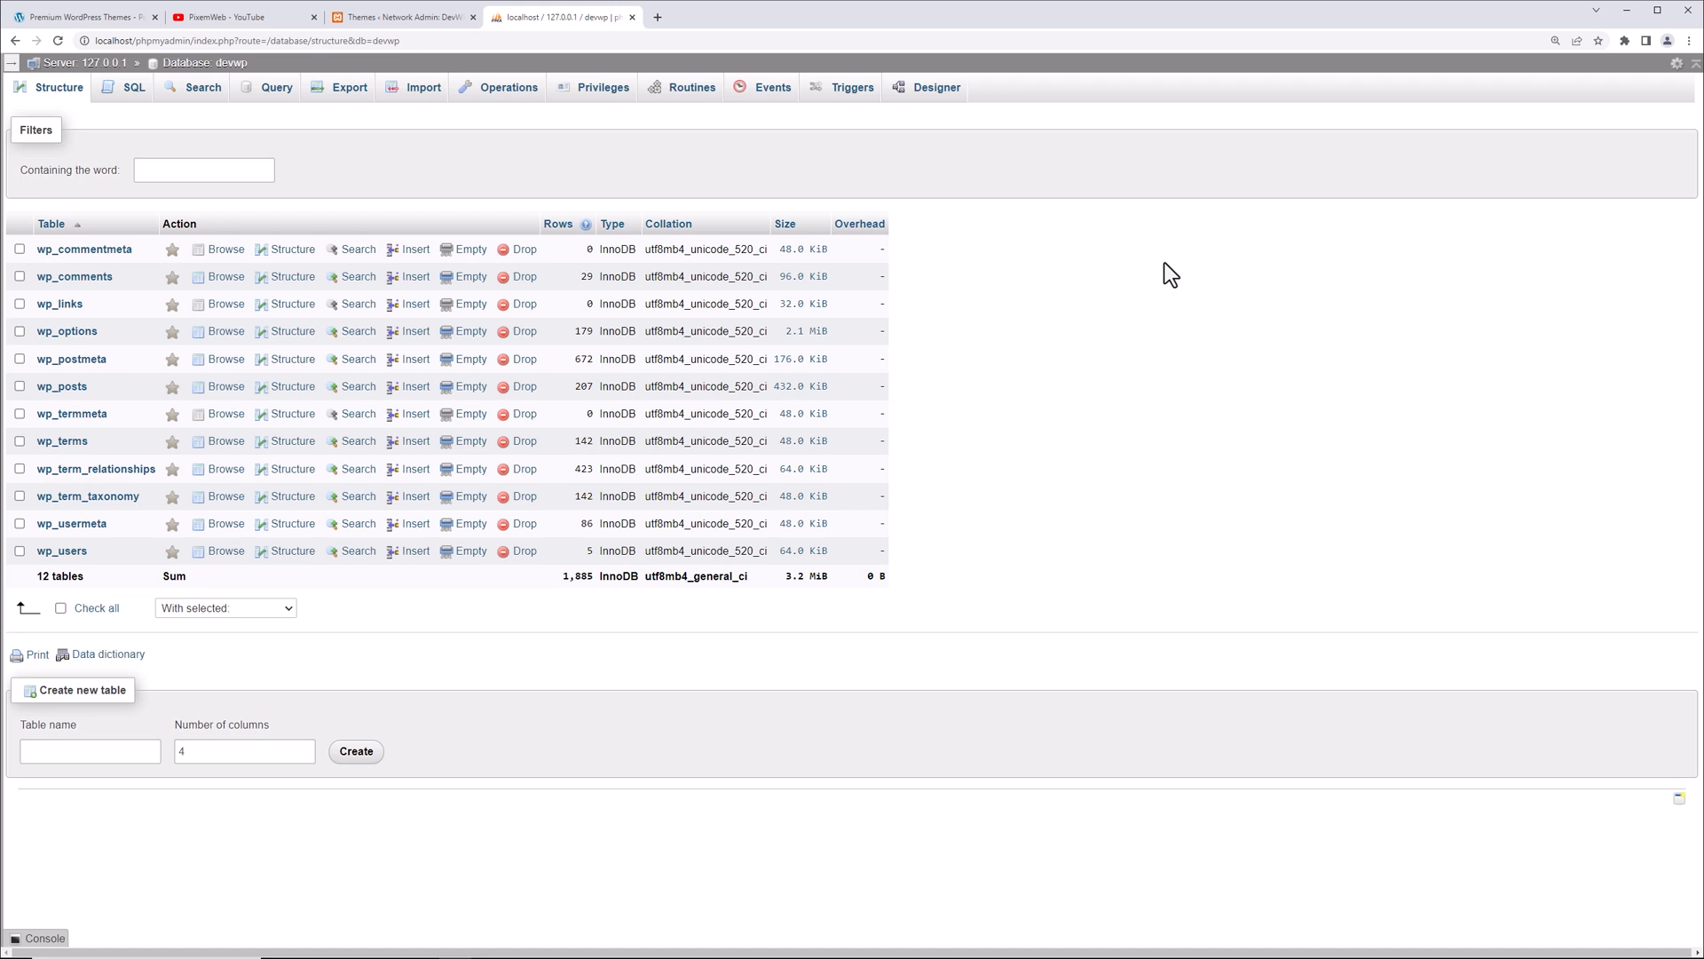
mouse_move(403, 242)
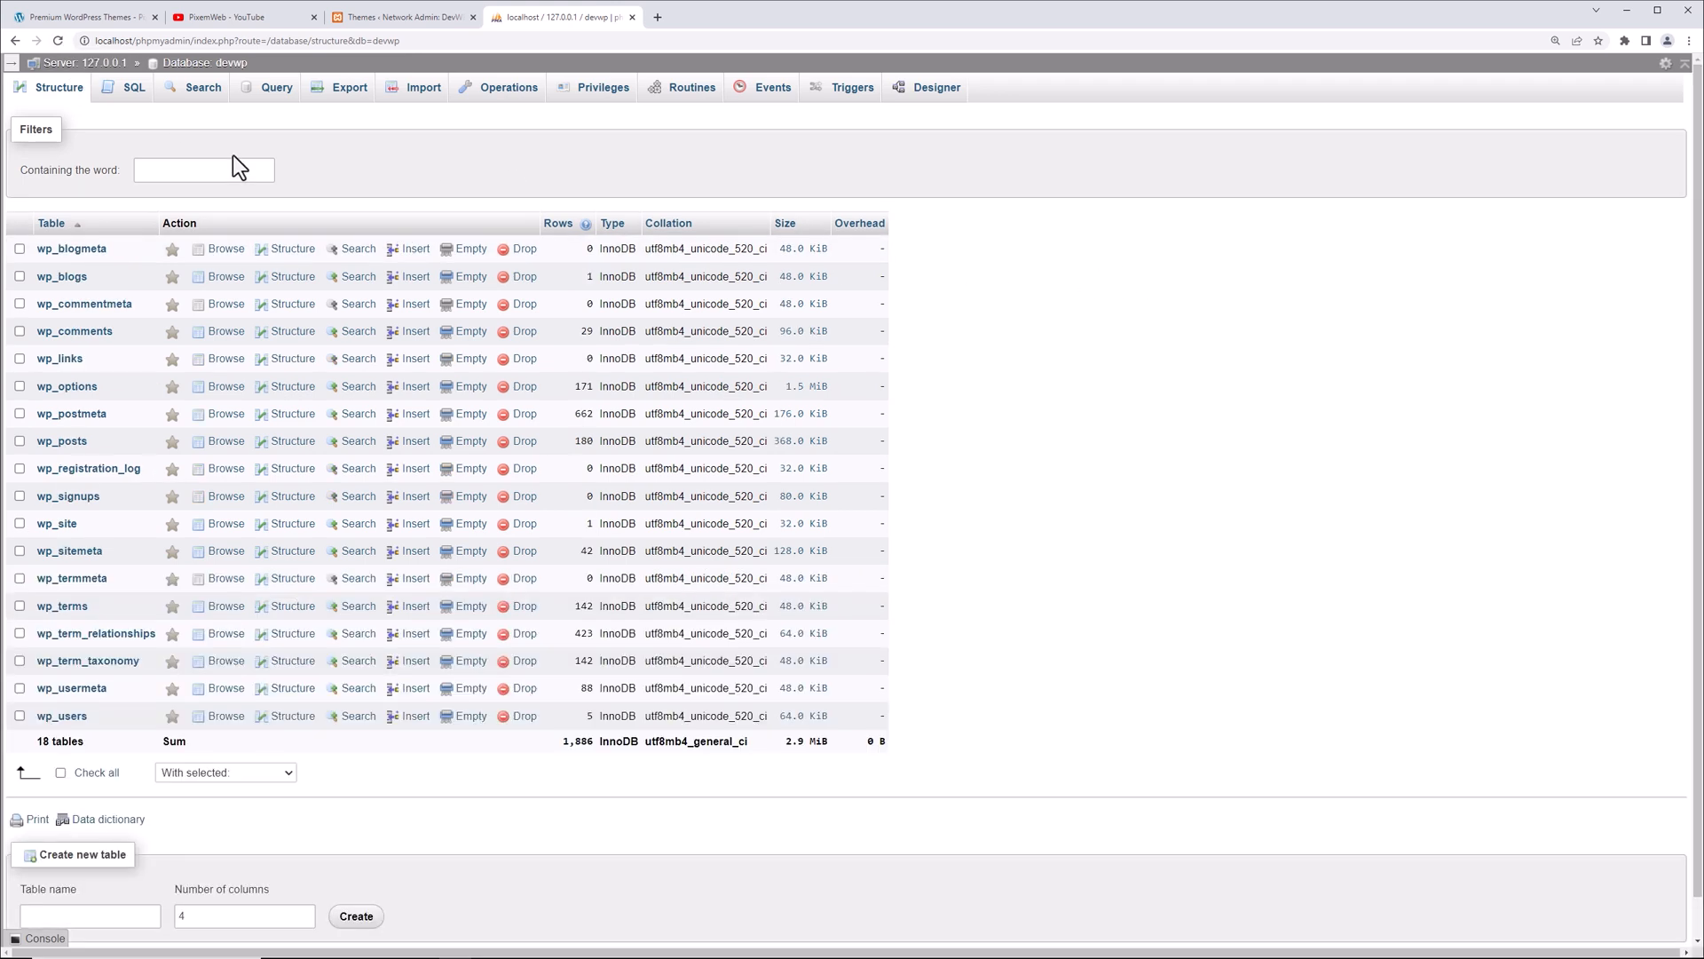
mouse_move(123, 751)
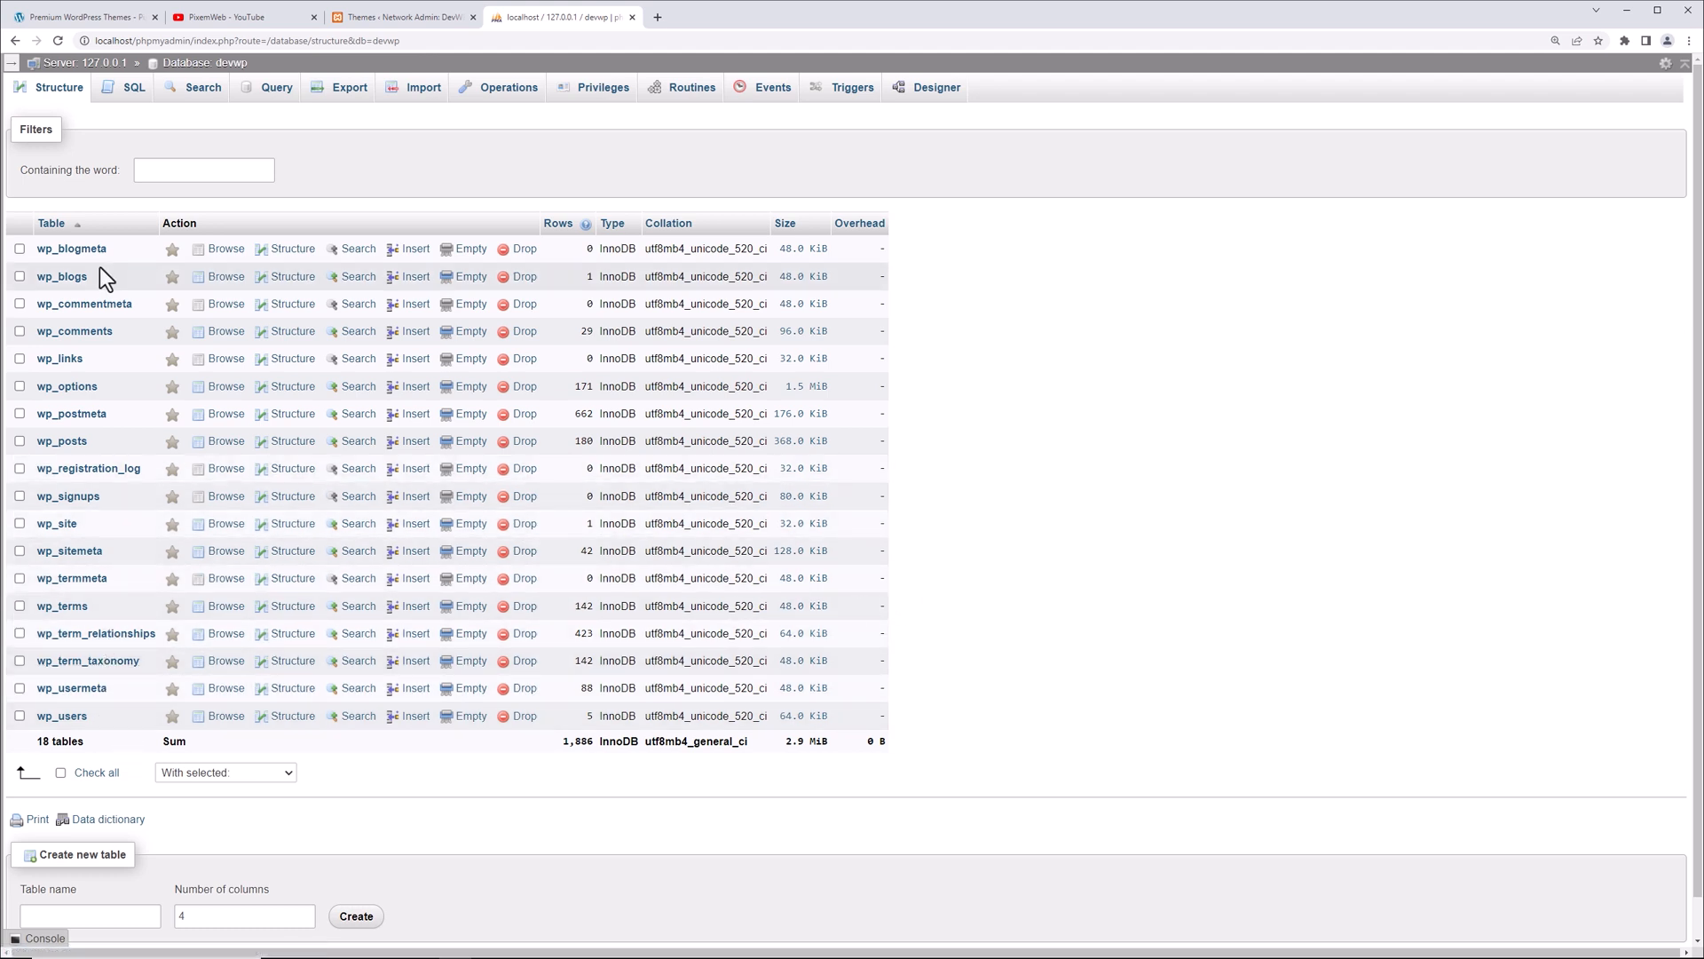
mouse_move(124, 305)
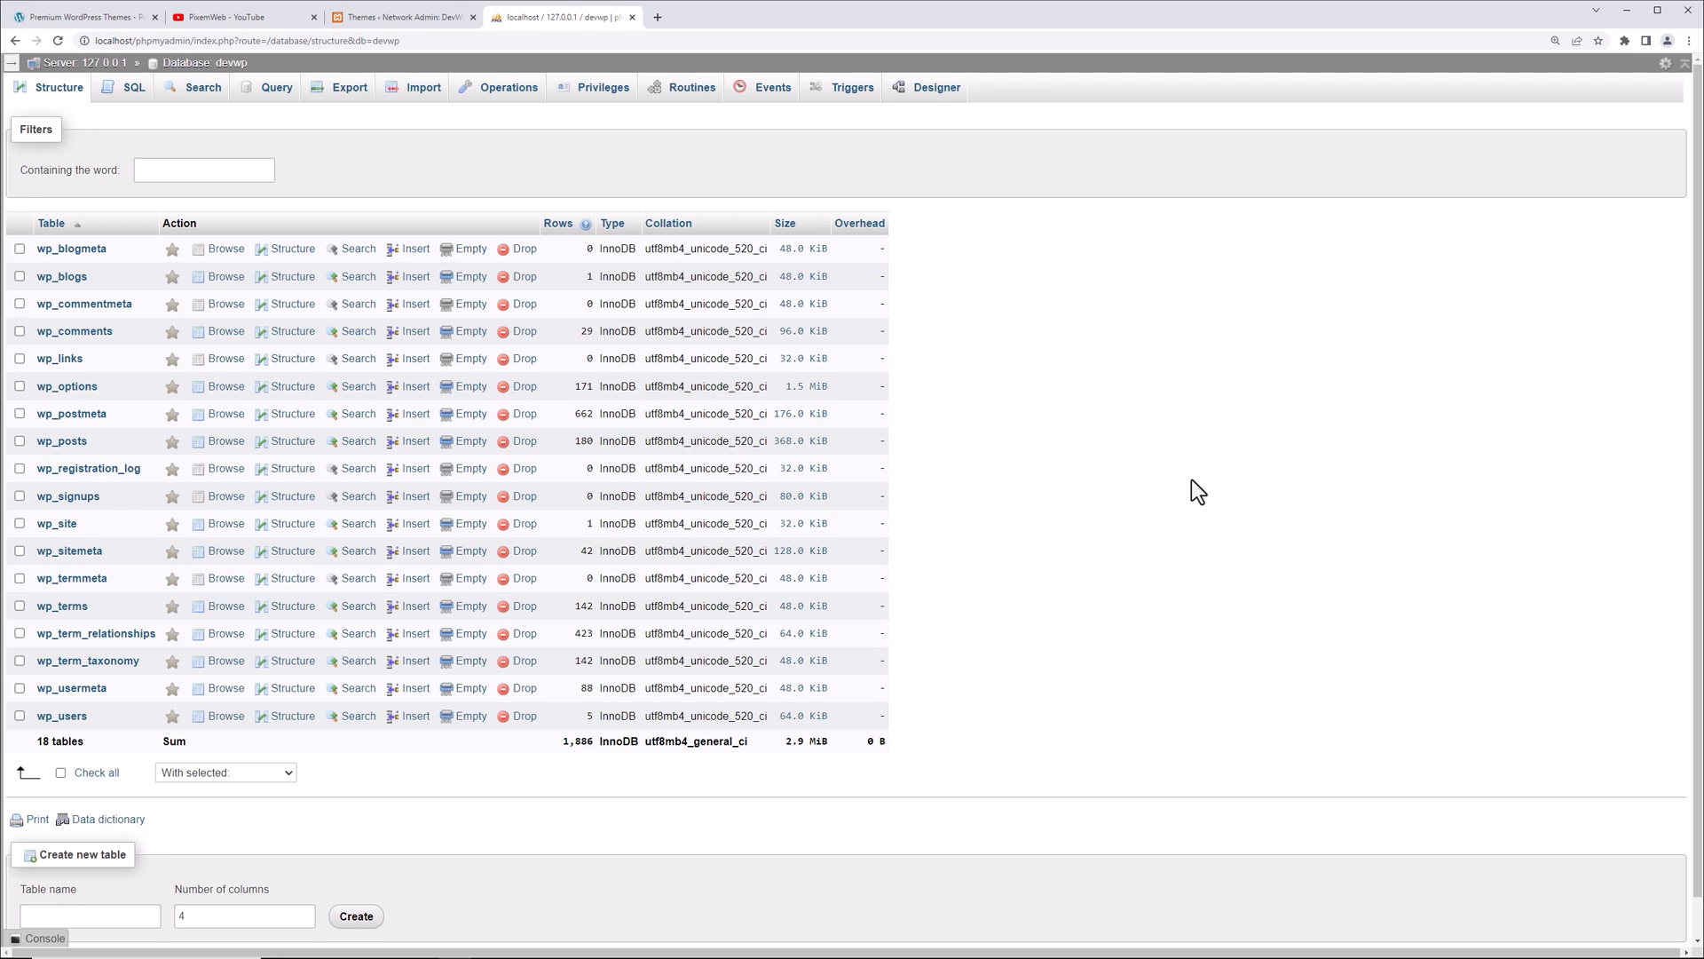
- Return from phpMyAdmin's 18-table devwp view to the WordPress network themes
left_click(403, 16)
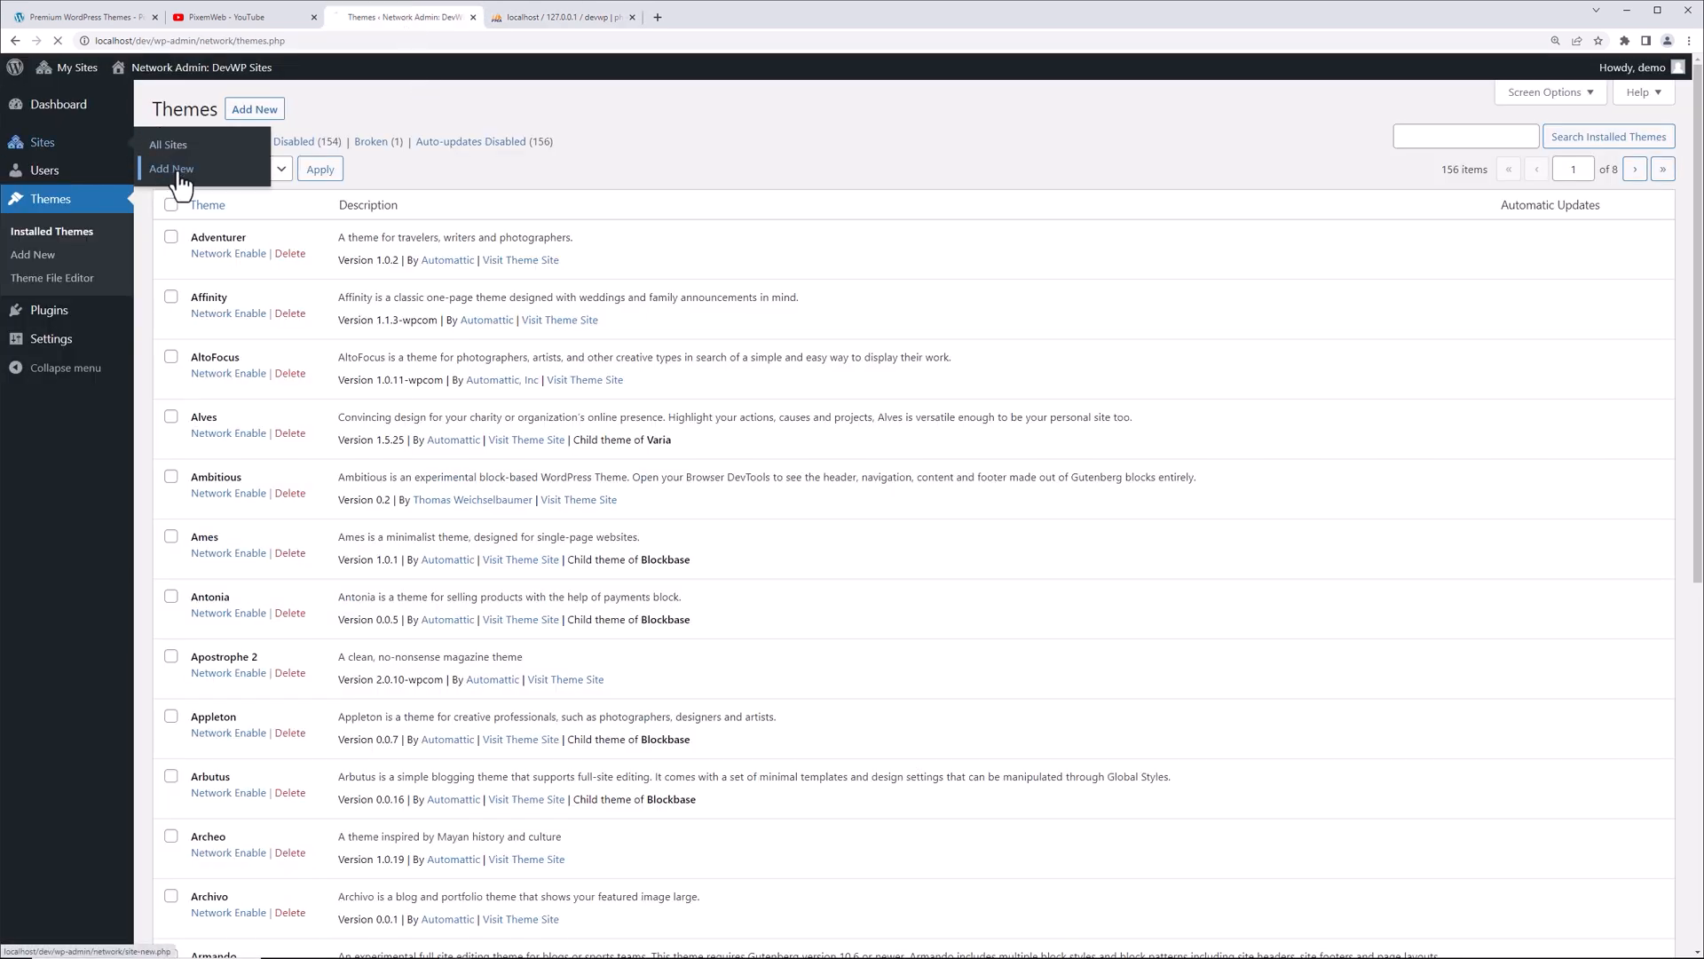
- Add the subsite with address newwp and title NewWP through Sites > Add New
left_click(171, 169)
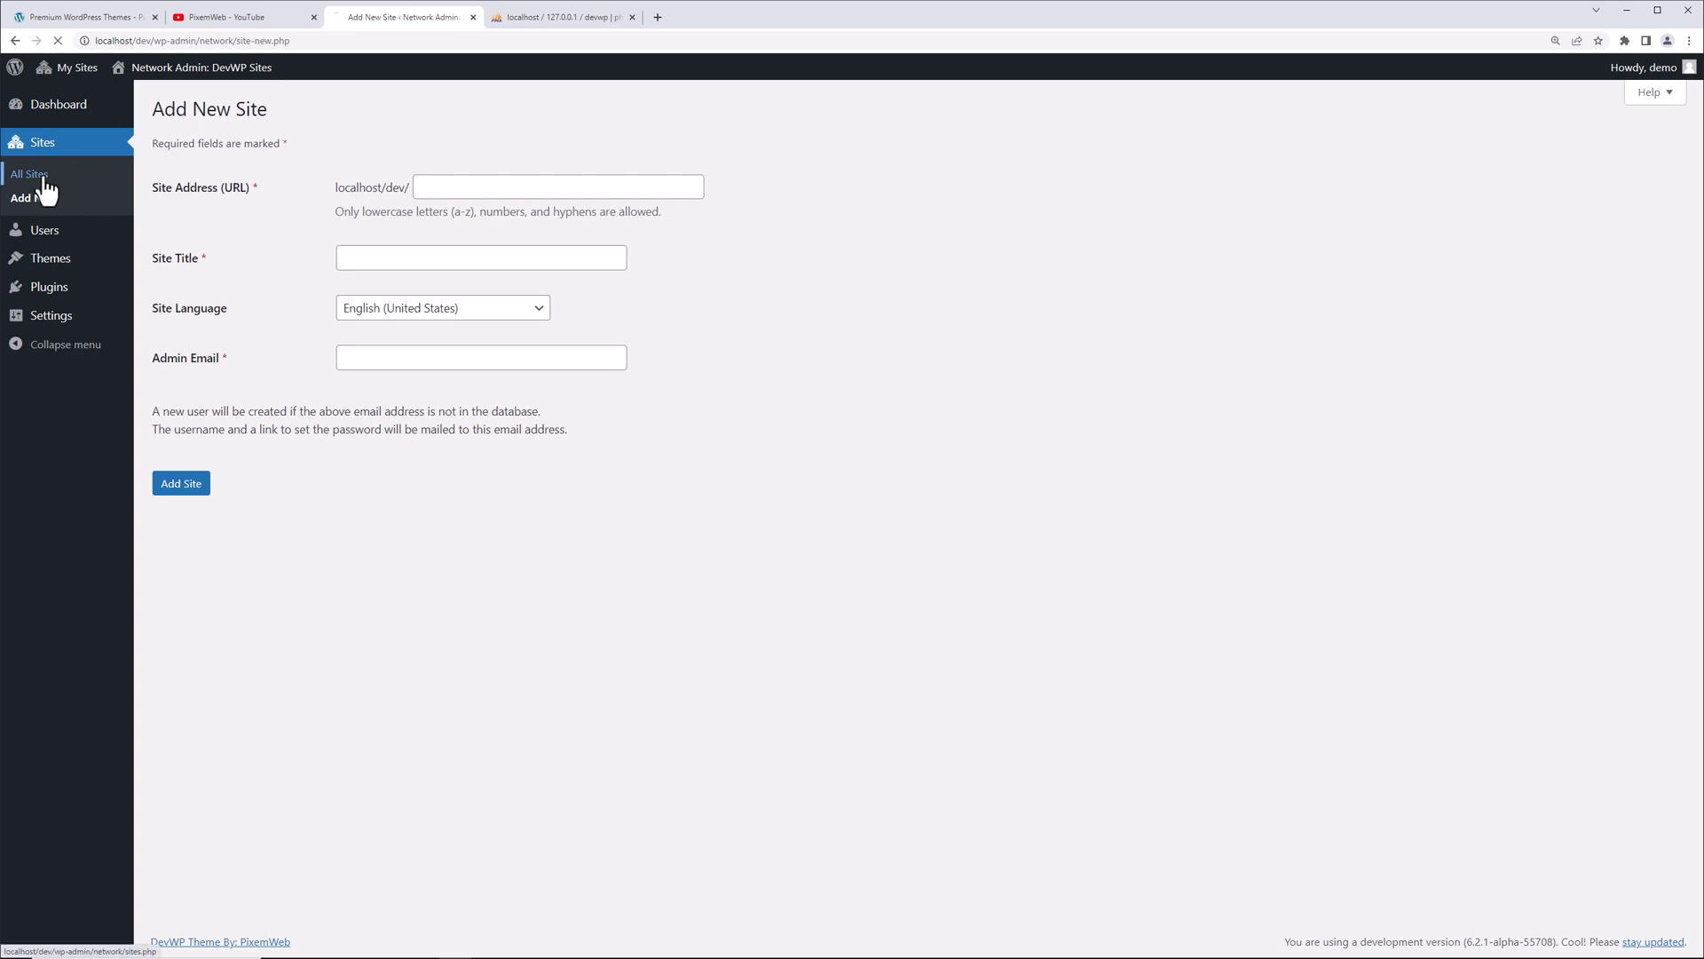
left_click(30, 174)
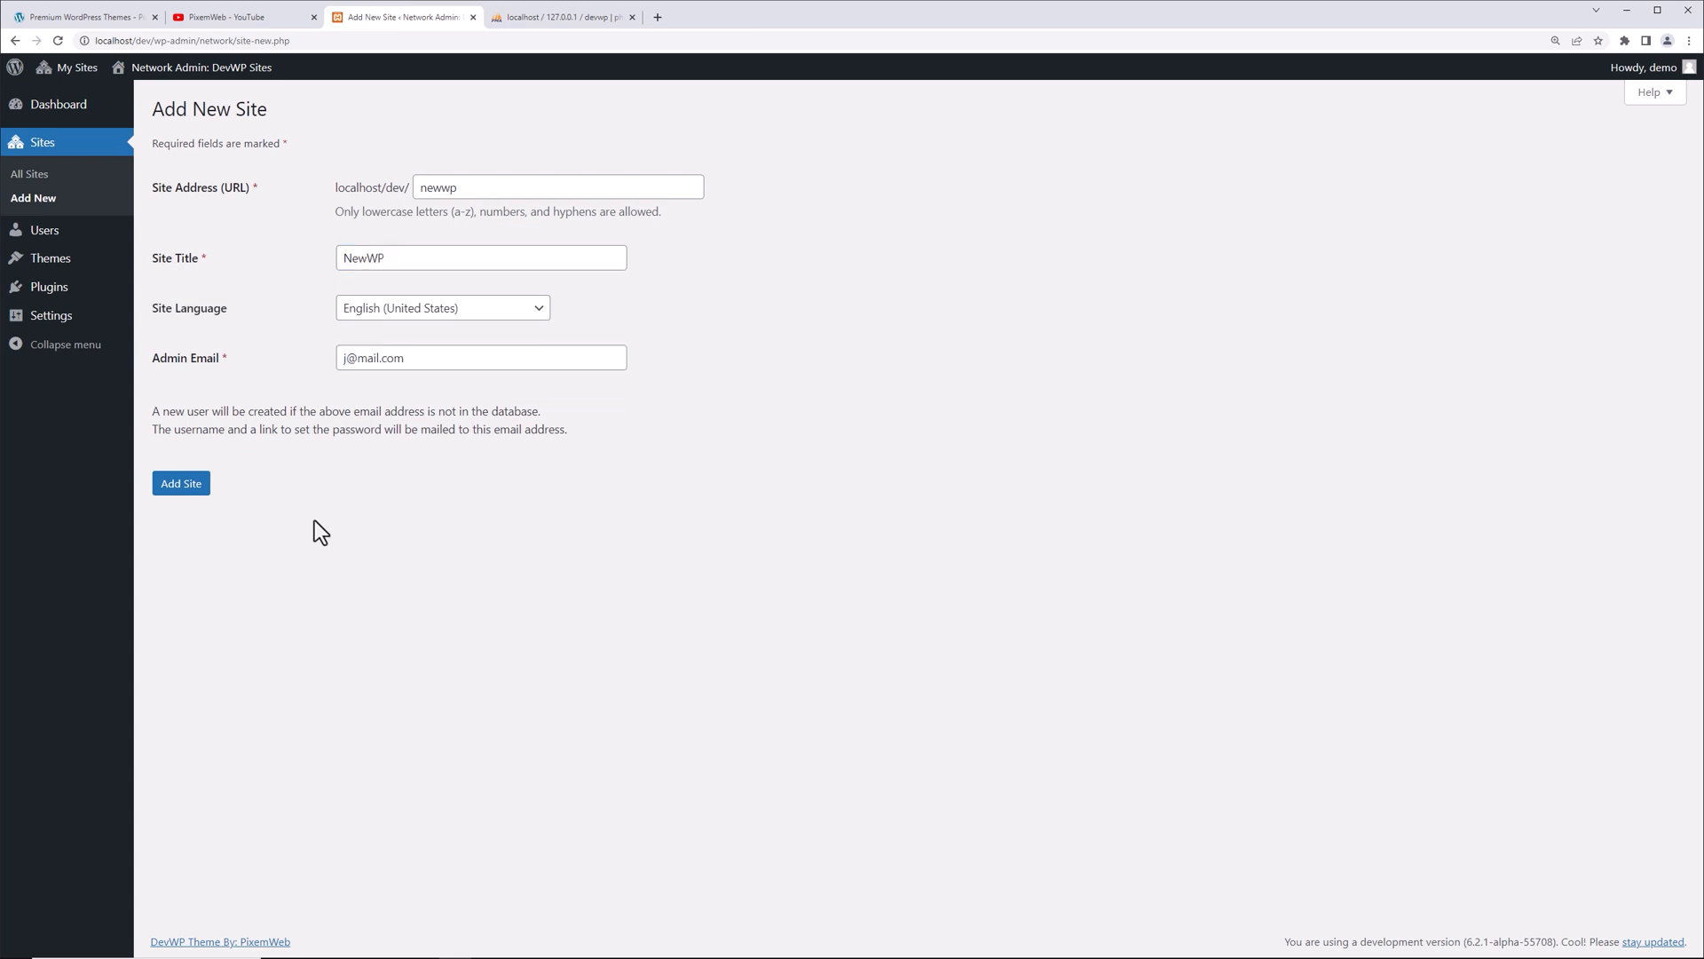
left_click(181, 483)
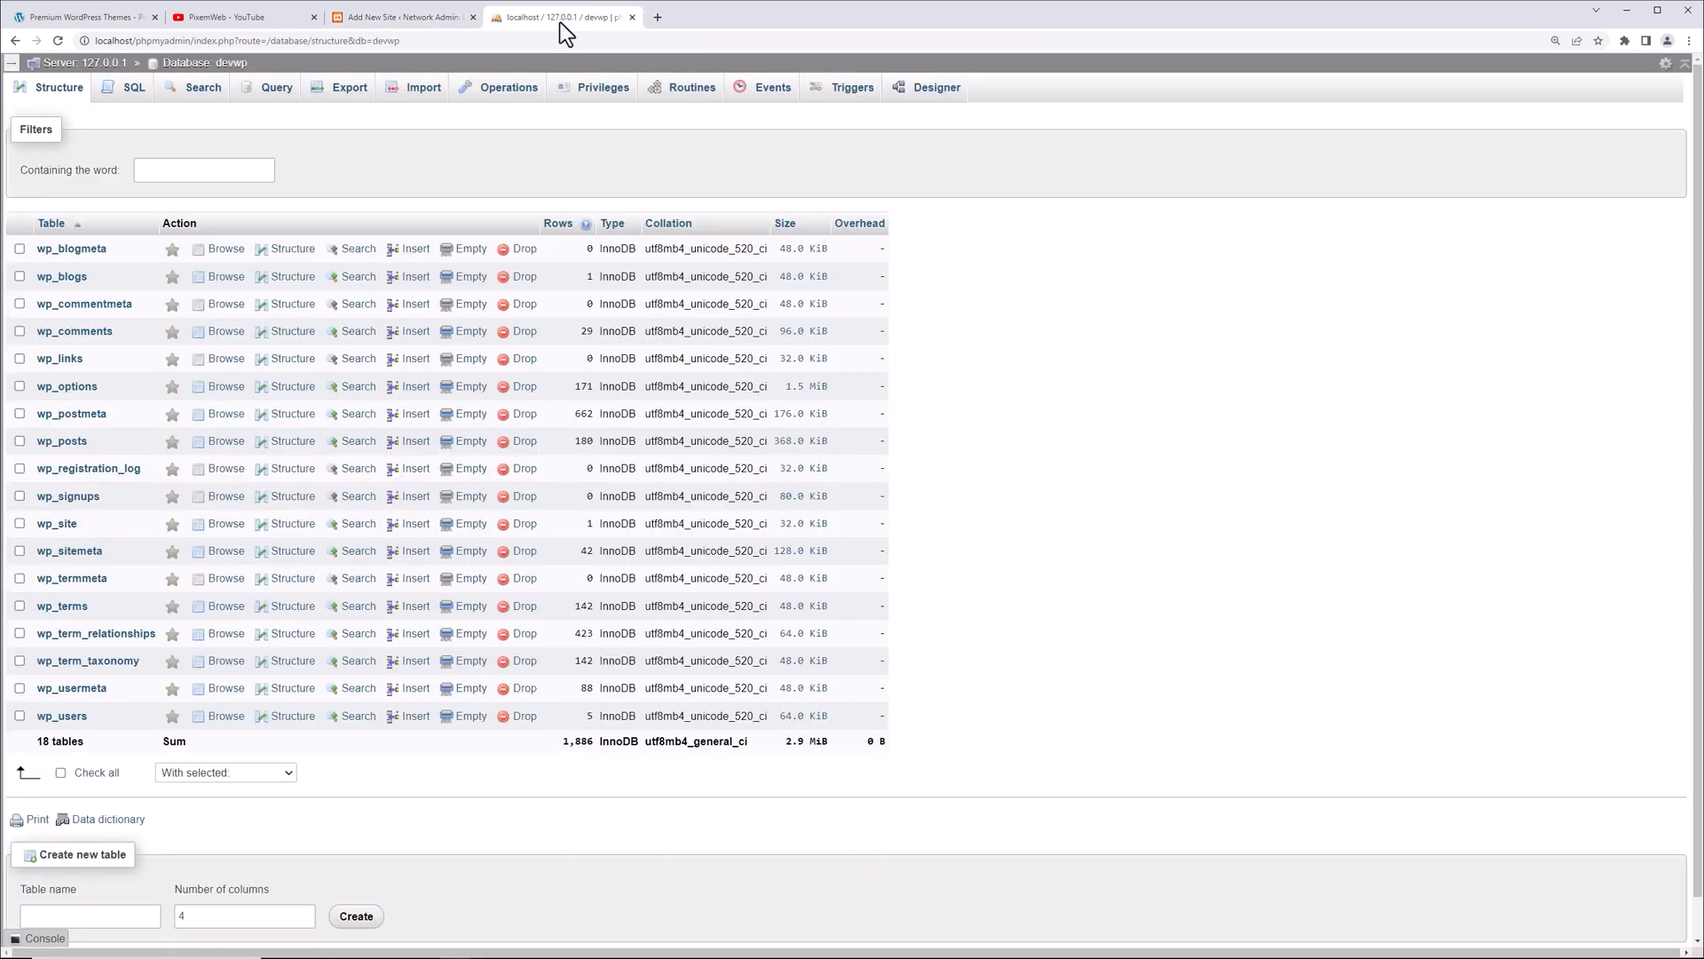
mouse_move(759, 168)
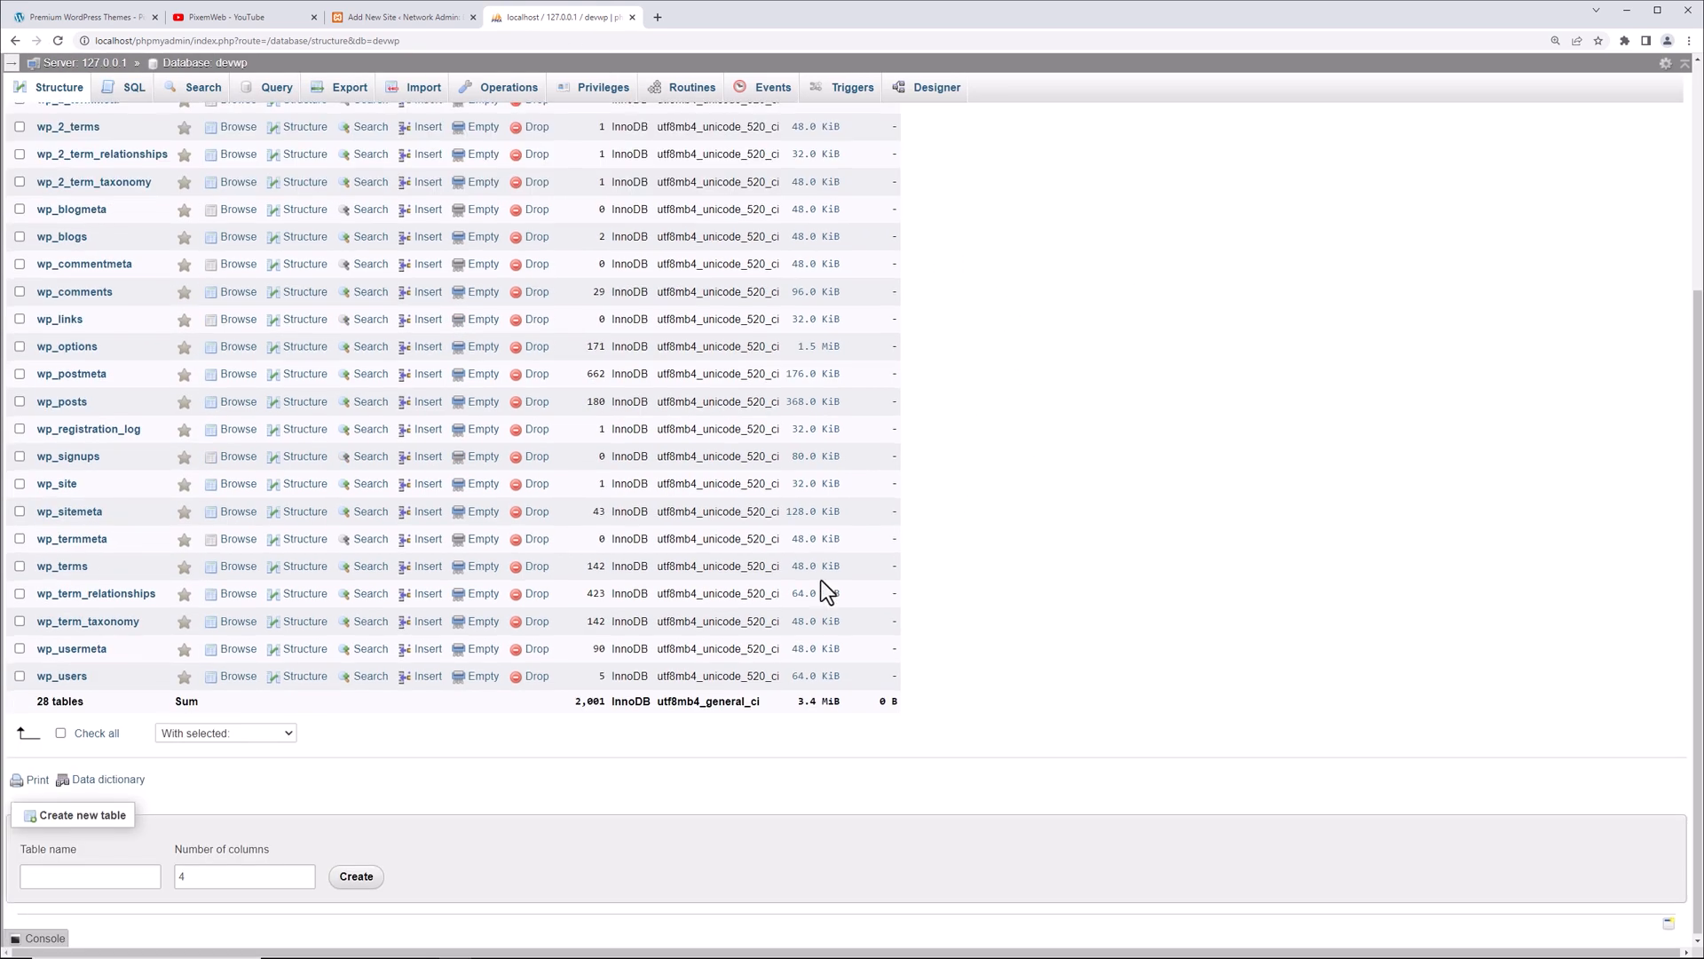
mouse_move(1071, 677)
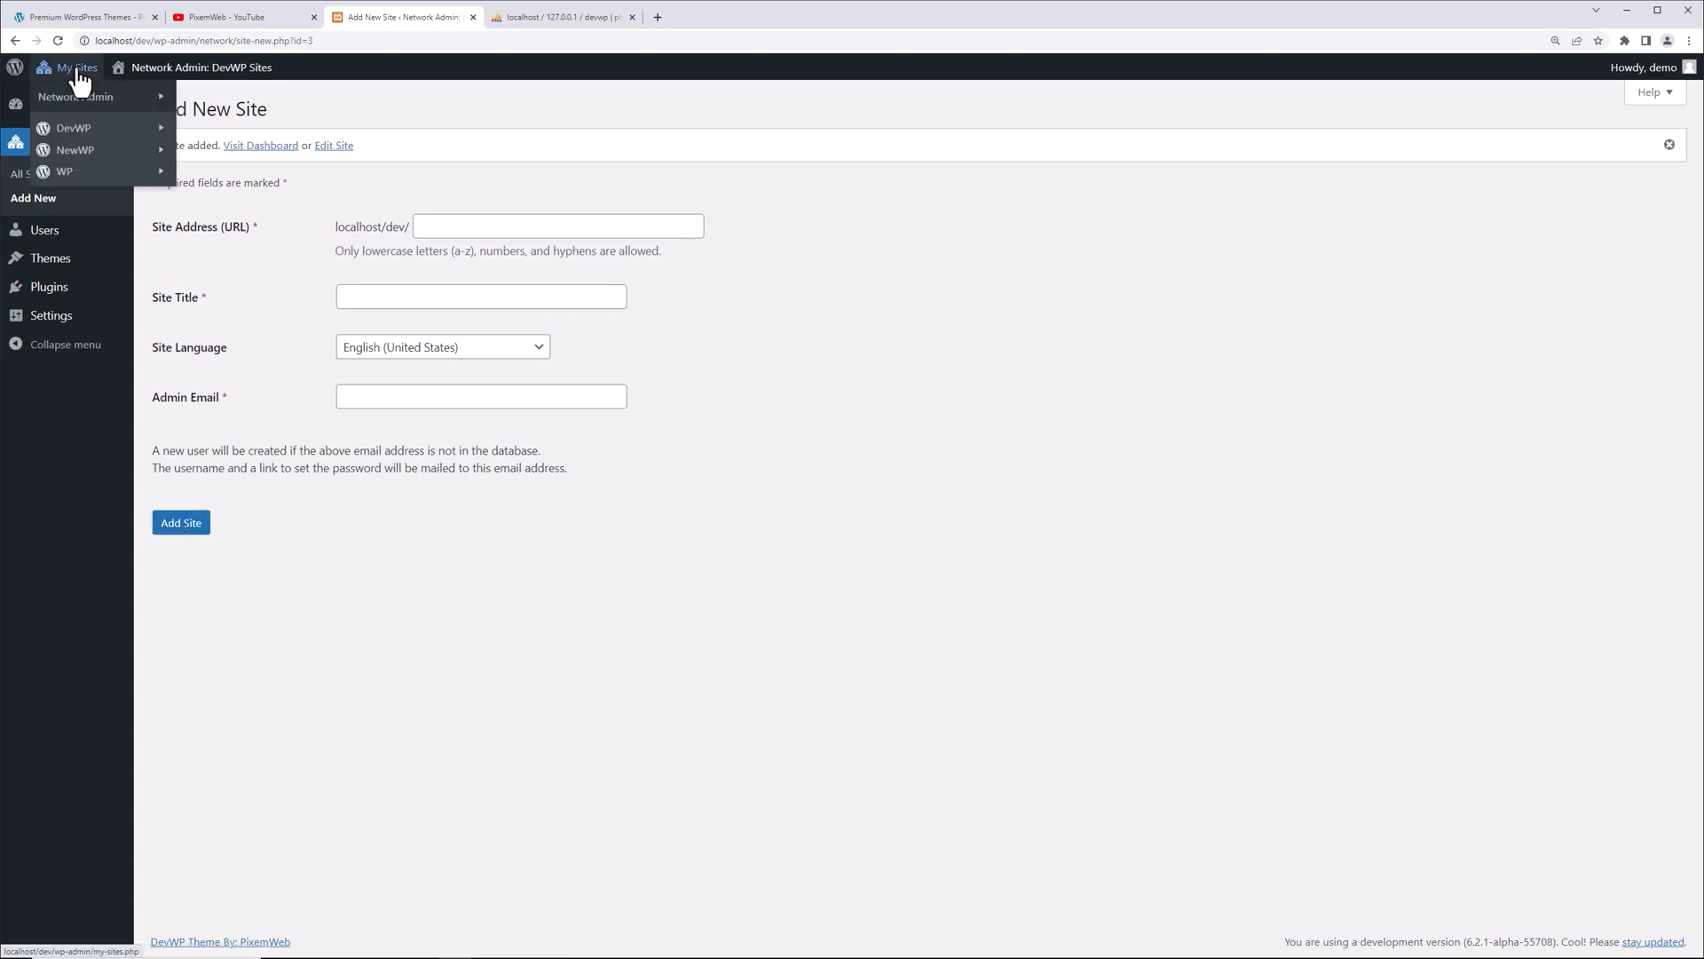
mouse_move(556, 32)
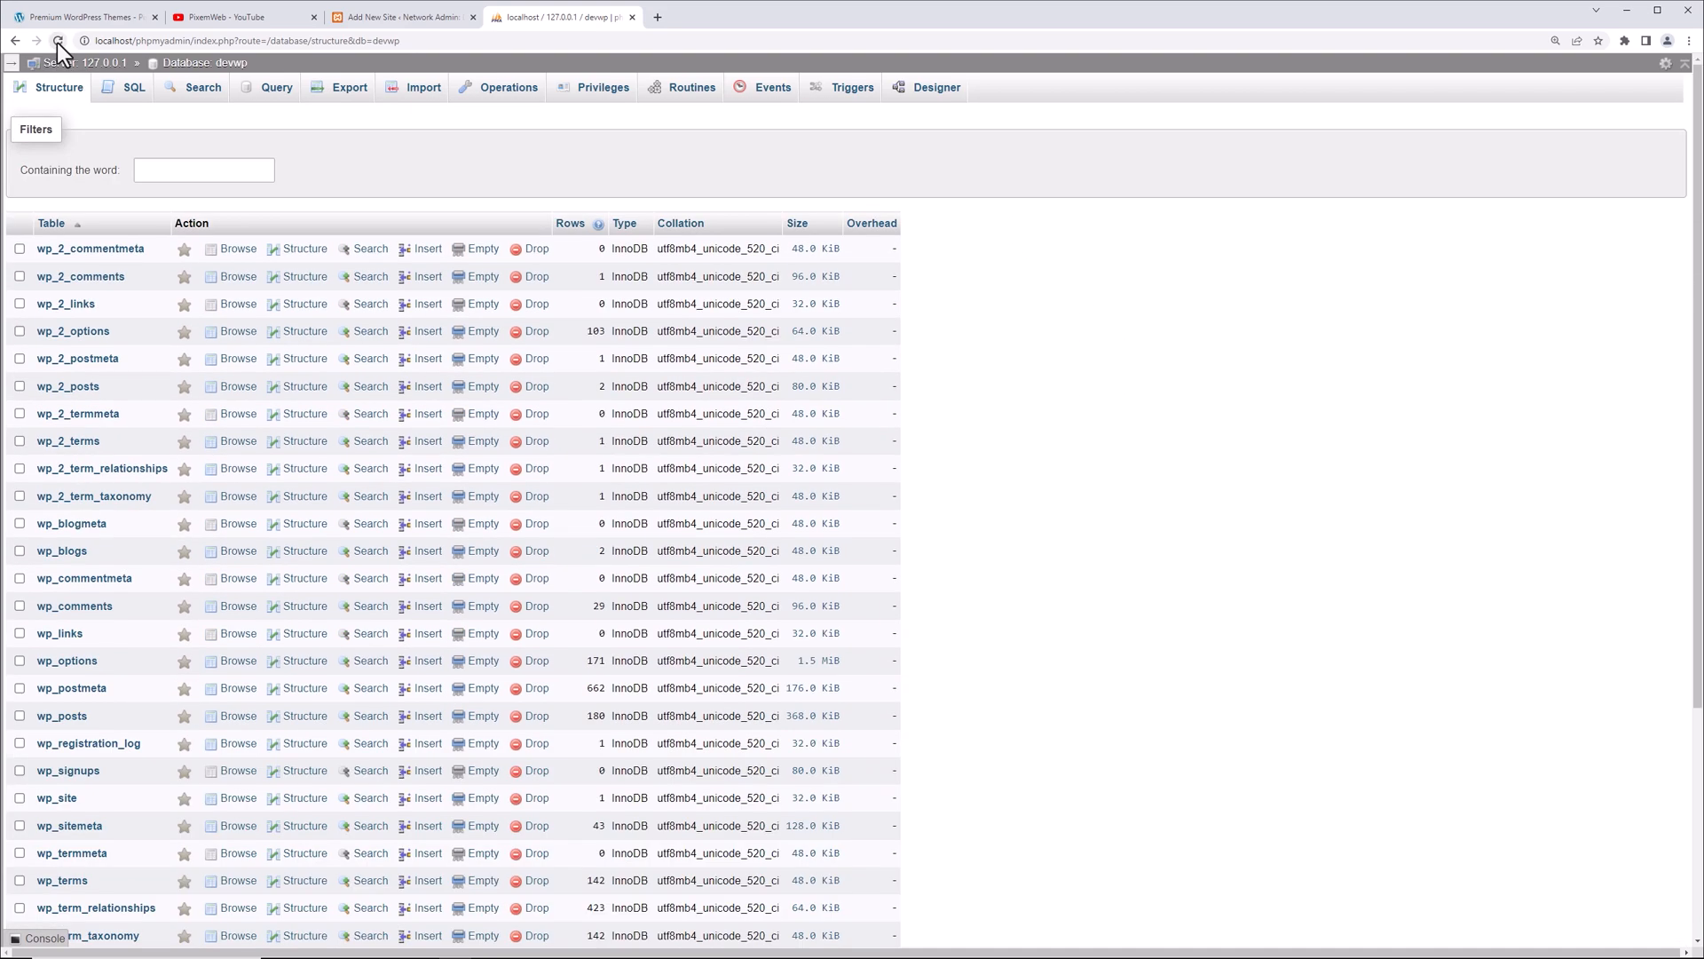
- Reload the devwp Structure page and scroll to the new wp_3_ subsite tables
left_click(57, 41)
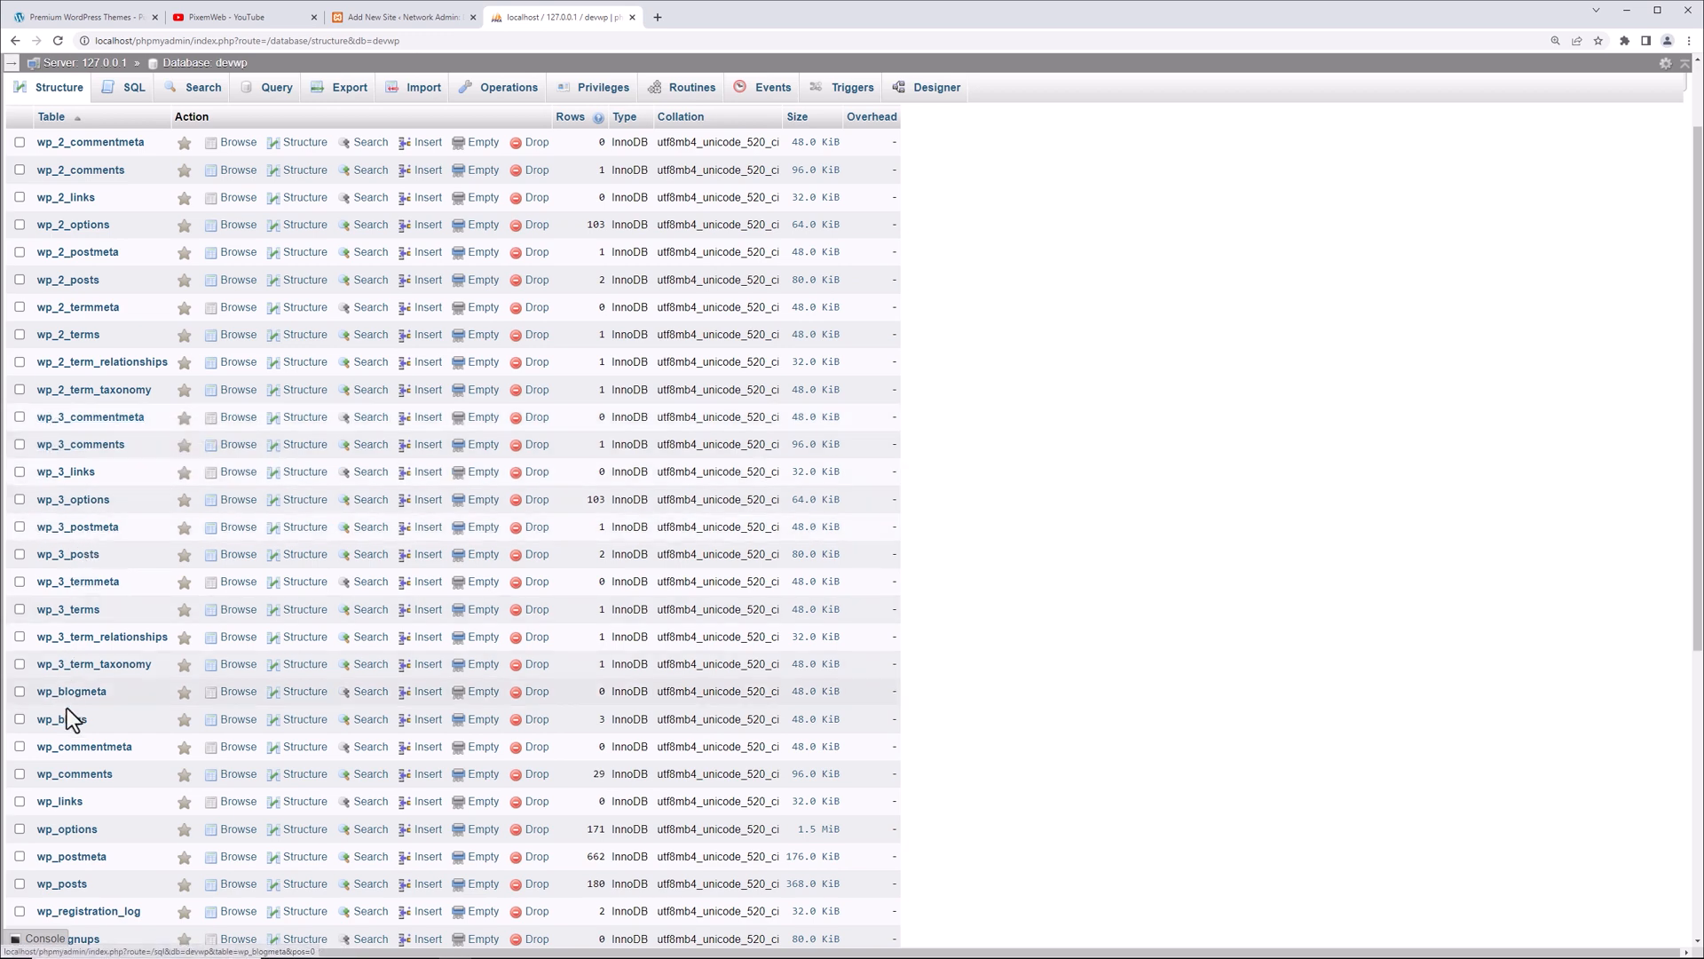
left_click(236, 719)
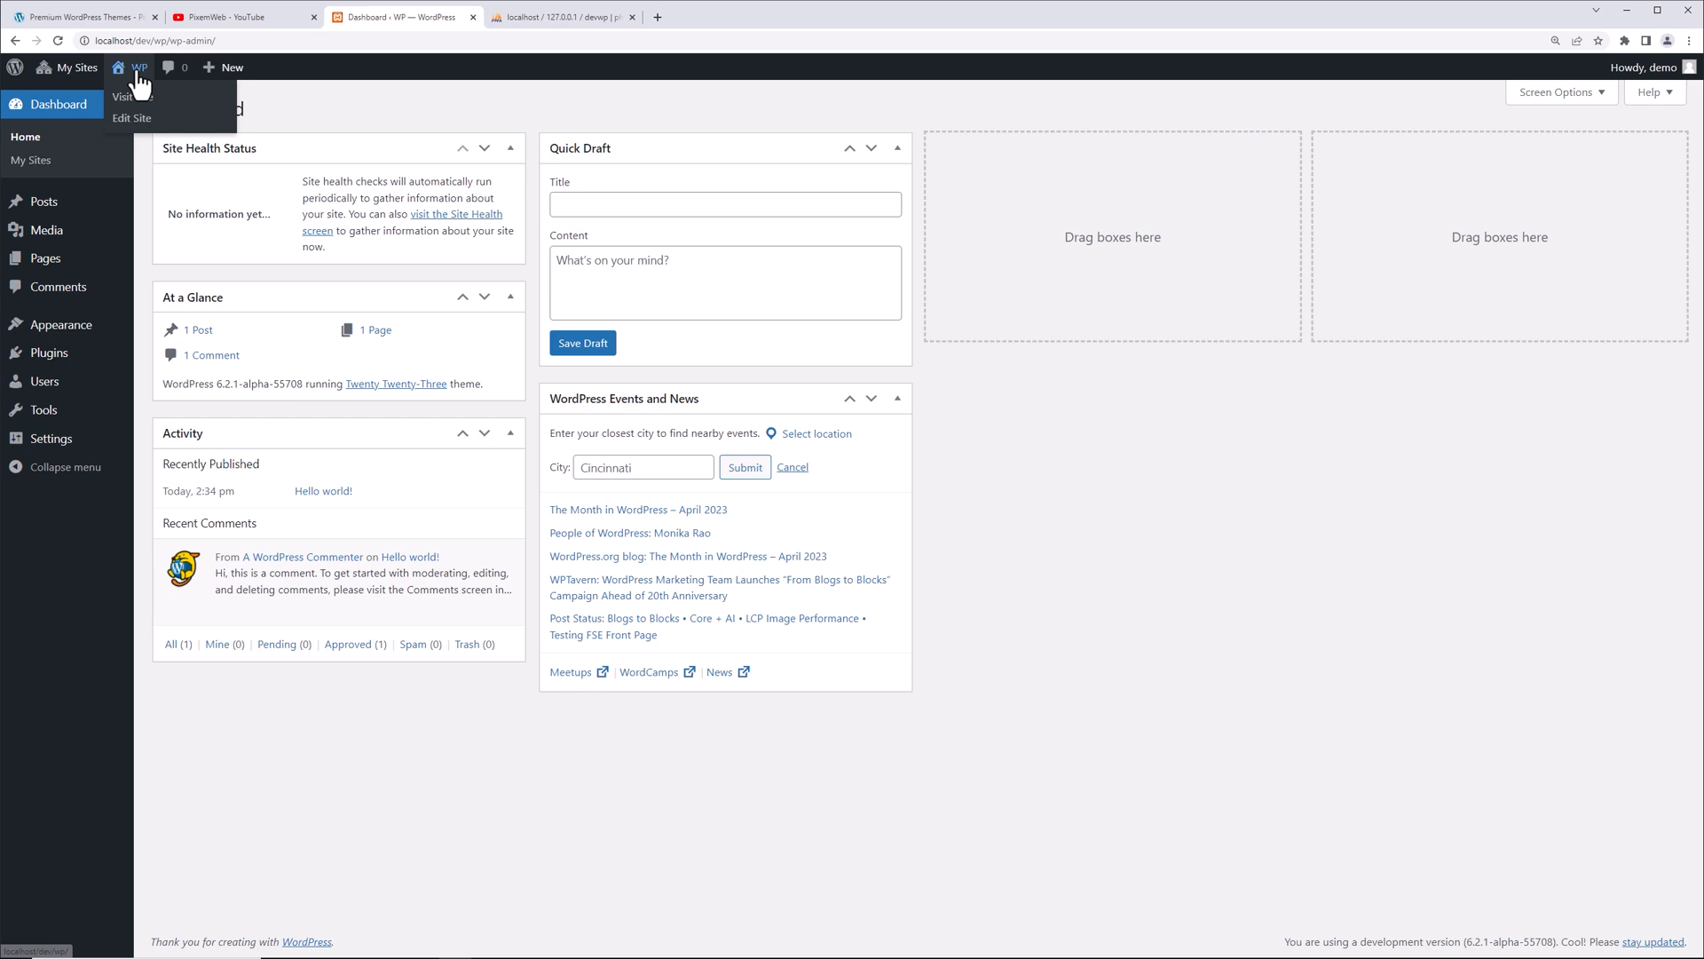
- Visit the WP subsite's front page showing its default Hello world! post
left_click(121, 95)
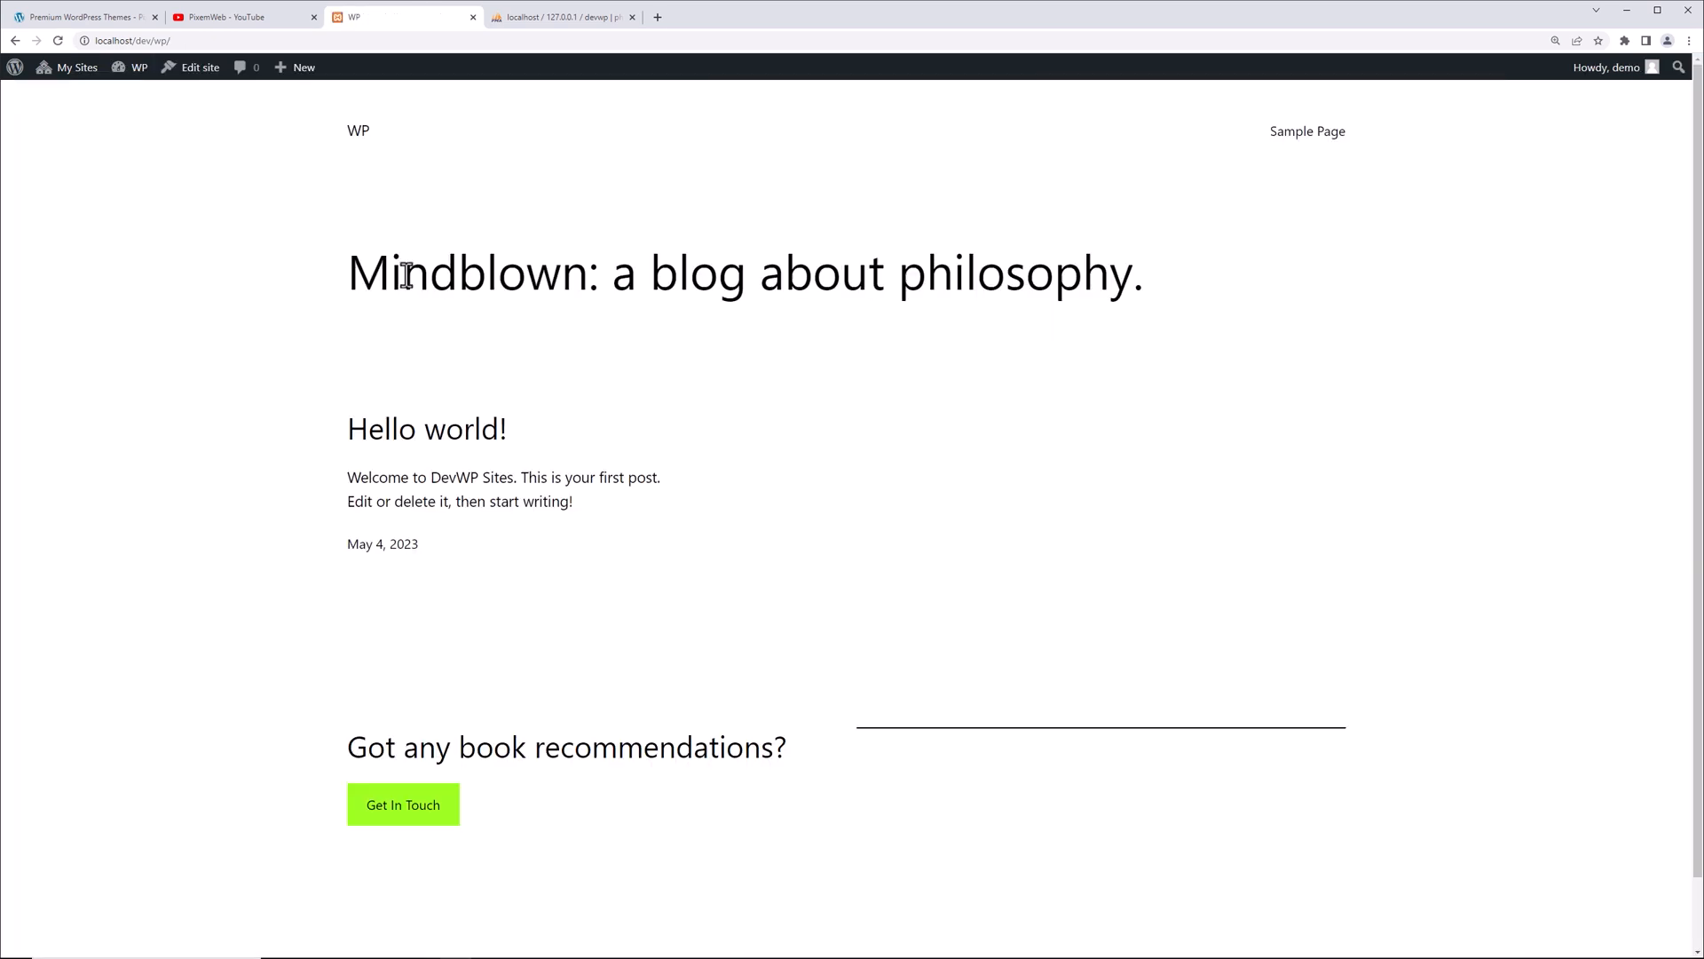
mouse_move(810, 300)
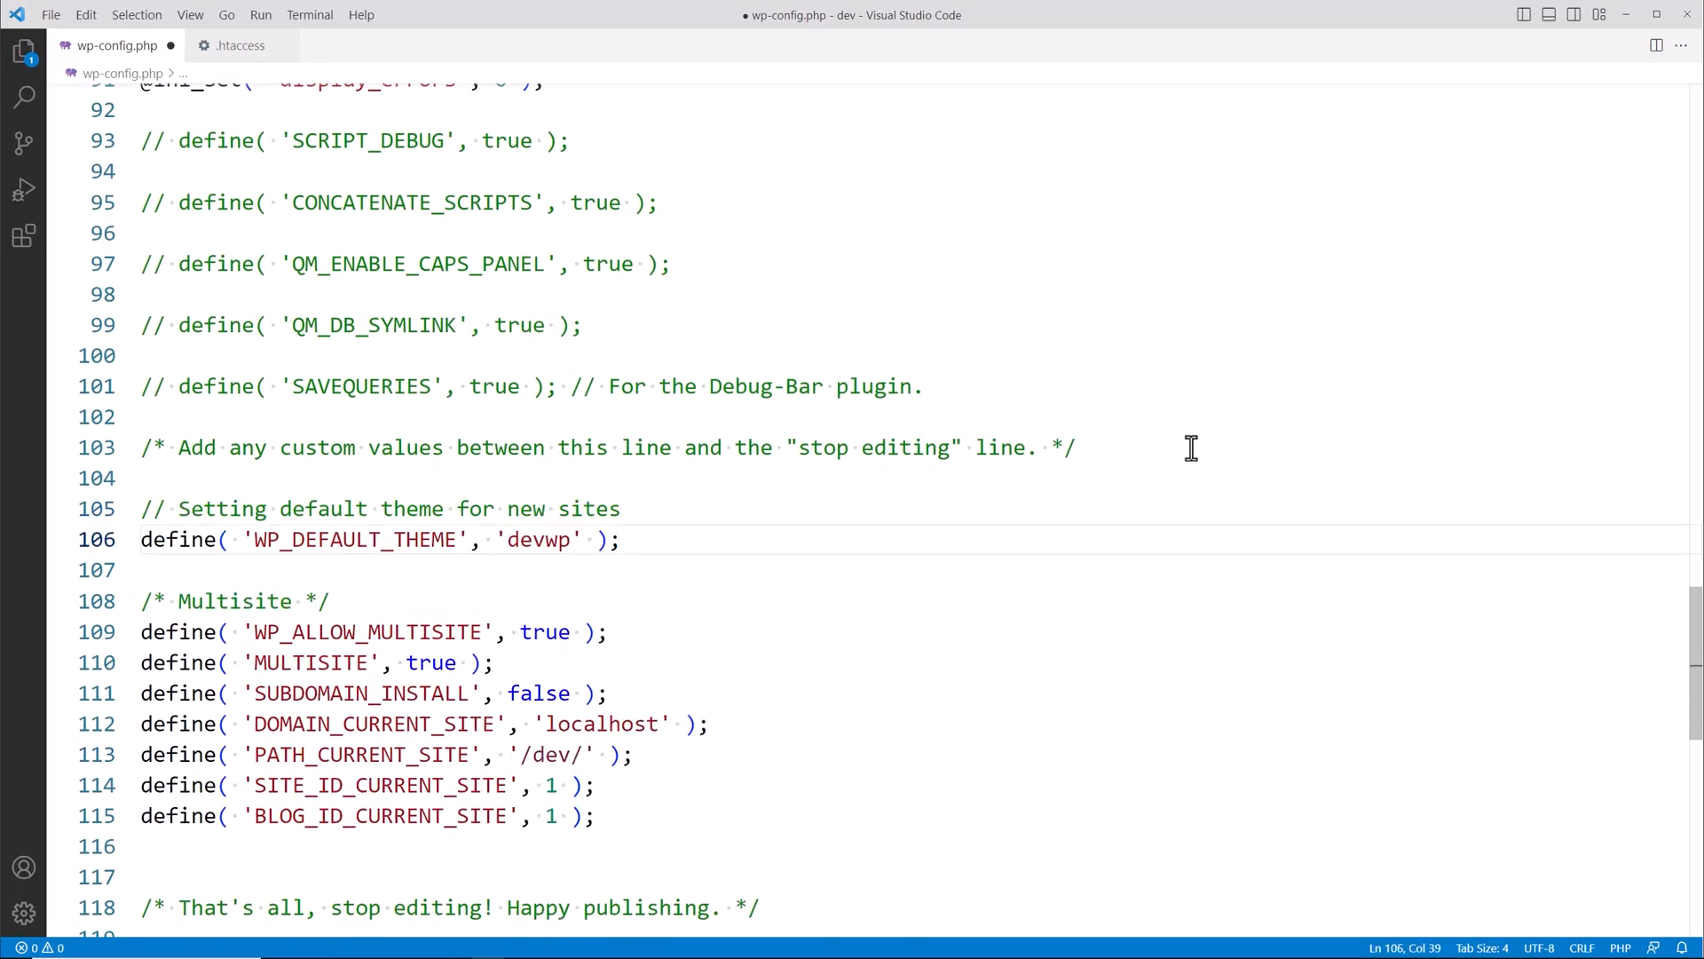
- Keep WP_DEFAULT_THEME defined as 'devwp' in wp-config.php and save it
double_click(536, 540)
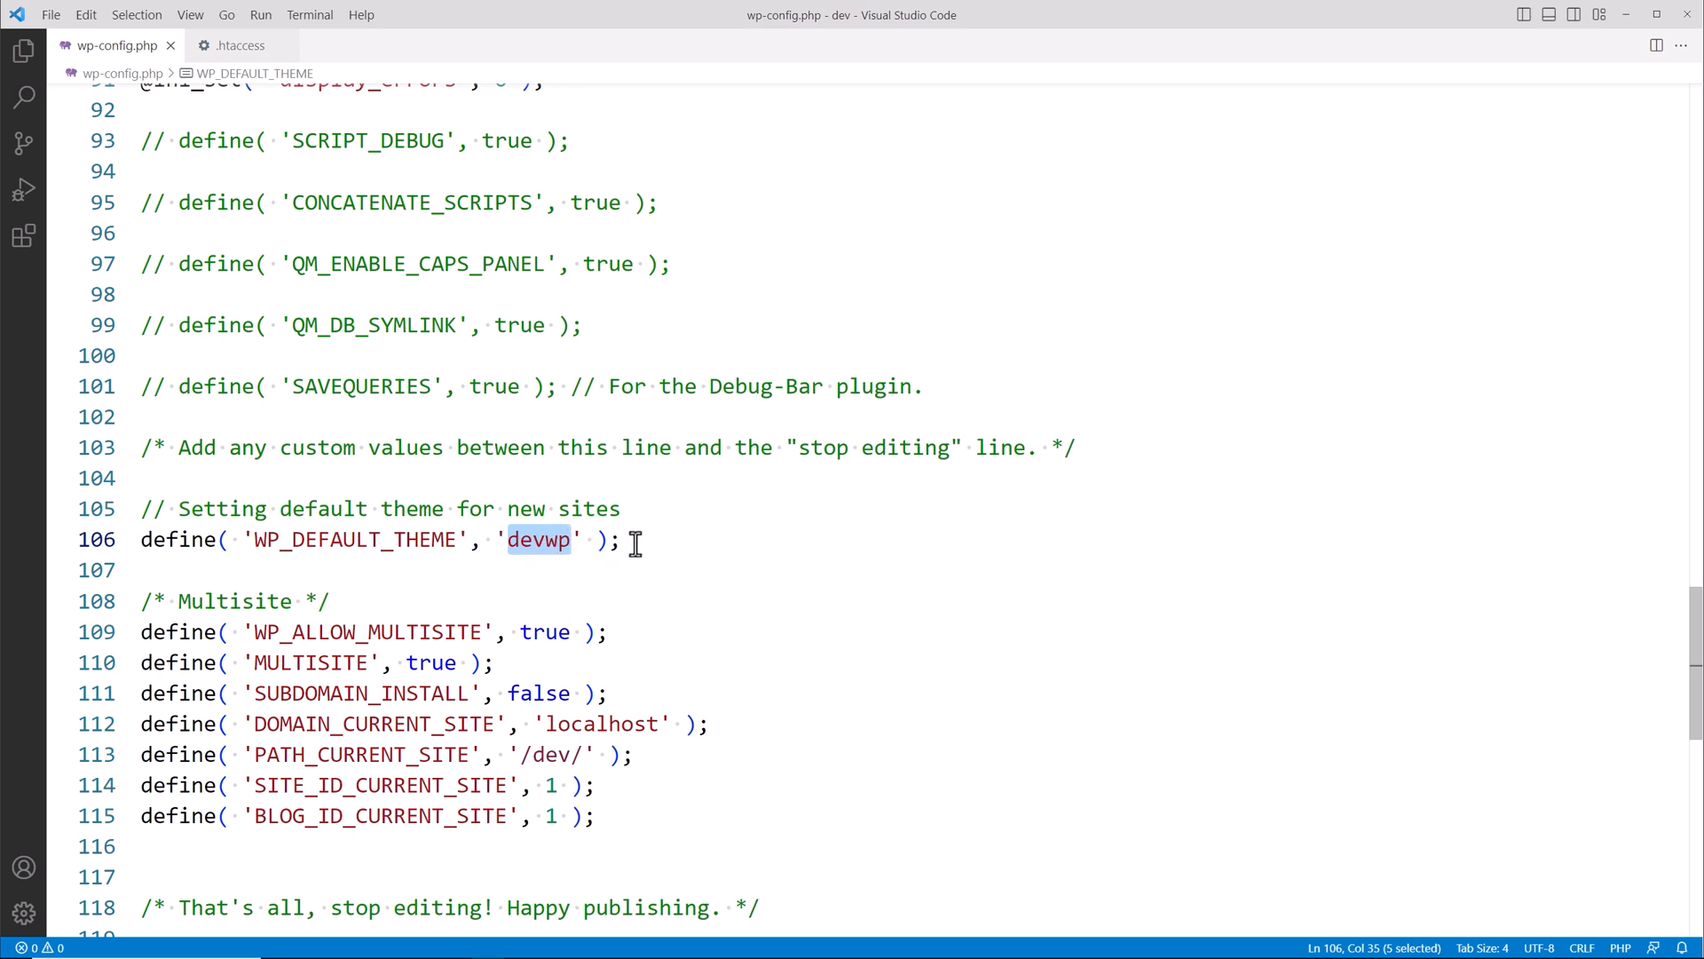
left_click(625, 539)
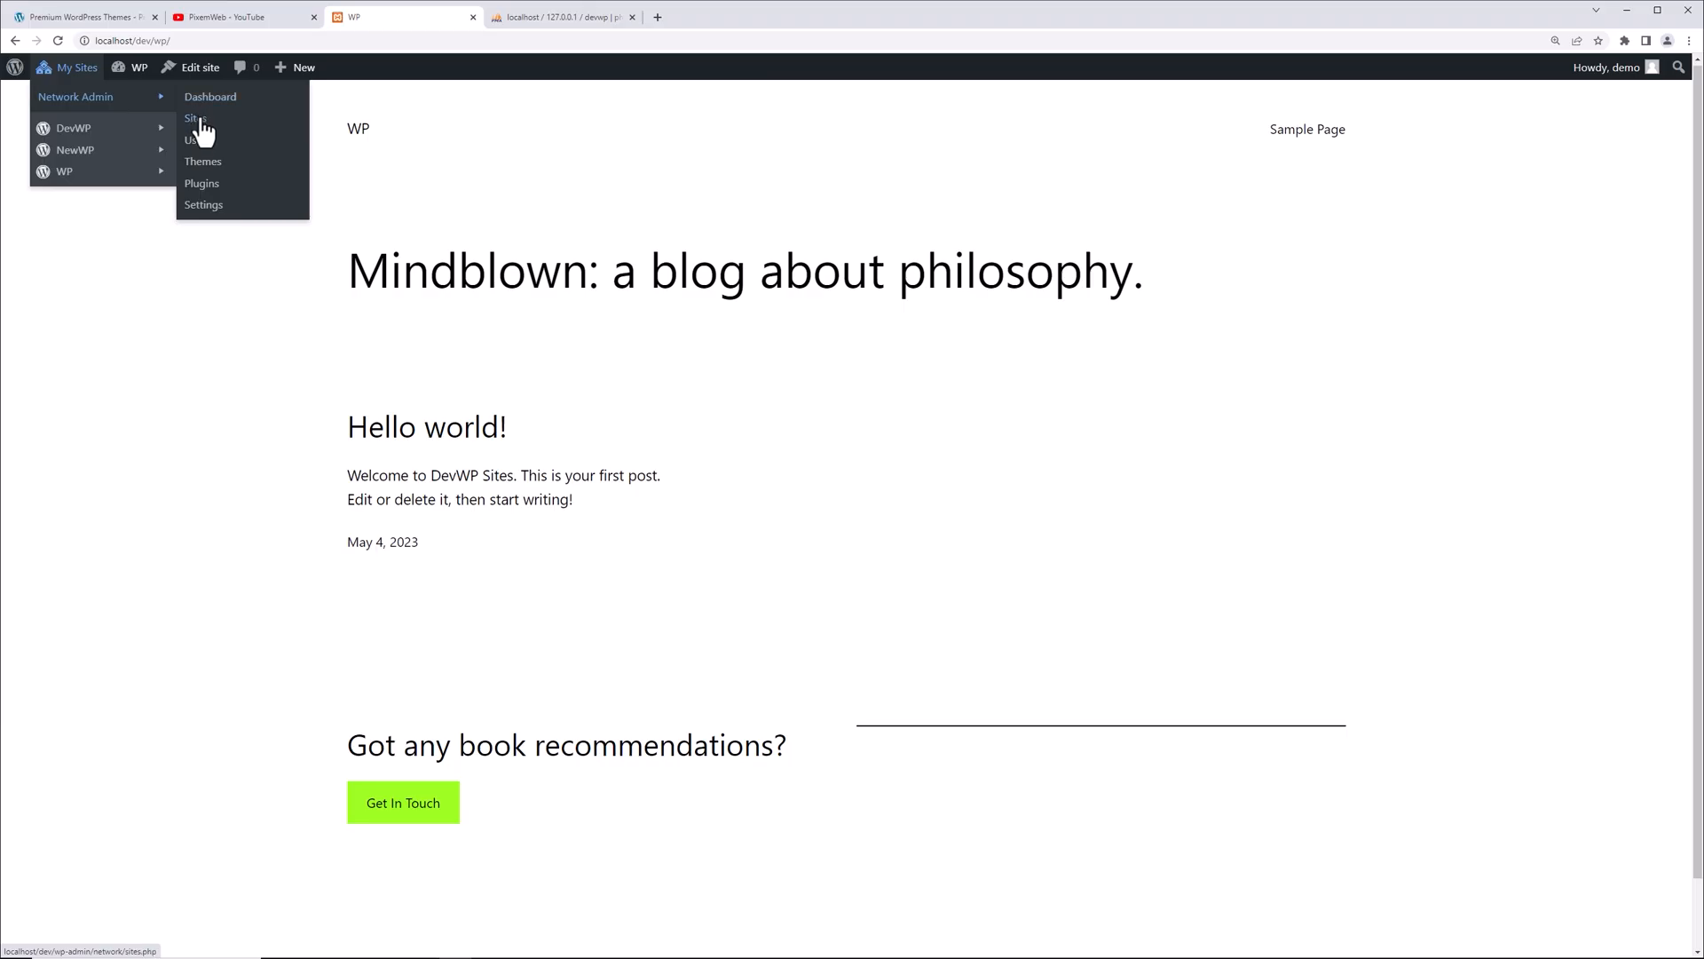
- Create a TestWP subsite via Network Admin > Sites, visit its DevWP-themed front page, then return to phpMyAdmin
left_click(195, 117)
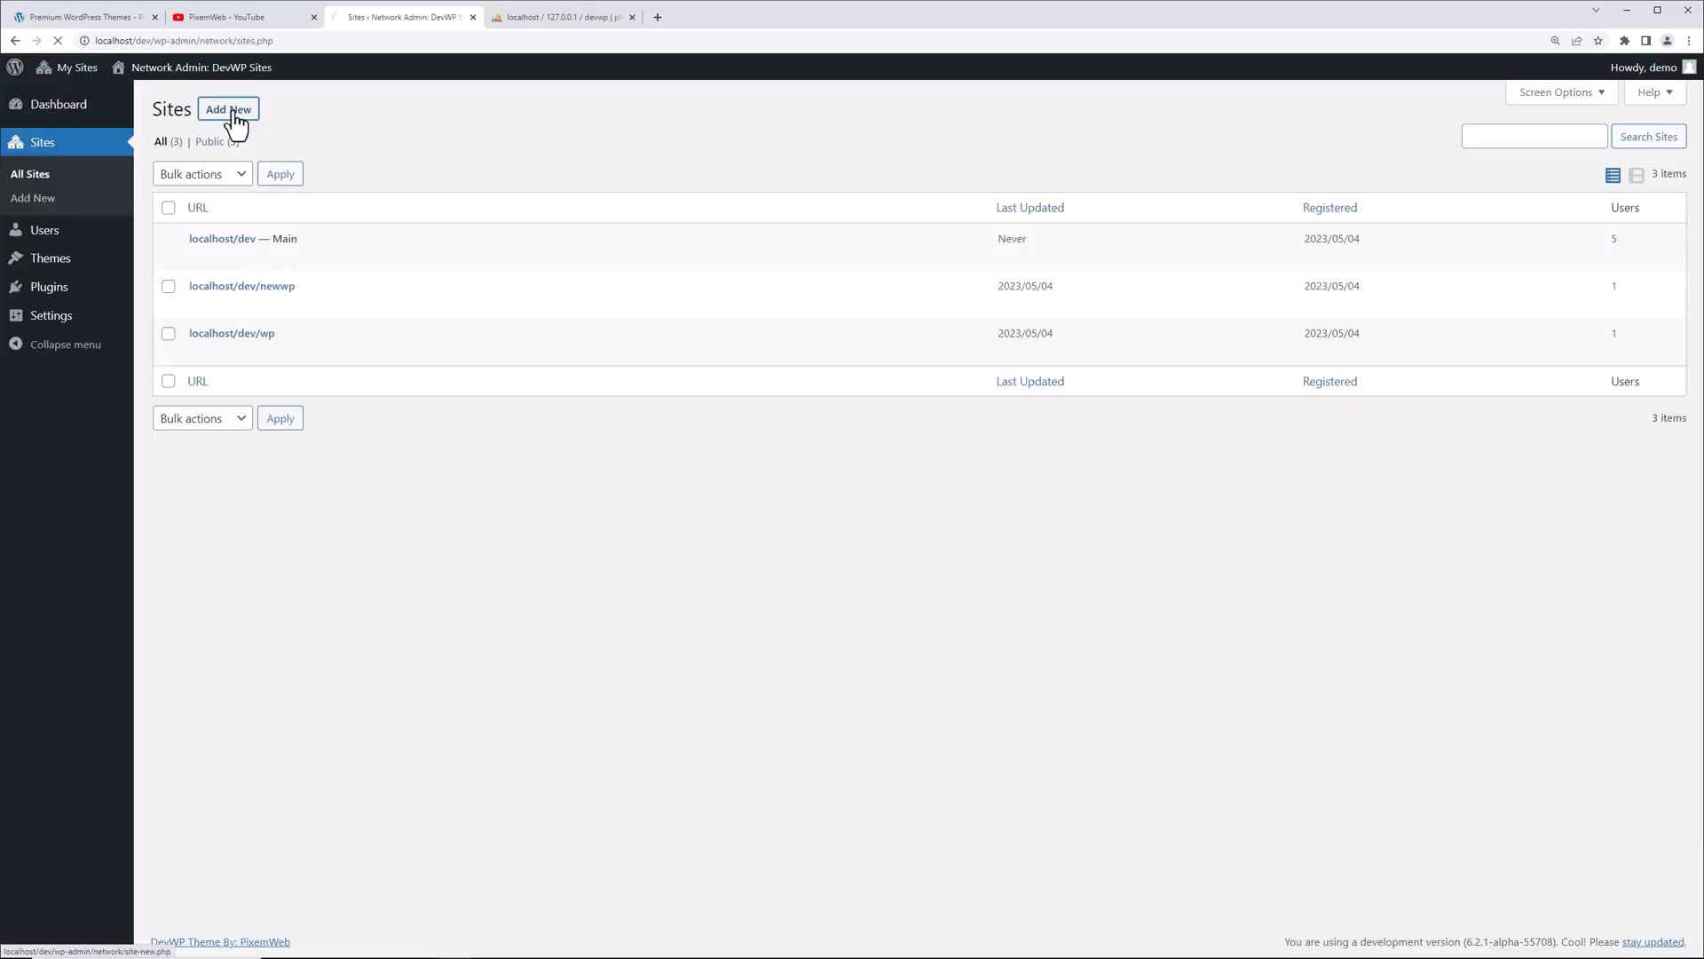
left_click(228, 108)
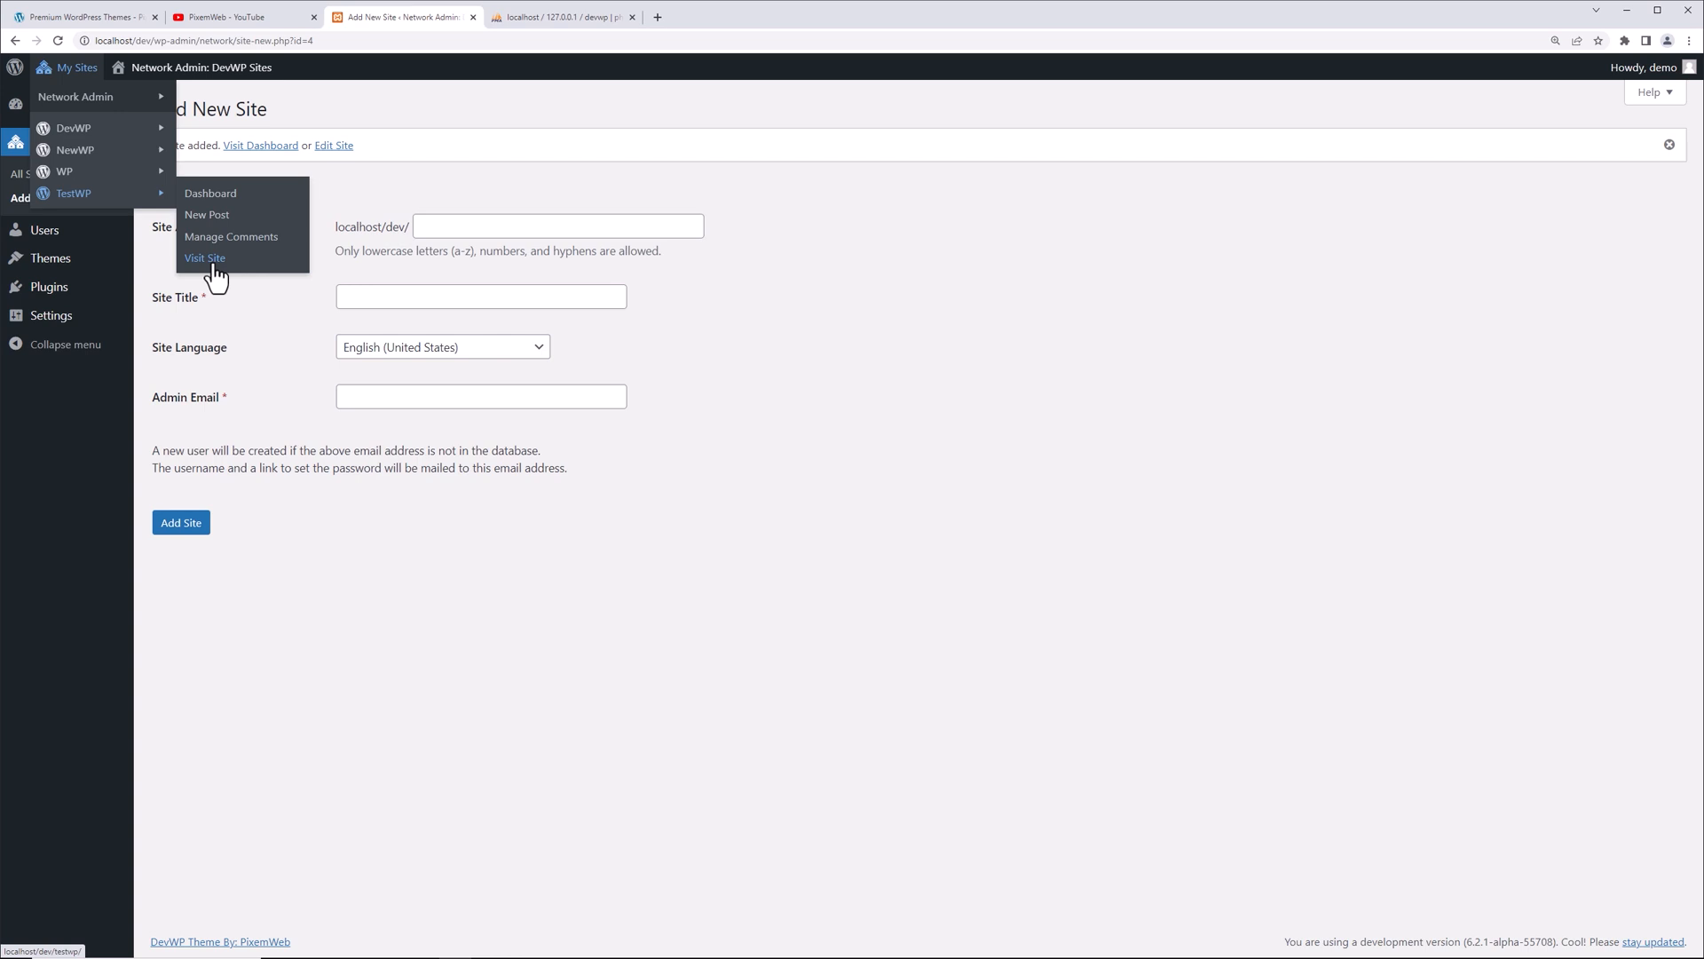
left_click(204, 258)
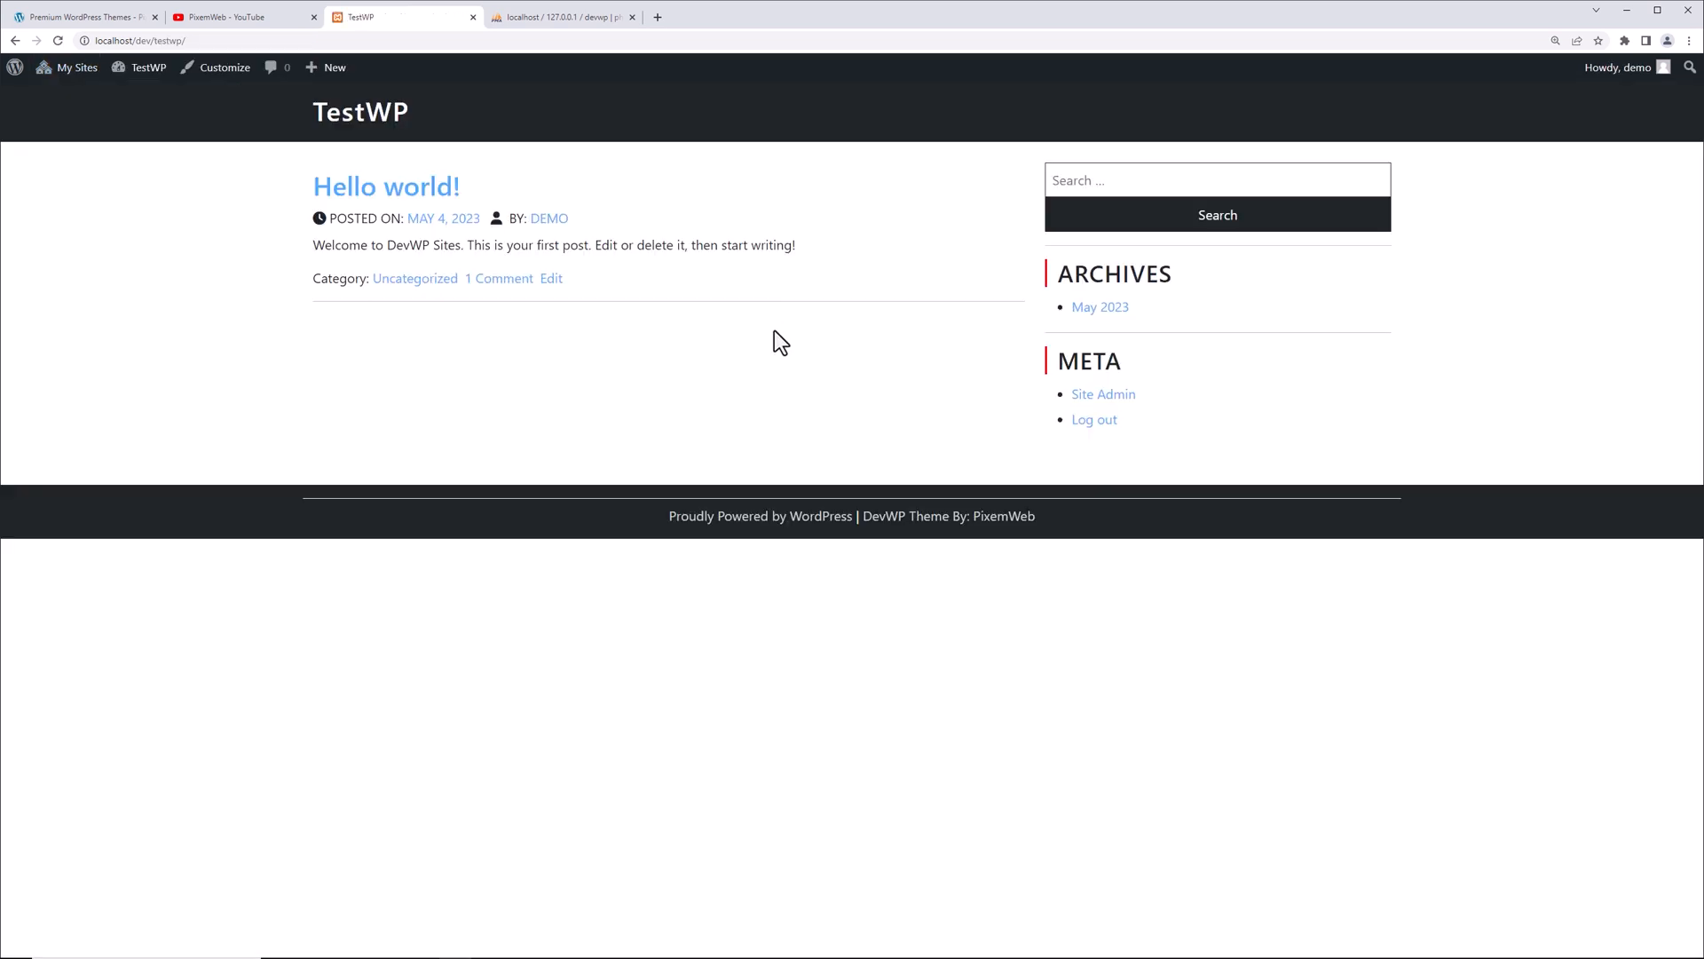
left_click(560, 16)
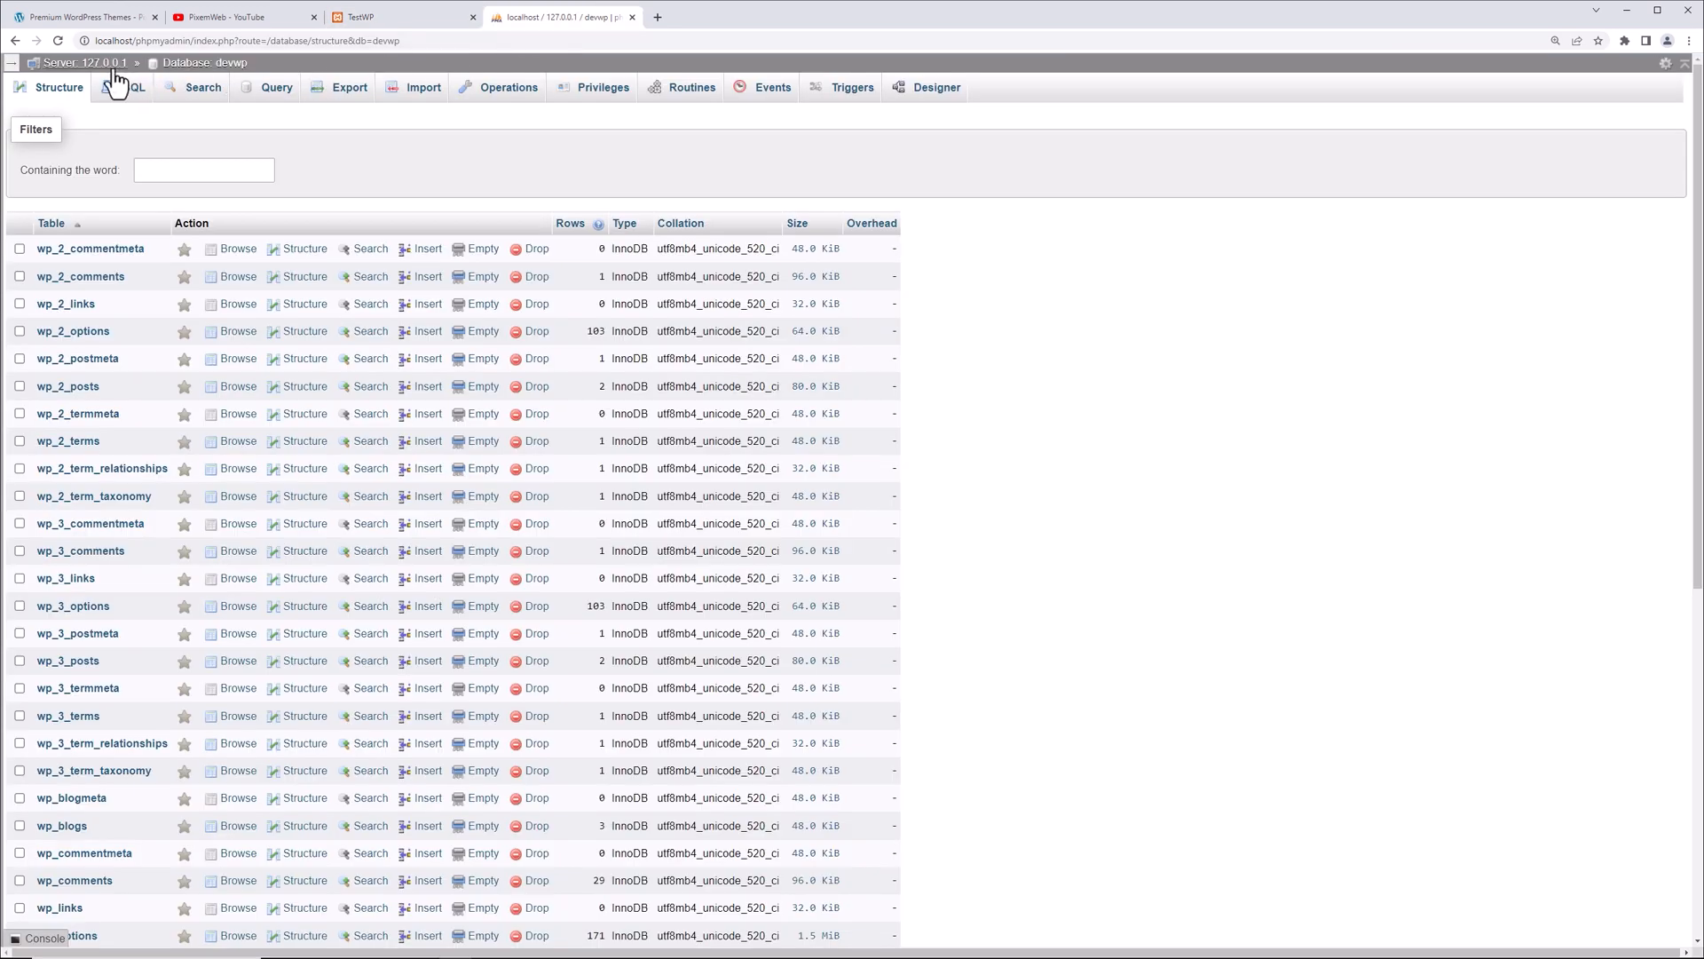
- Scroll the refreshed devwp table list down to the wp_4_ tables for TestWP
scroll("down", 3)
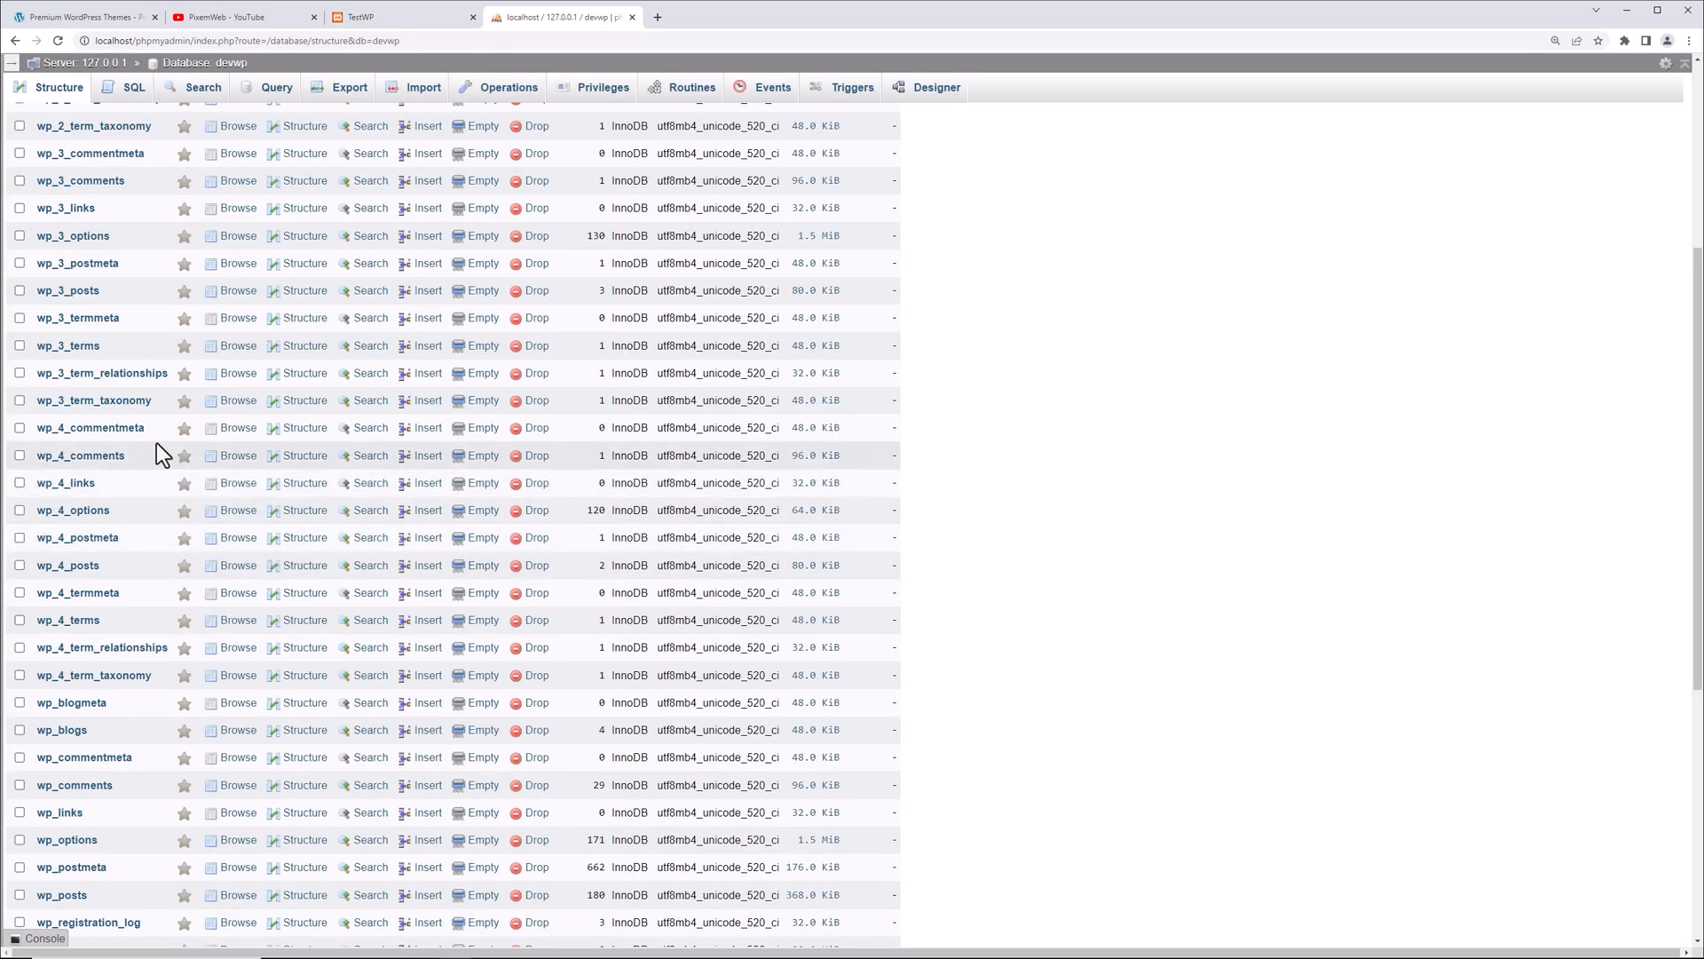
scroll("down", 3)
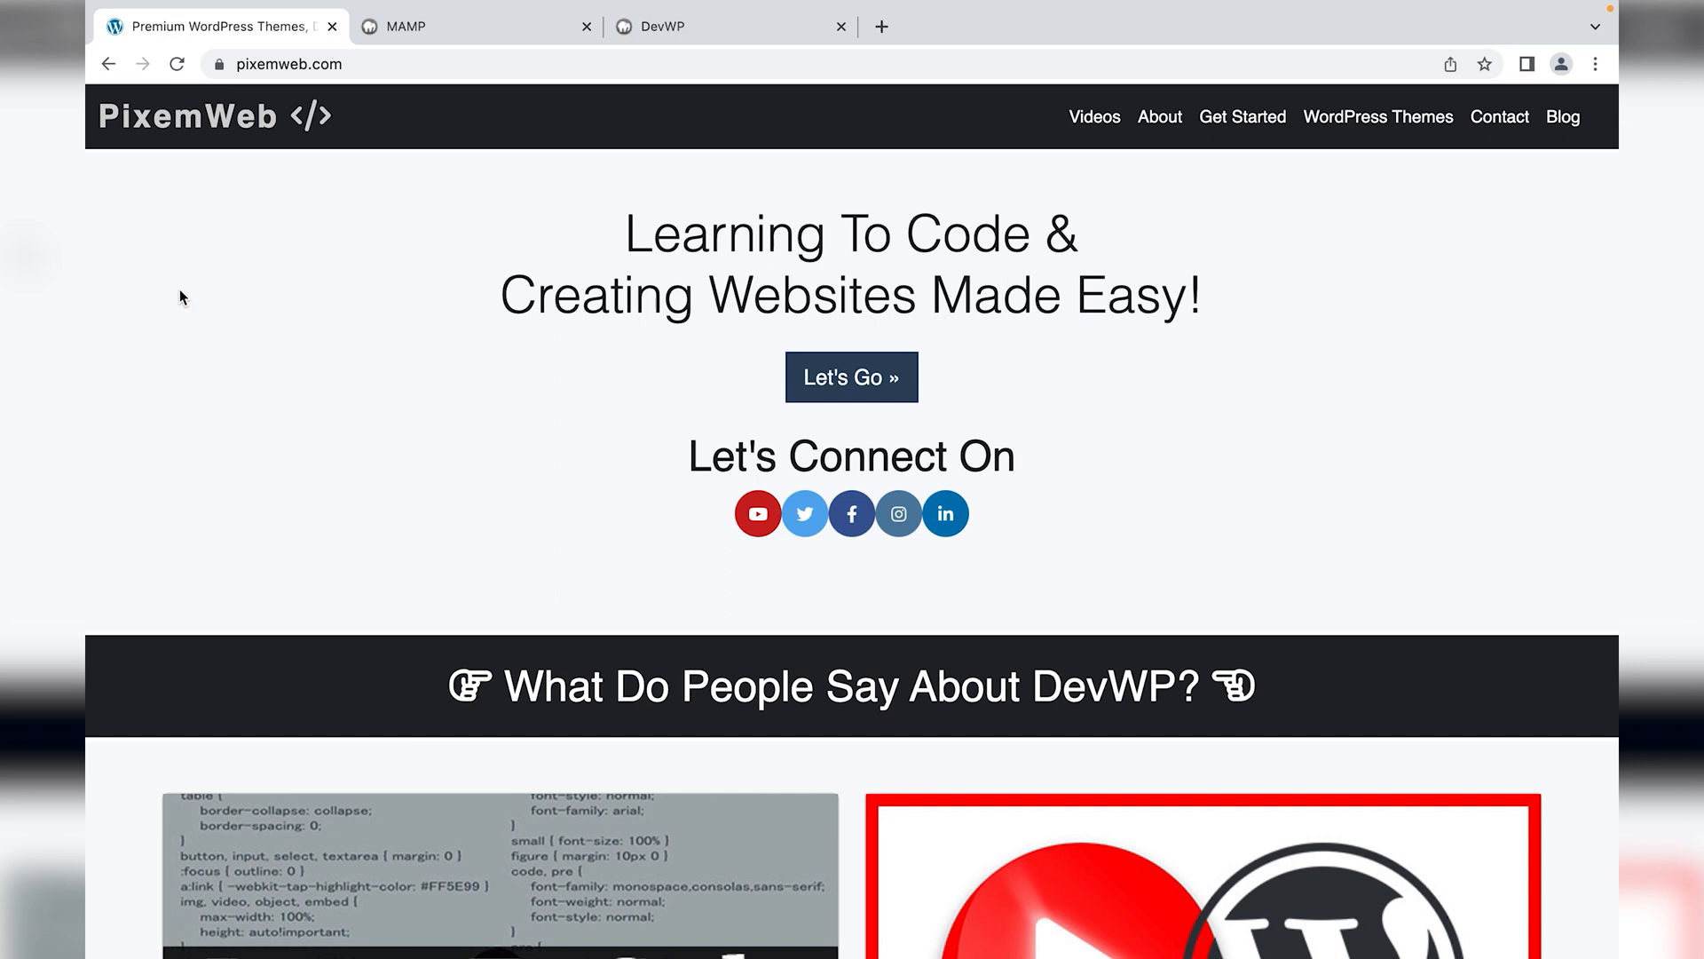
- Switch to the MAMP welcome page on localhost:8888 reporting version 6.8
left_click(476, 26)
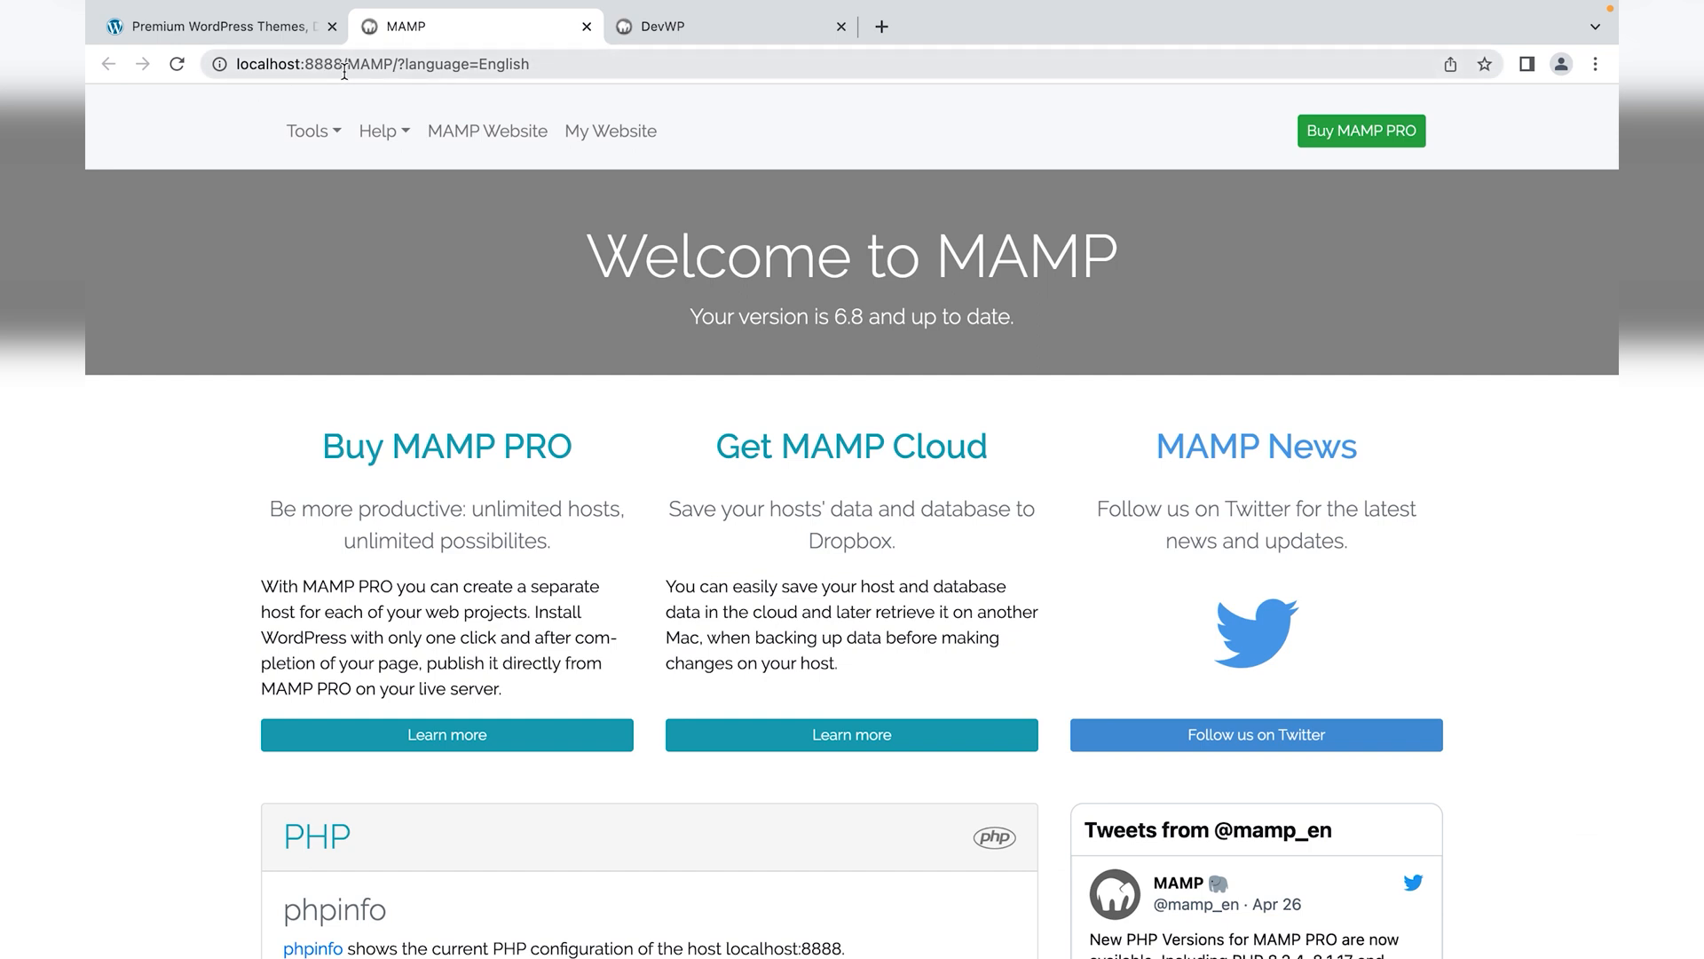
mouse_move(346, 70)
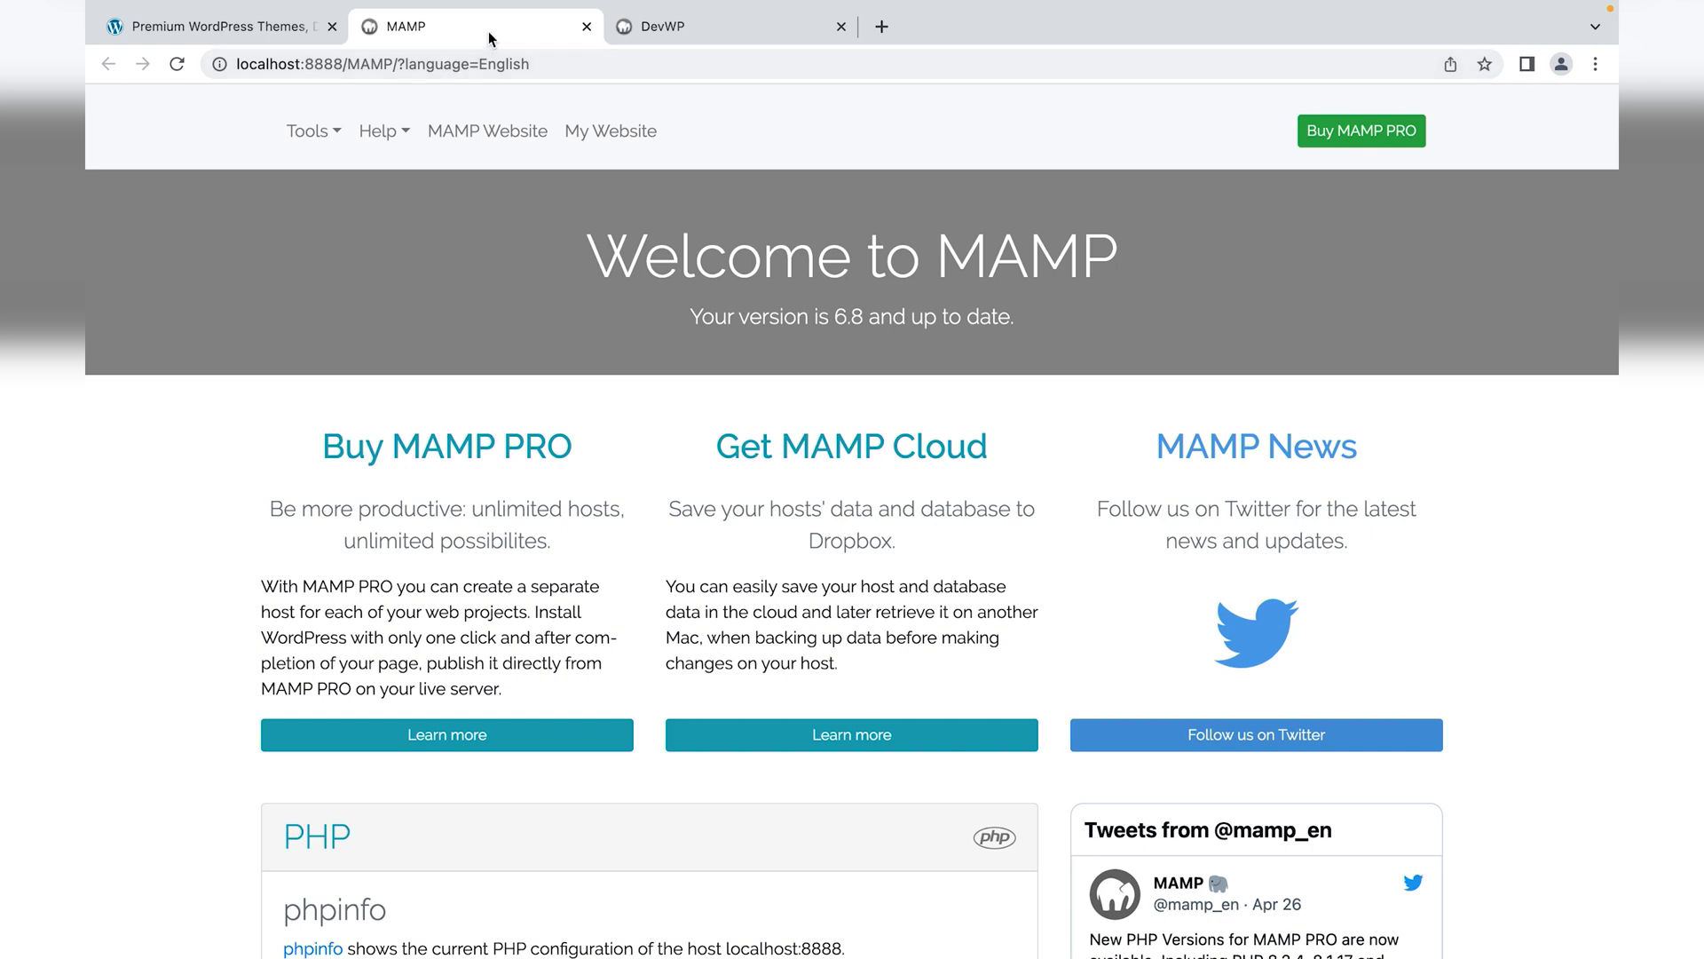
- Scroll through the DevWP front page at localhost:8888/dev, glance at PixemWeb, and return to DevWP
left_click(730, 27)
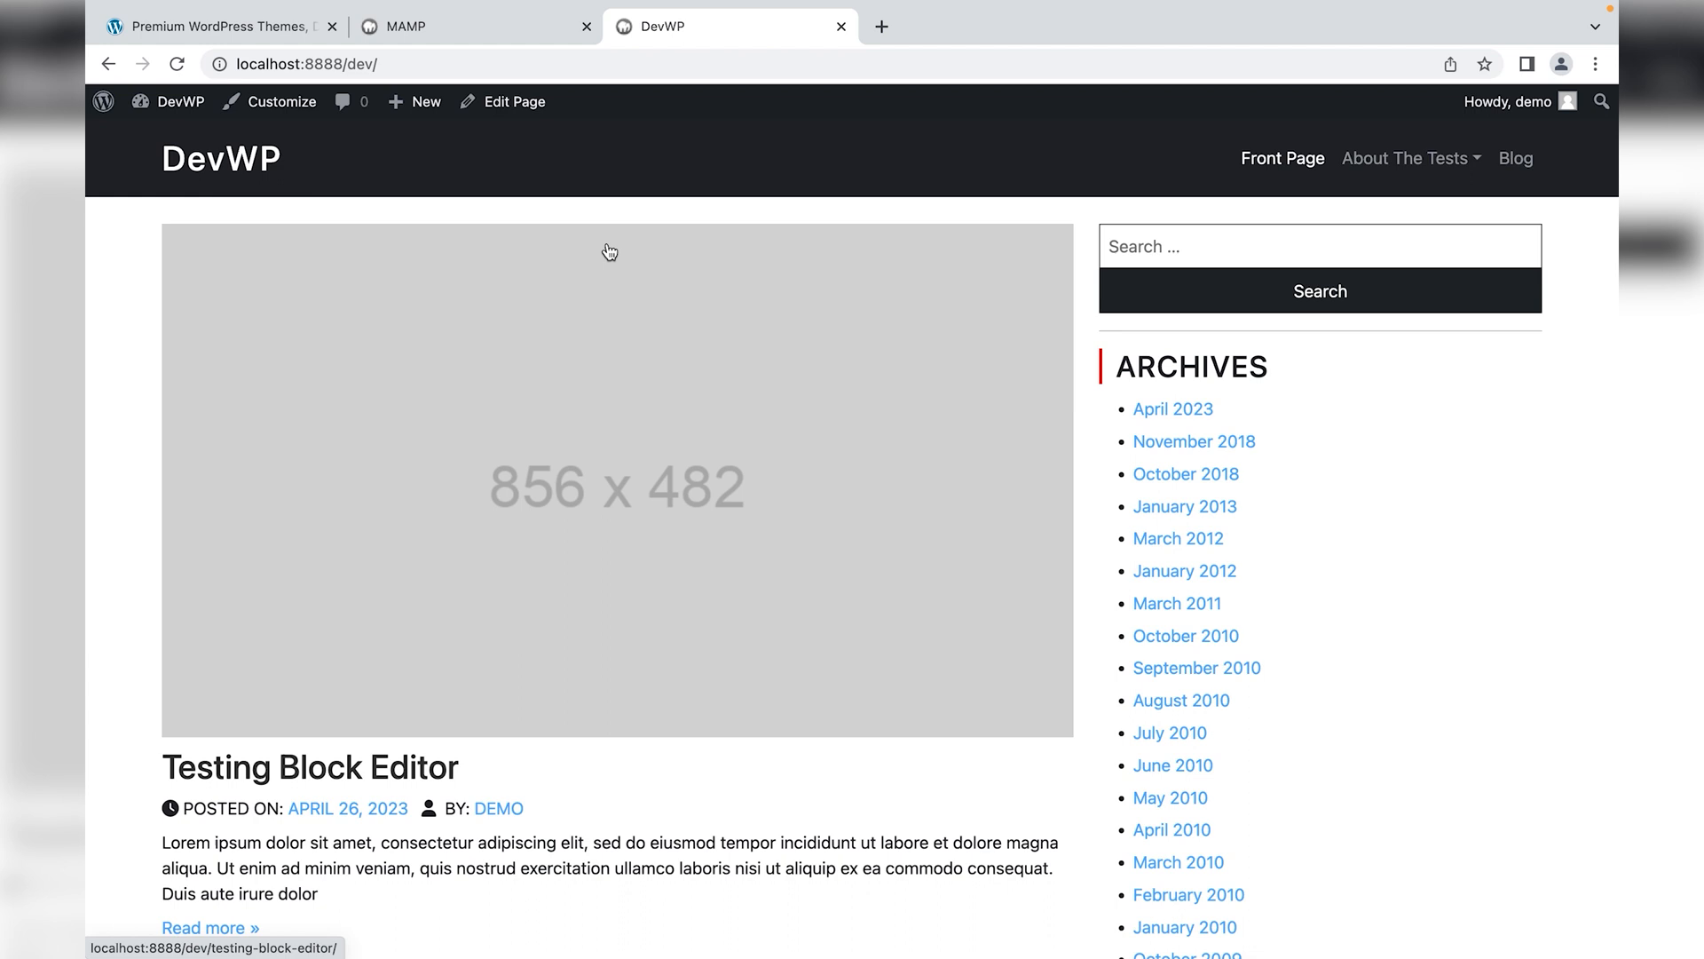
scroll("down", 3)
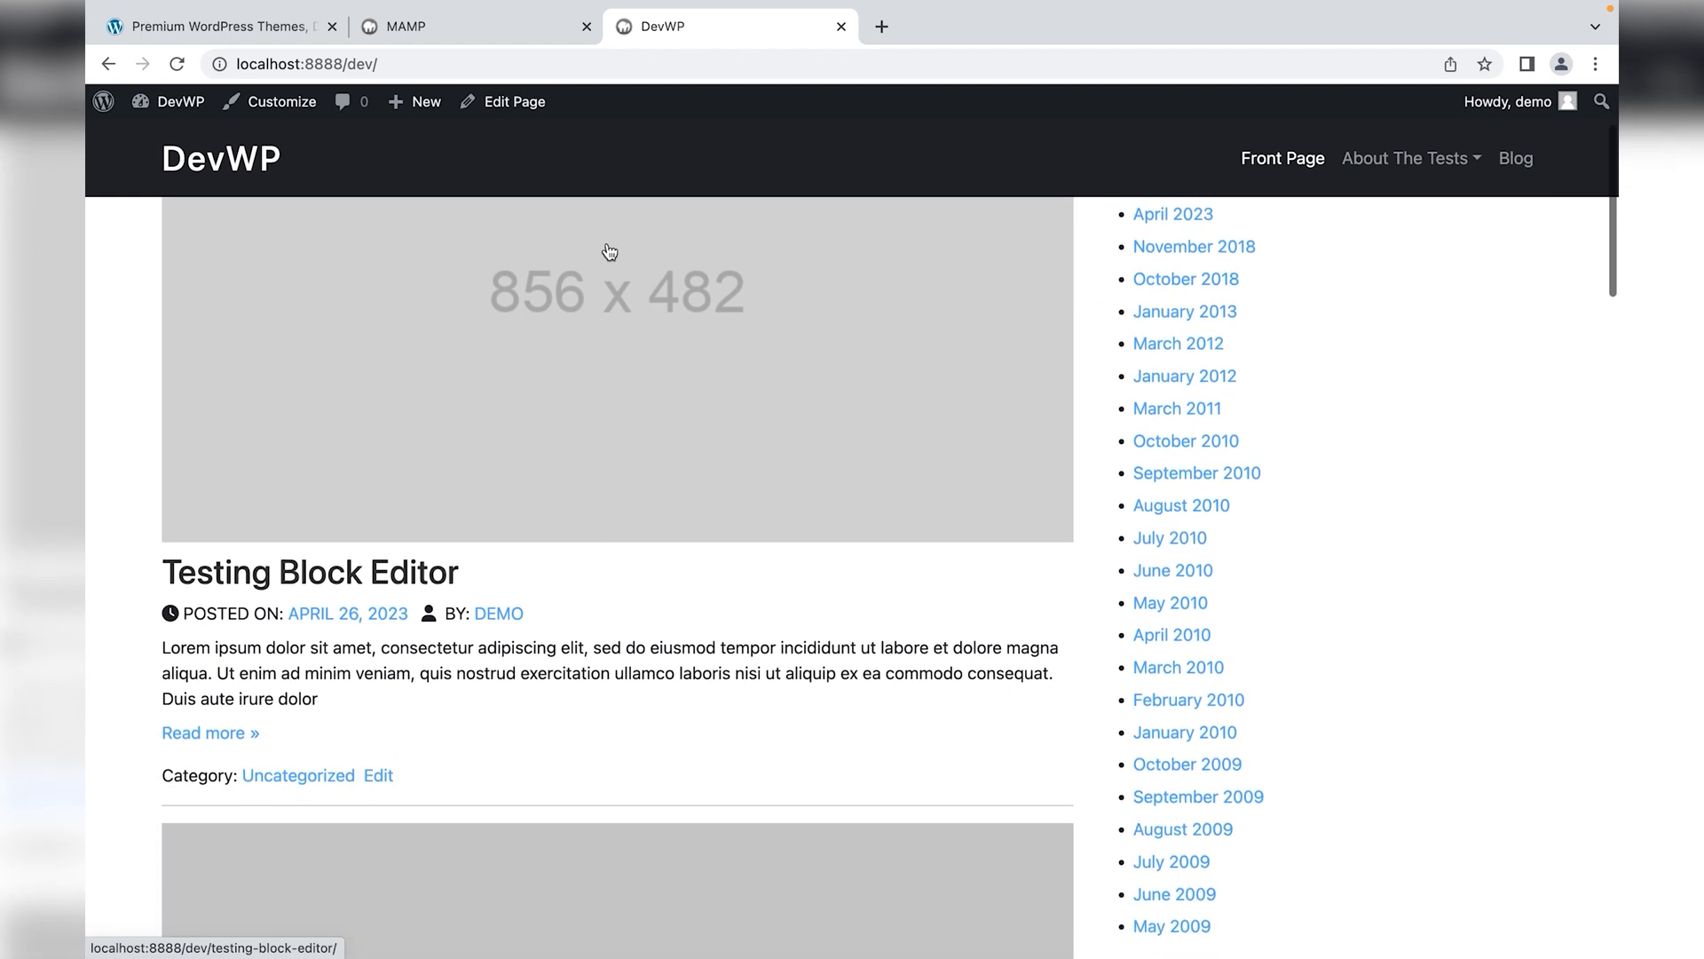
scroll("down", 3)
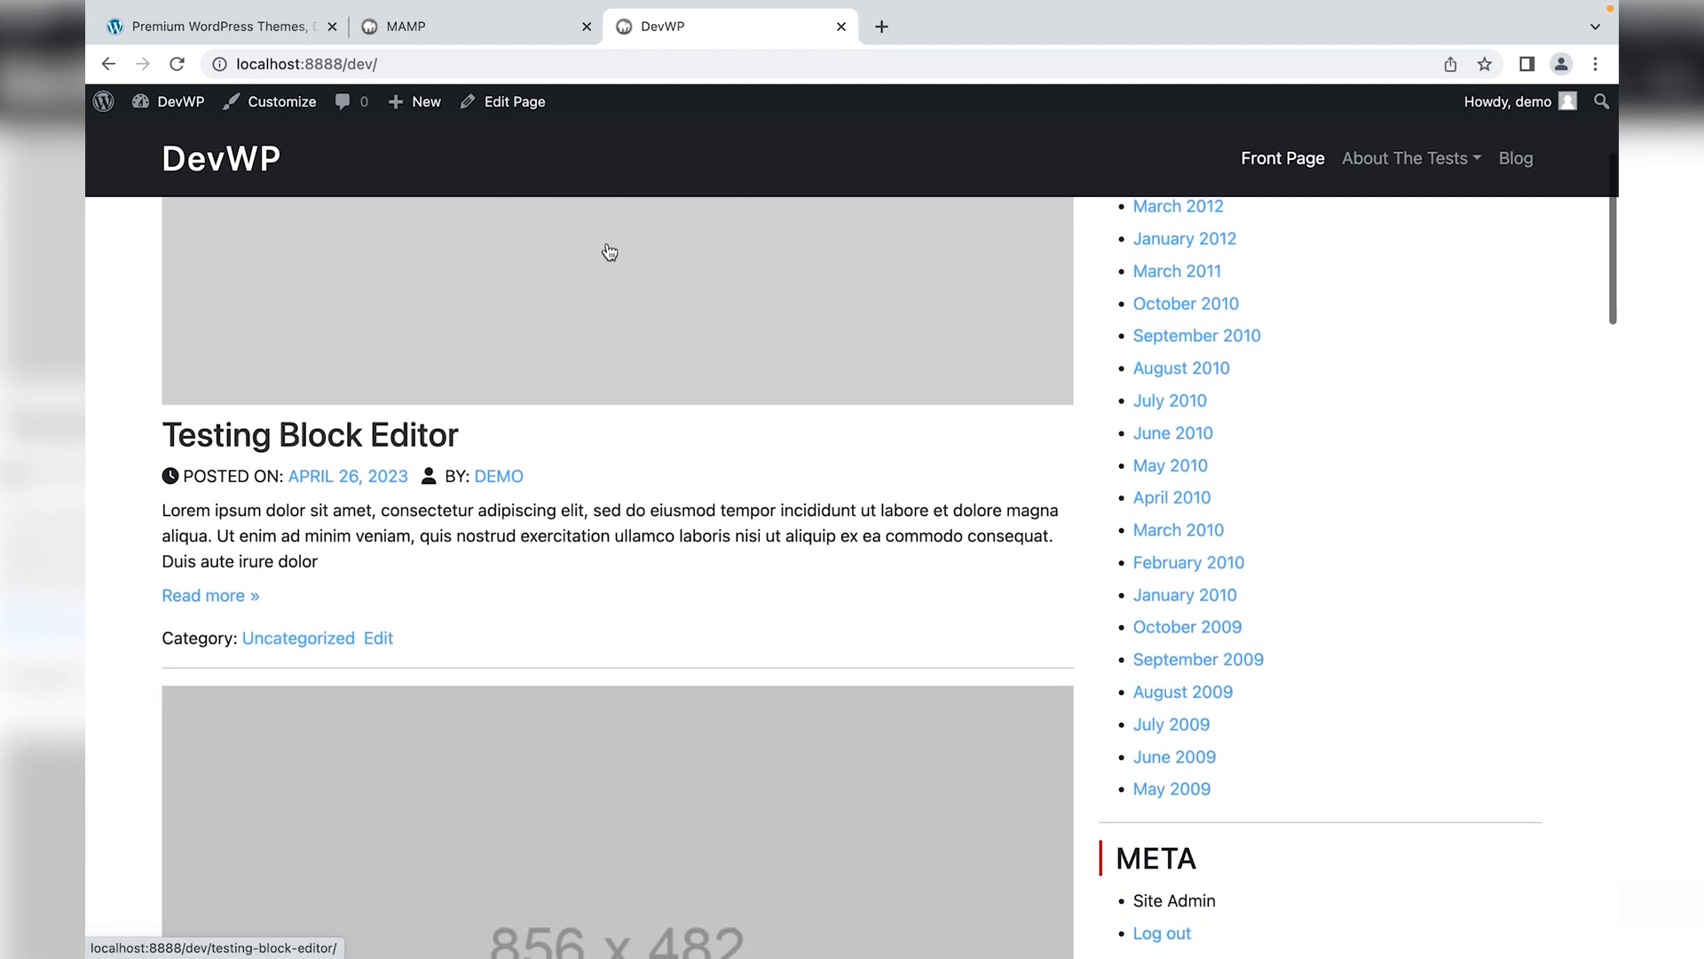
scroll("down", 3)
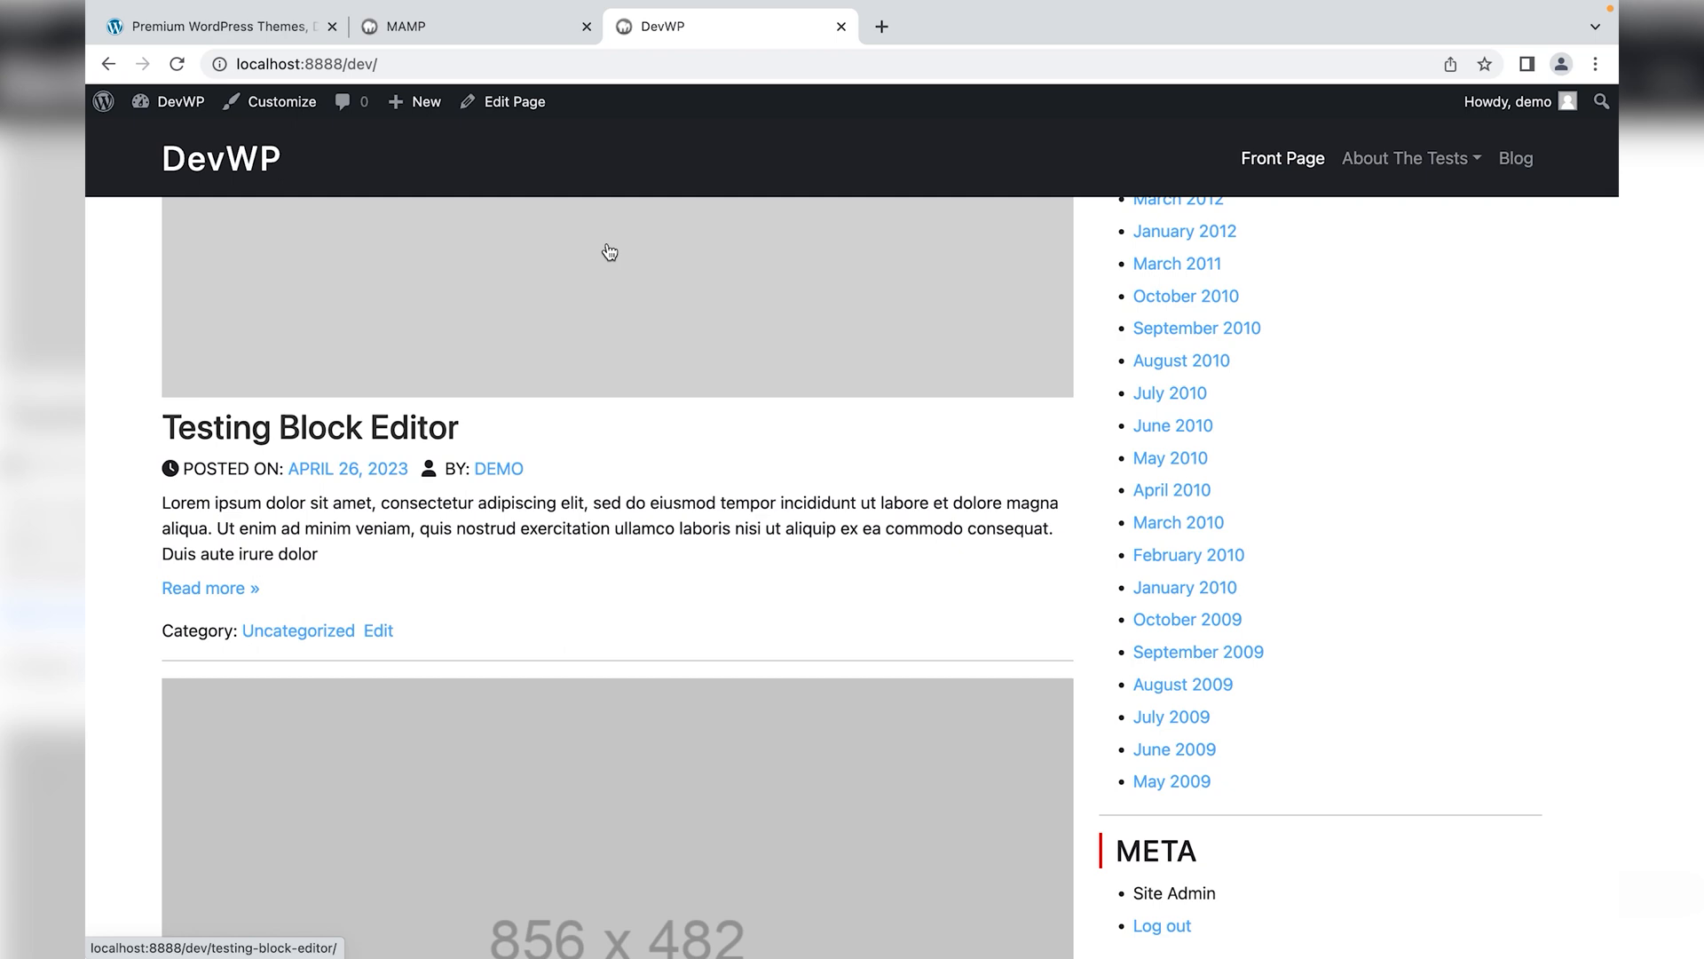
scroll("down", 3)
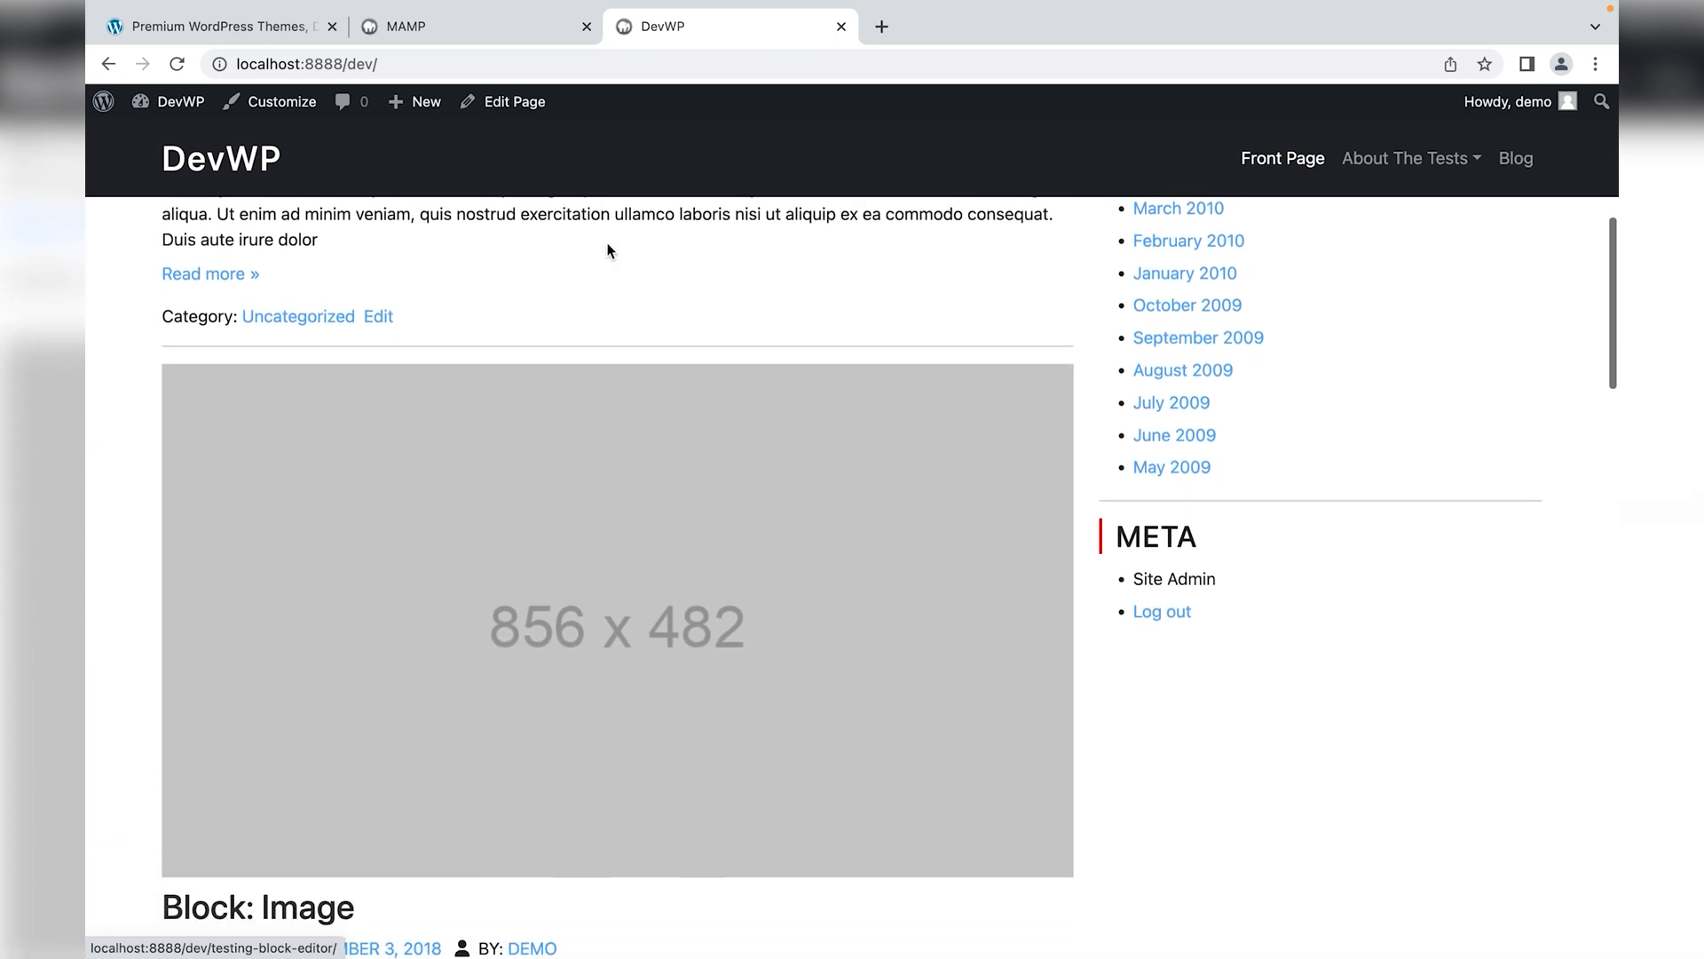
scroll("up", 3)
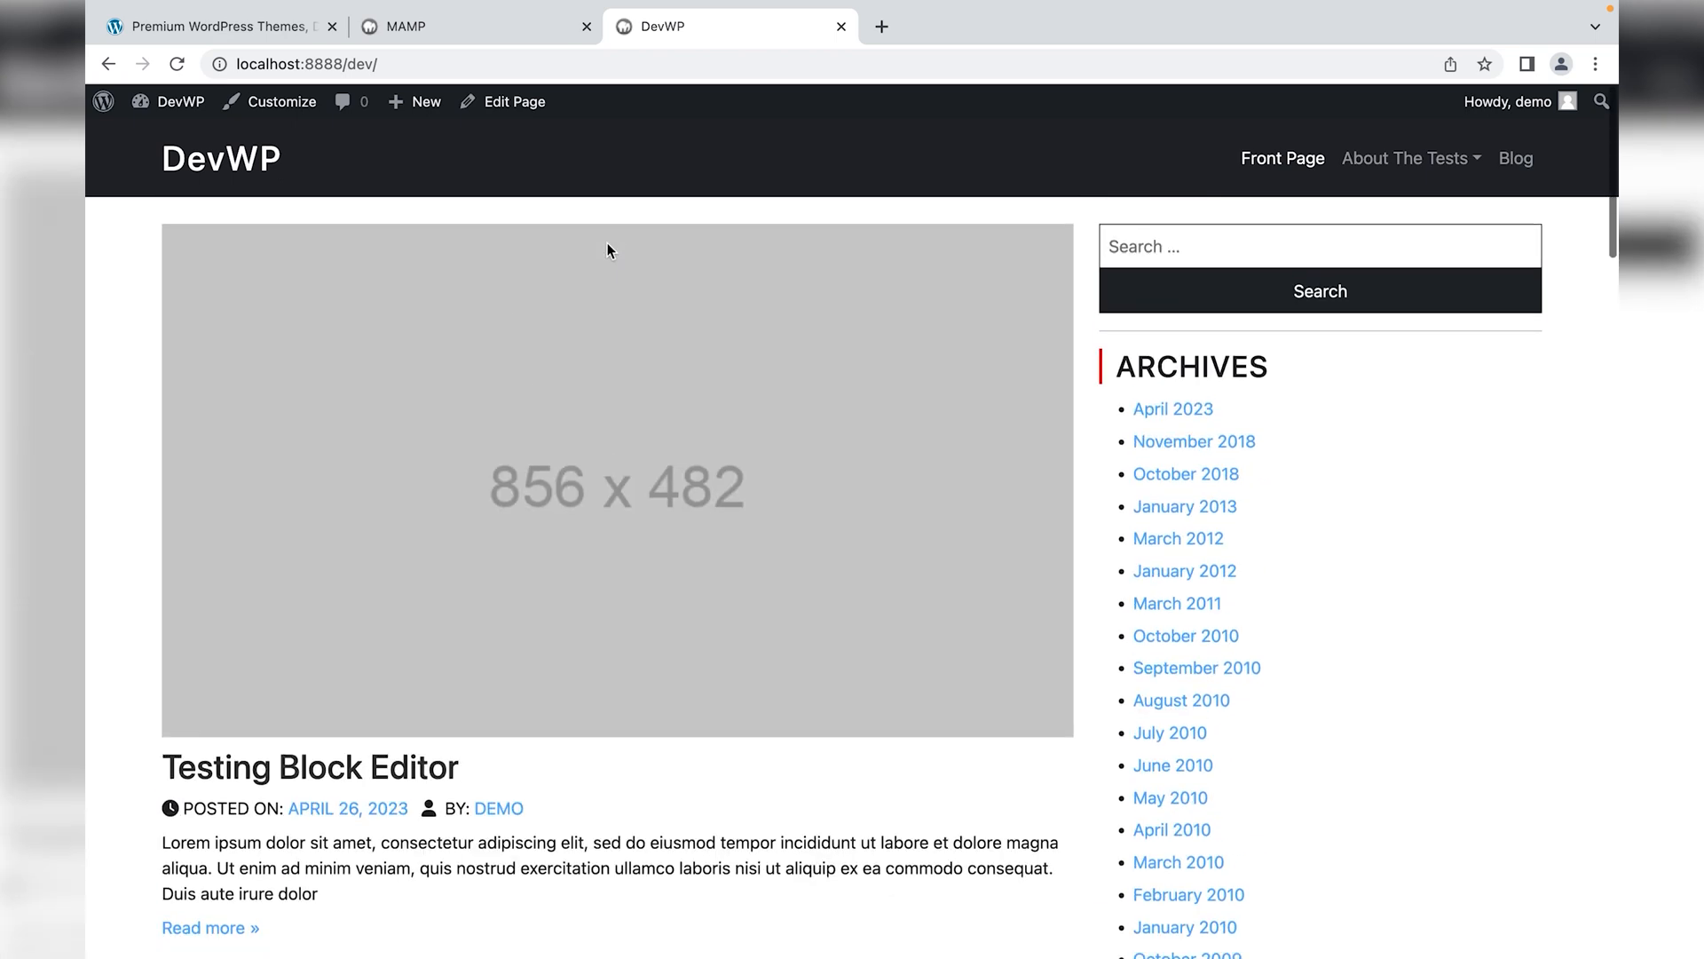
left_click(216, 27)
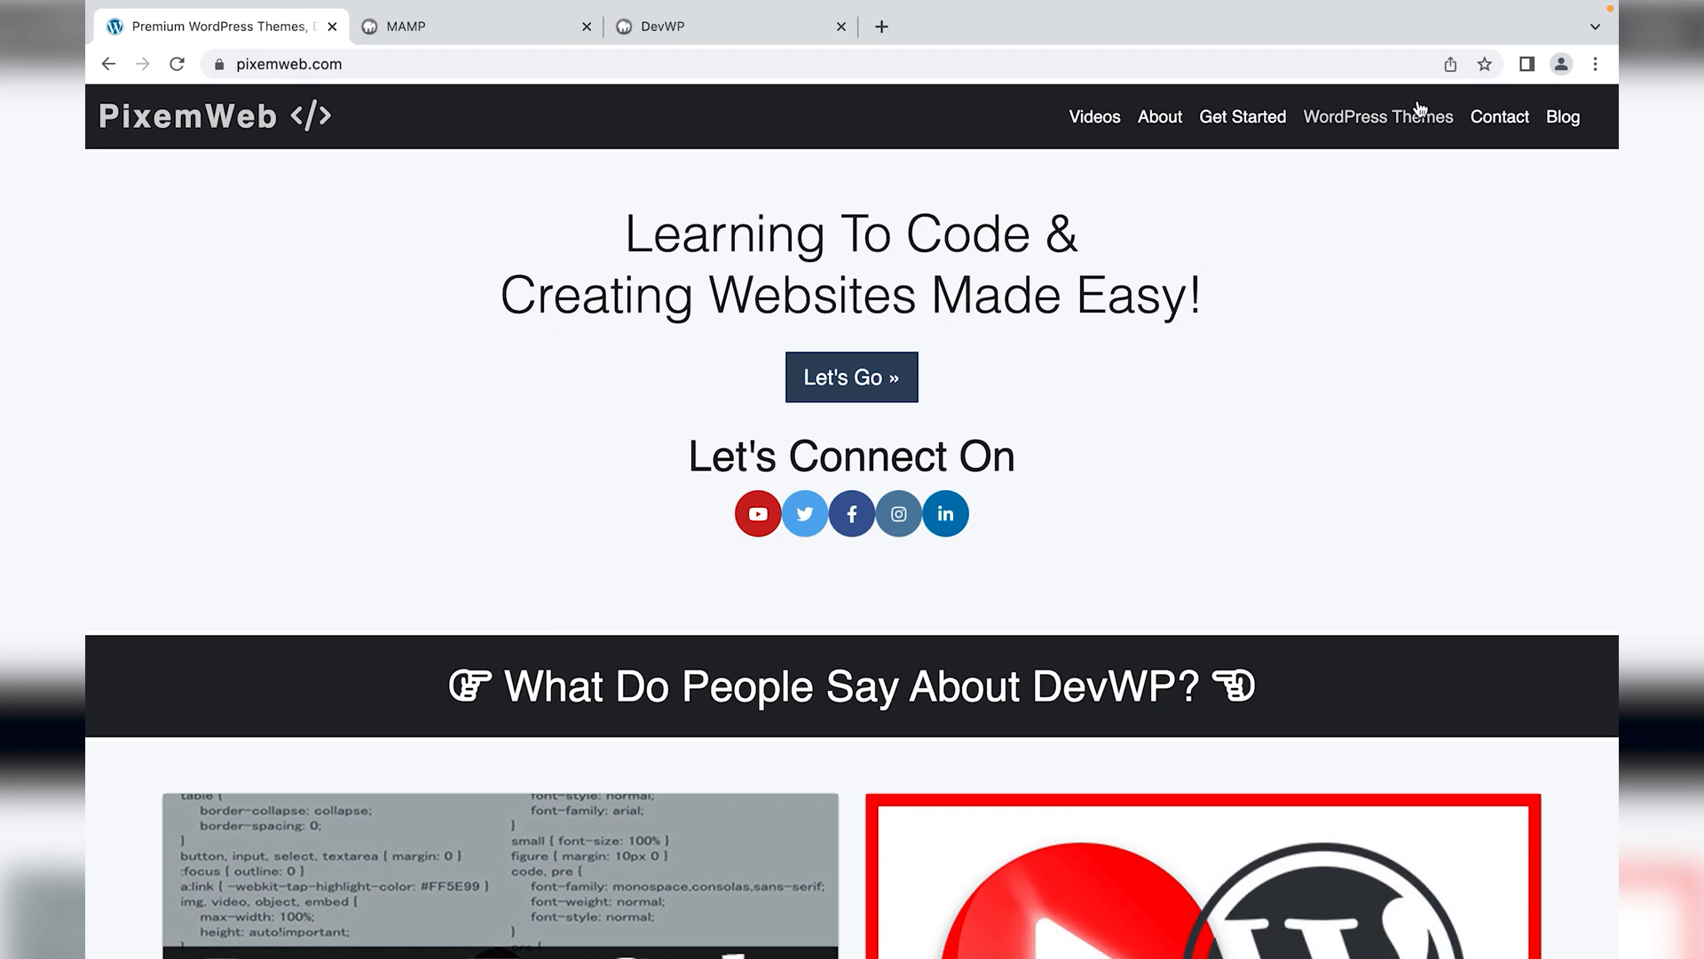
left_click(715, 27)
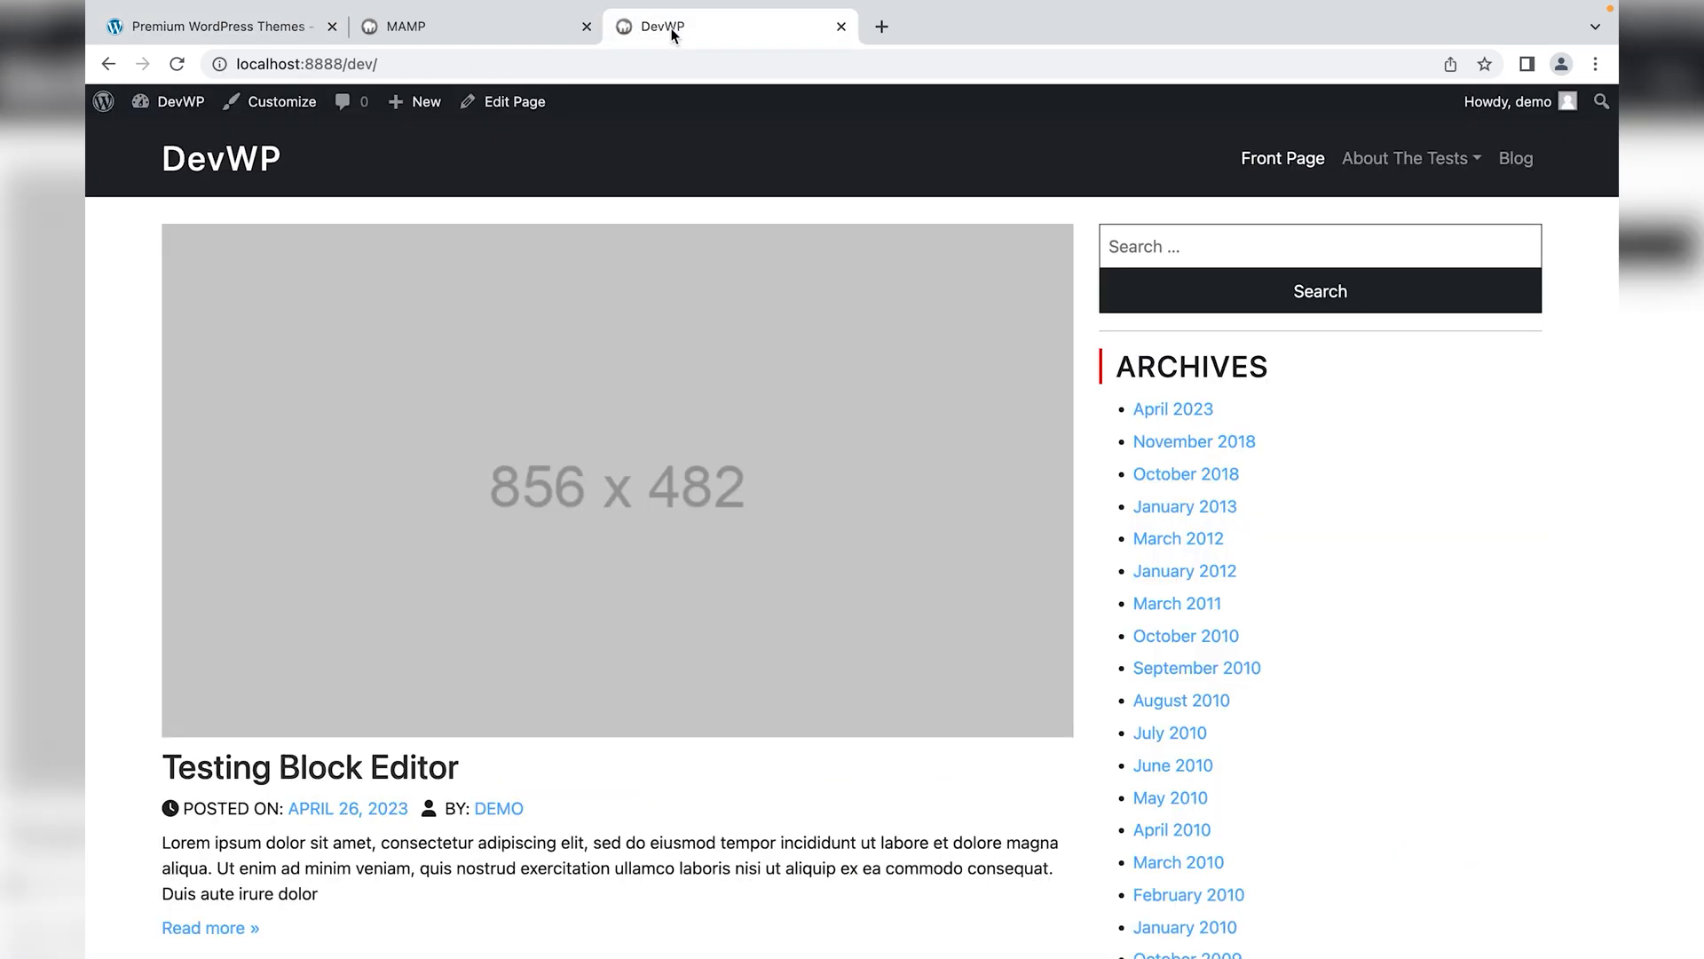
- Go to the DevWP dashboard and the Tools > Network Setup page, which asks to deactivate plugins
left_click(181, 101)
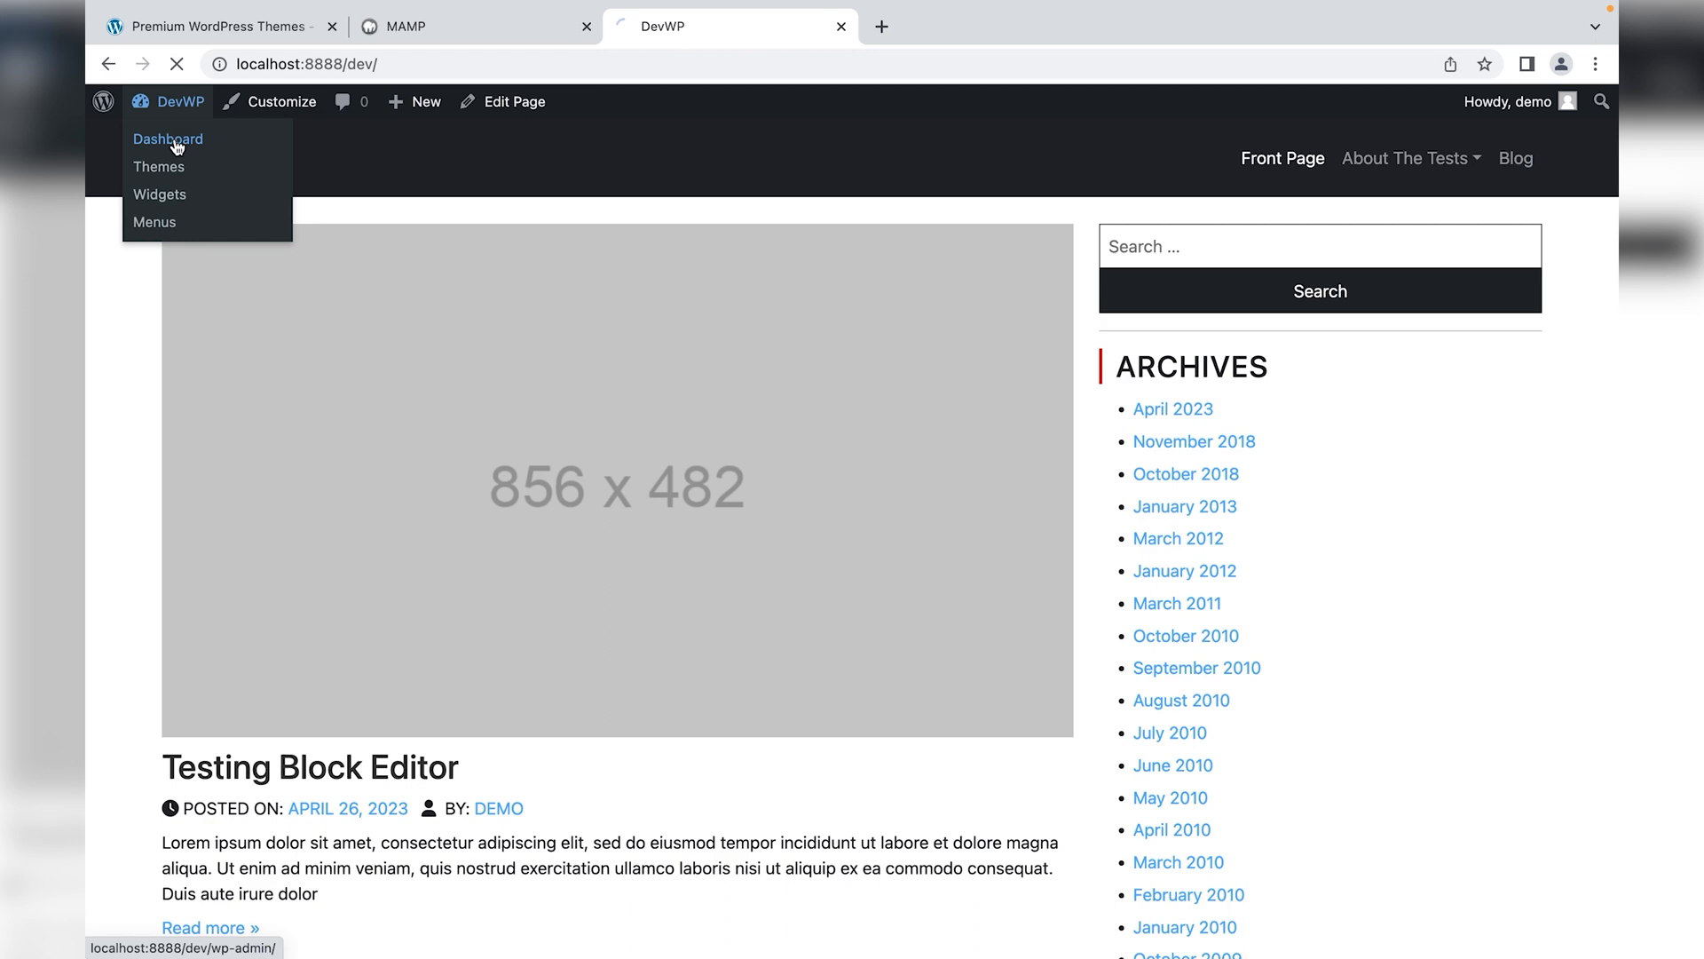
left_click(169, 138)
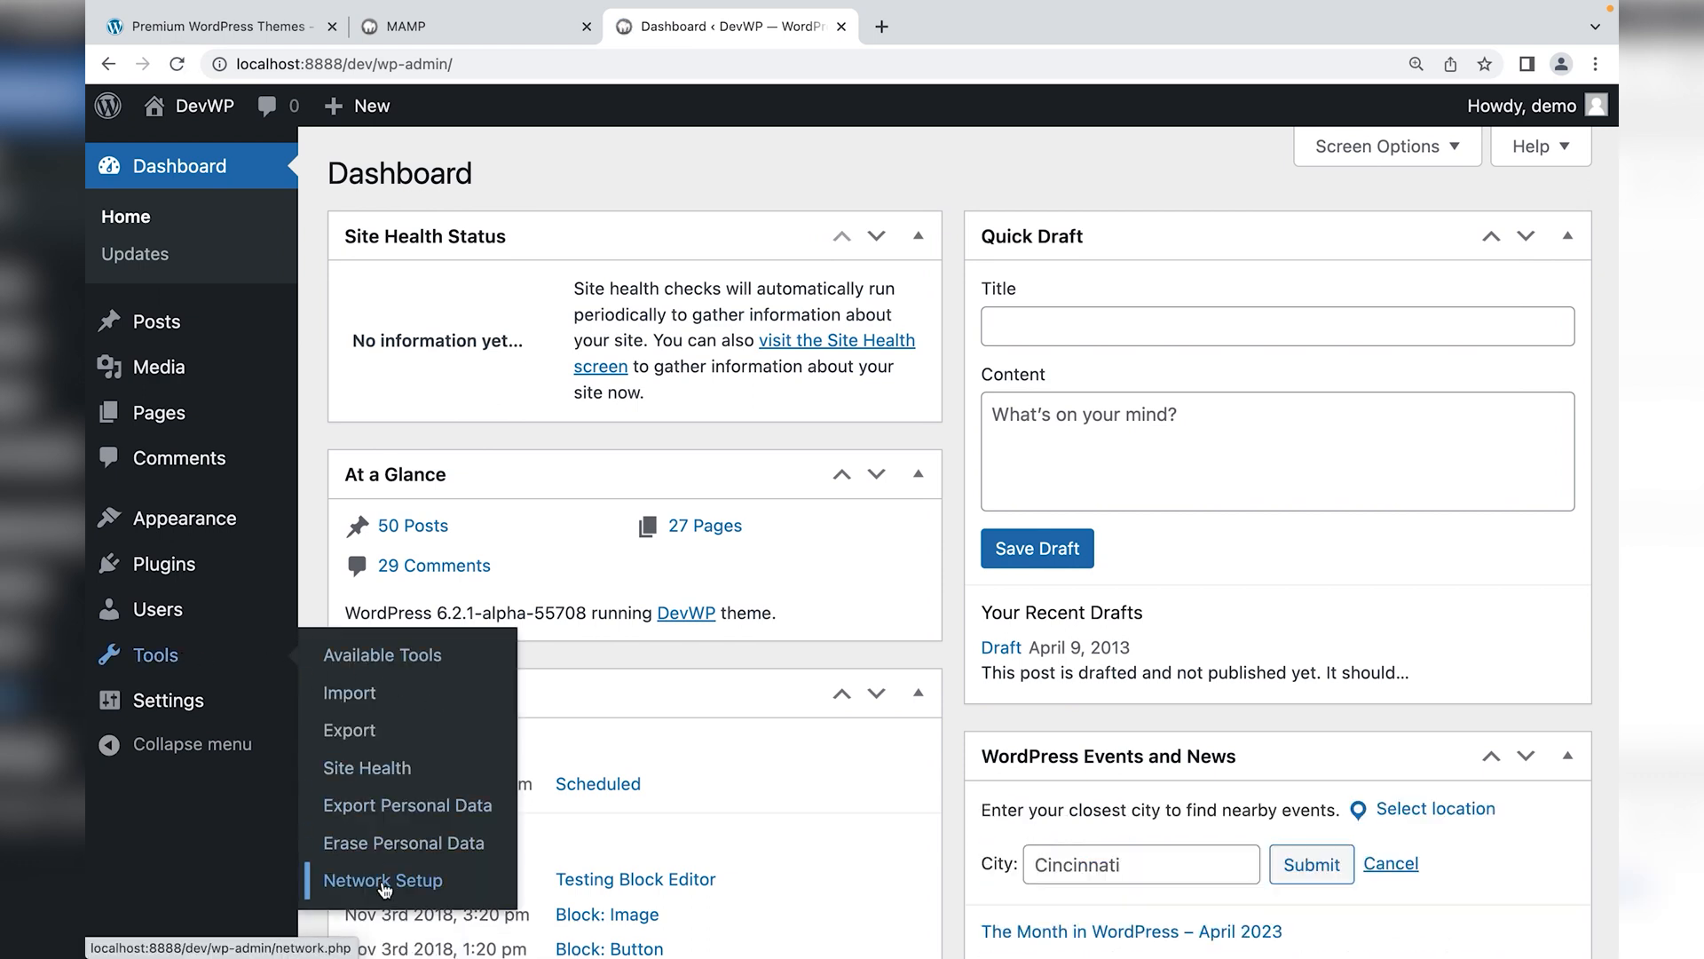
left_click(383, 881)
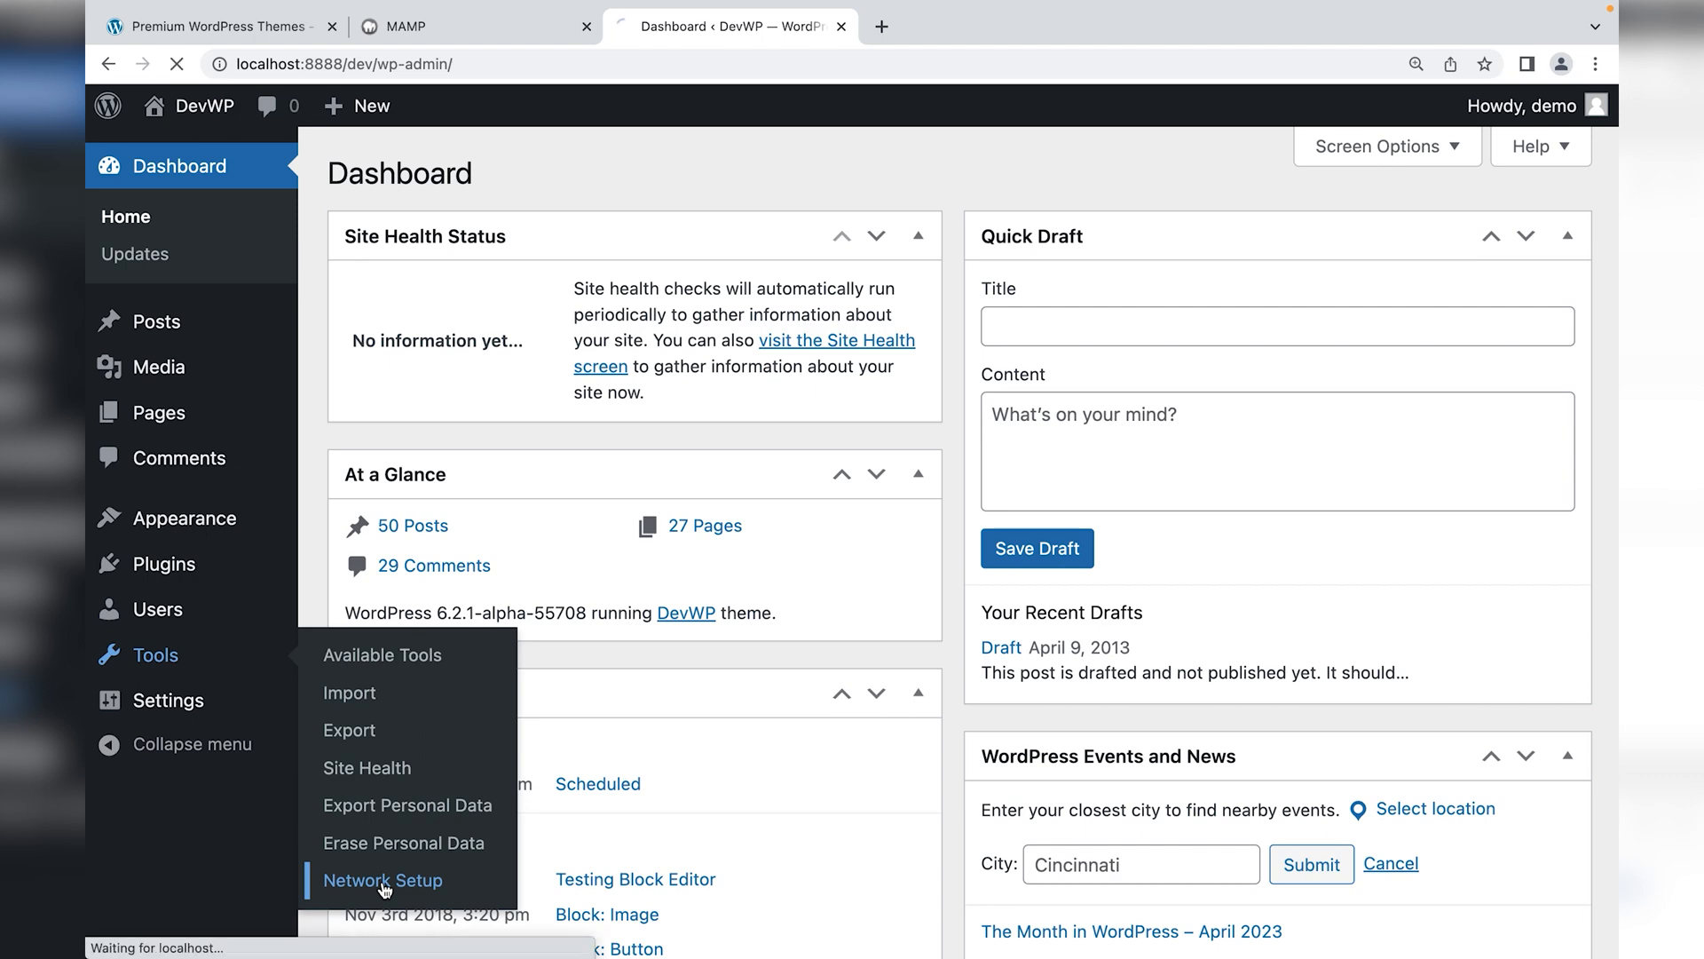
left_click(383, 879)
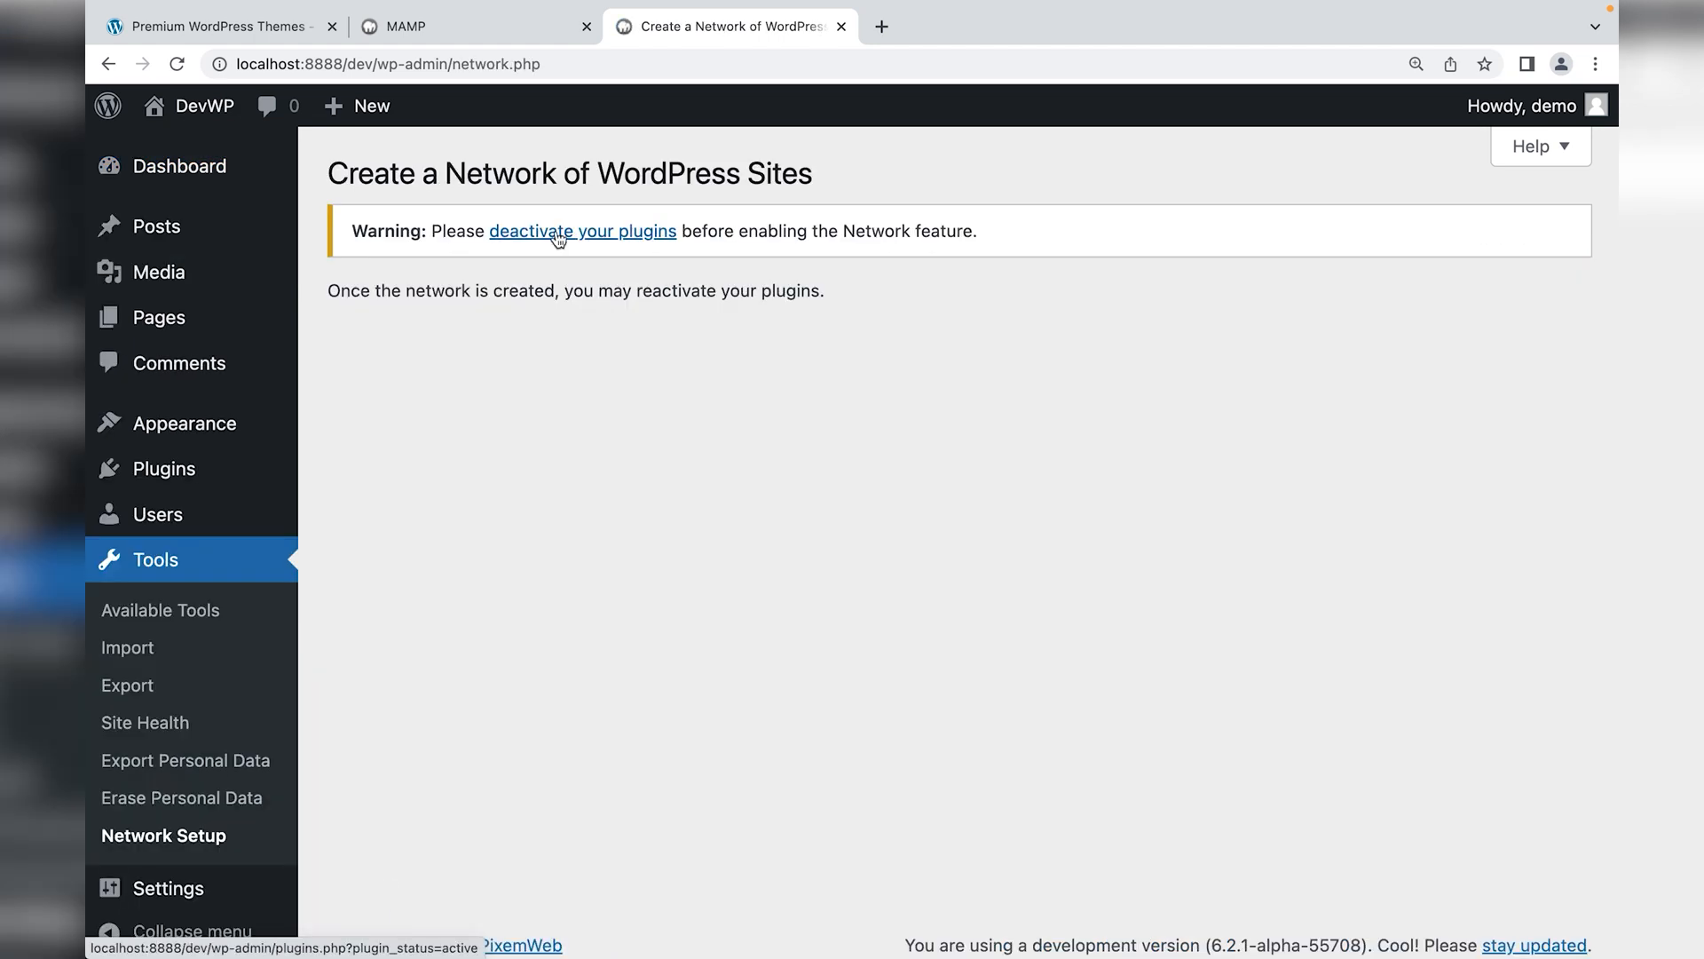
- Deactivate the Default featured image plugin and retry Network Setup, which rejects port :8888
left_click(583, 231)
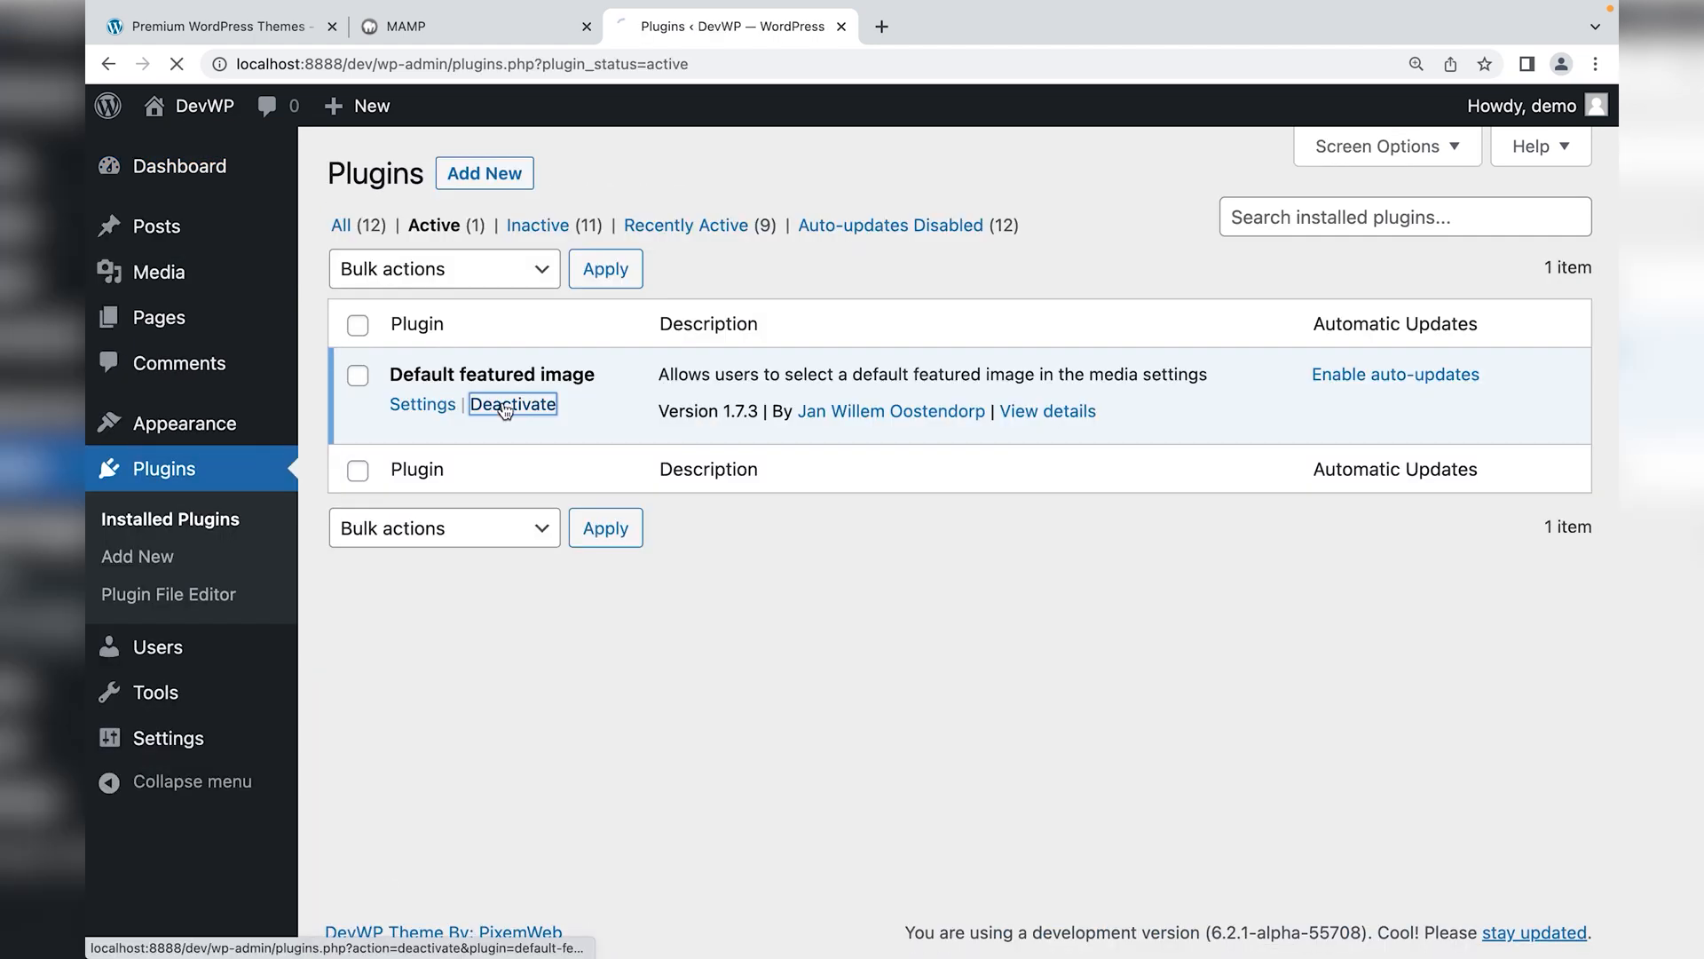
left_click(513, 403)
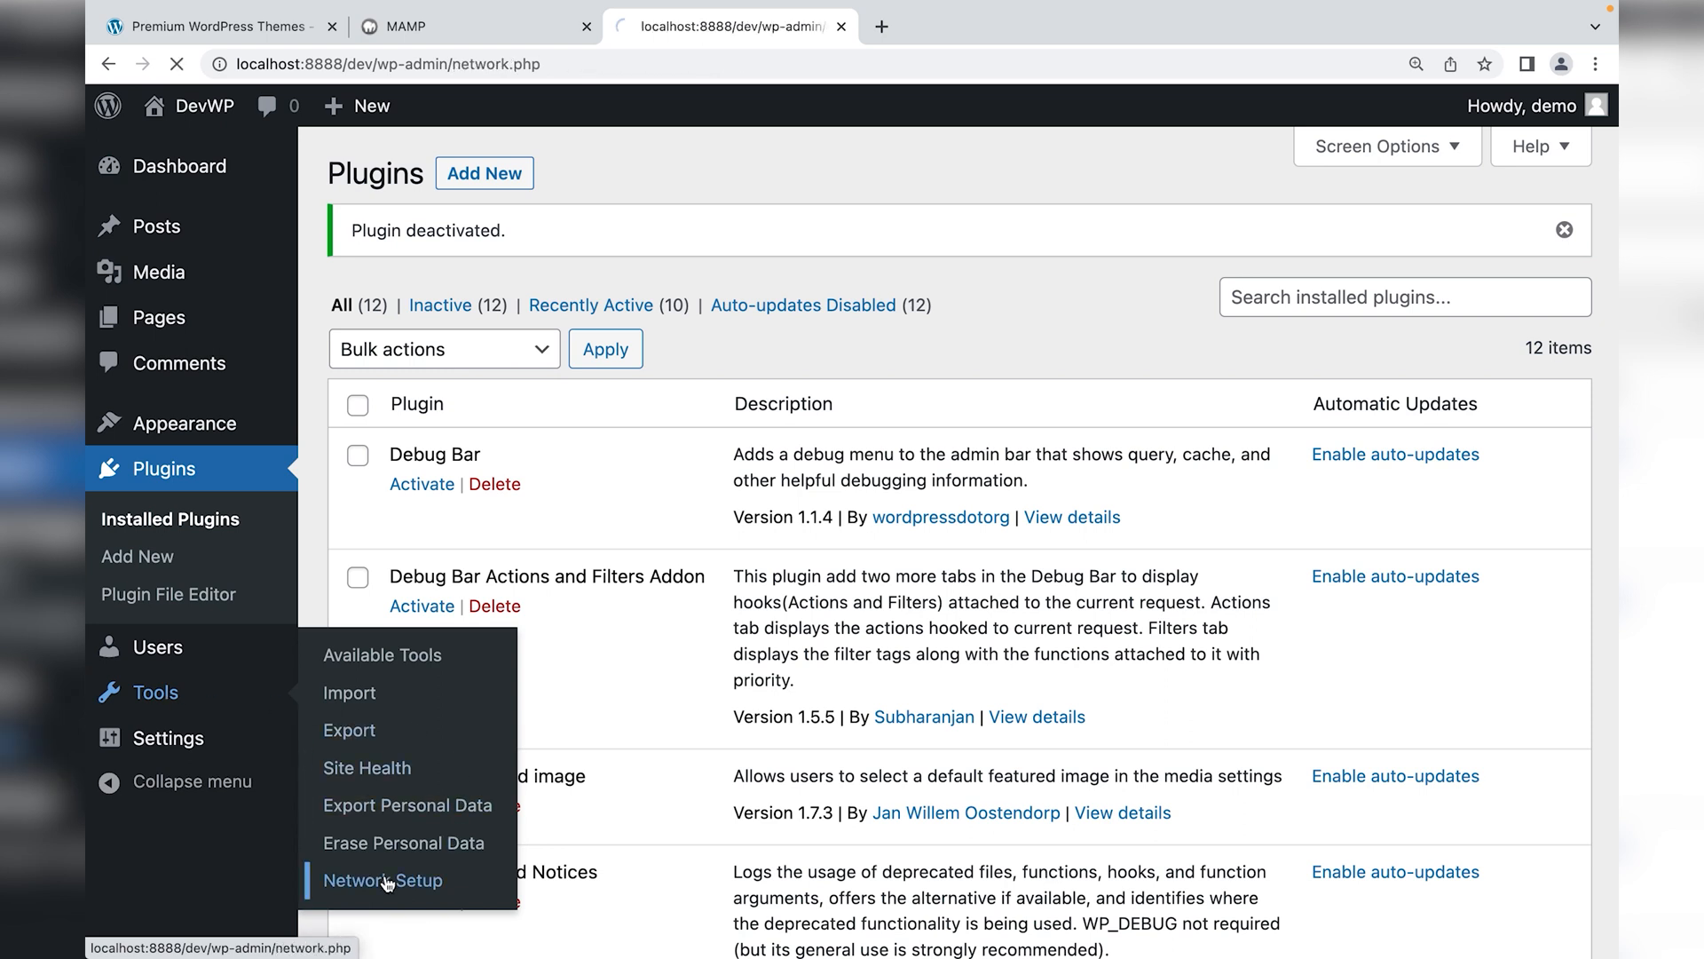
left_click(383, 881)
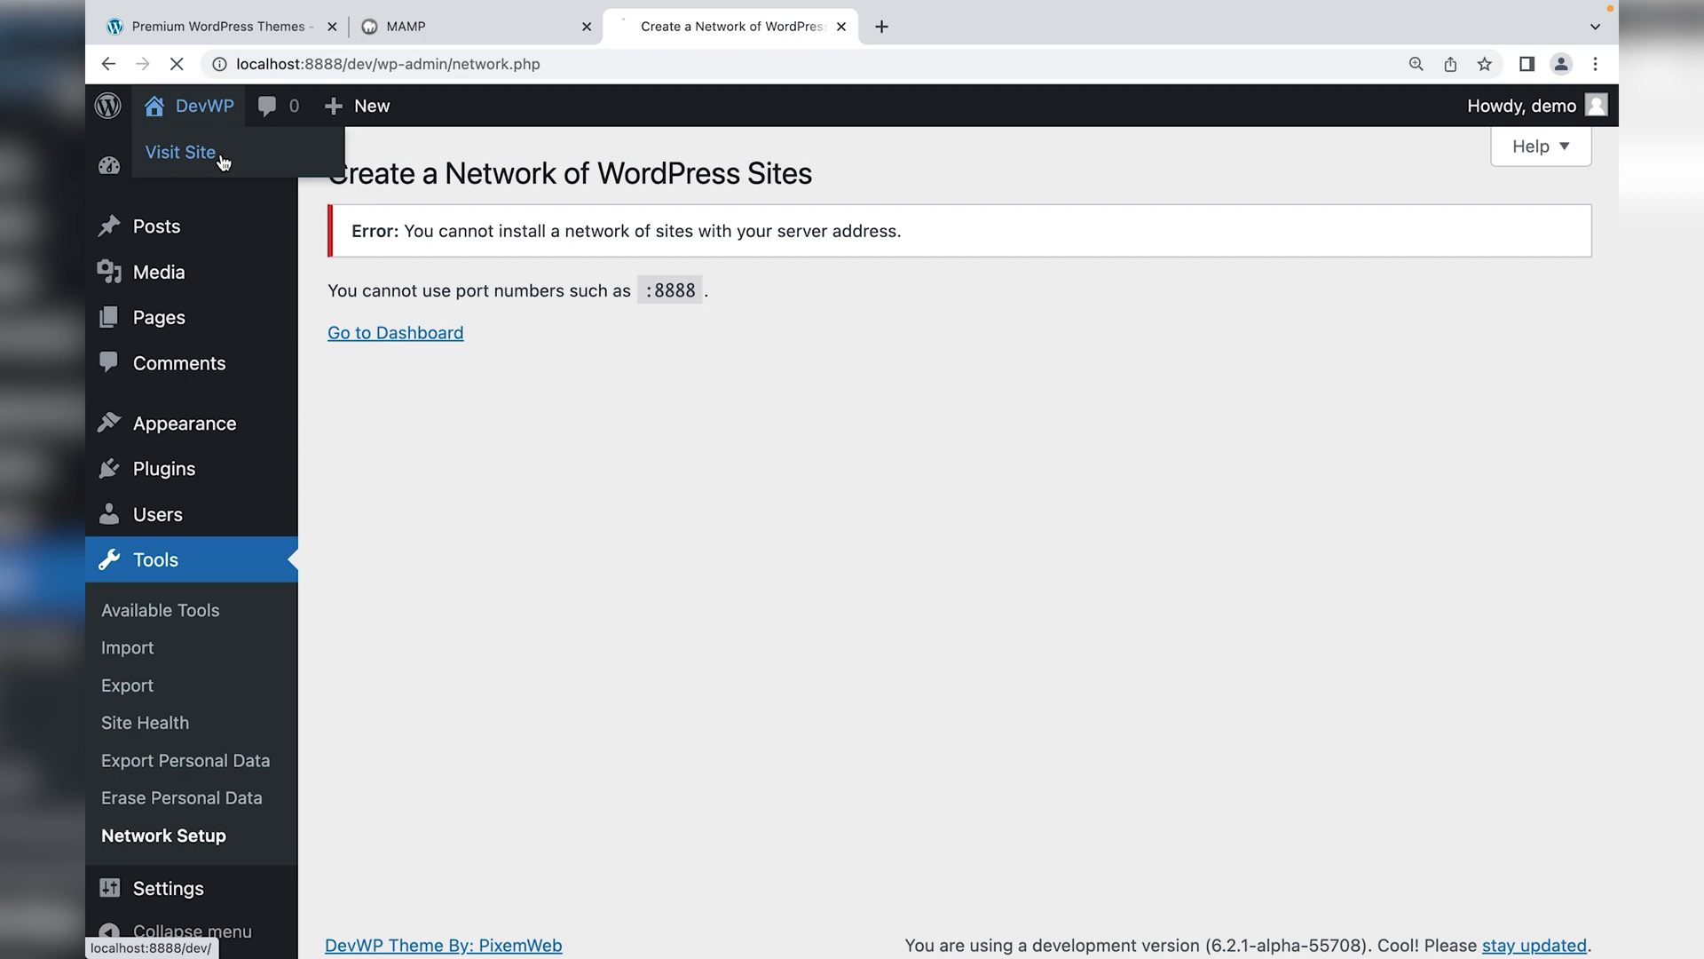
left_click(181, 153)
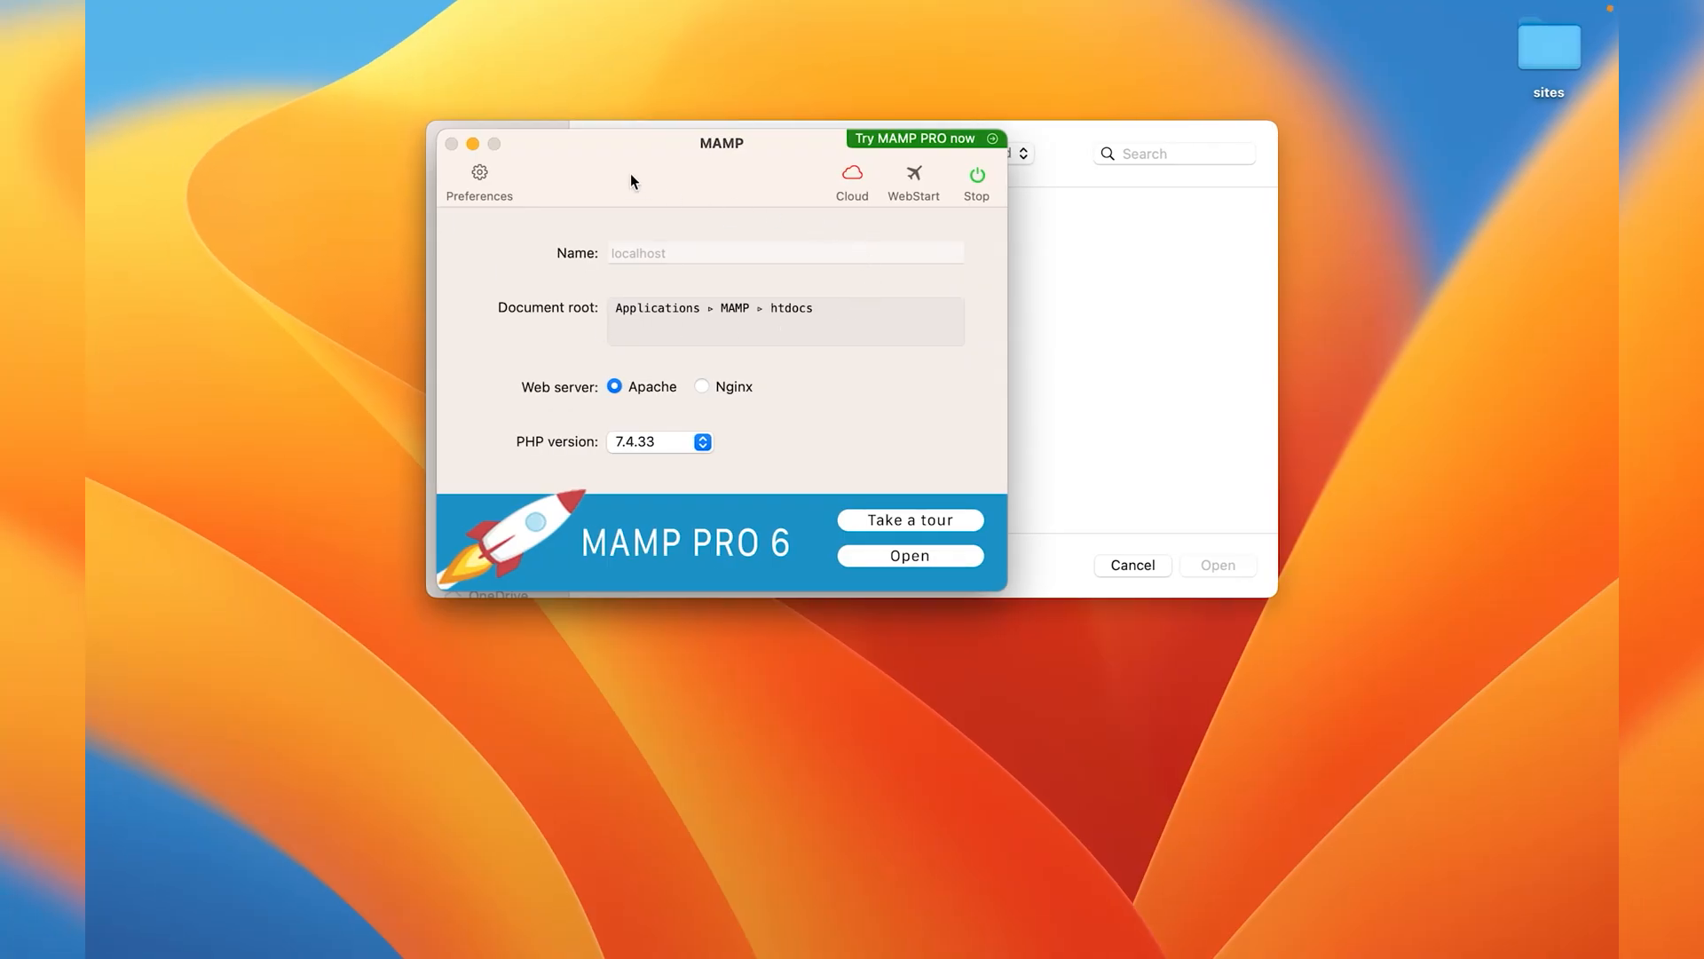
- In MAMP Preferences > Ports, change Apache off port 8888 and confirm with OK
left_click(477, 179)
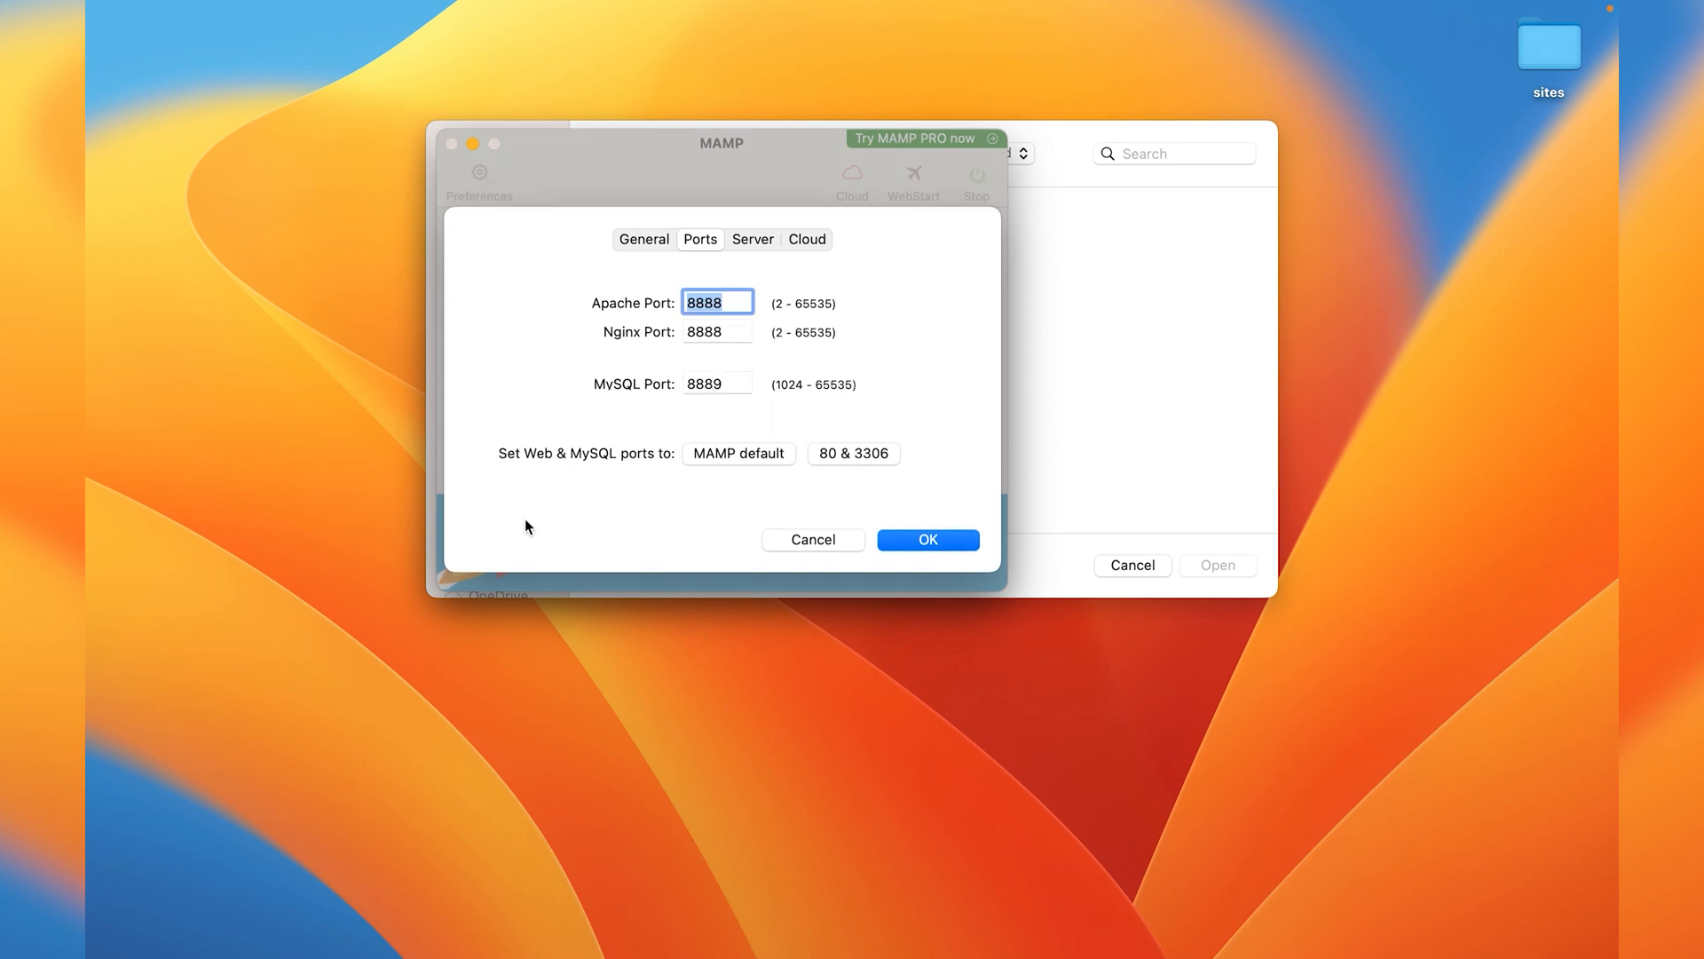
mouse_move(650, 495)
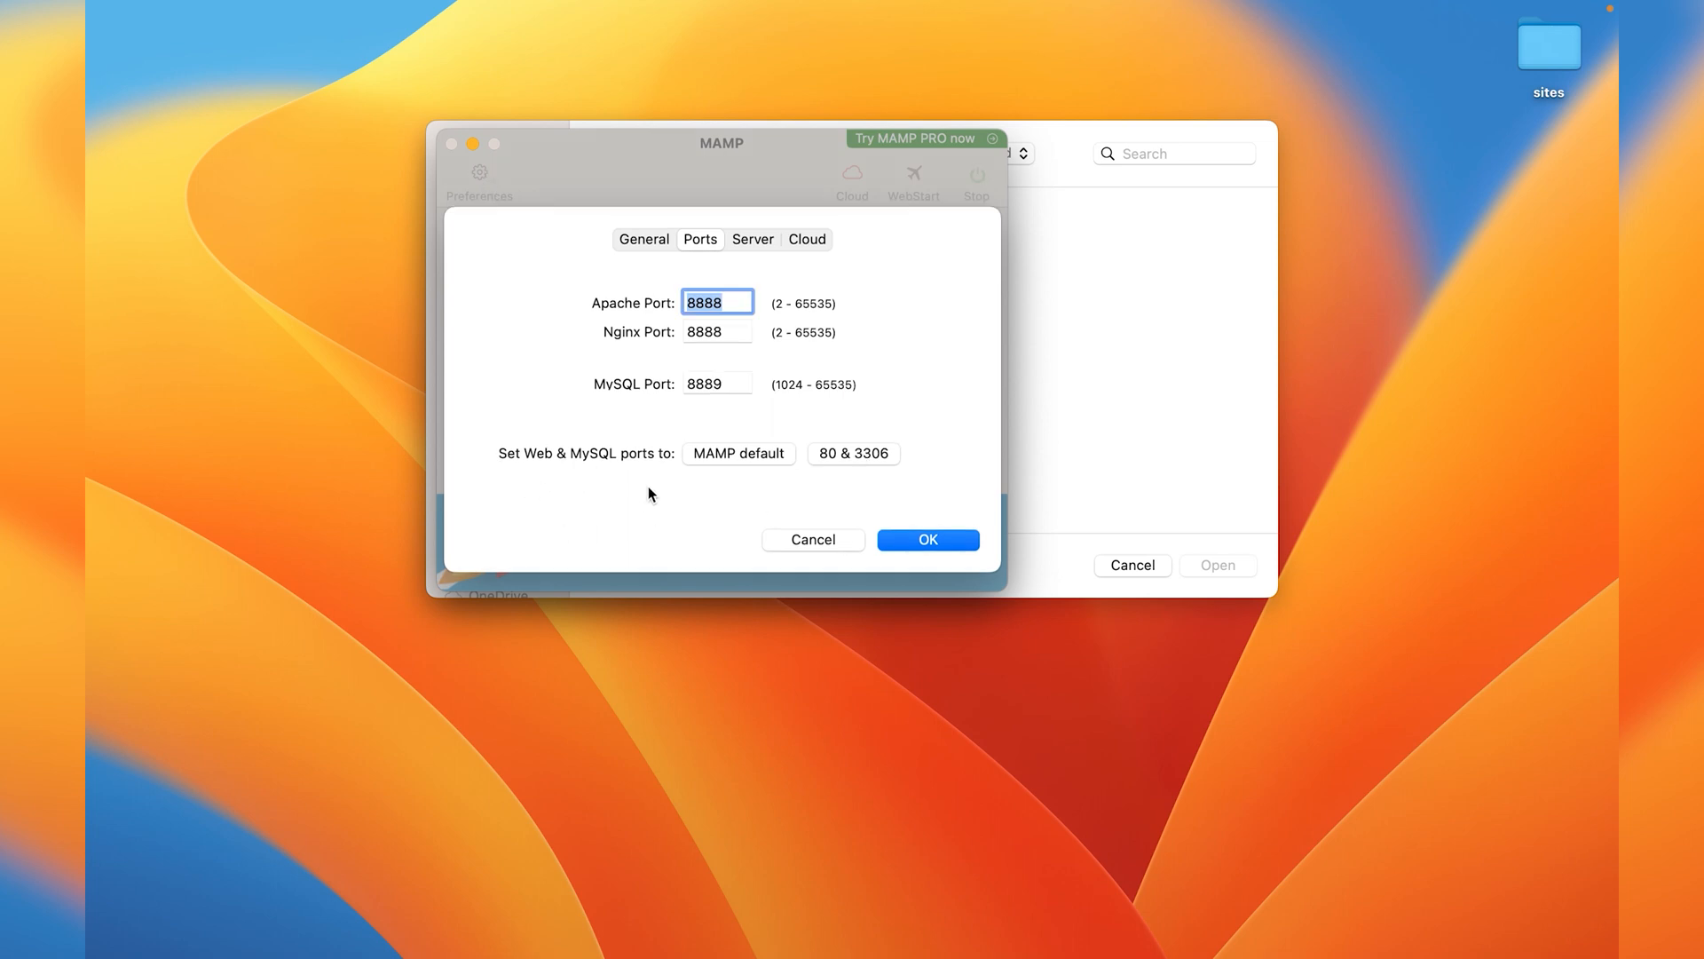
left_click(854, 453)
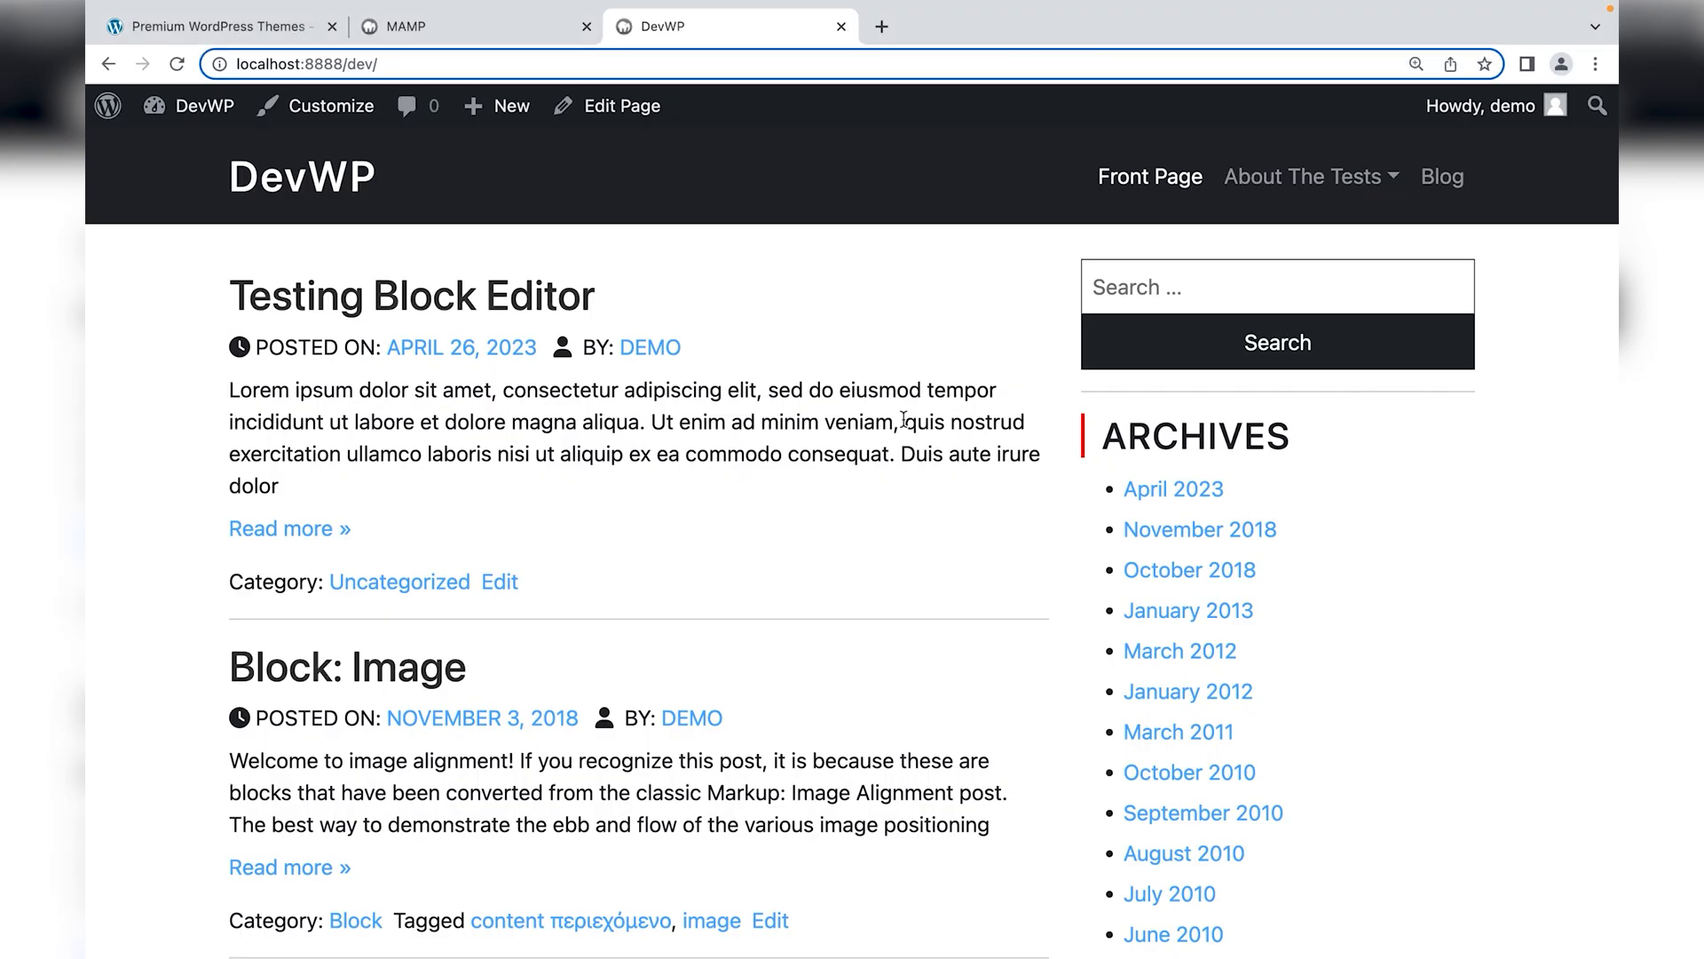
- Reload localhost:8888/dev, which now fails with a connection-refused error
left_click(176, 64)
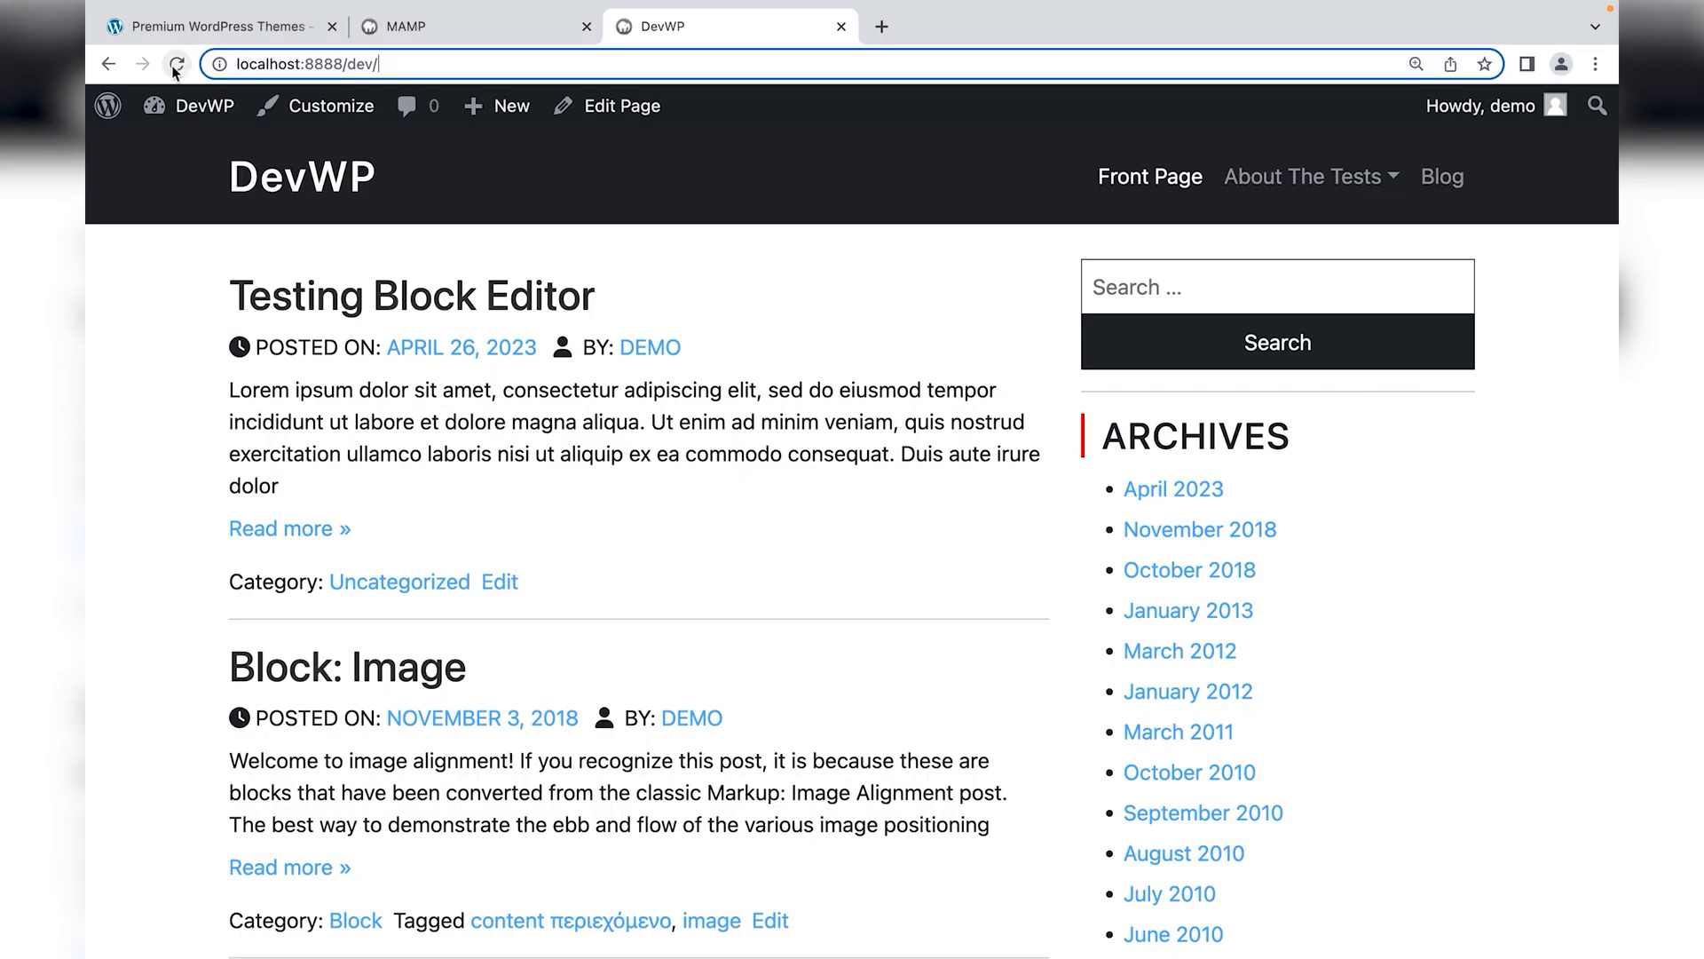
left_click(177, 63)
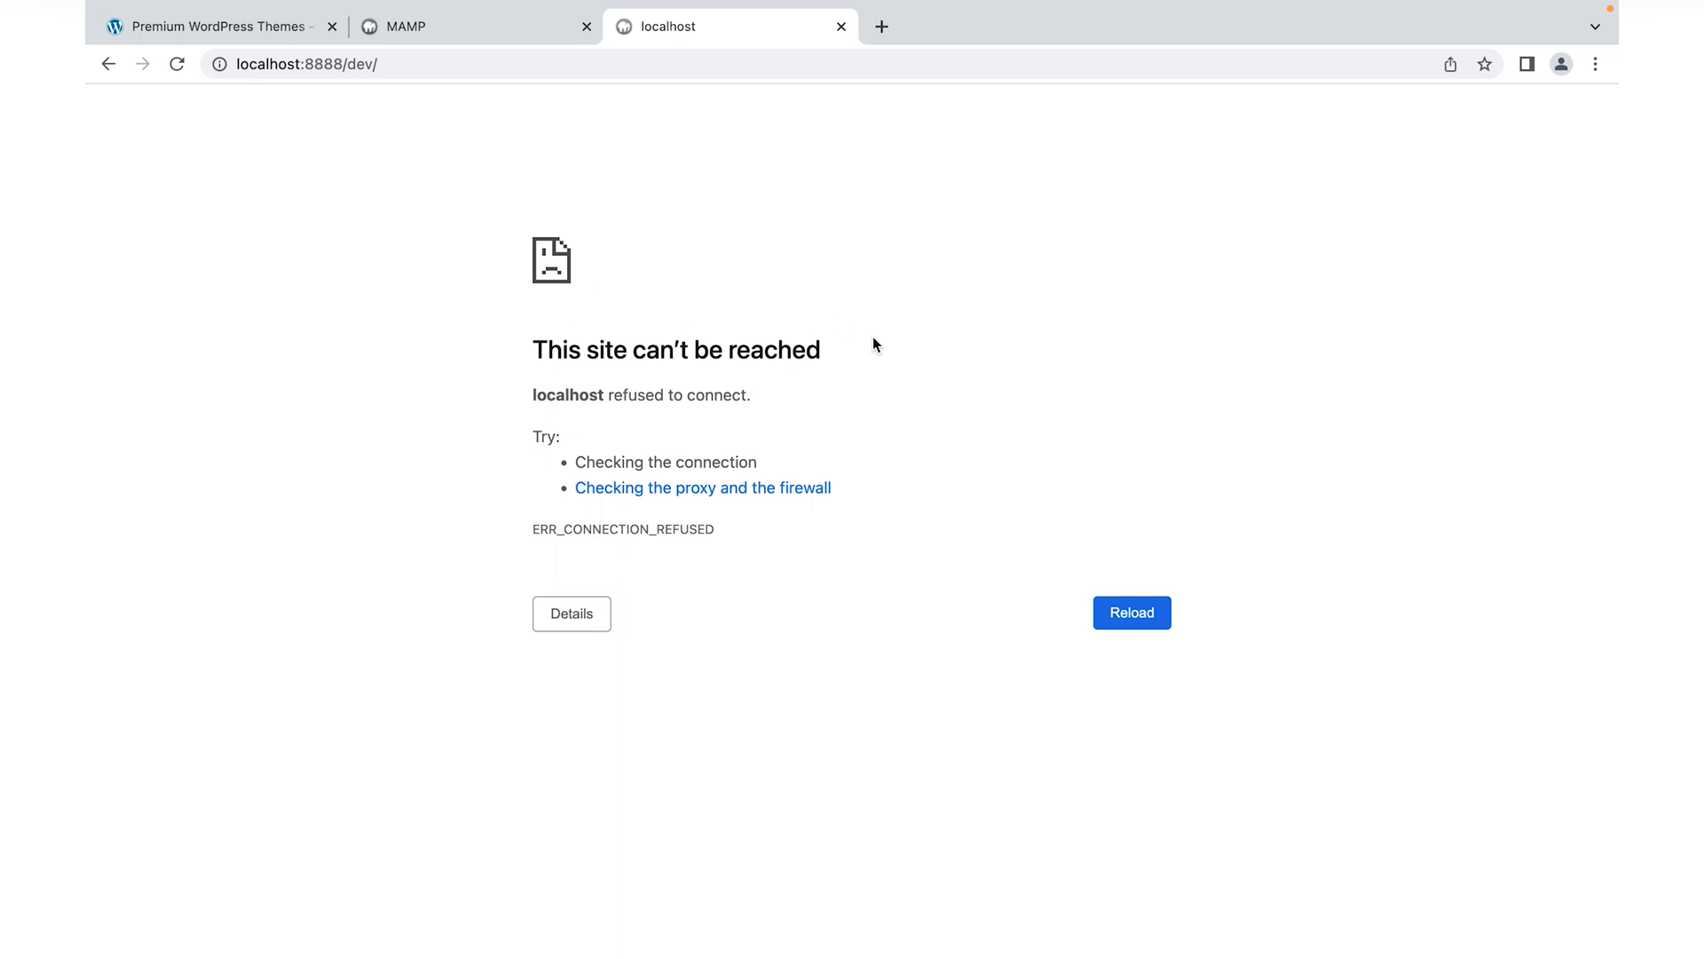
mouse_move(388, 225)
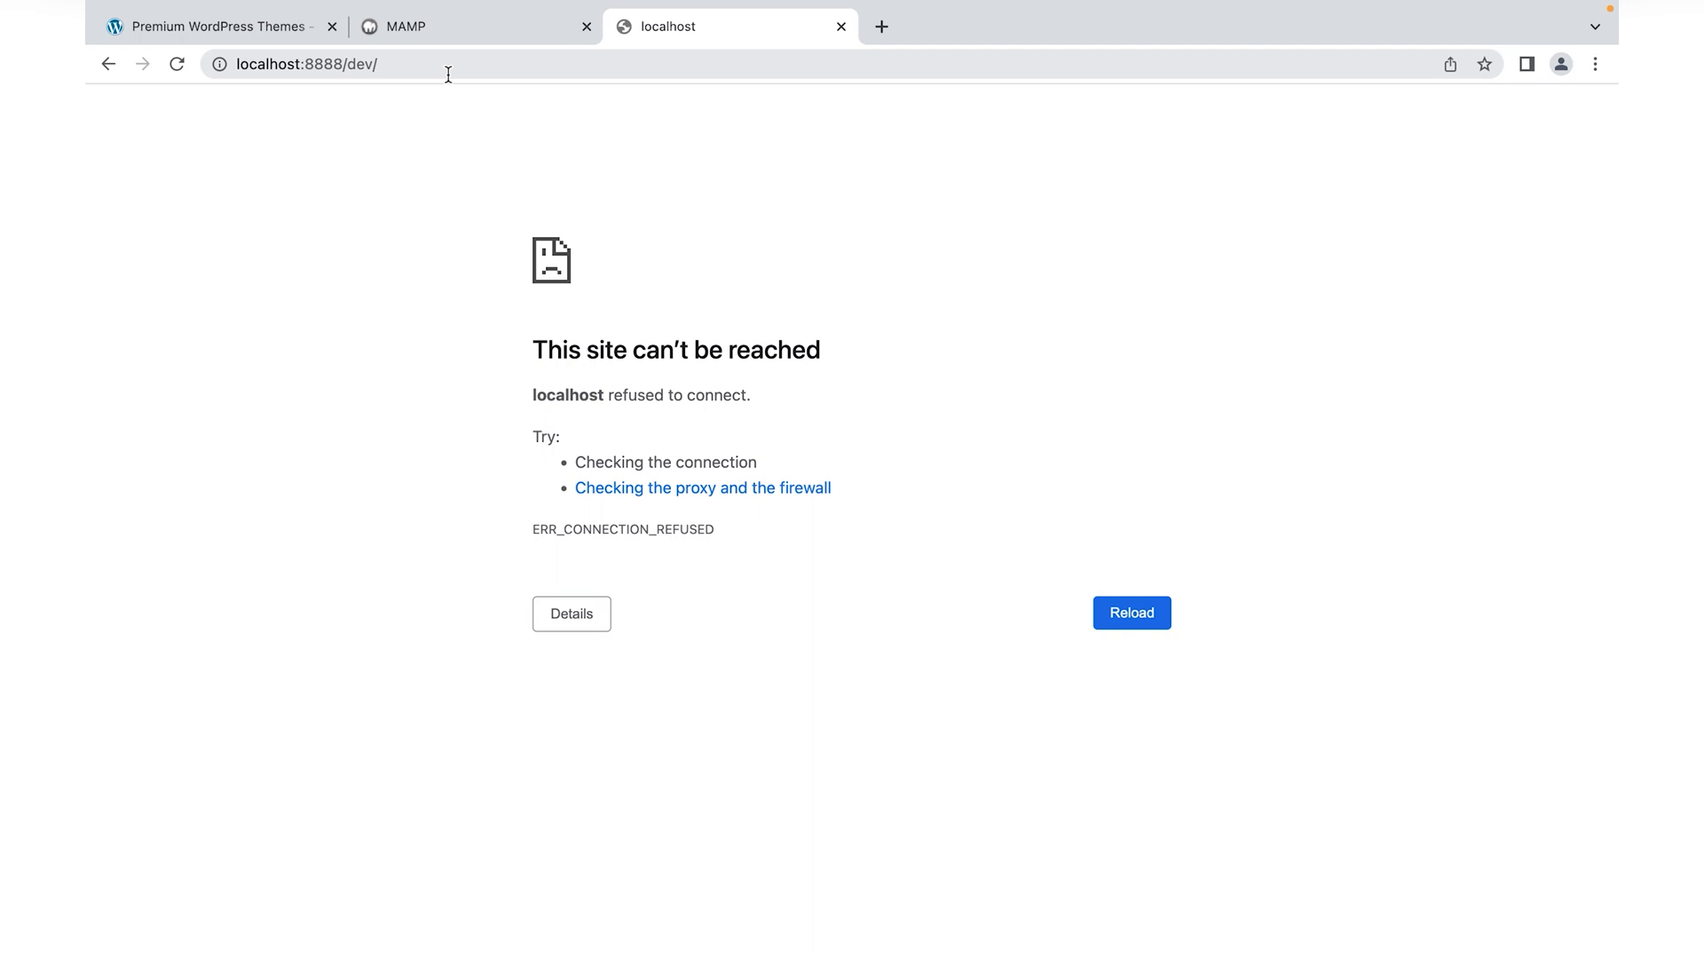
- Launch phpMyAdmin from the MAMP start page's Tools menu at plain localhost
left_click(435, 27)
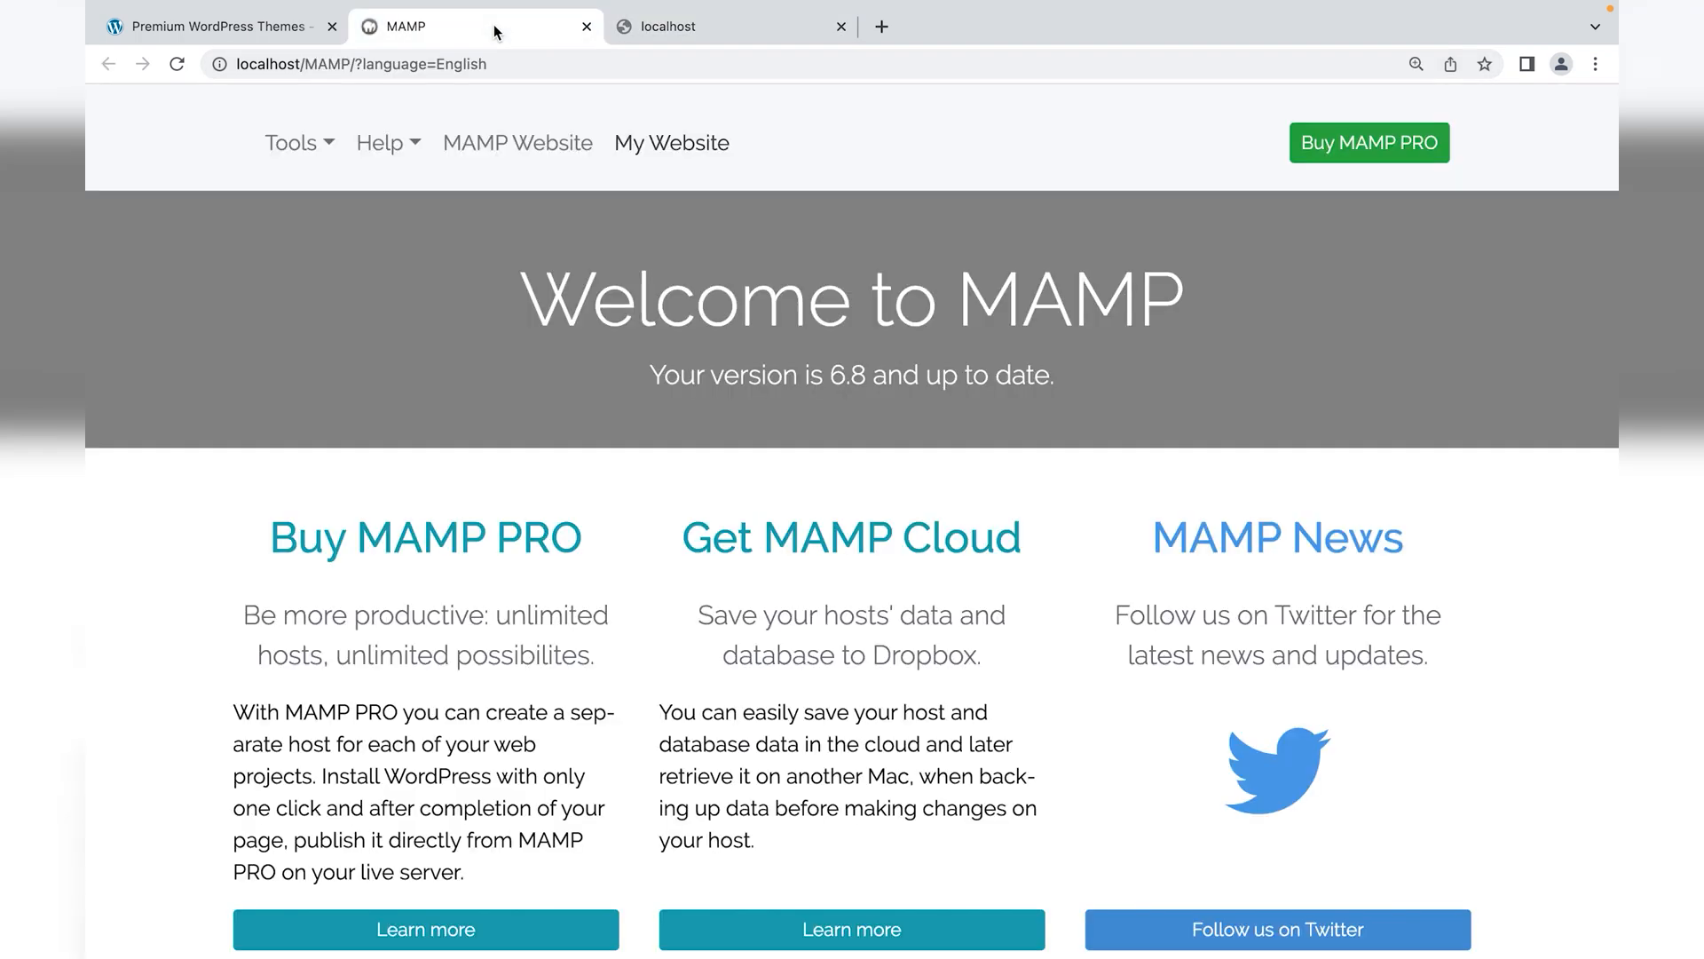
left_click(289, 142)
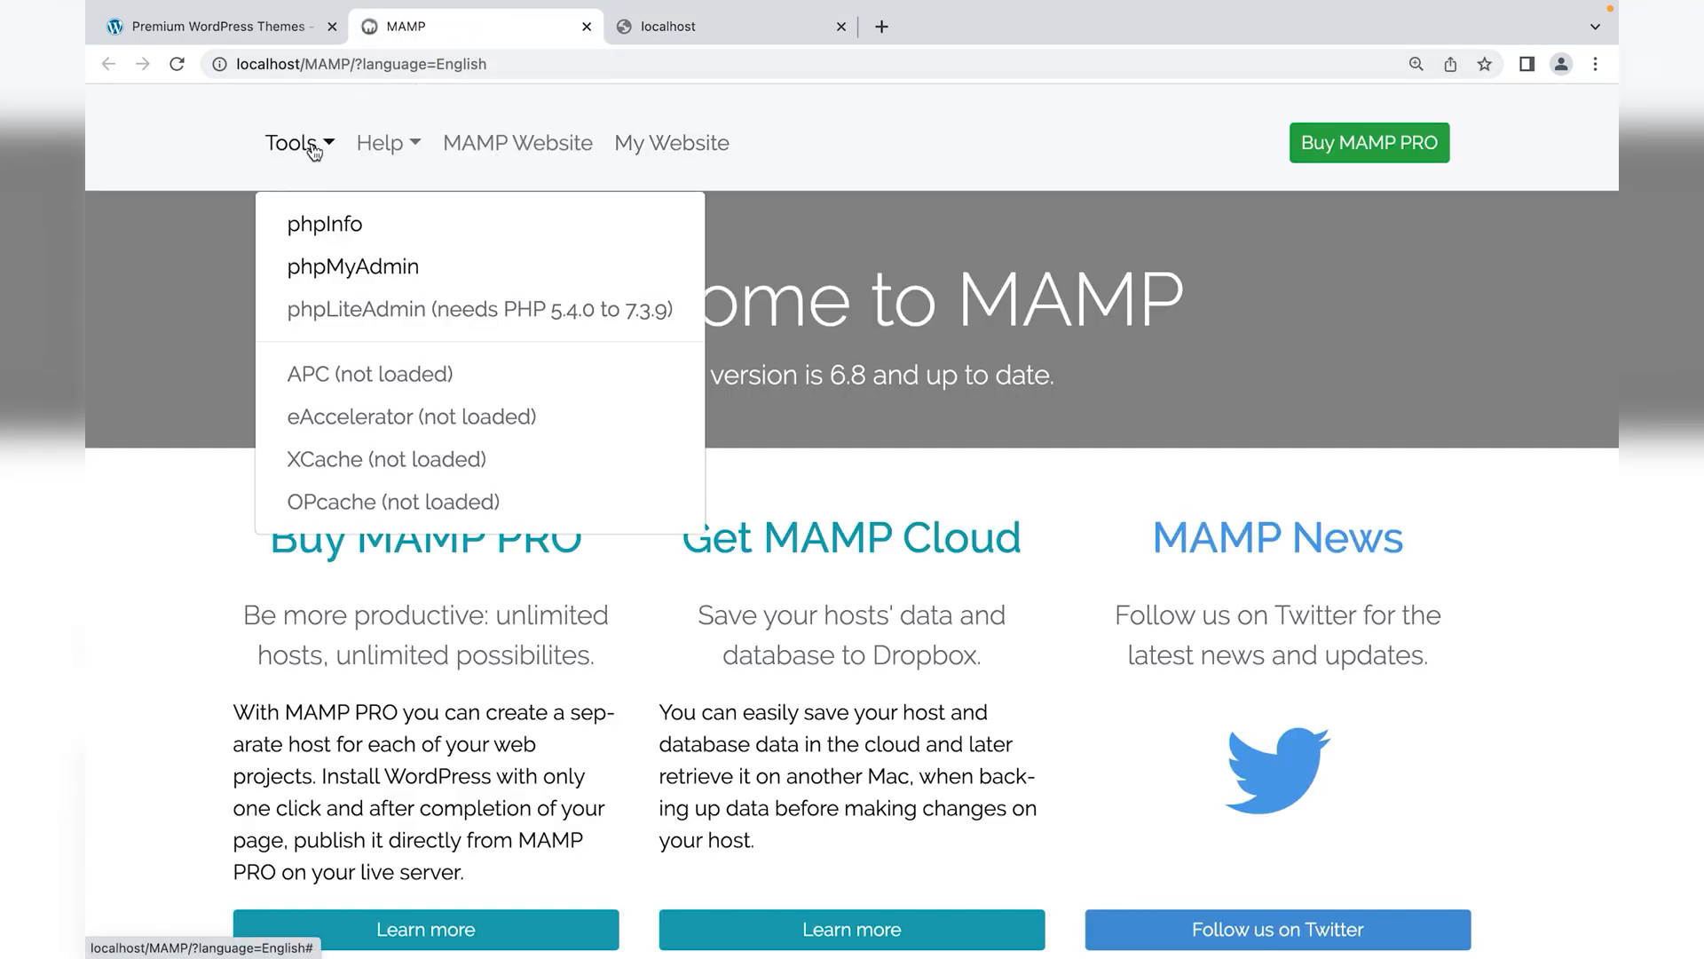
left_click(351, 267)
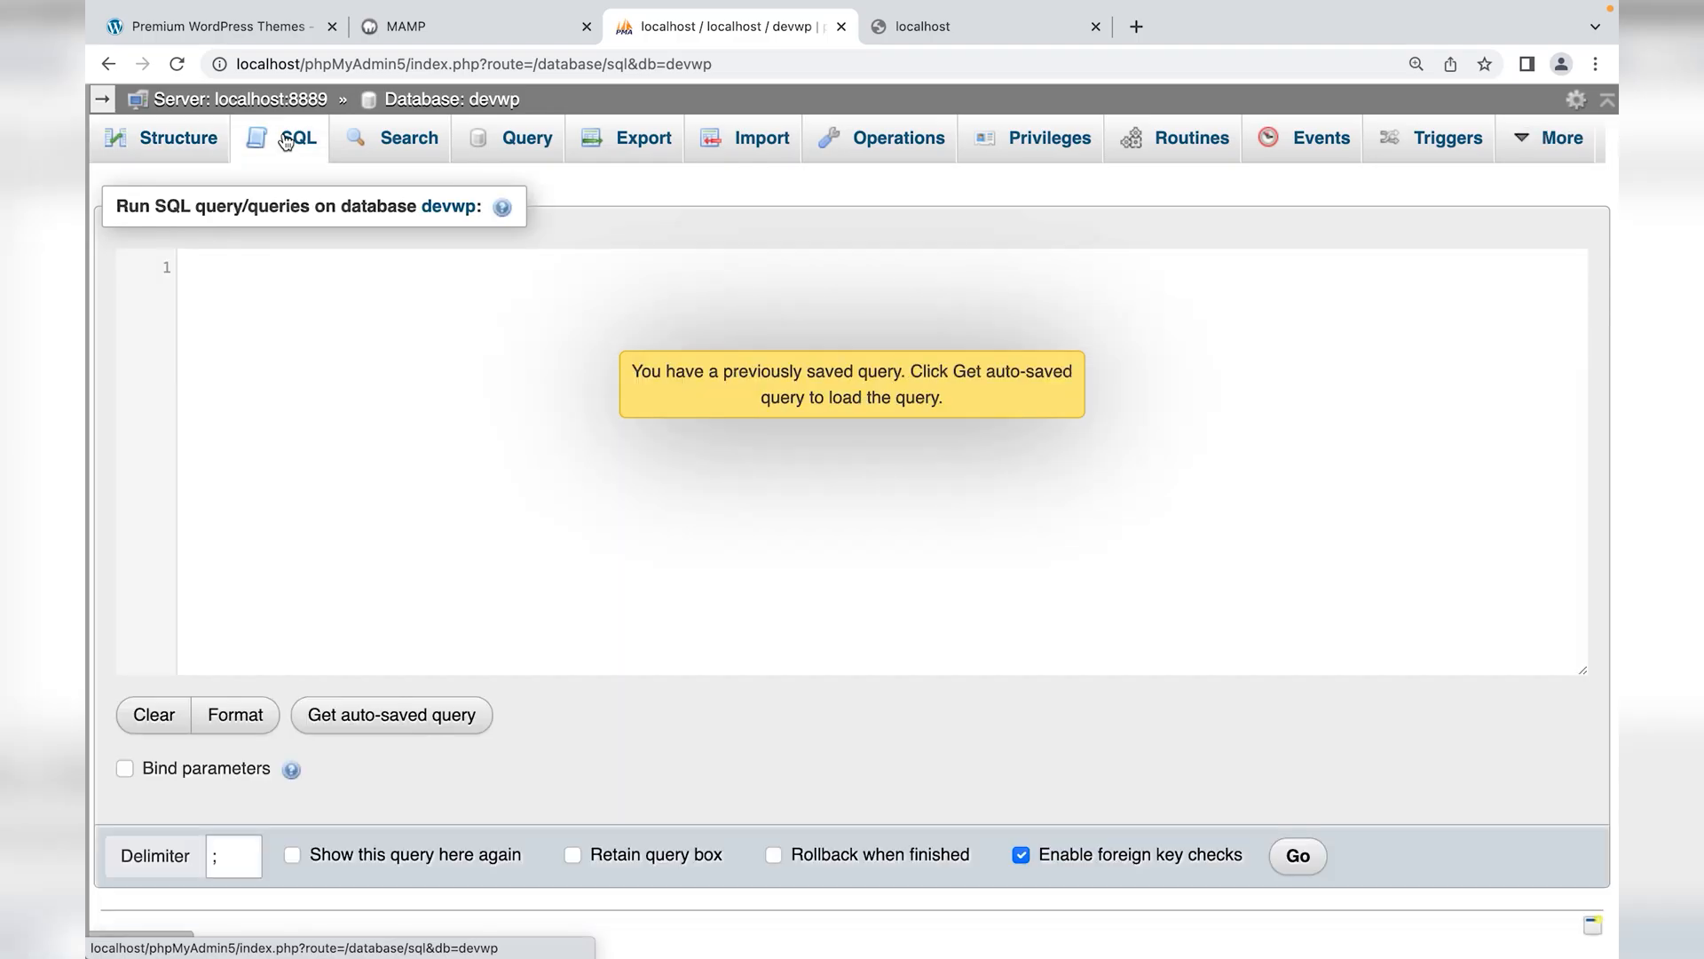
type("UPDATE wp_options SET option_value = replace(option_value, 'http://localhost:8888/dev', 'http://localhost/dev') WHERE option_name = 'home' OR option_name = 'siteurl';")
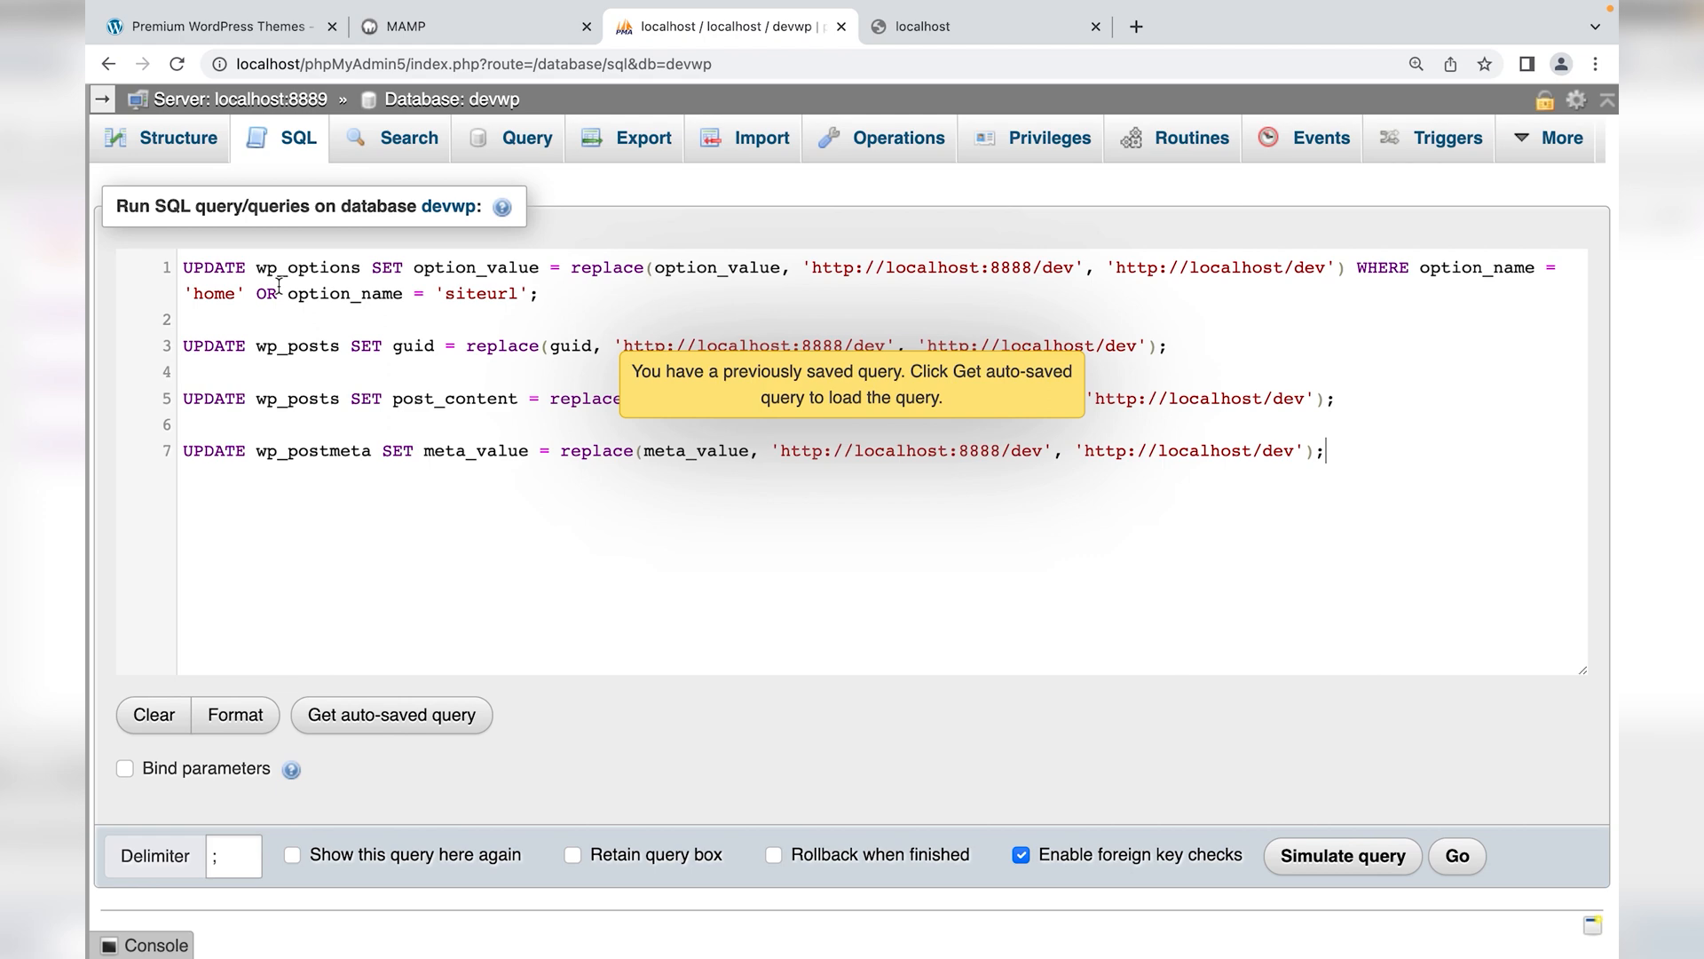
key("ctrl+plus")
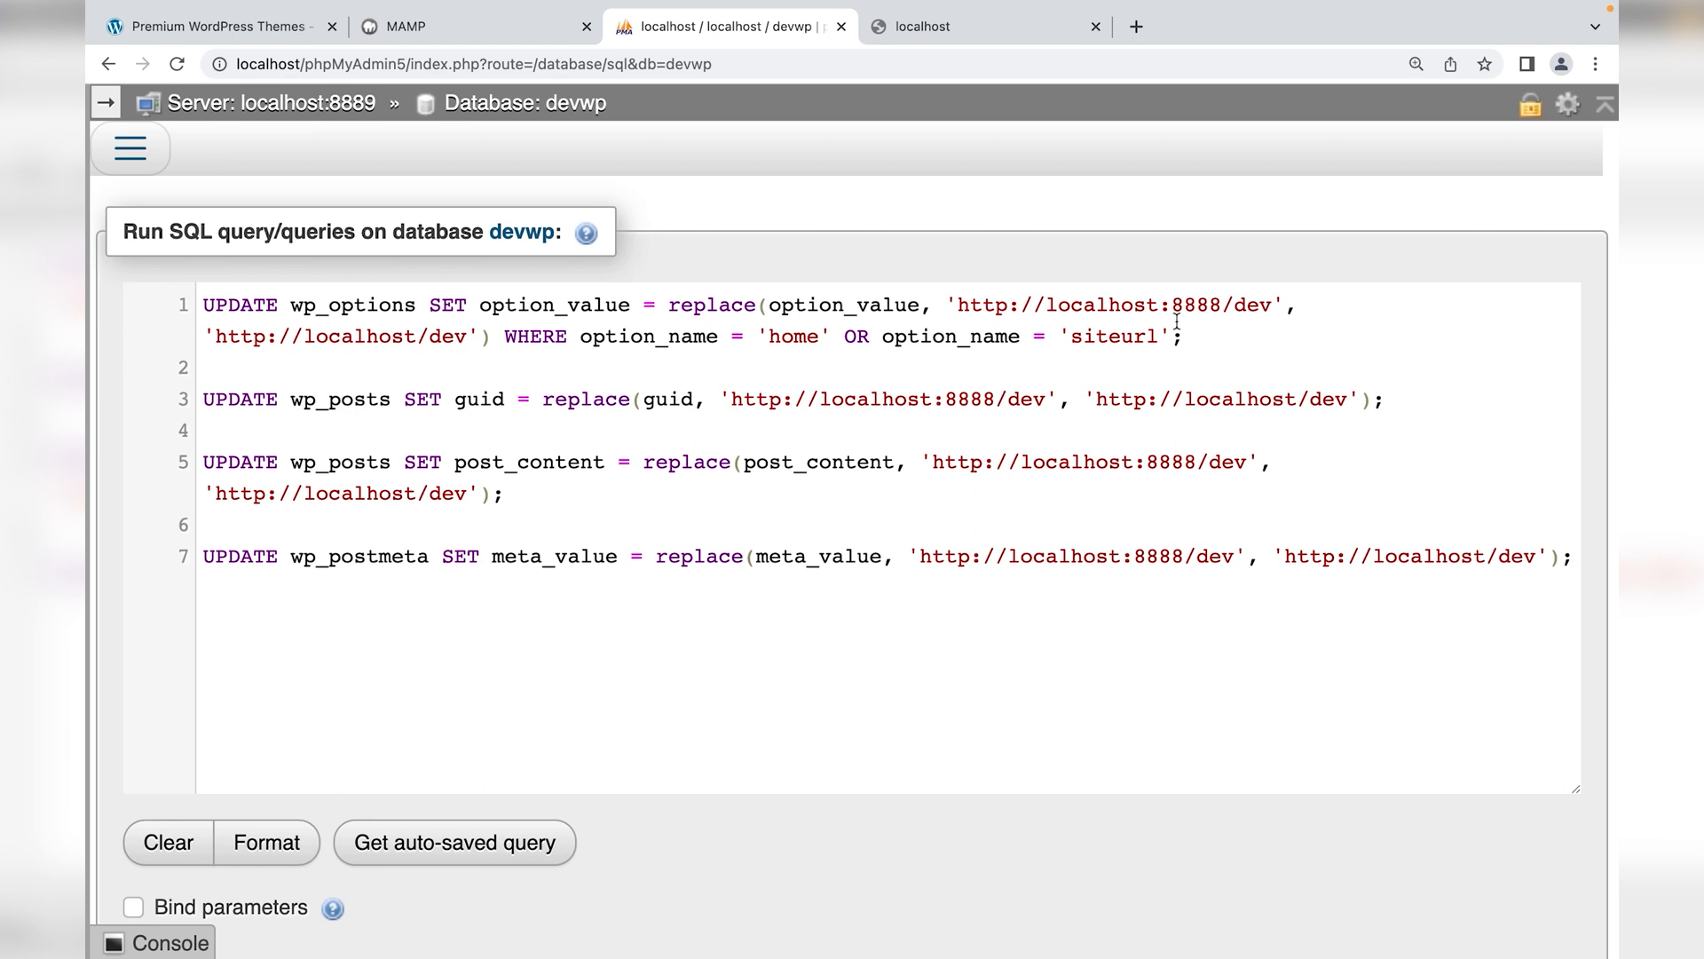
mouse_move(410, 351)
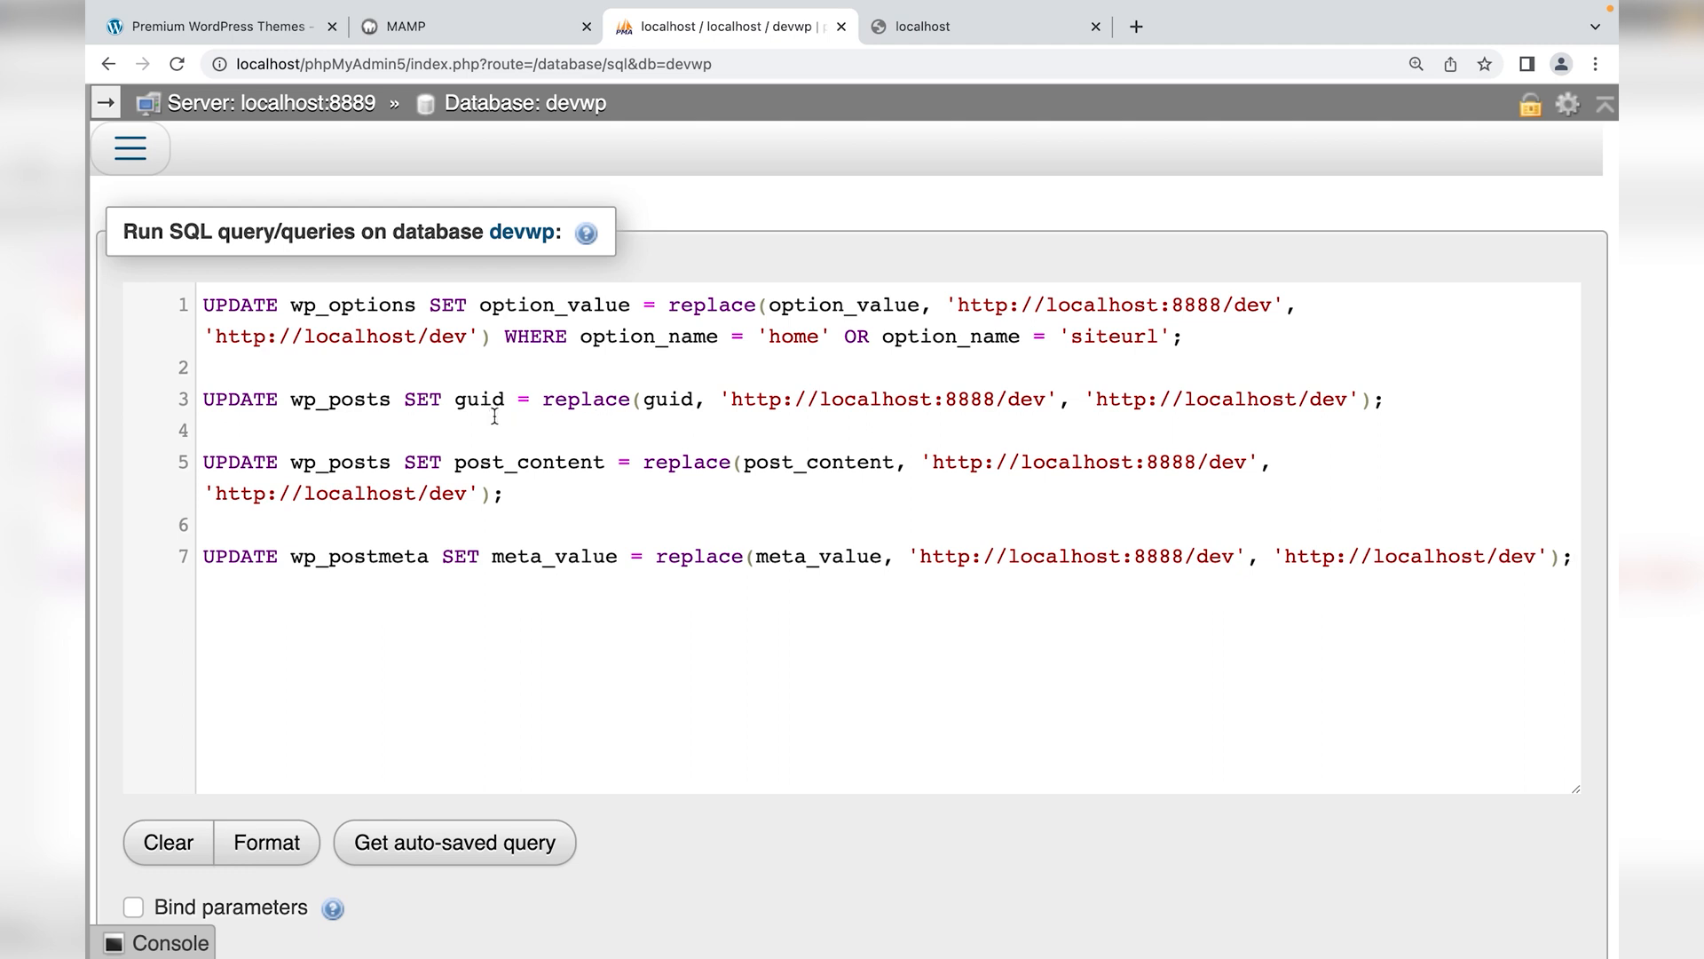
mouse_move(666, 414)
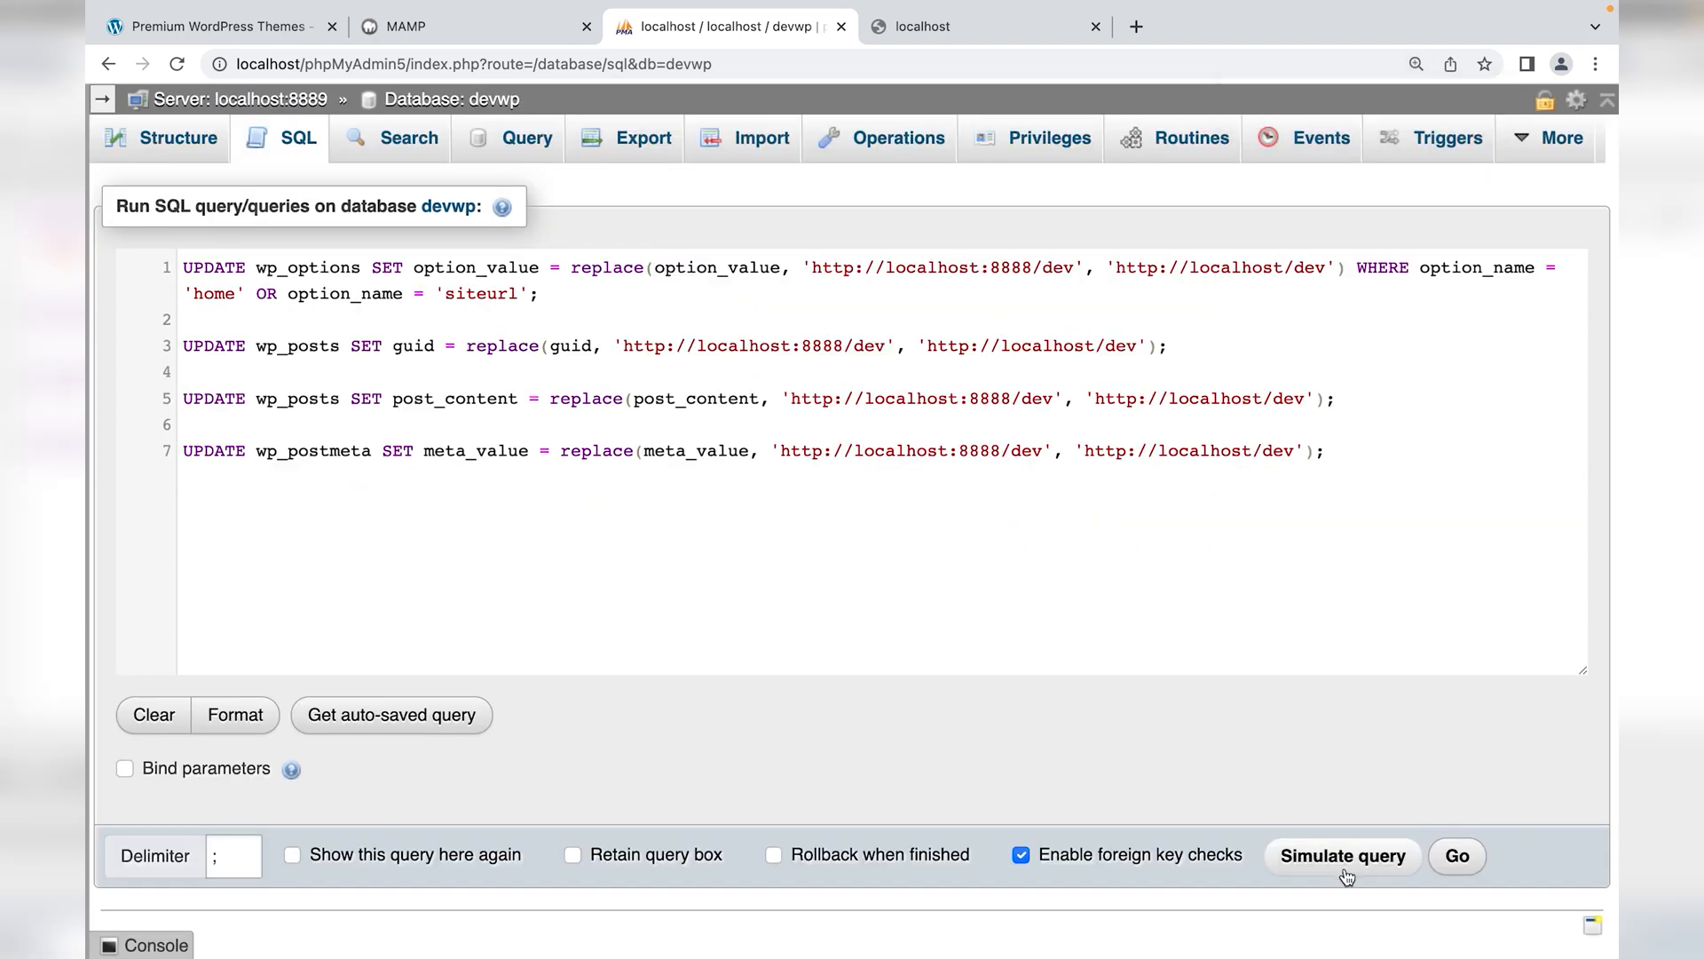
left_click(1342, 856)
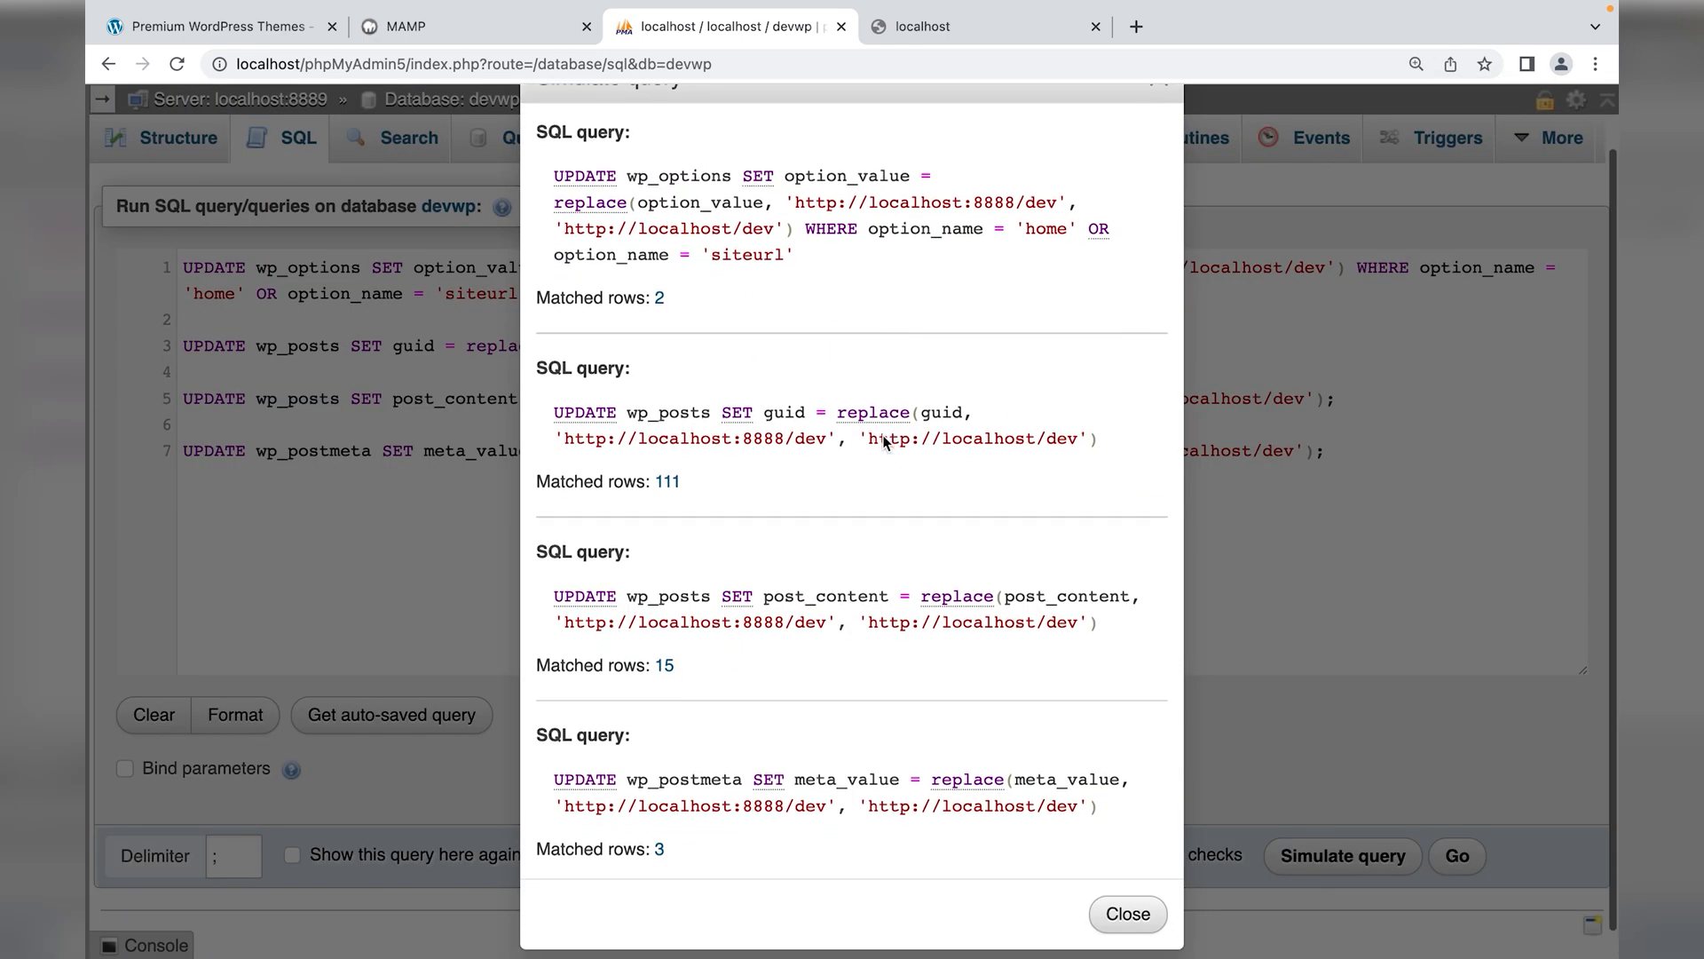
left_click(1128, 912)
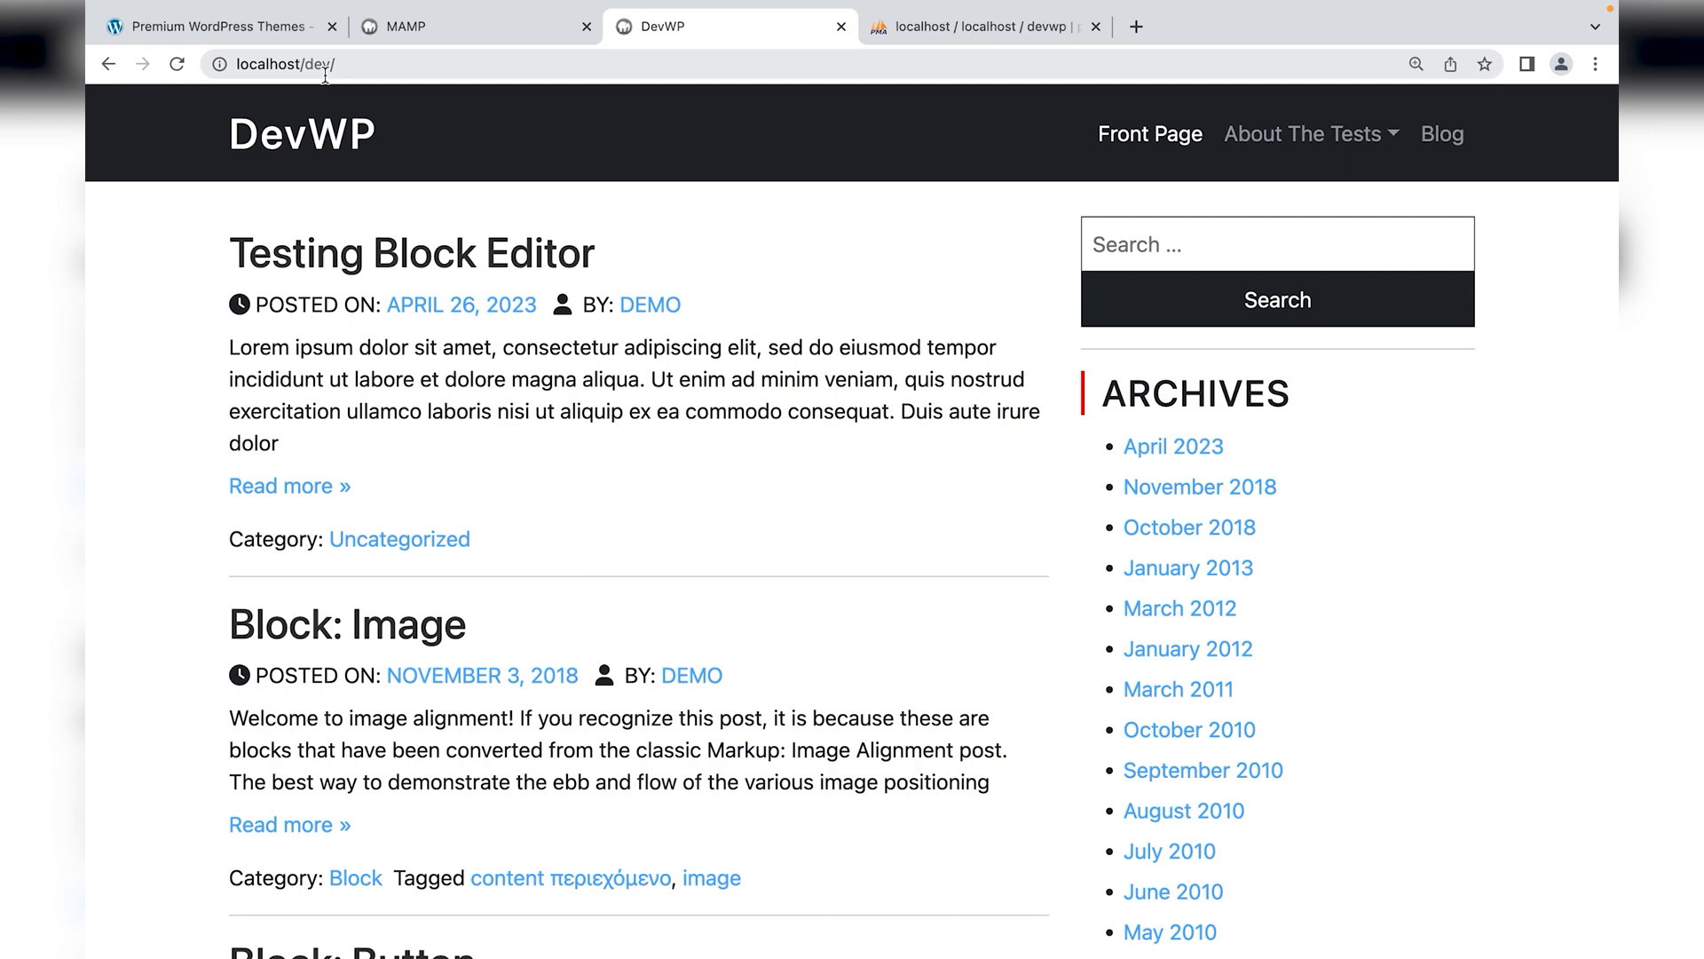
- Install the DevWP Sites sub-directory network from Tools > Network Setup
scroll("down", 3)
type("wp-admin/")
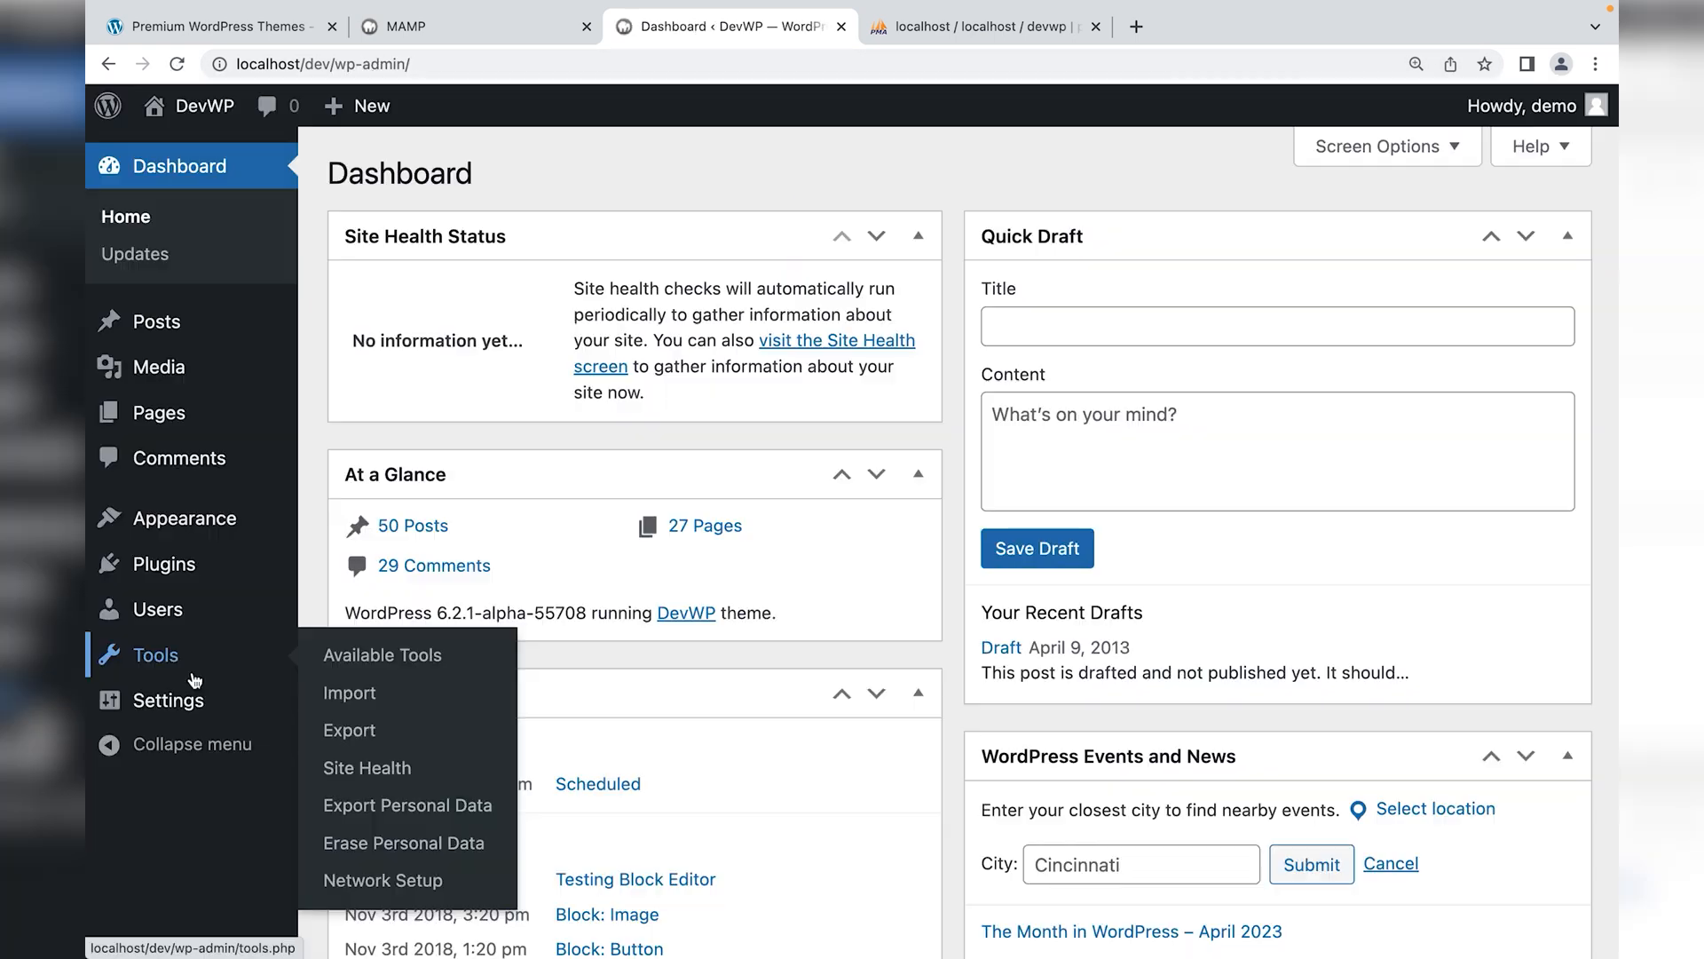
left_click(383, 881)
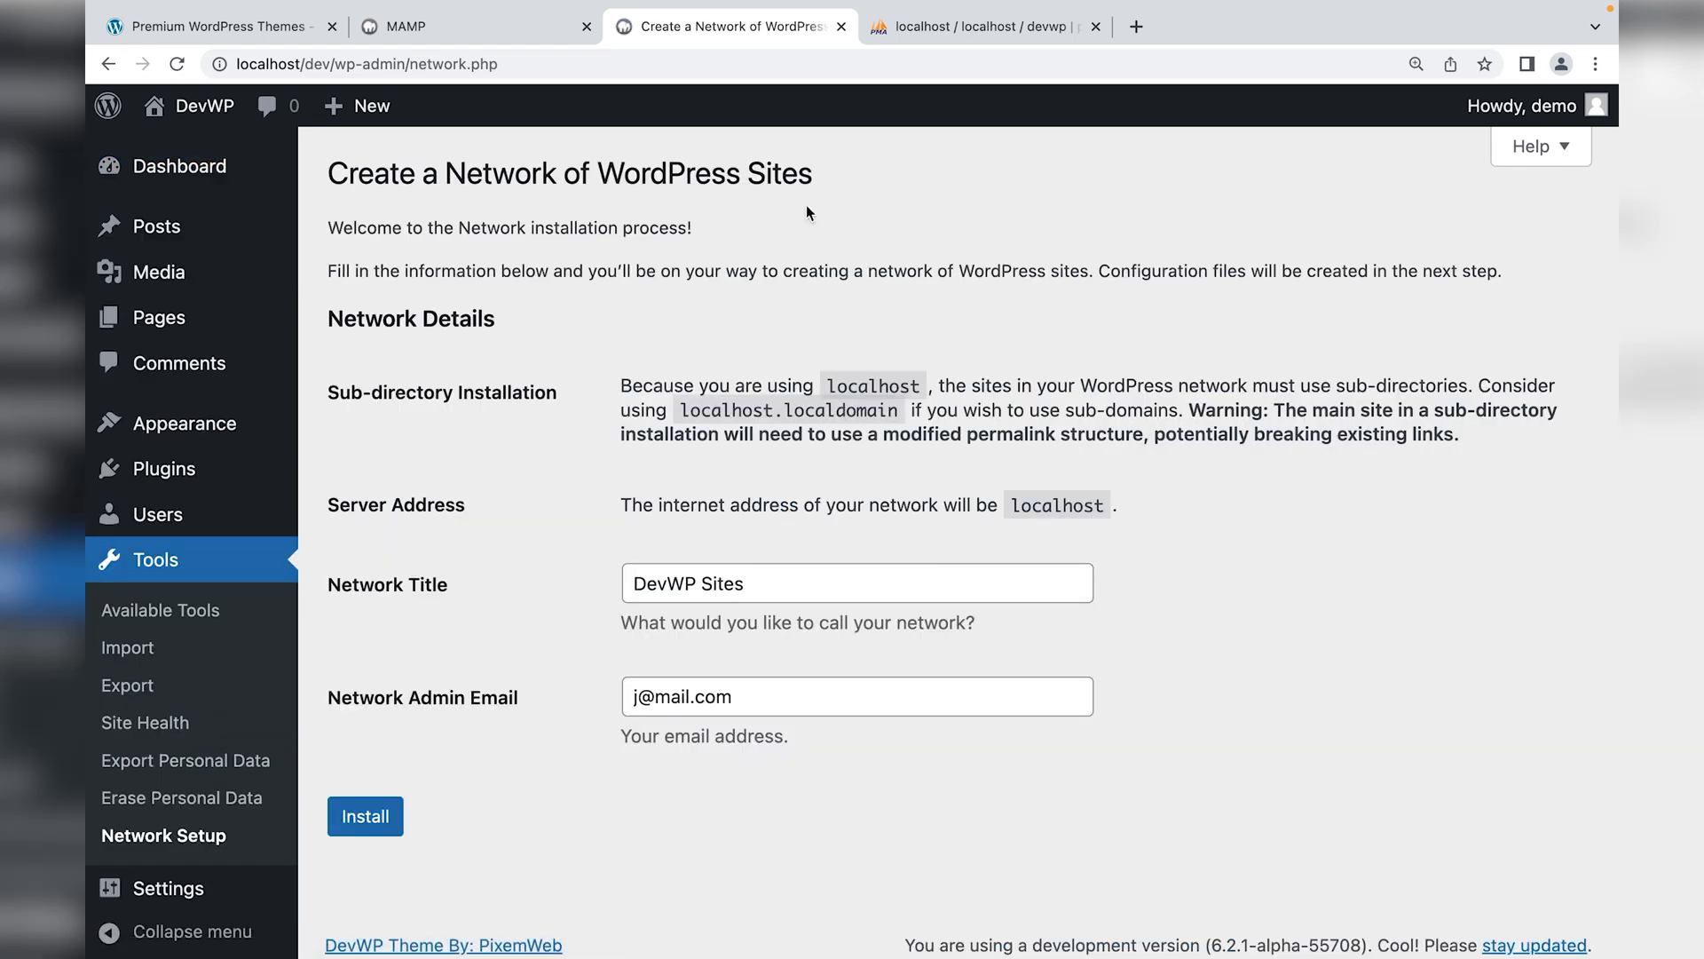
left_click(365, 816)
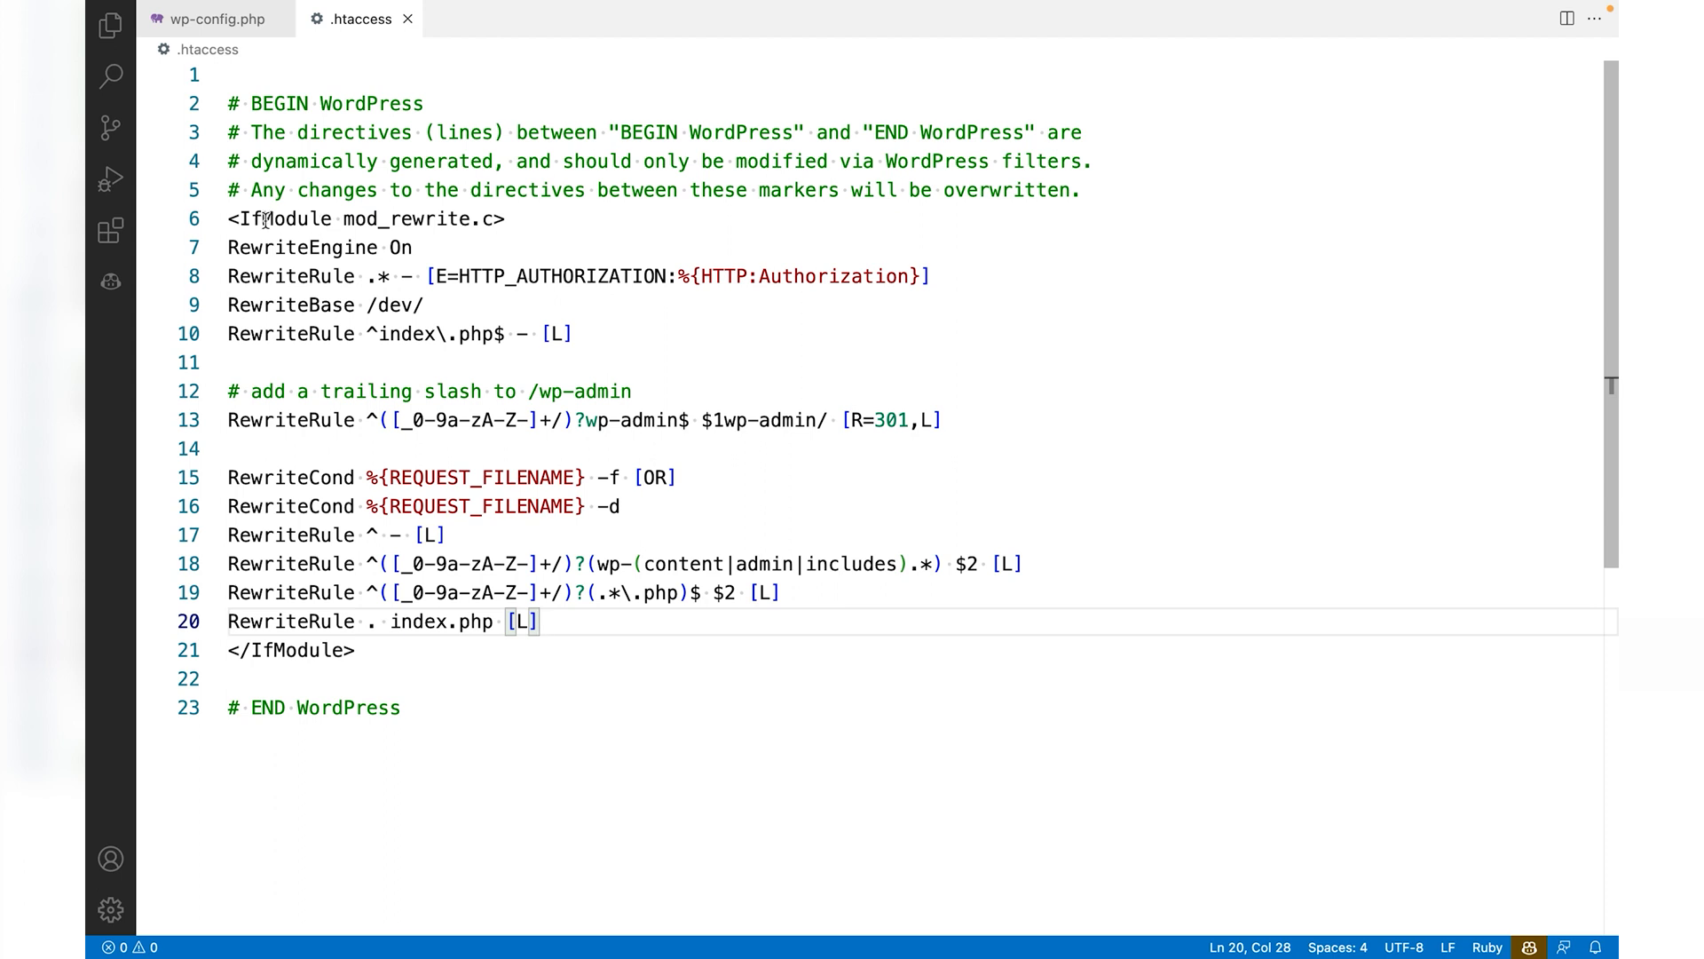
- Replace the WordPress rules in .htaccess with the multisite rewrite rules using RewriteBase /dev/
double_click(405, 218)
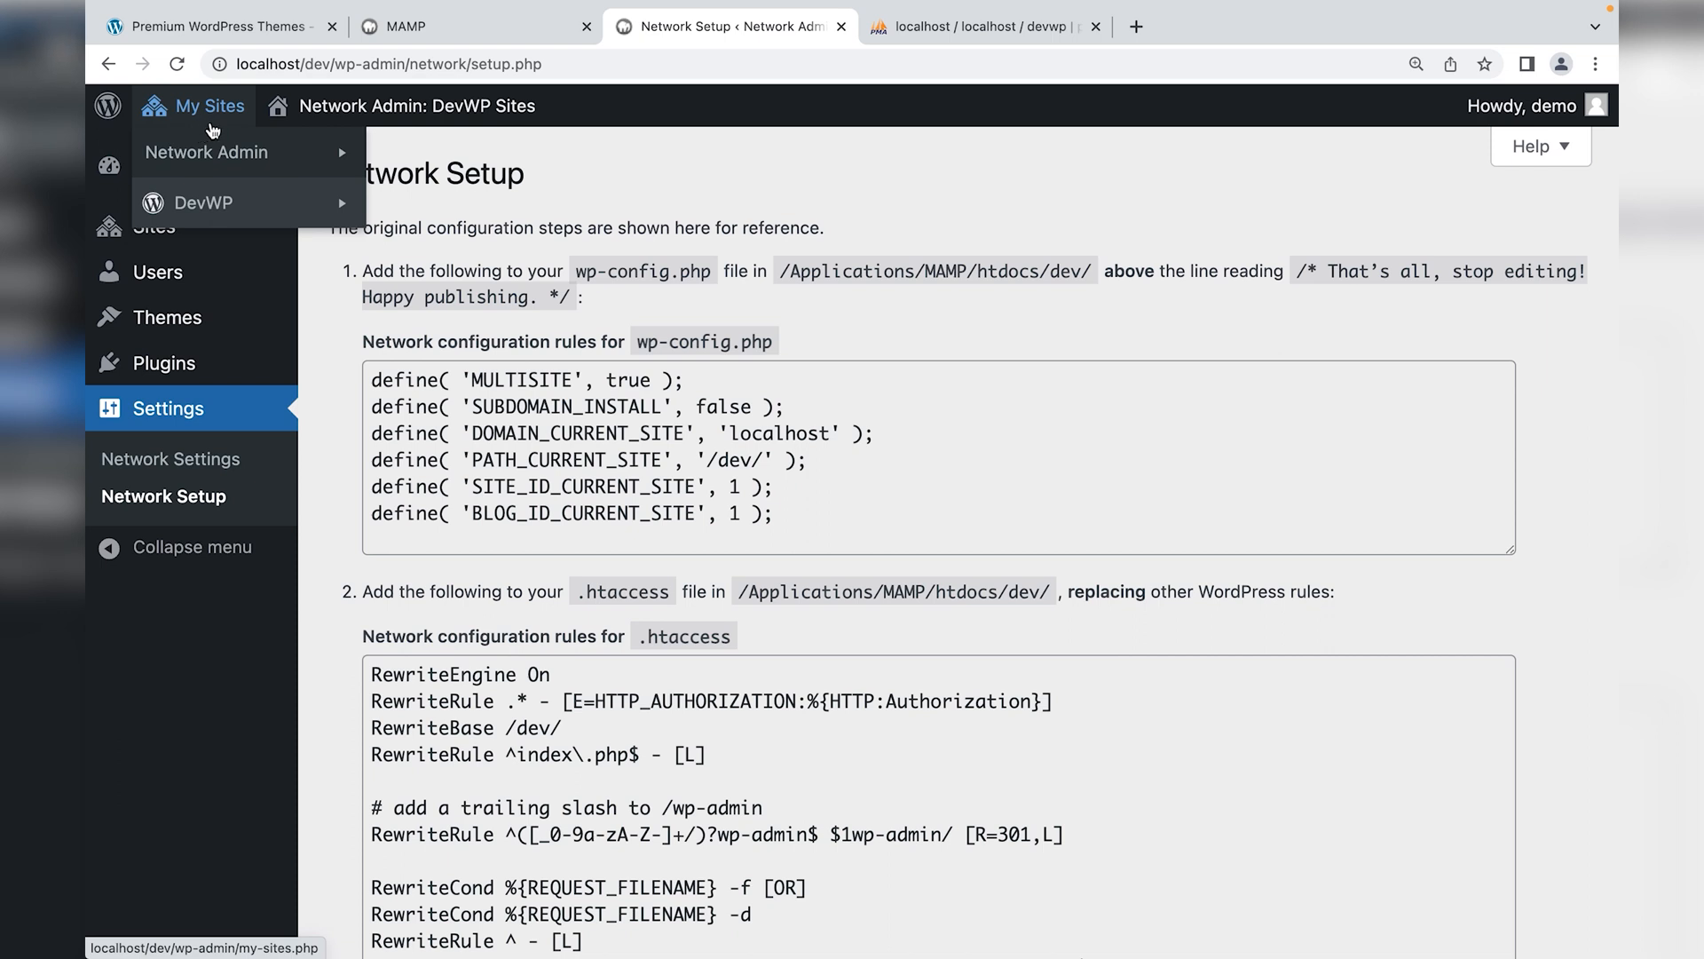
mouse_move(213, 122)
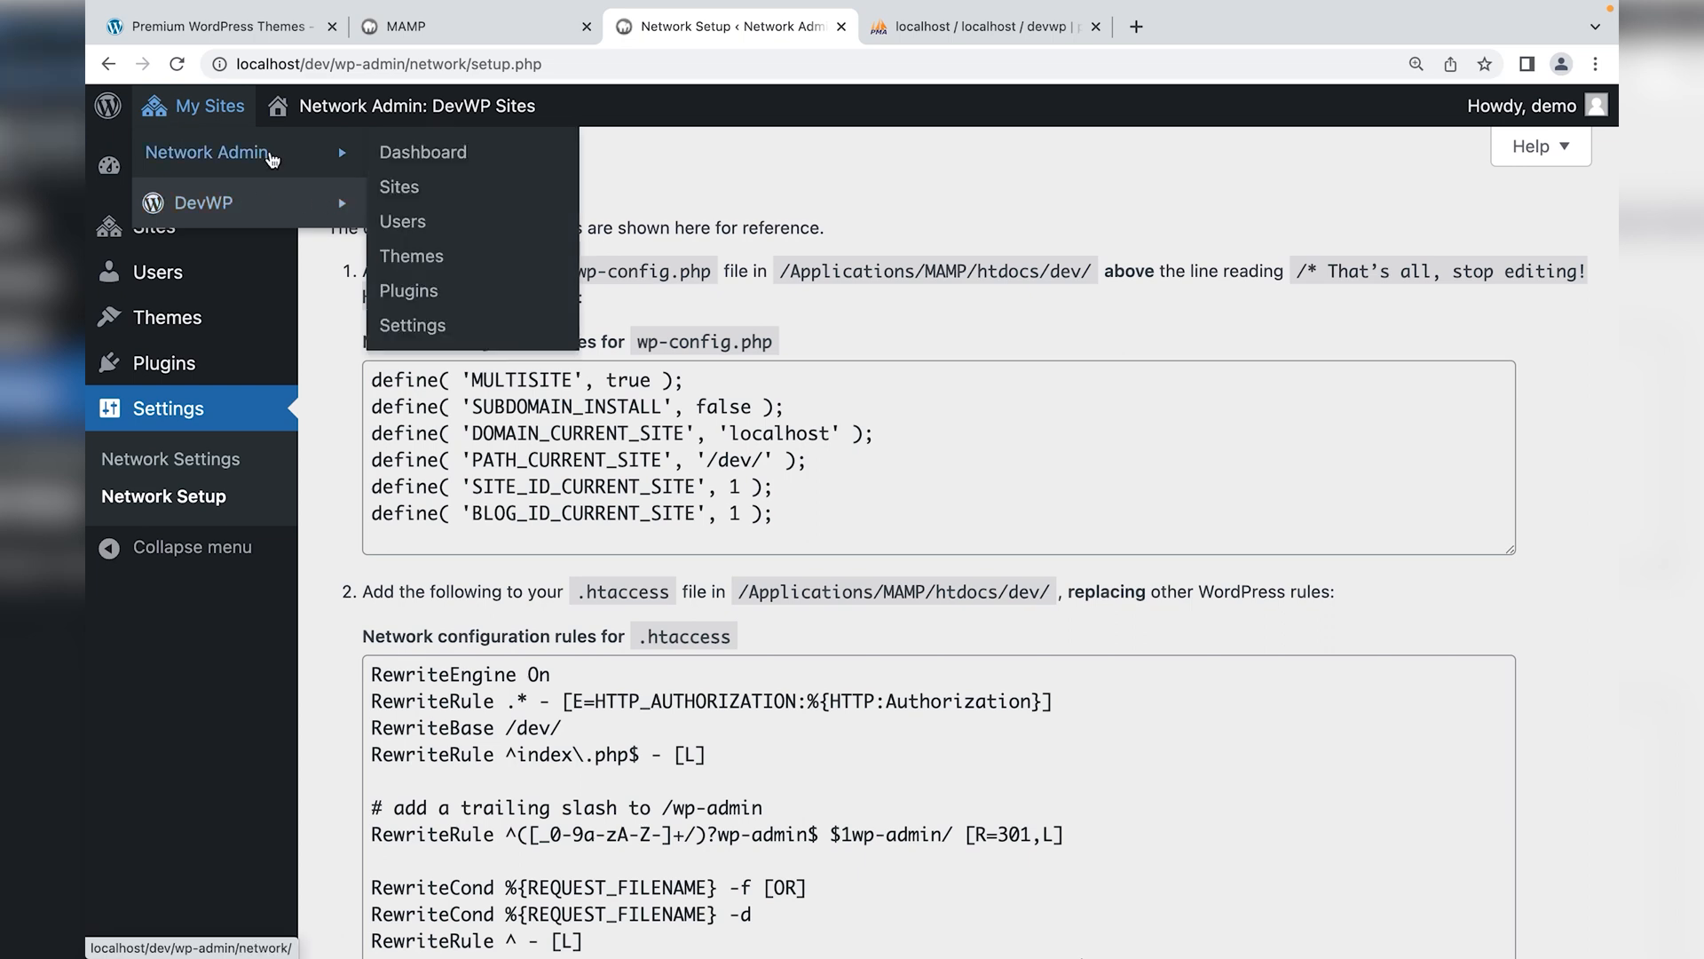
- Go to the DevWP Sites Network Admin dashboard via My Sites
left_click(423, 152)
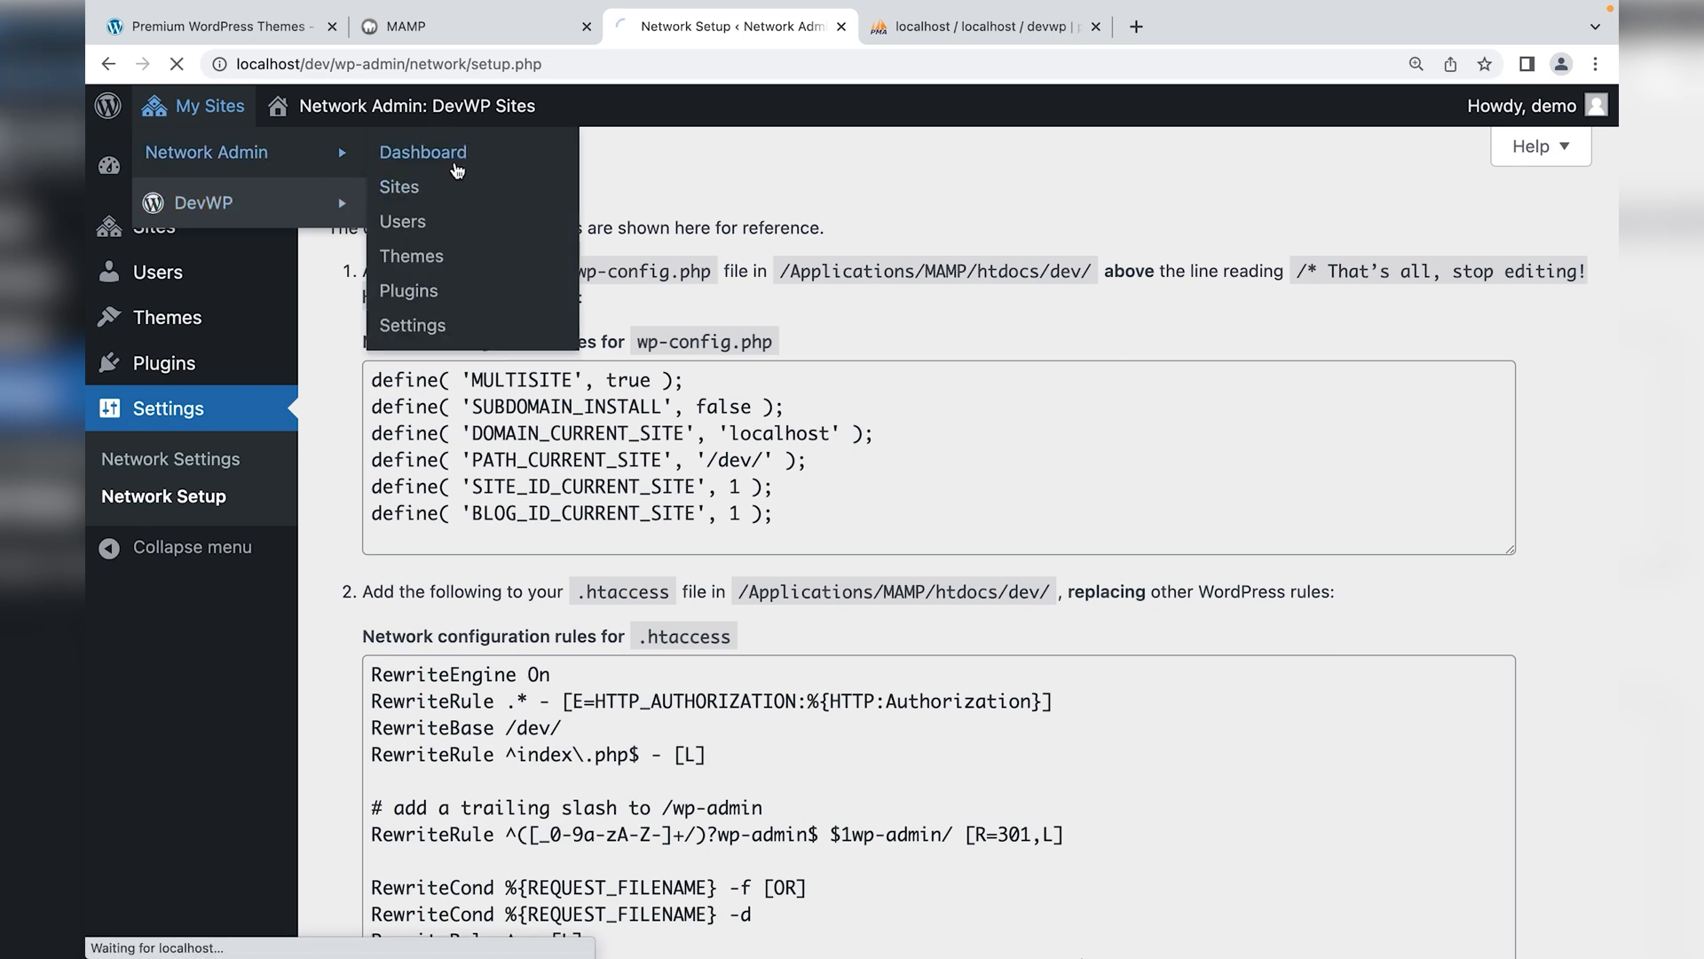
left_click(423, 152)
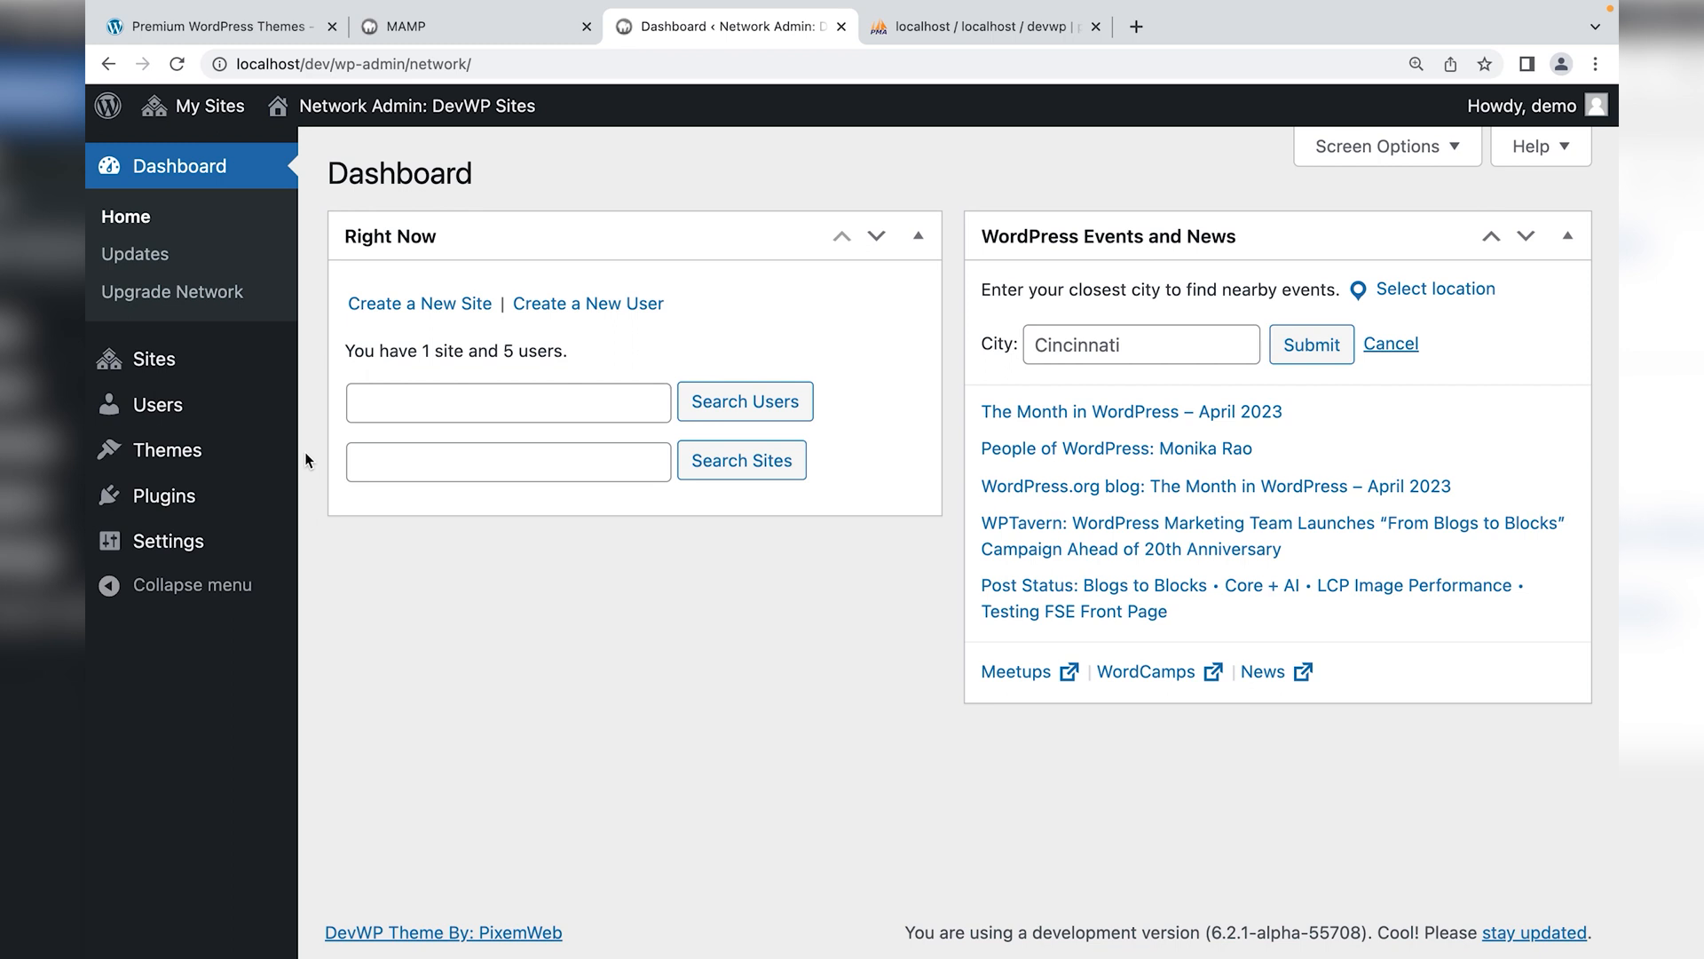
- Review the Network Settings page down through the upload options
left_click(171, 541)
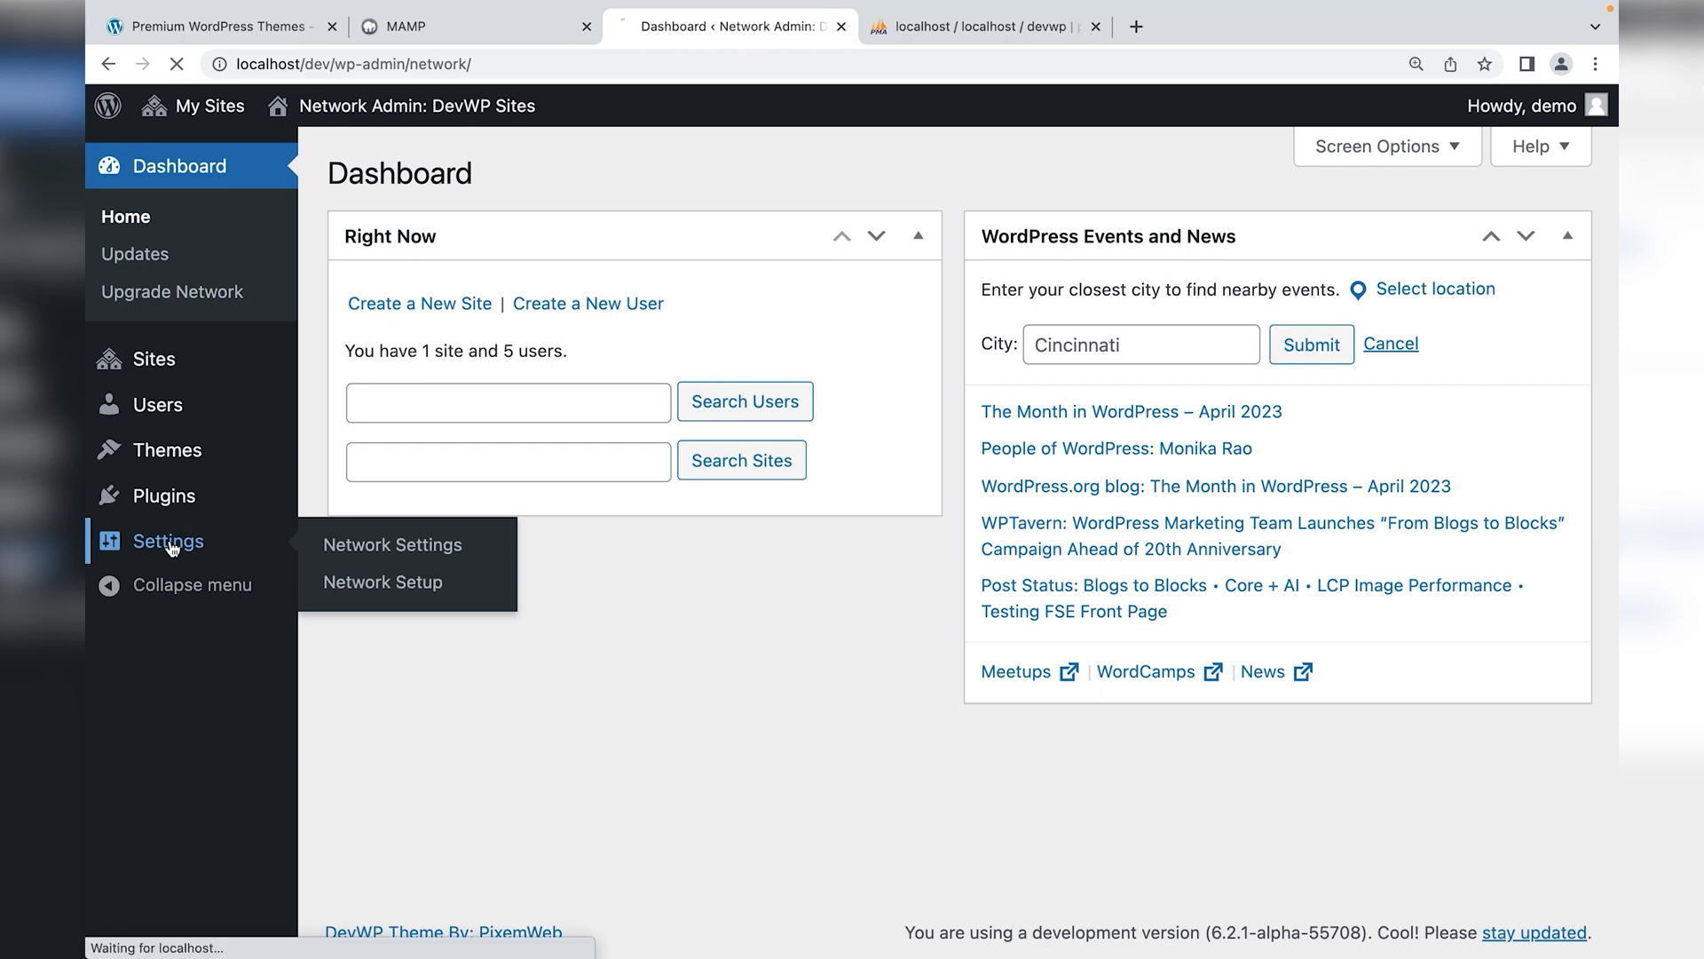
left_click(392, 545)
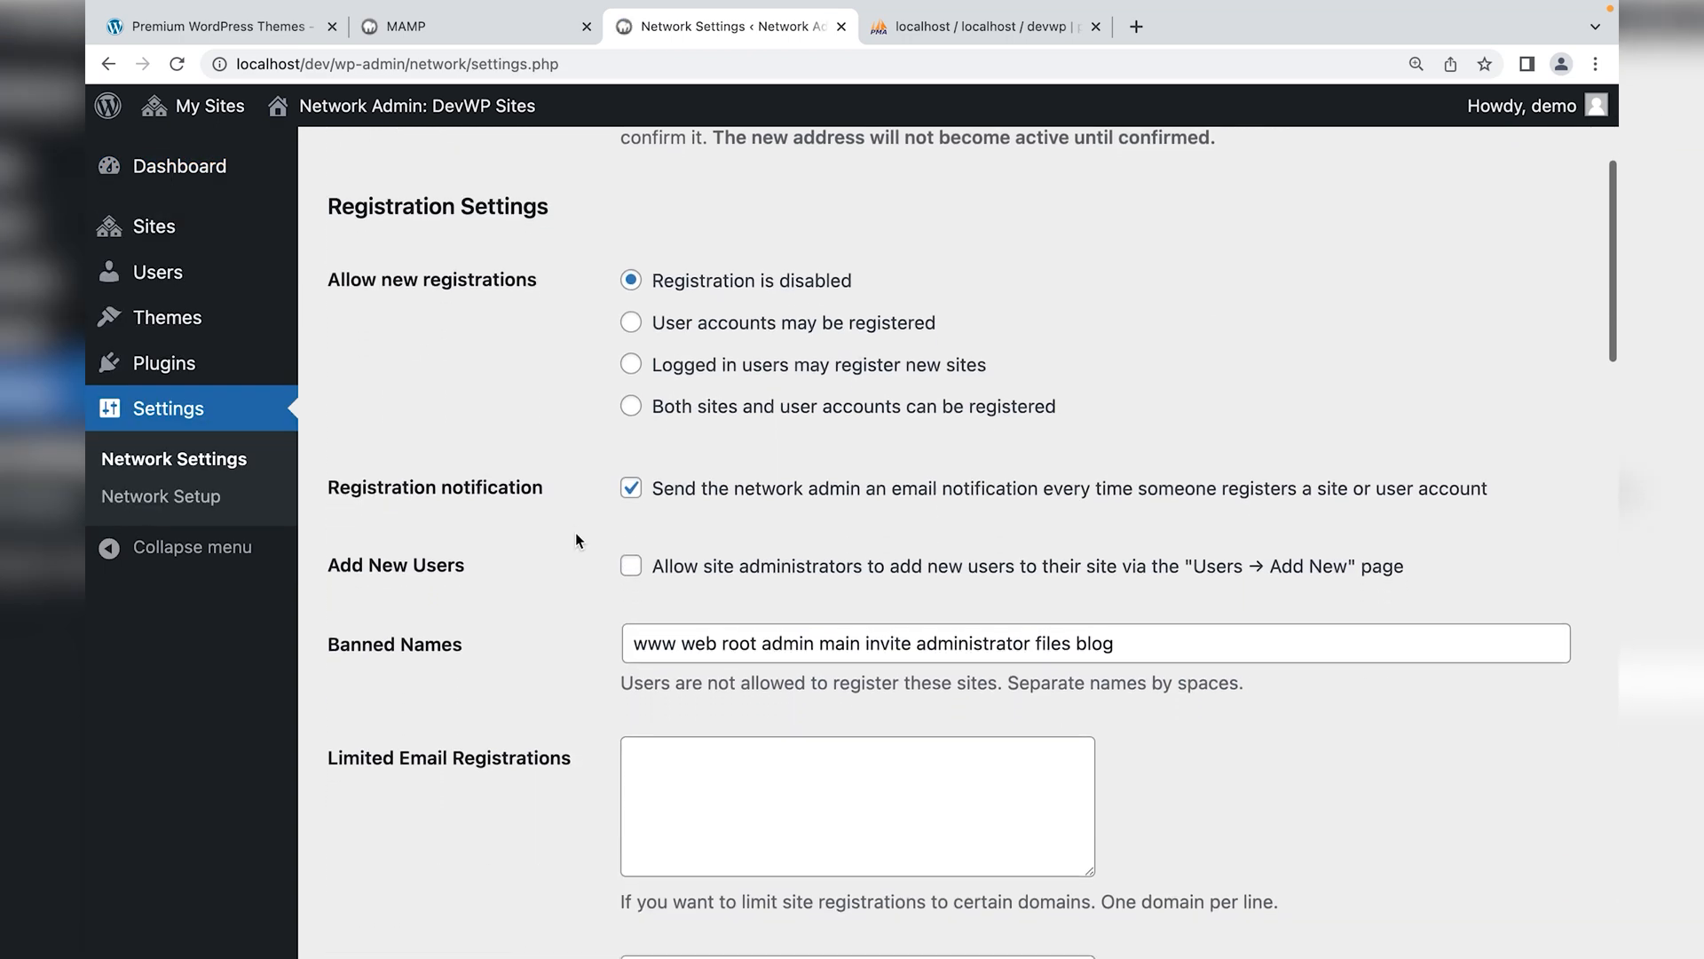
scroll("down", 3)
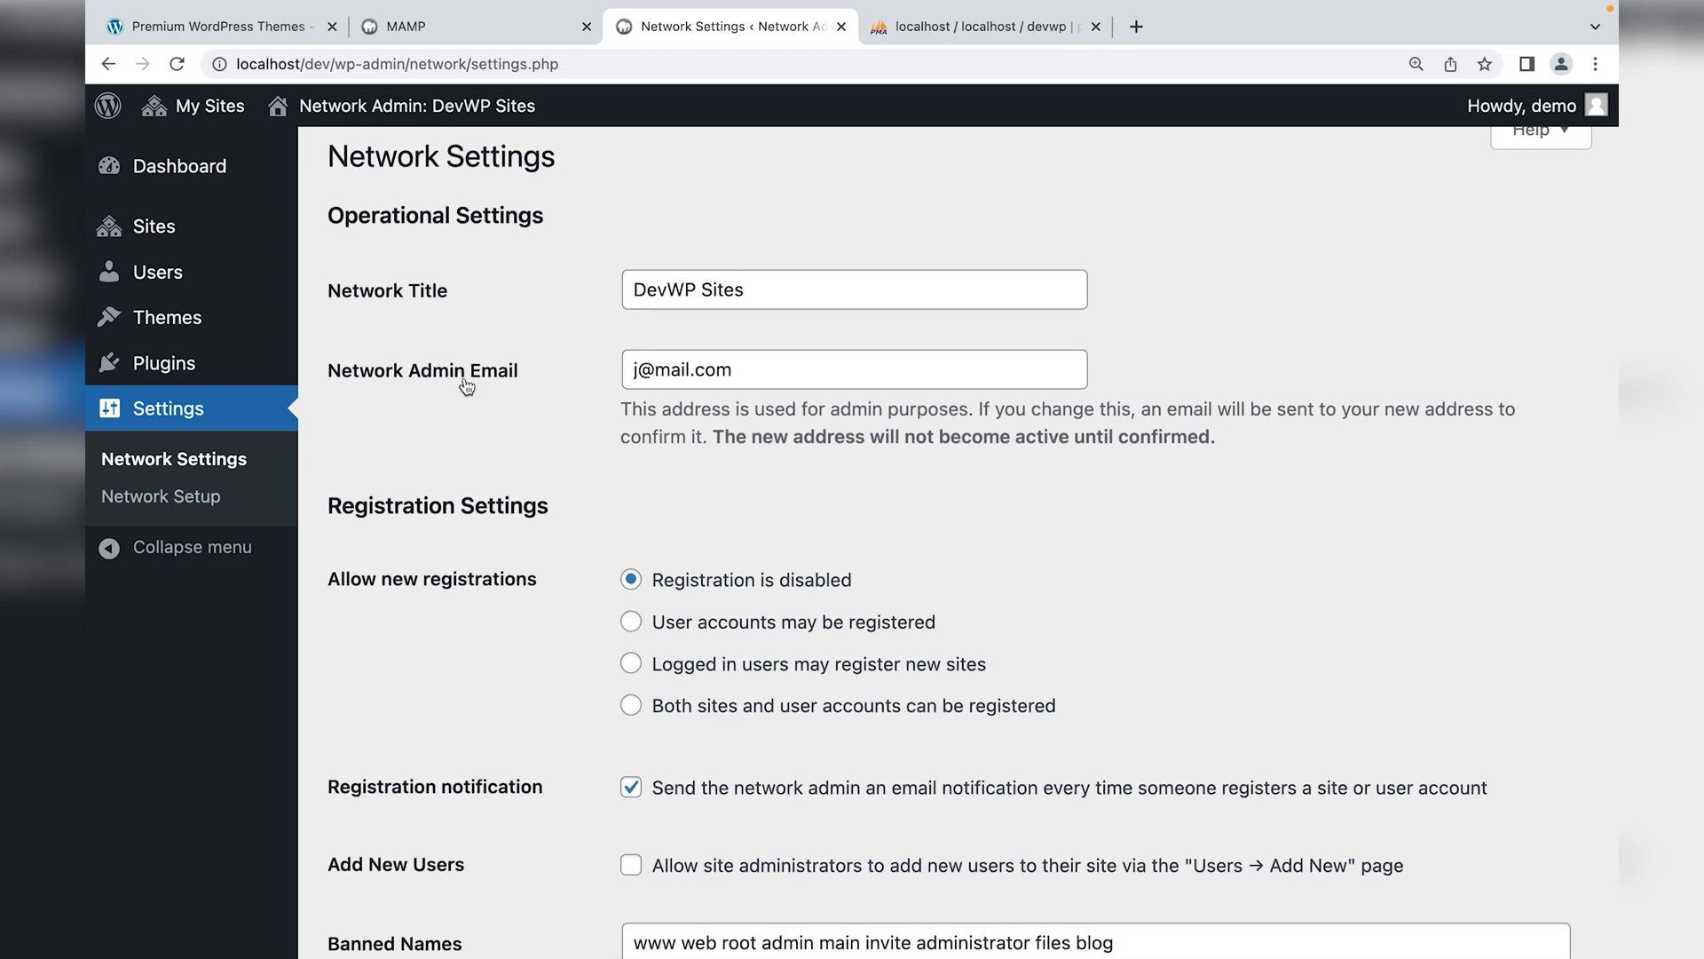
scroll("down", 3)
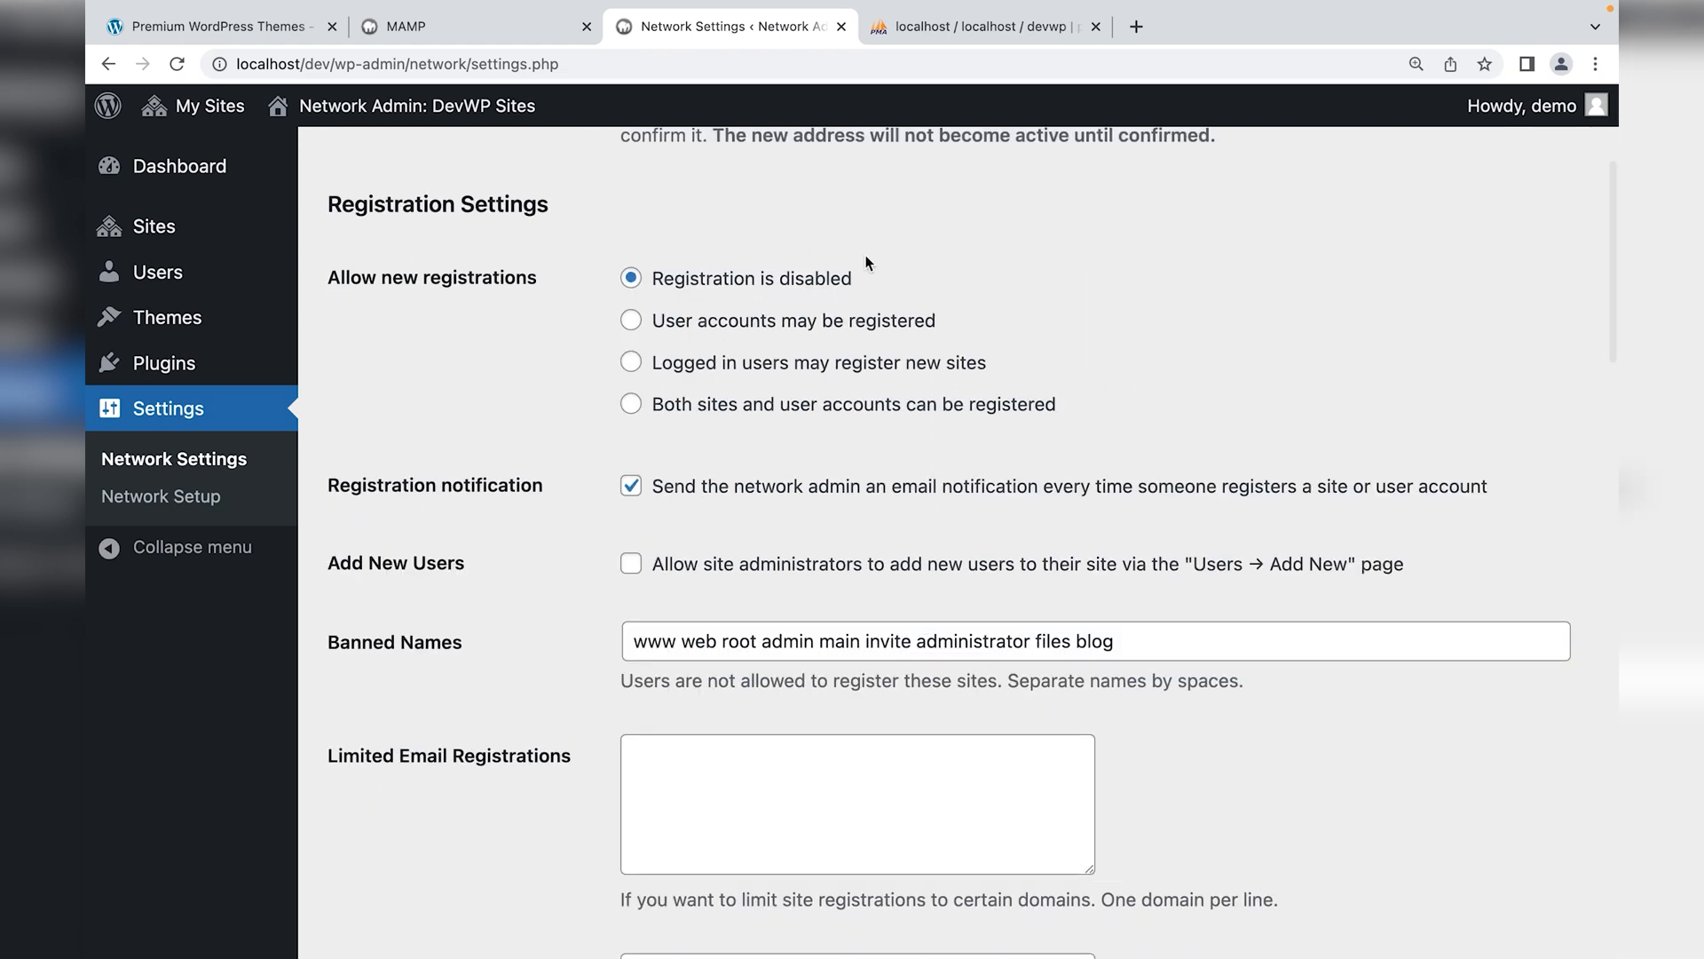
scroll("down", 3)
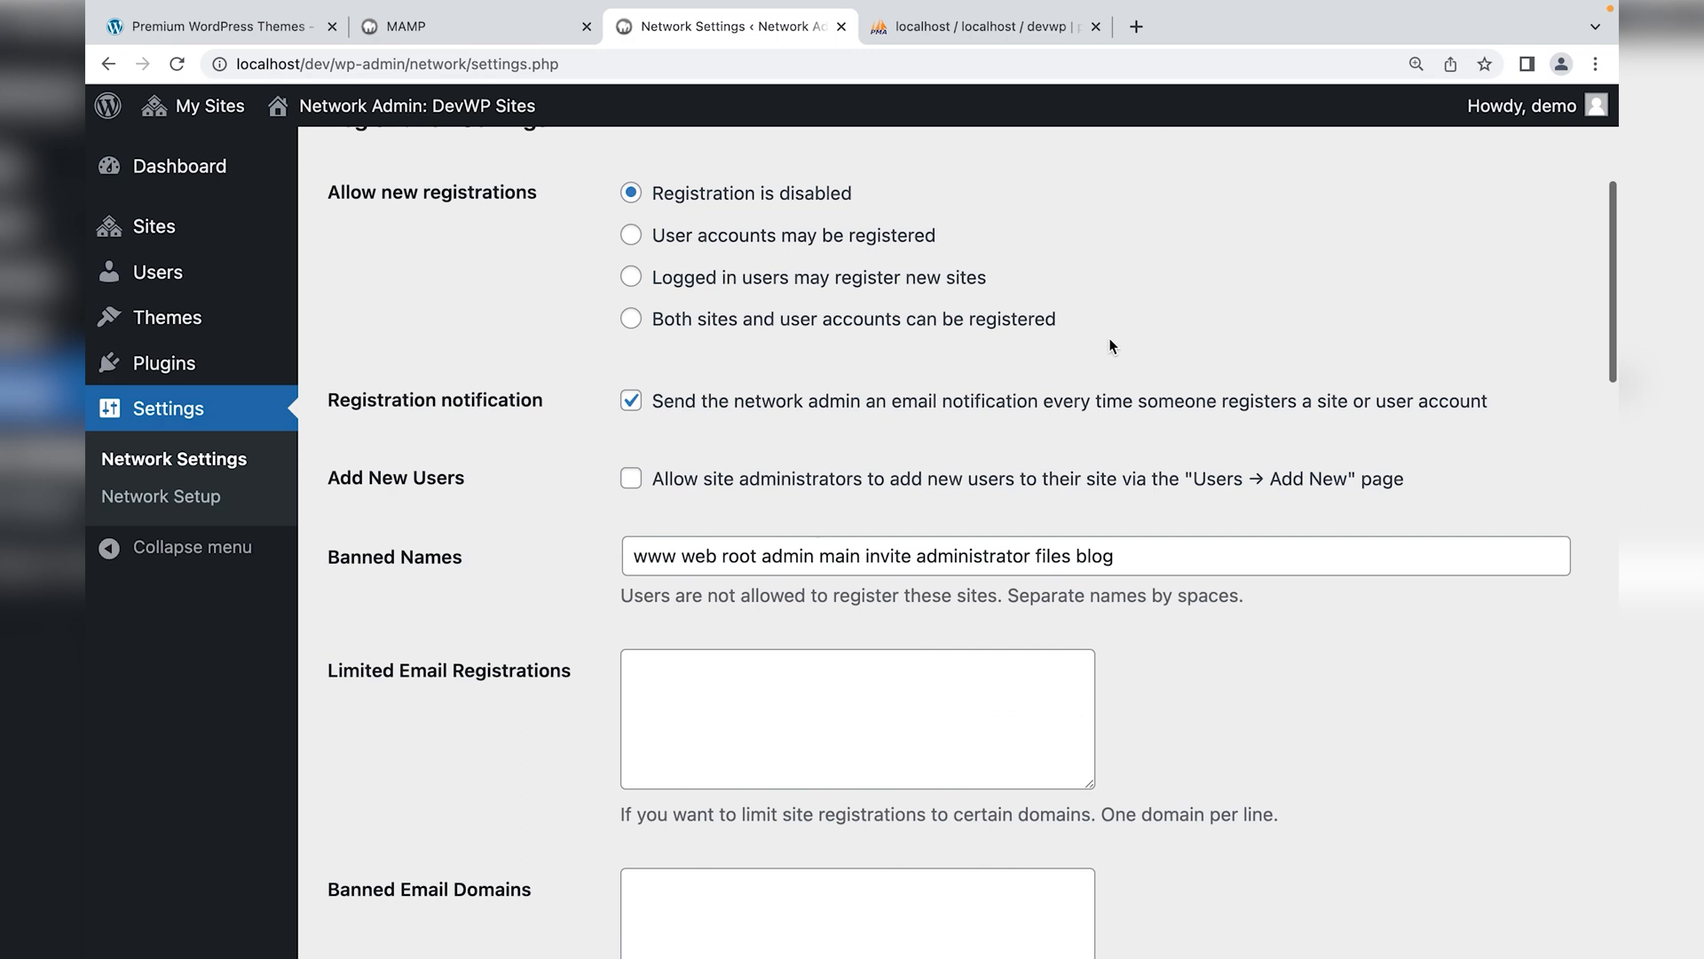
scroll("down", 3)
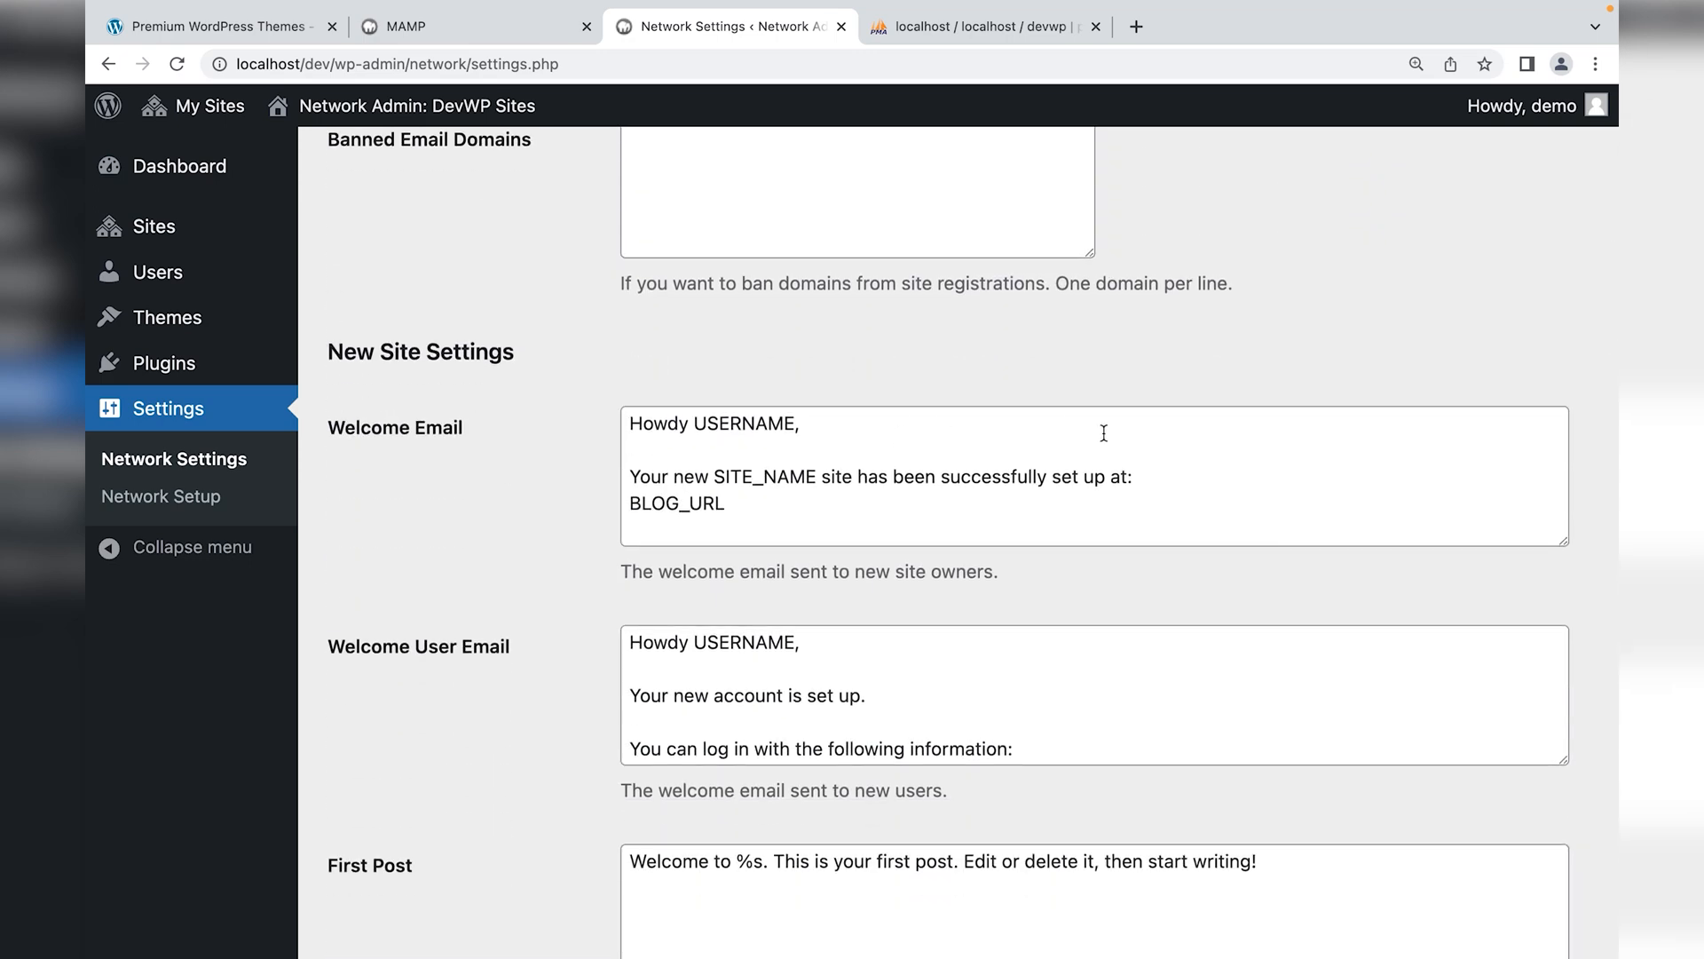
scroll("down", 3)
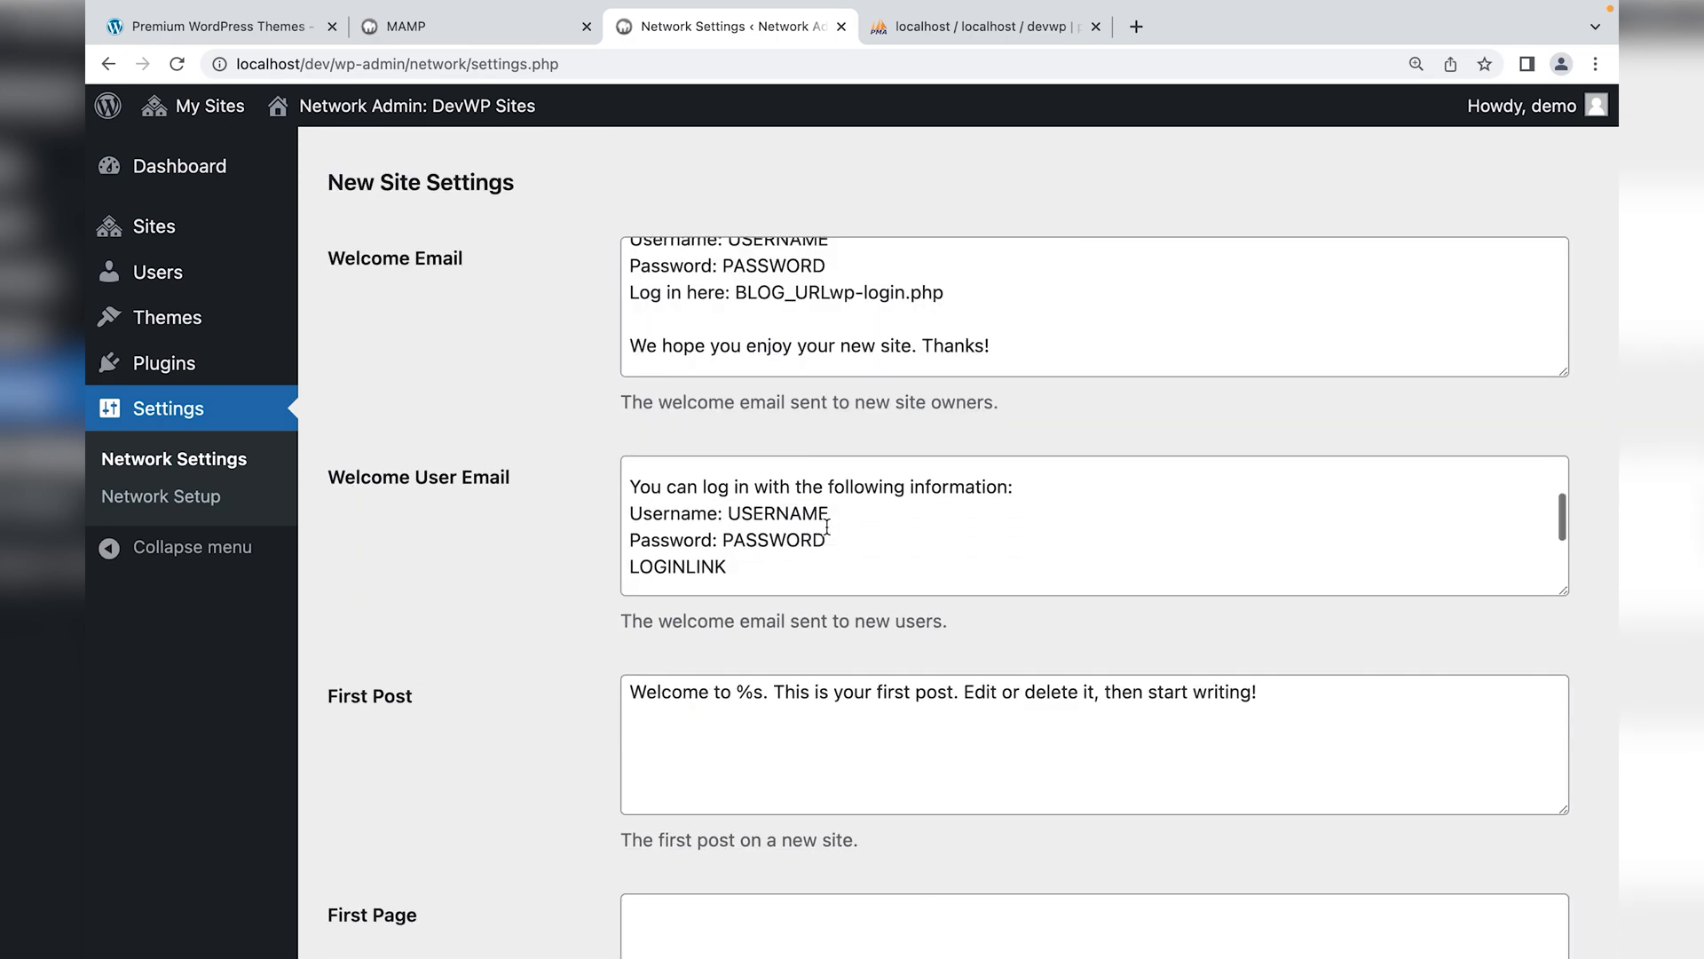
- Continue through the menu settings and plugin list, then return to the devwp tables in phpMyAdmin
scroll("down", 3)
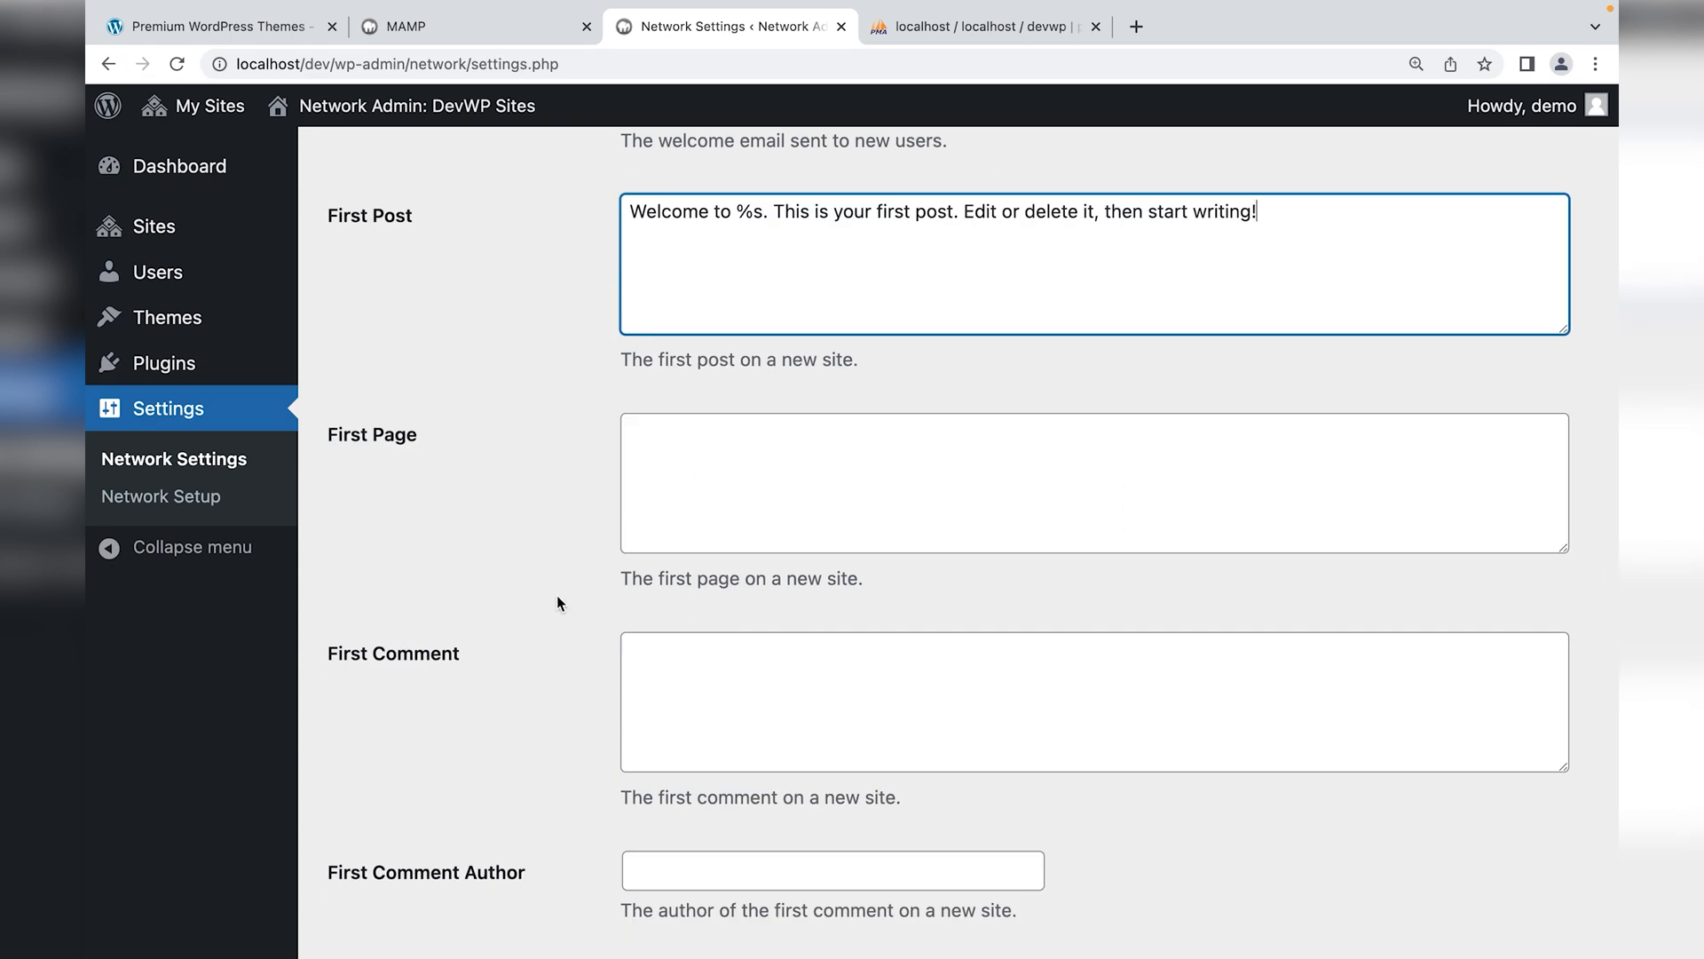
scroll("down", 3)
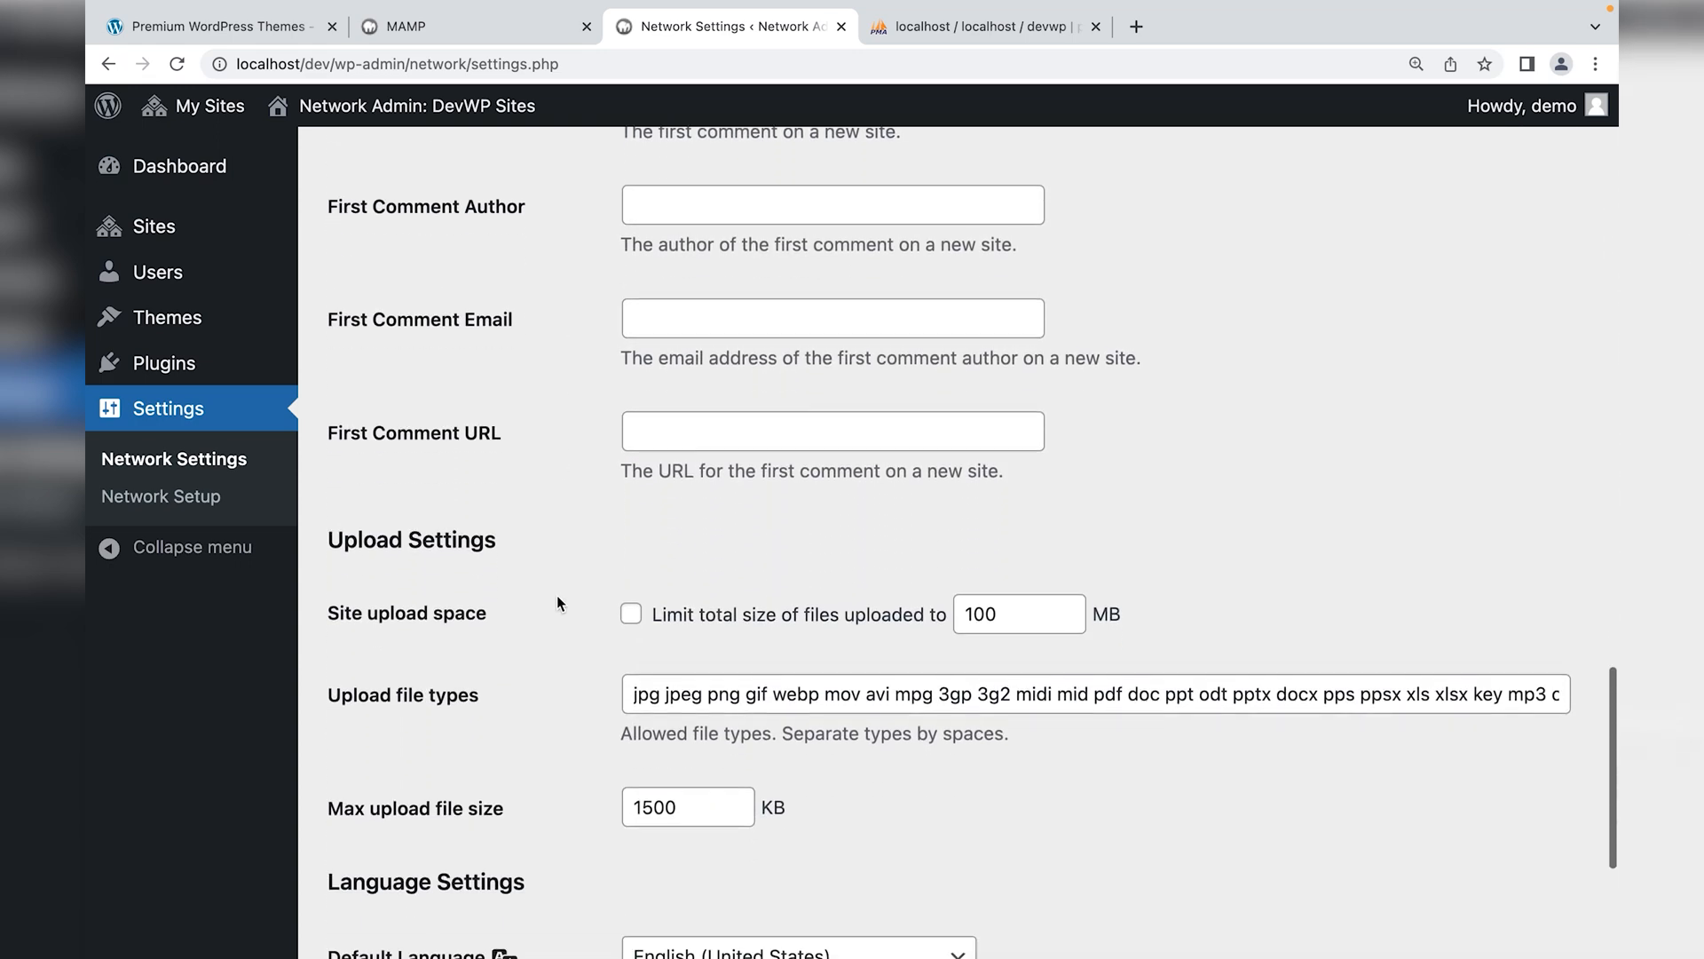
scroll("down", 3)
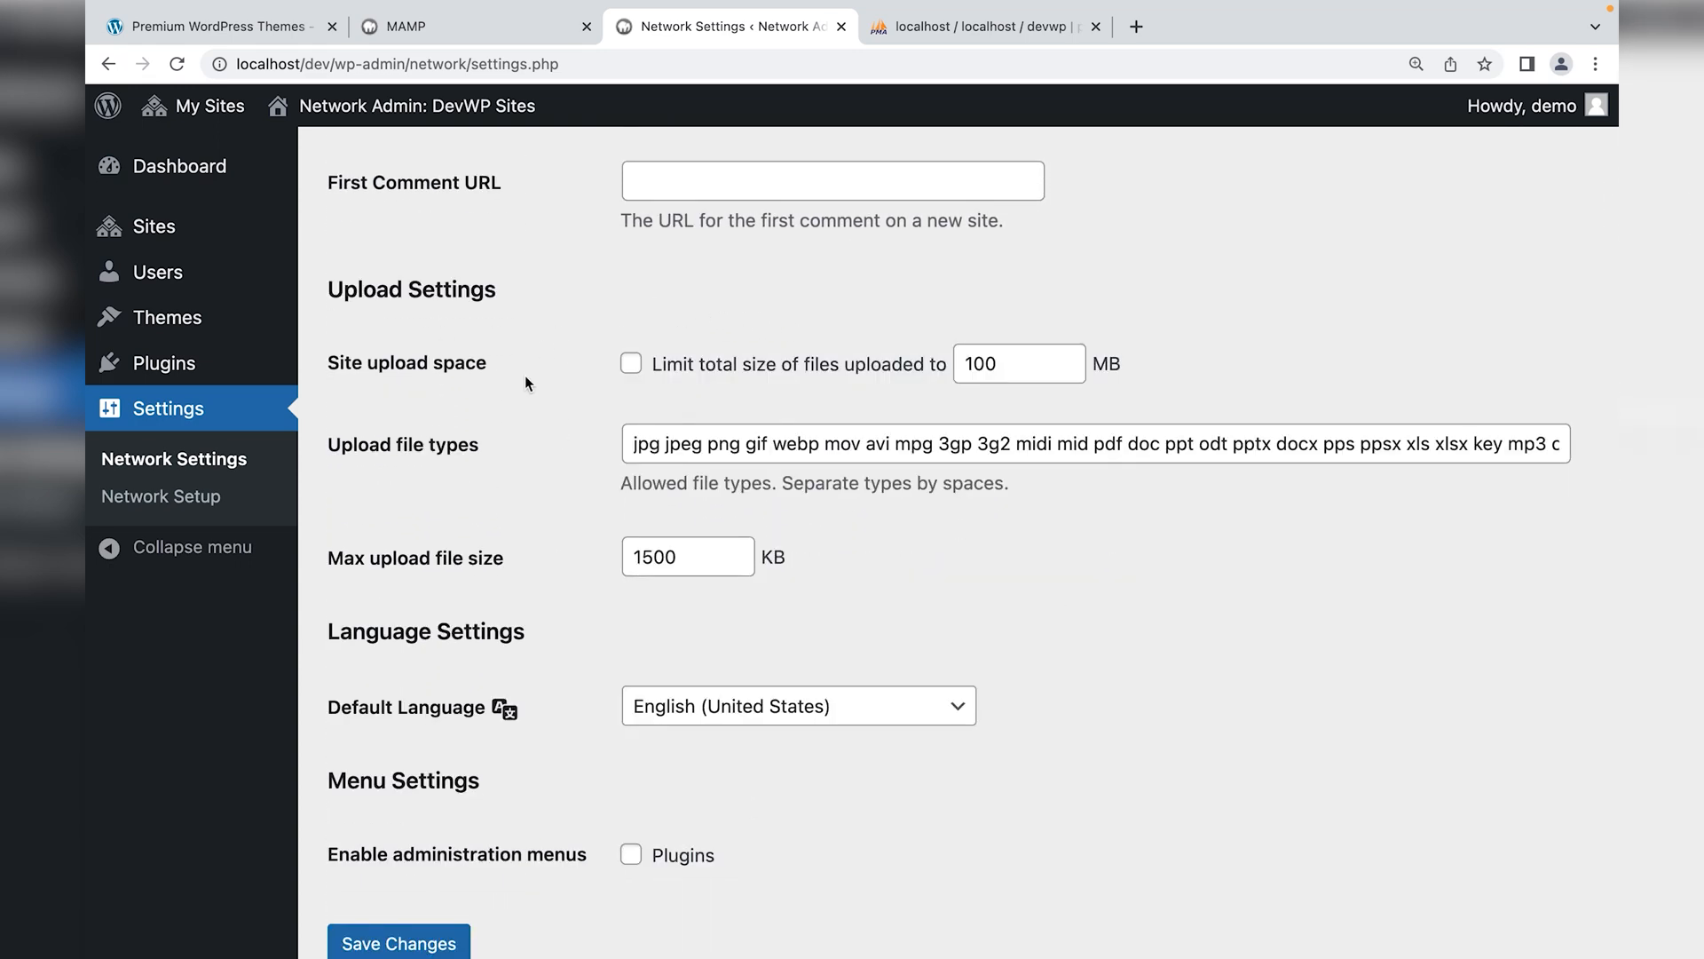
scroll("down", 3)
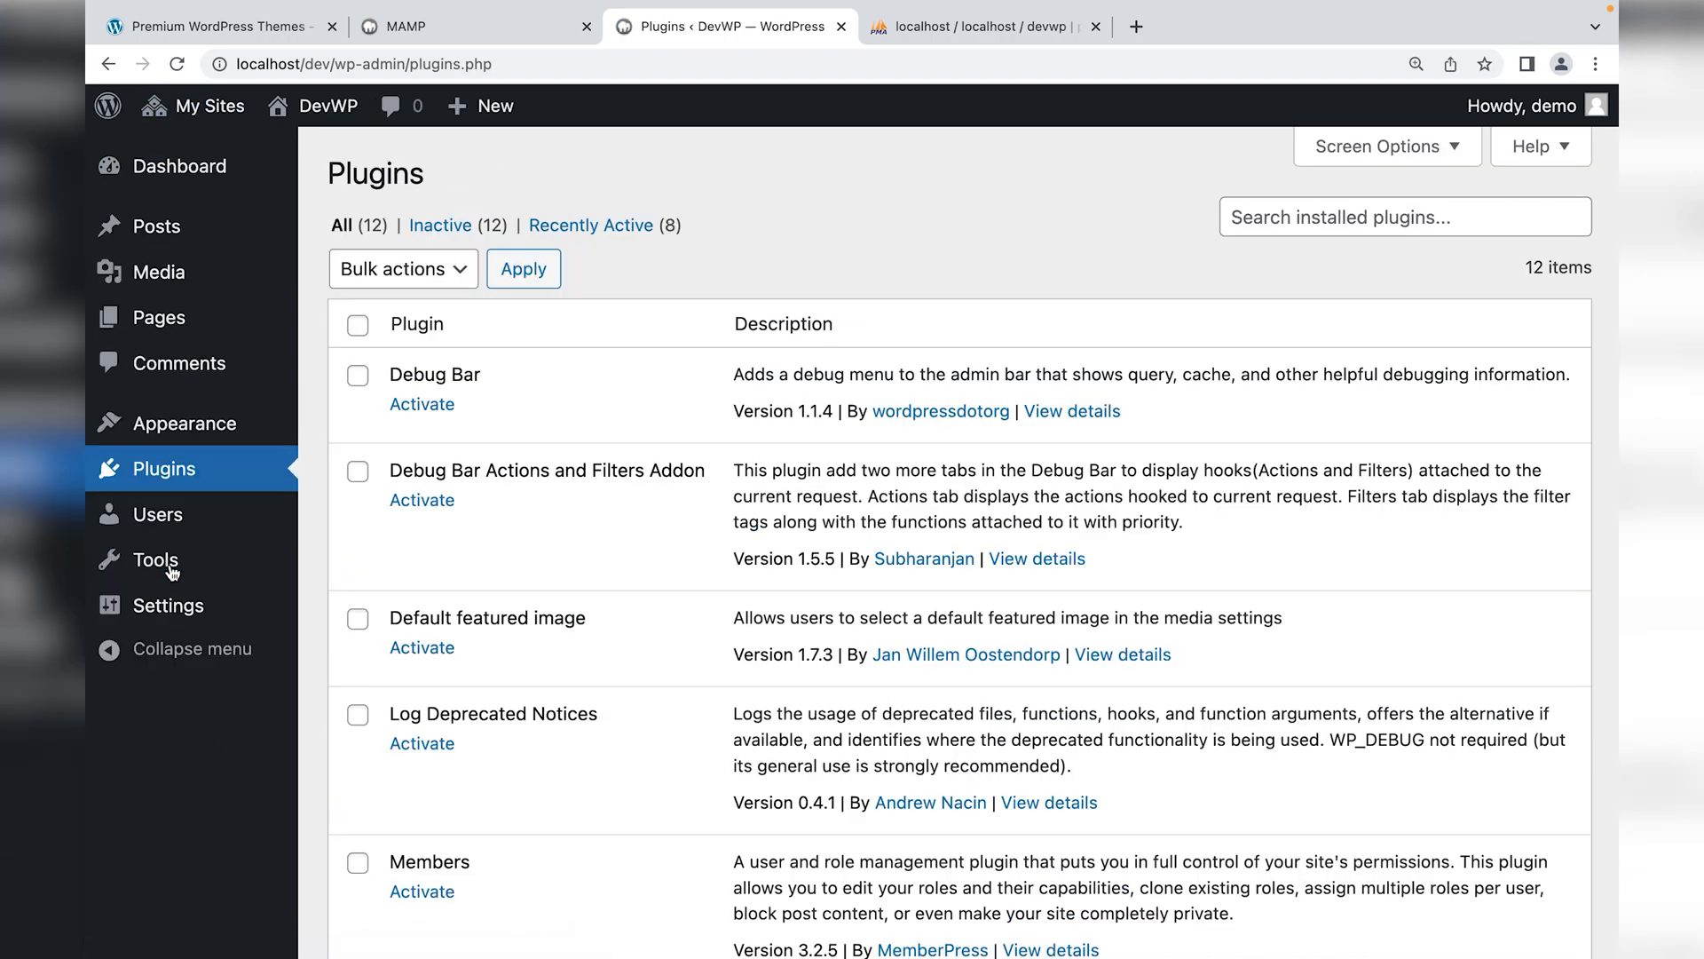
scroll("down", 3)
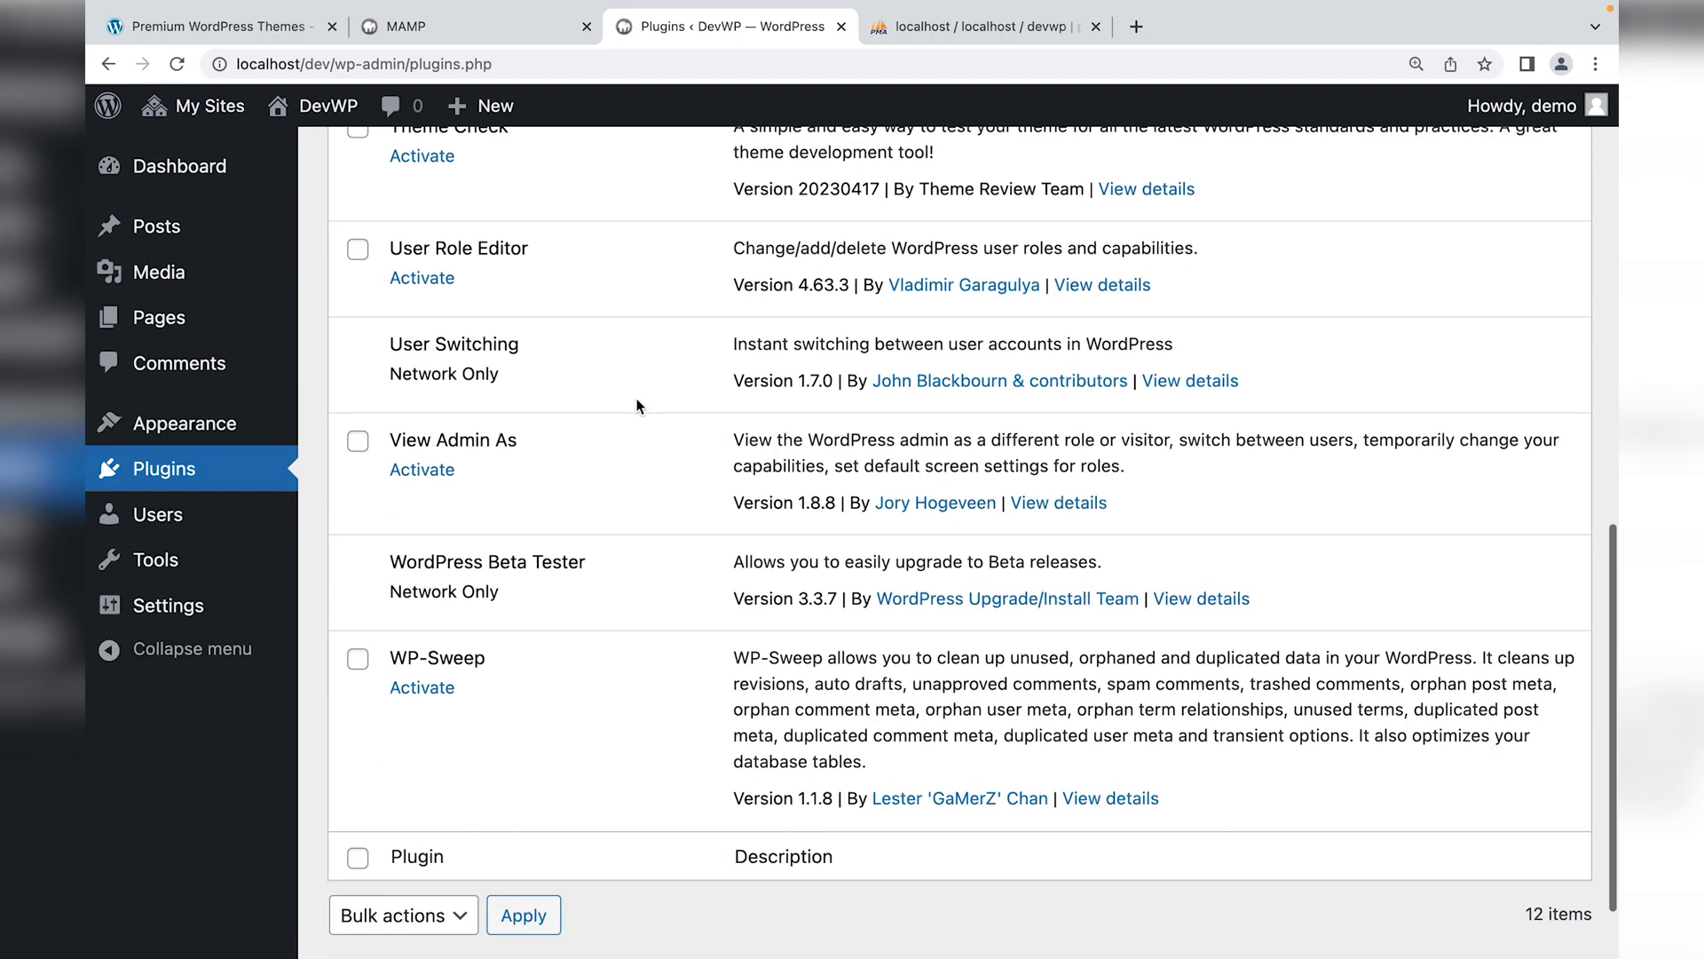
scroll("up", 3)
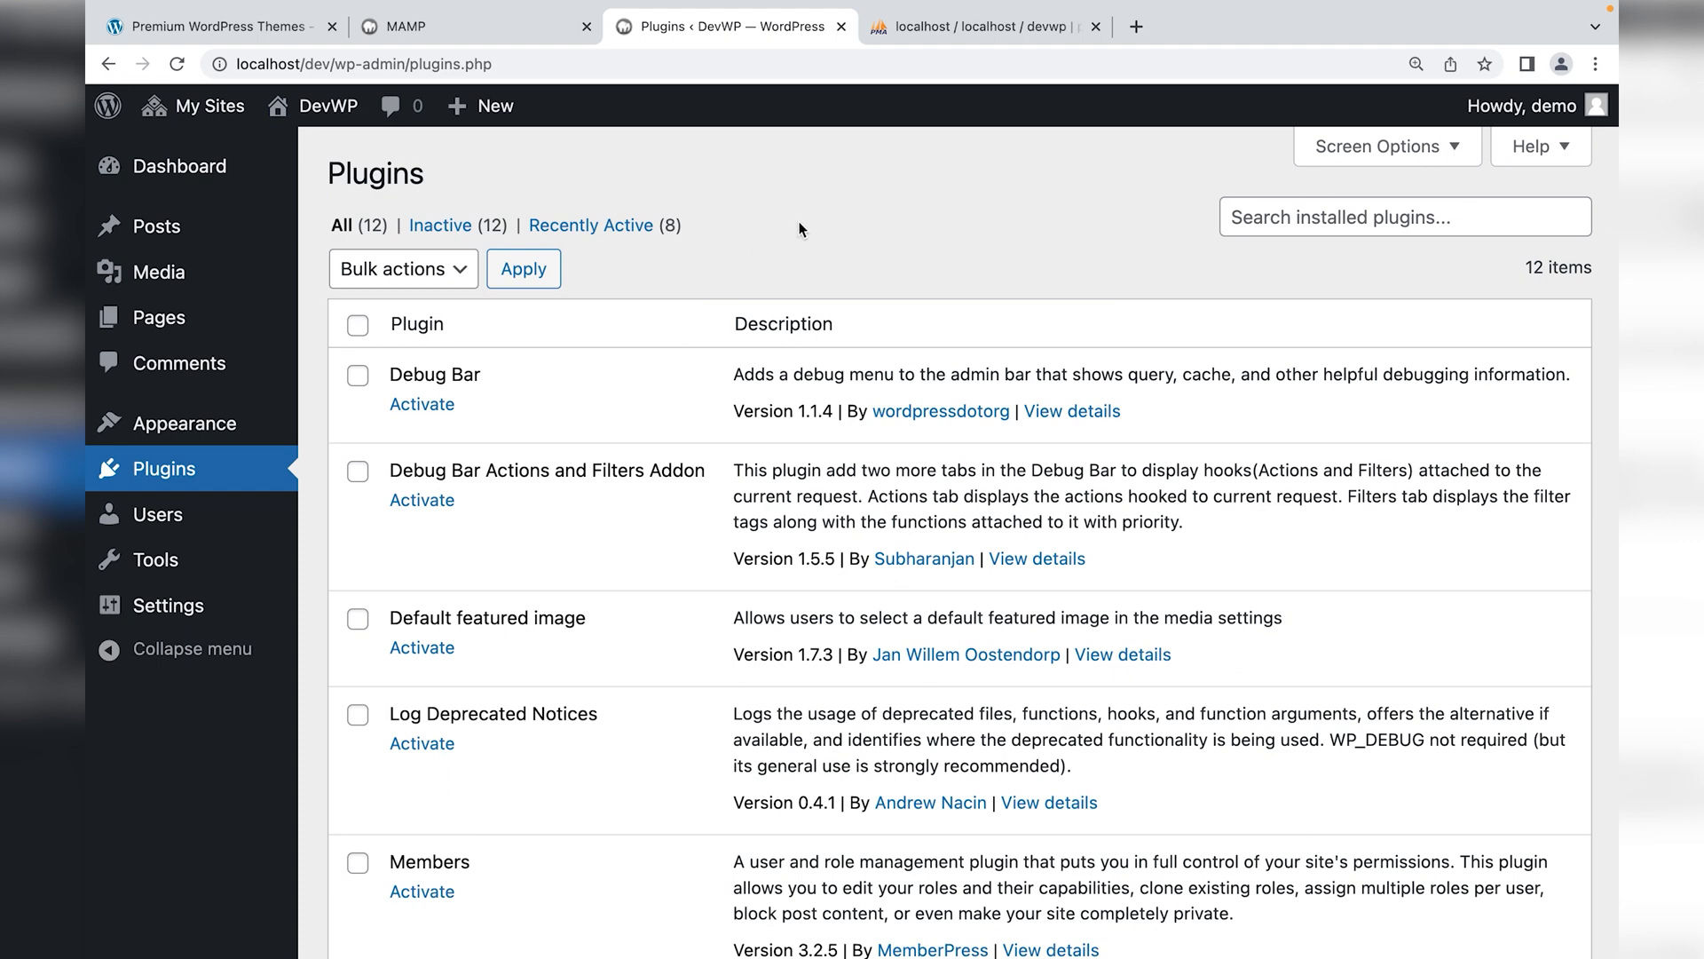
left_click(982, 26)
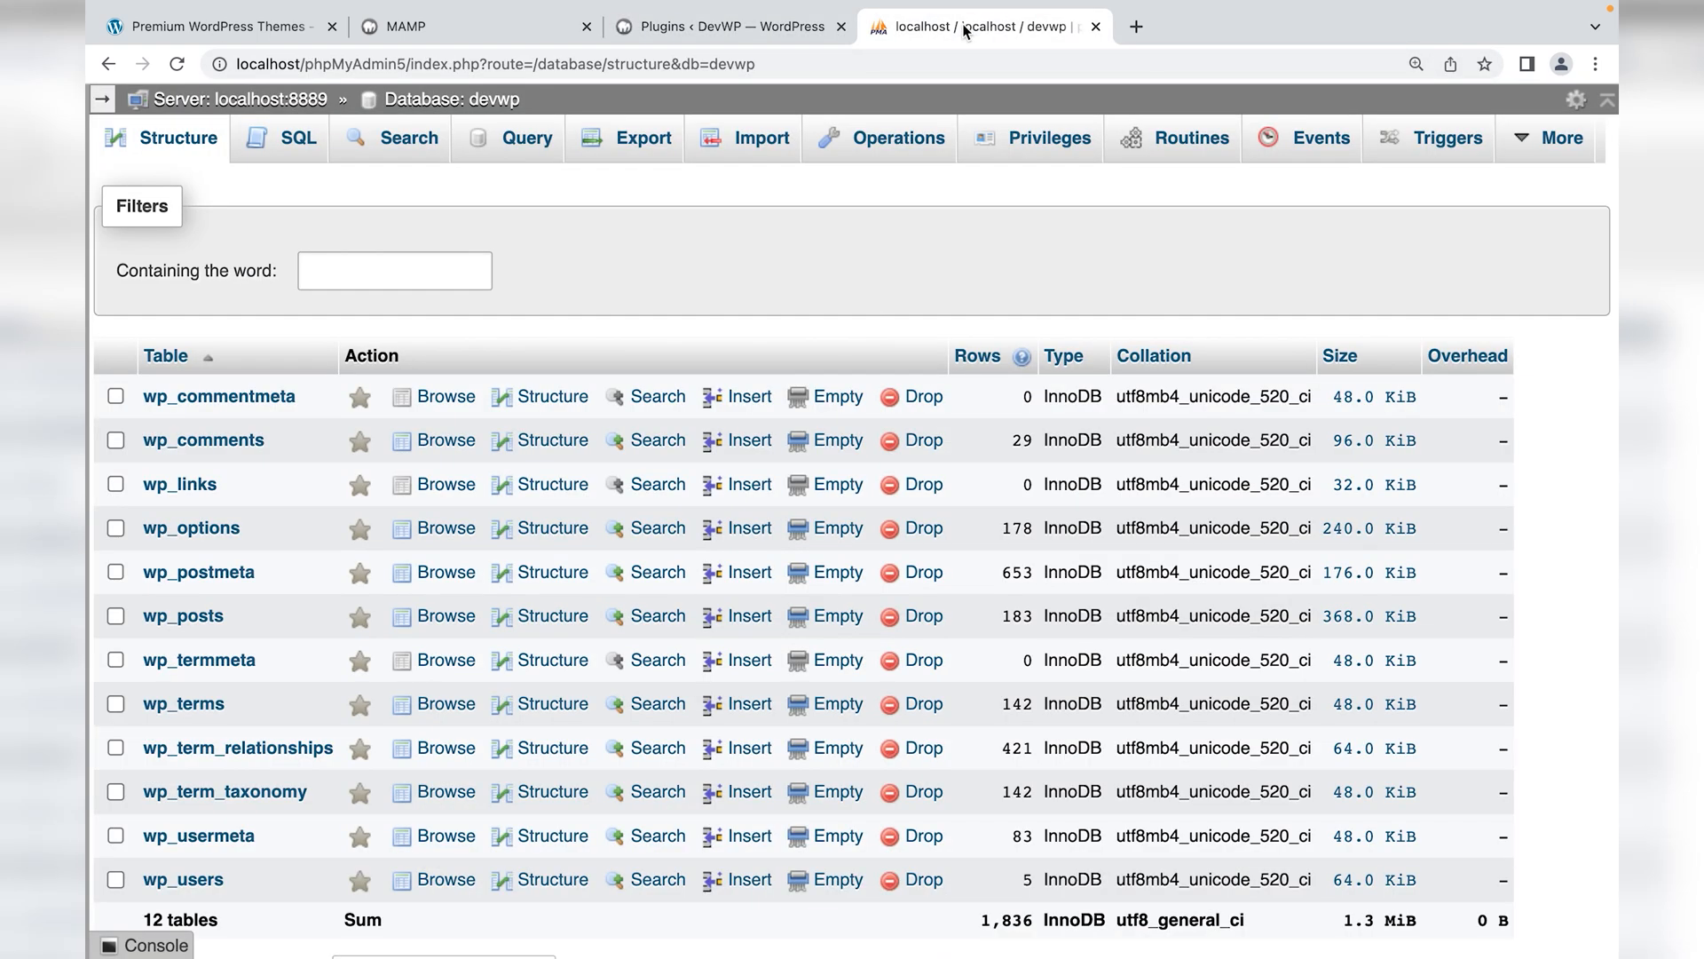
mouse_move(1551, 399)
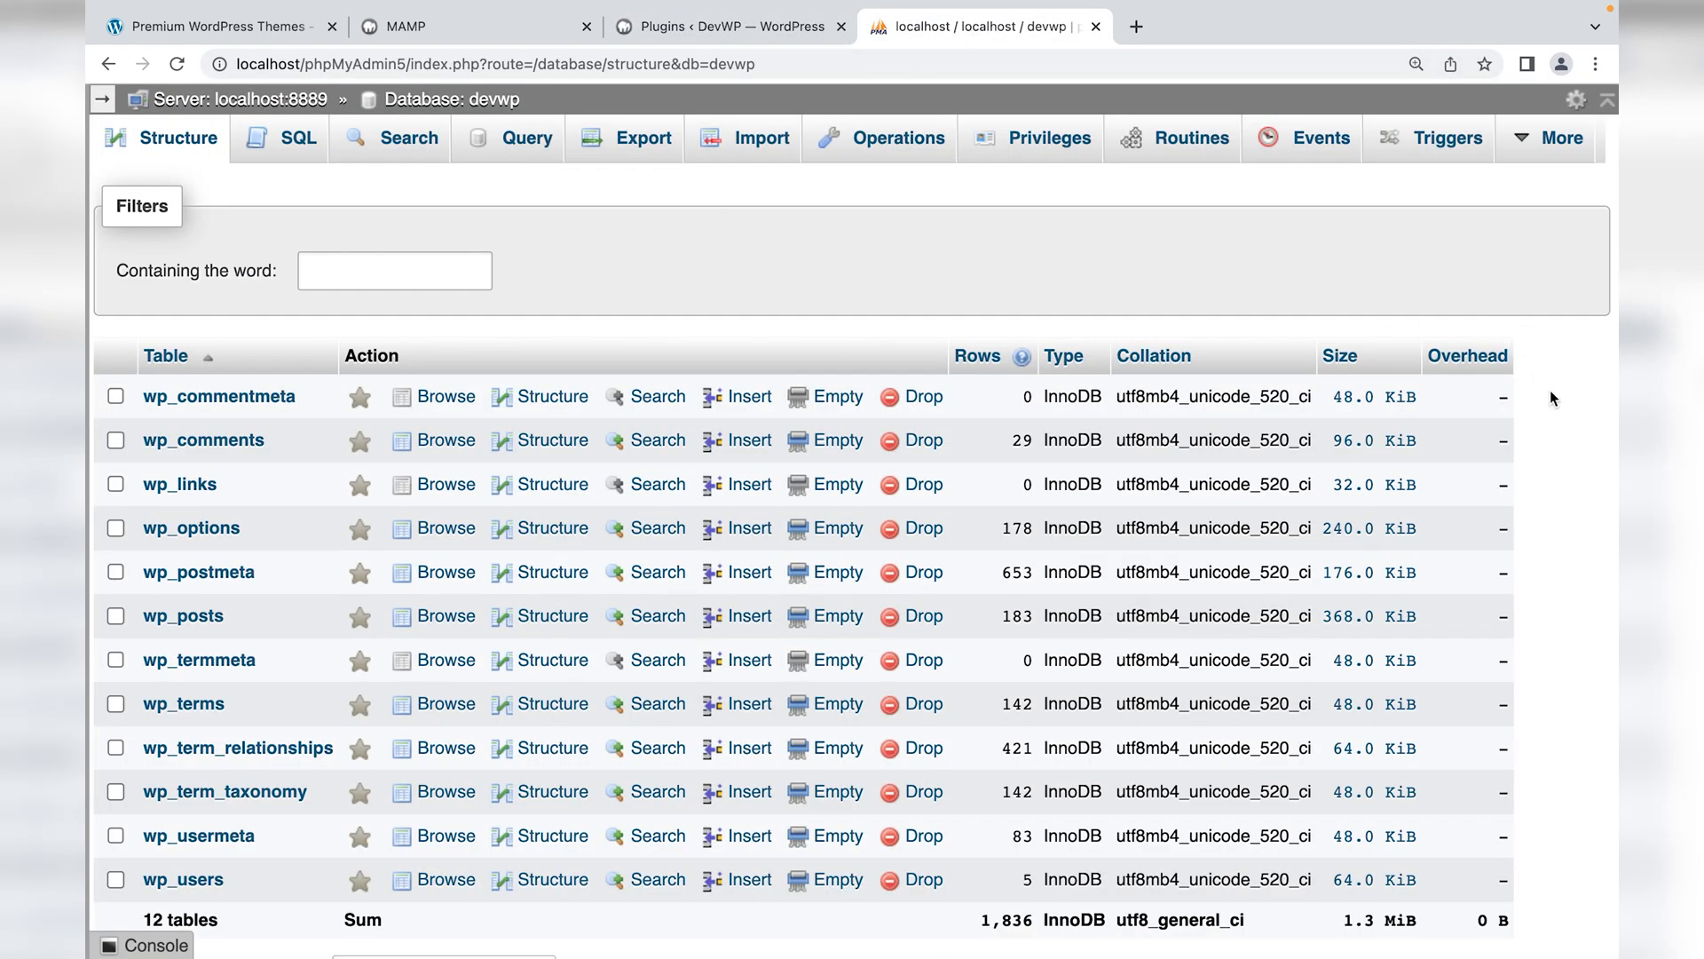
- Reload devwp's Structure view so wp_blogs, wp_site and wp_signups appear, then return to WordPress
scroll("down", 3)
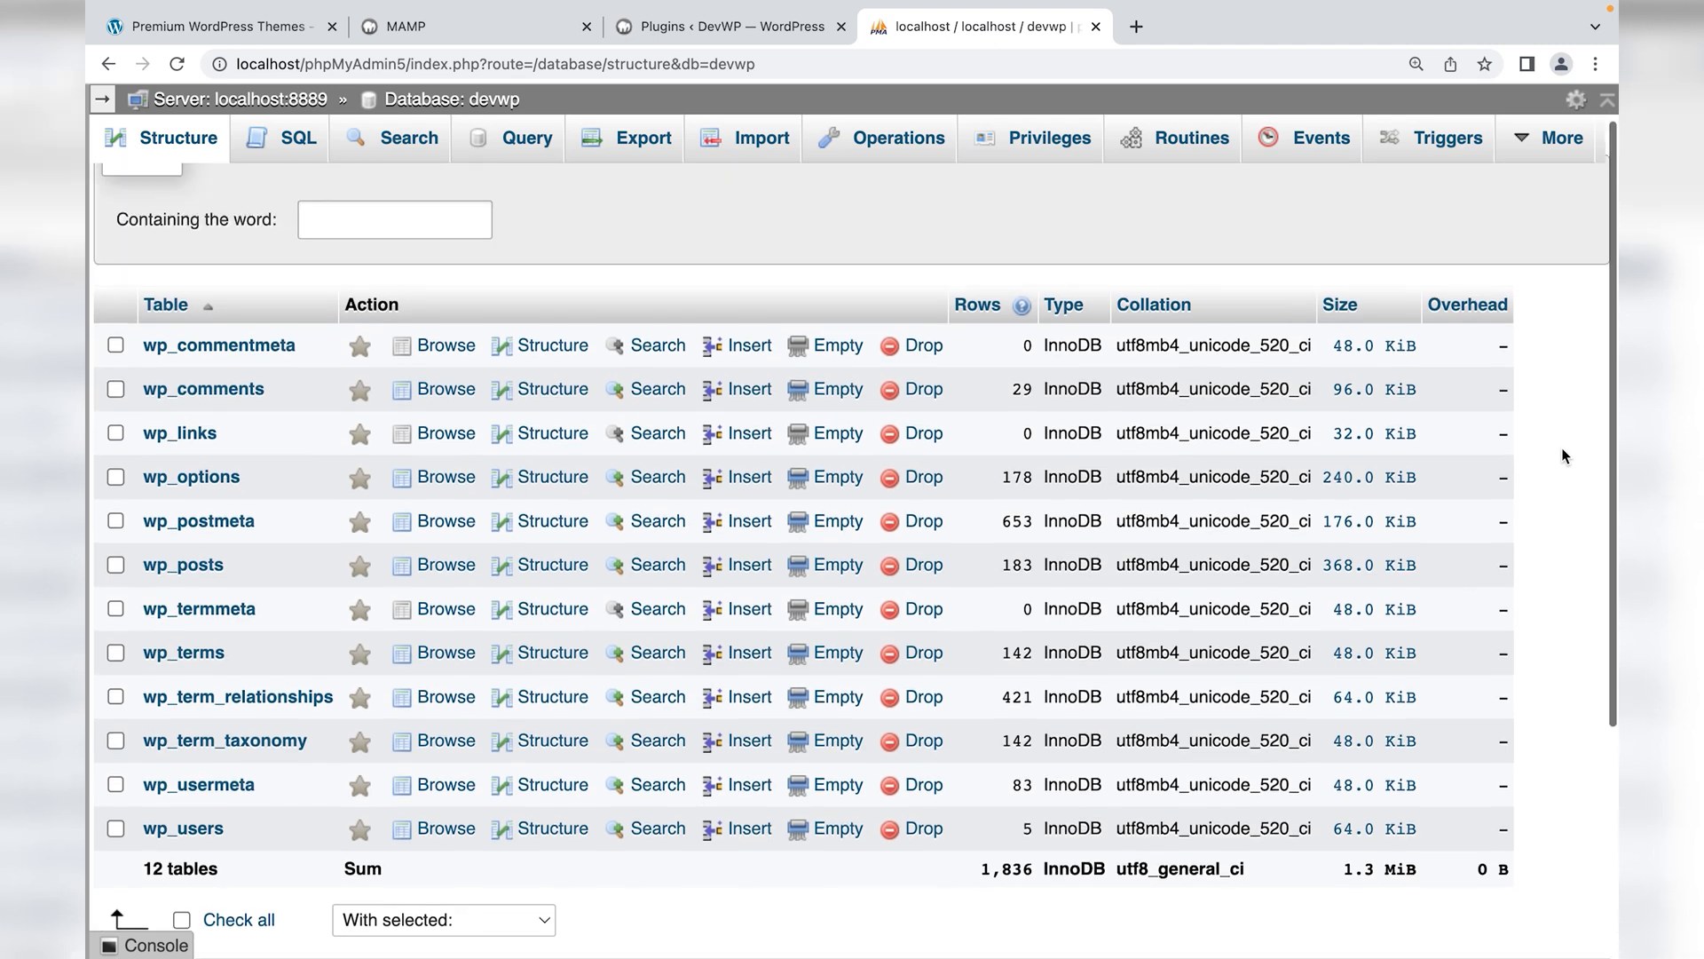
left_click(175, 64)
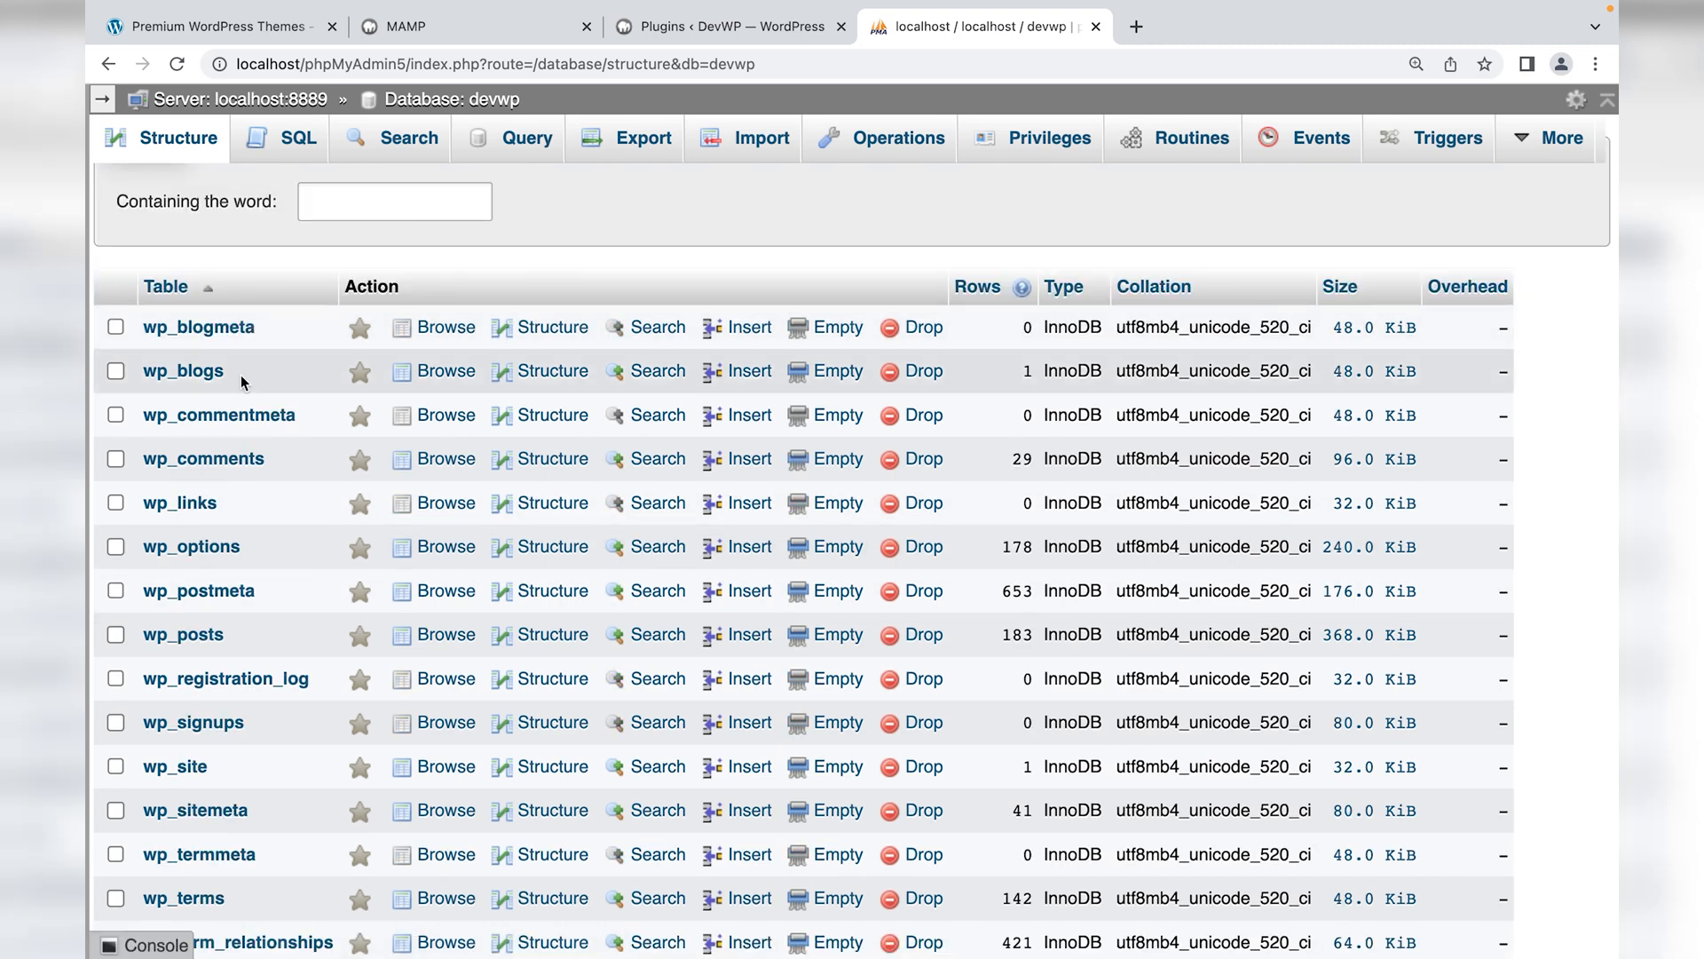
left_click(723, 27)
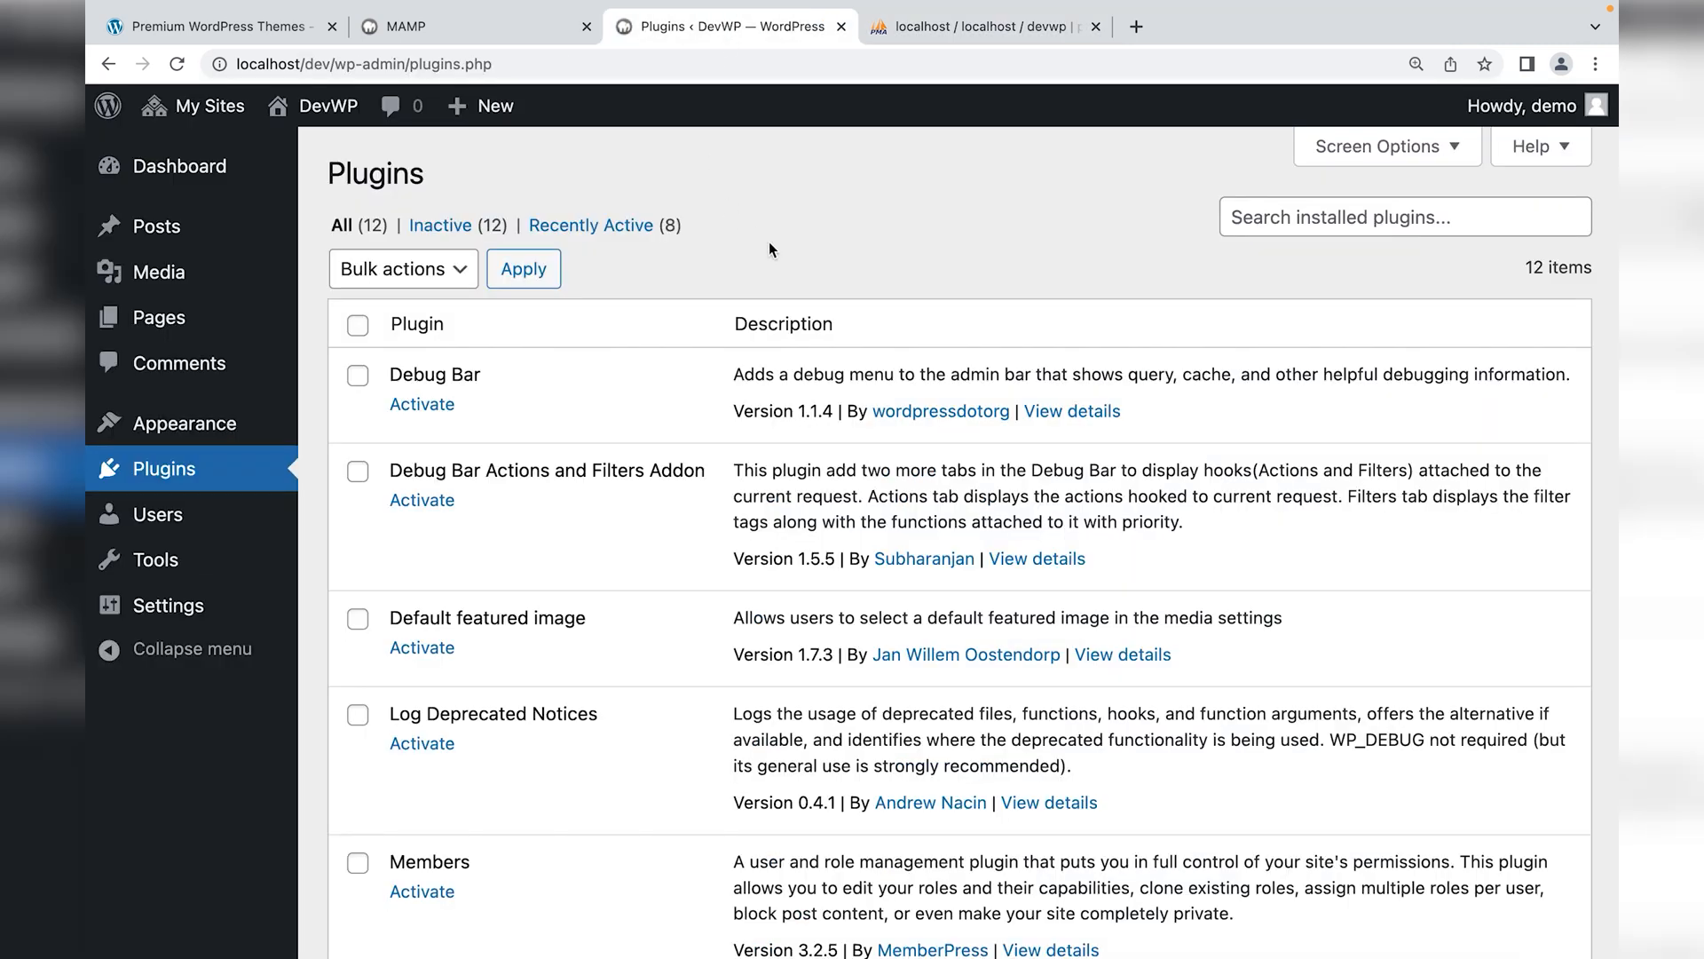
- Create the NewWP subsite at localhost/dev/newwp from Network Admin > Sites and list all sites
left_click(398, 186)
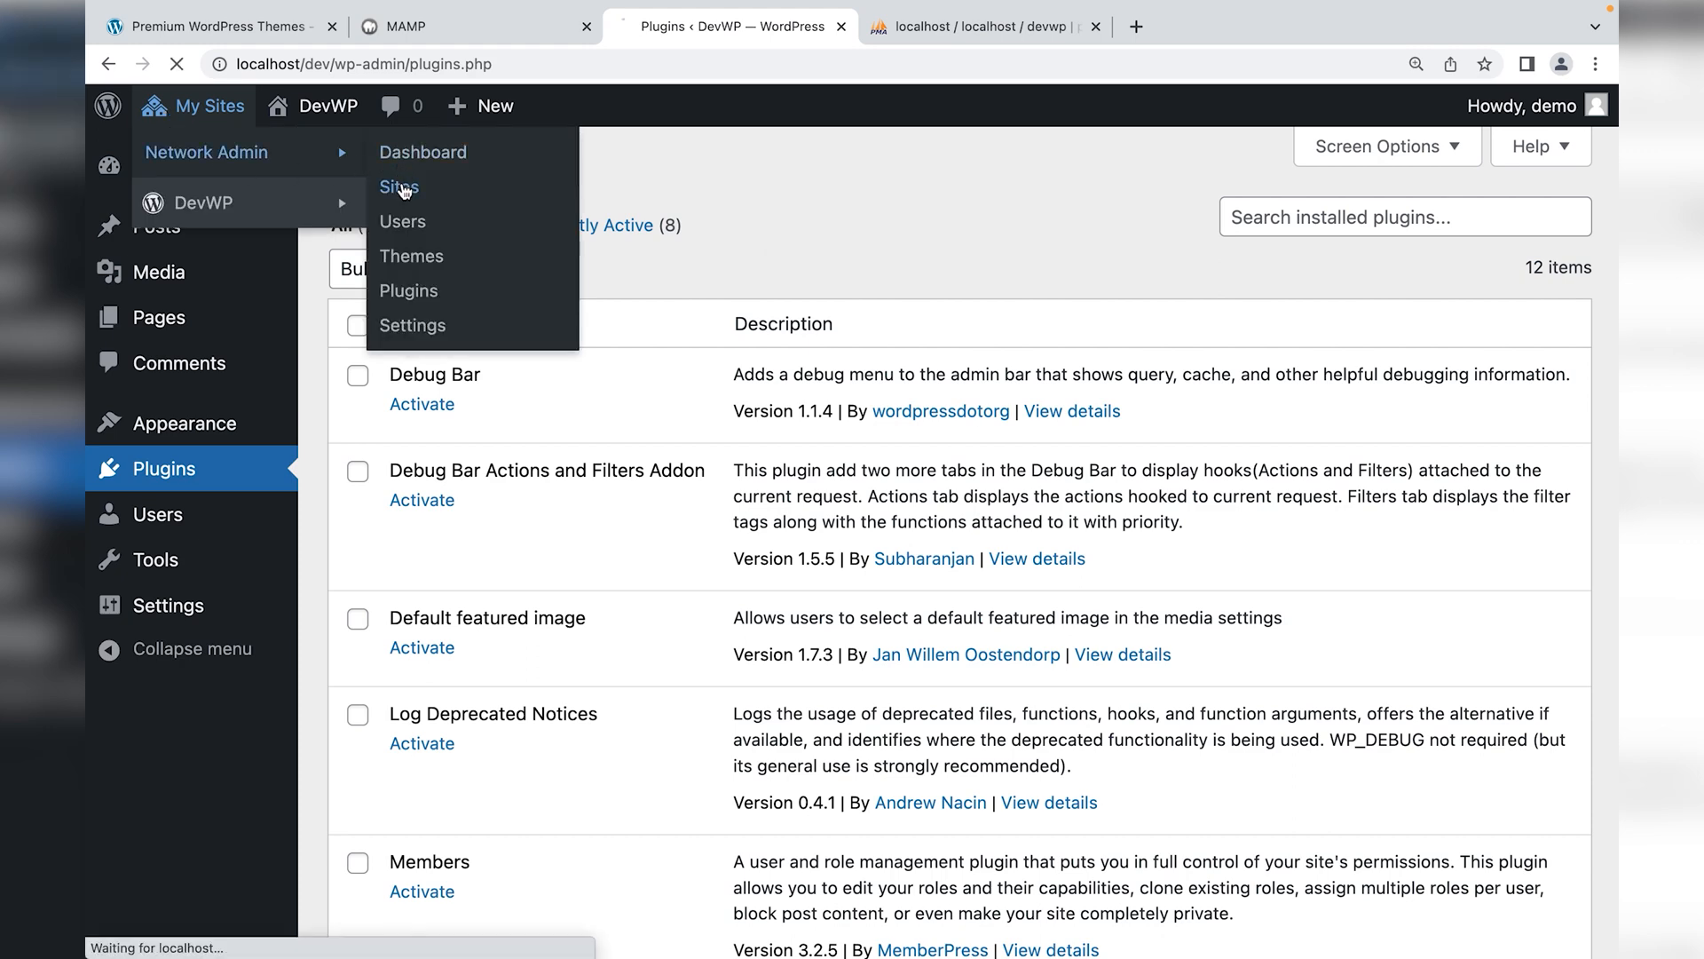
left_click(399, 187)
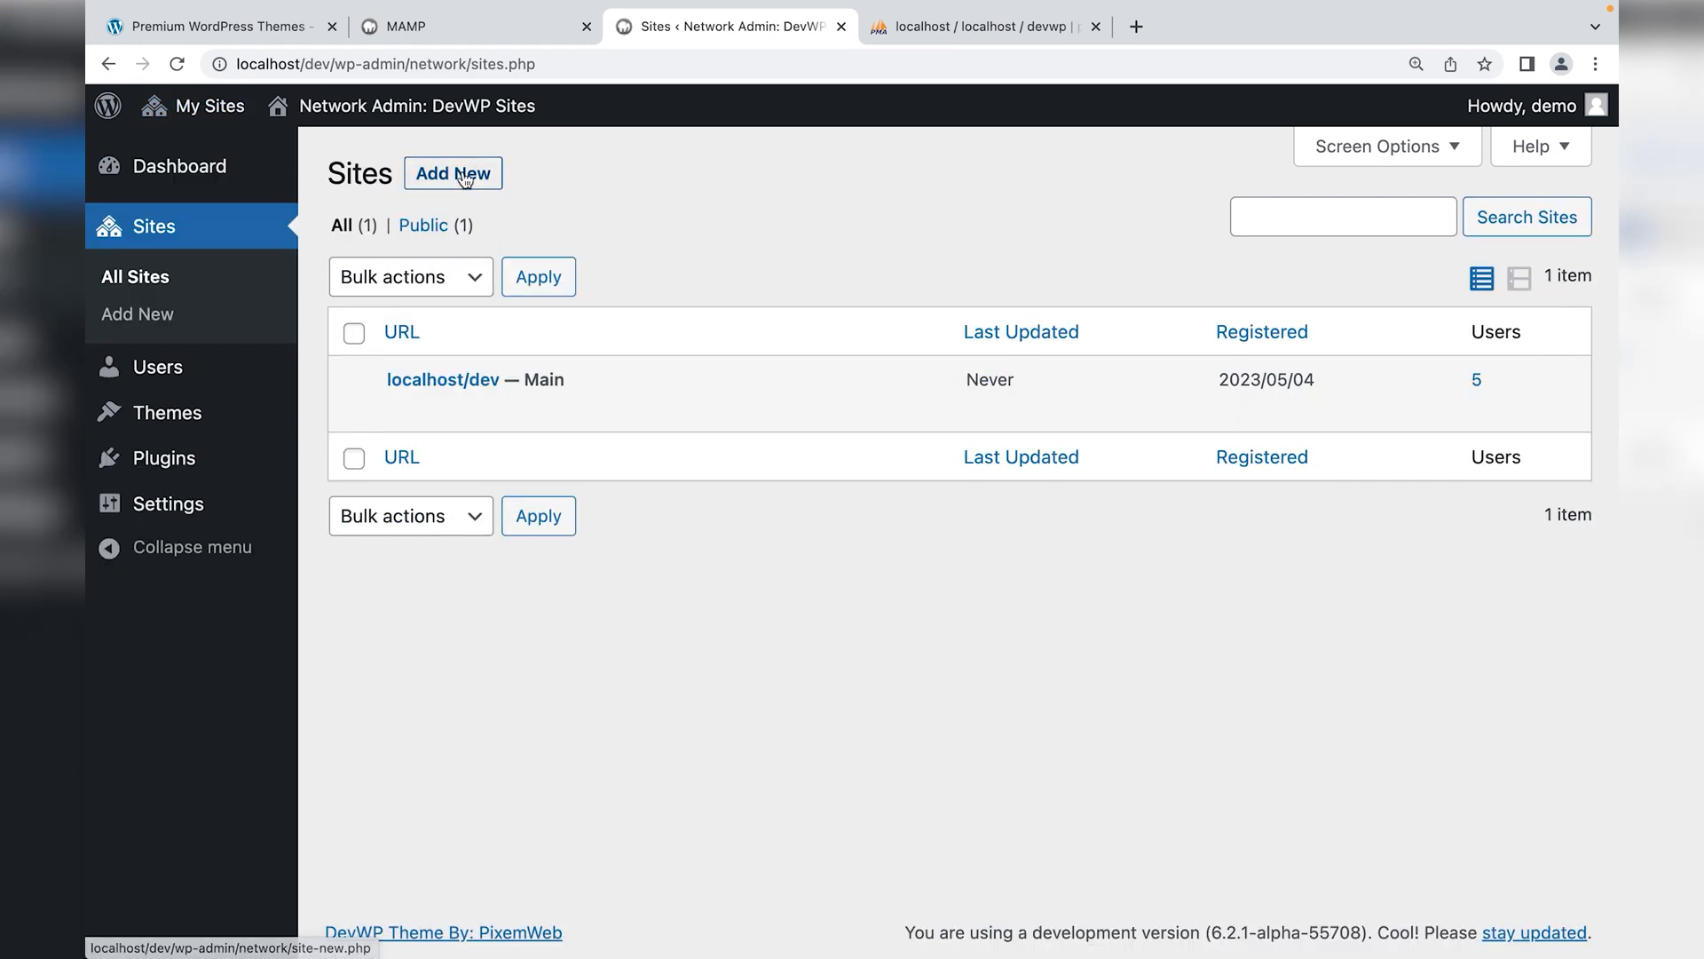
left_click(453, 172)
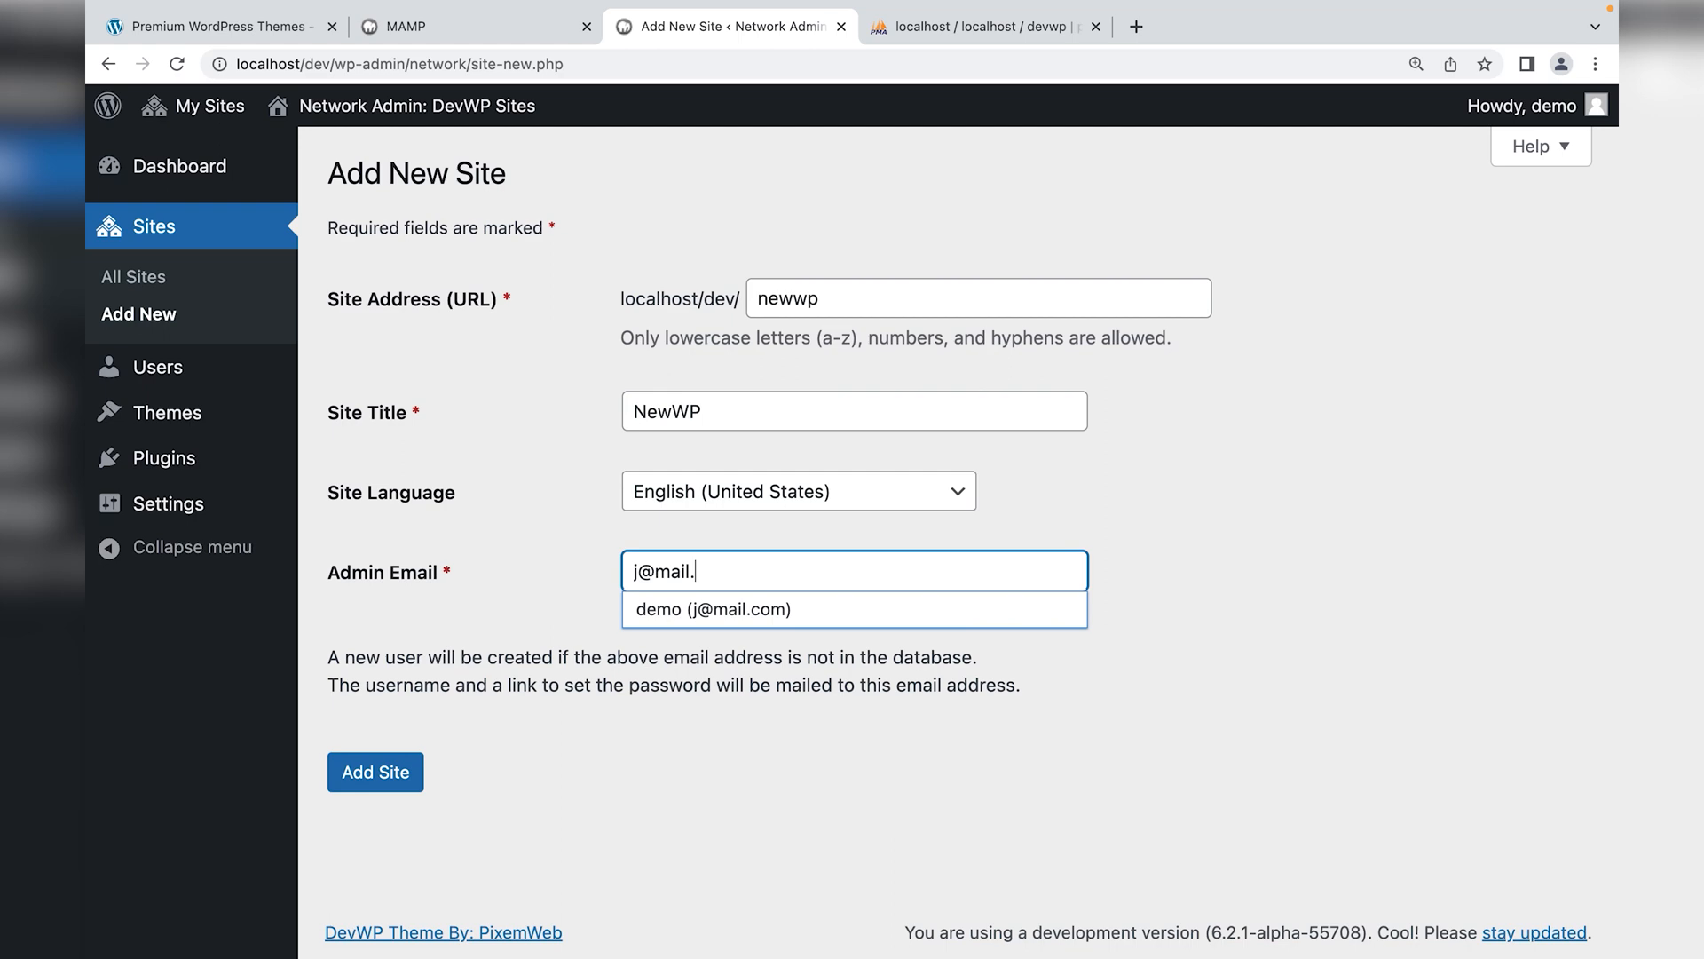
left_click(374, 773)
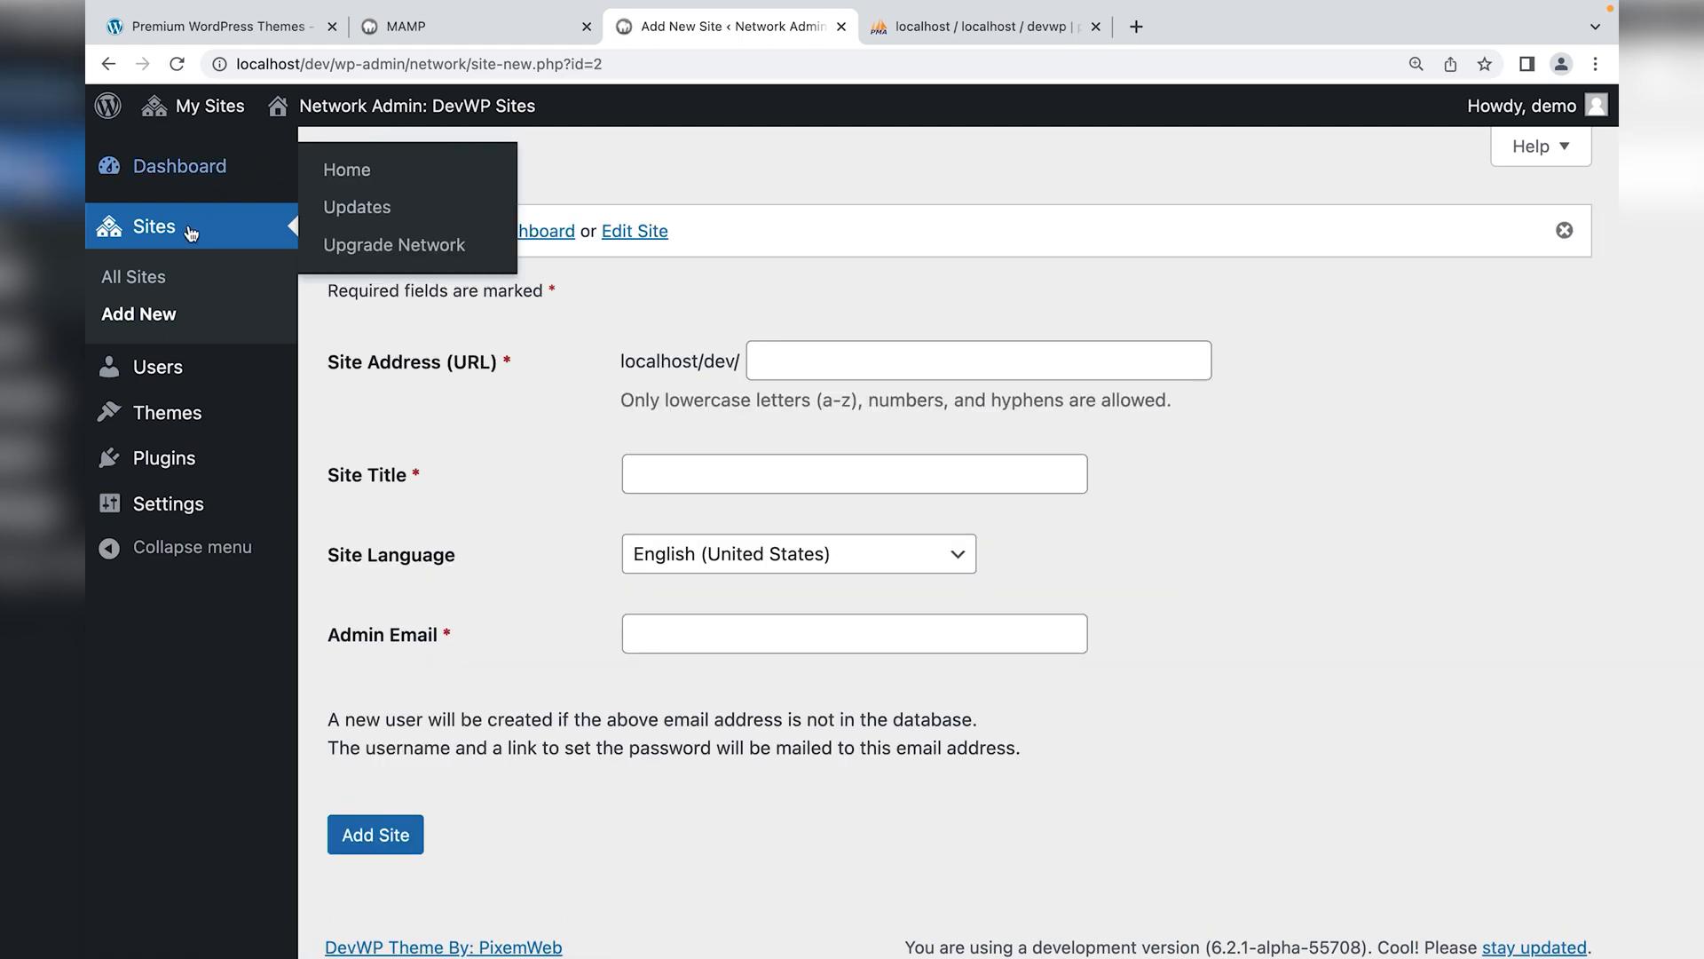
left_click(133, 277)
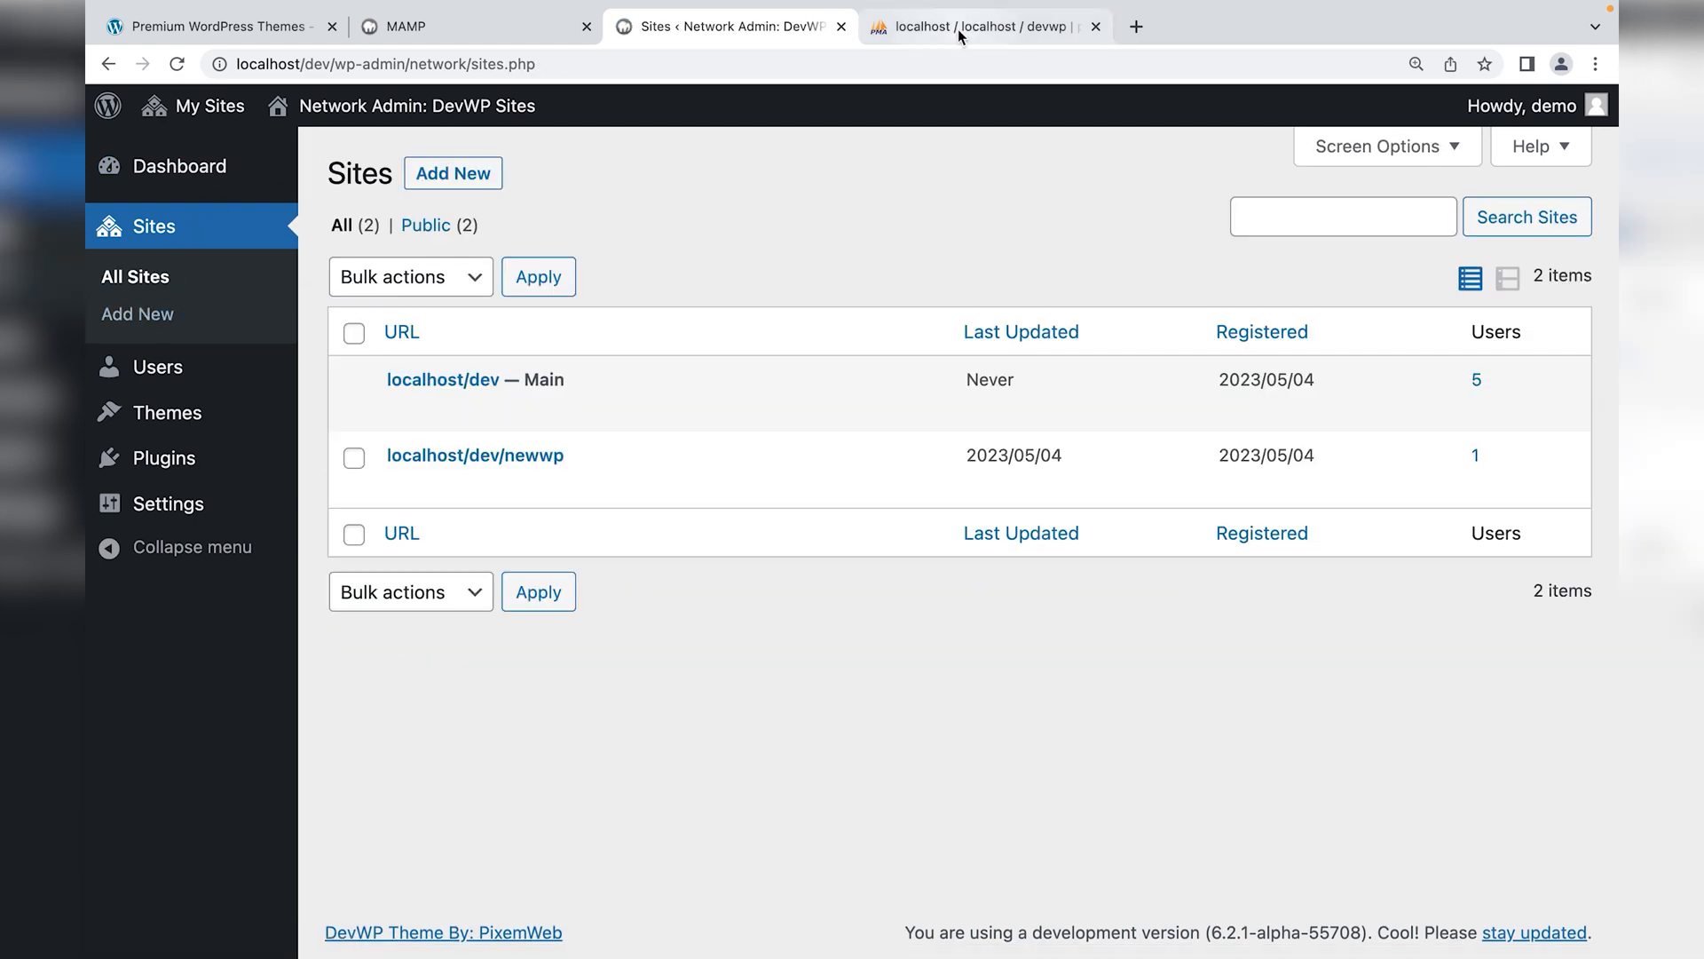
- Reload devwp's table list to show the subsite's wp_2_options and wp_2_posts tables
left_click(973, 26)
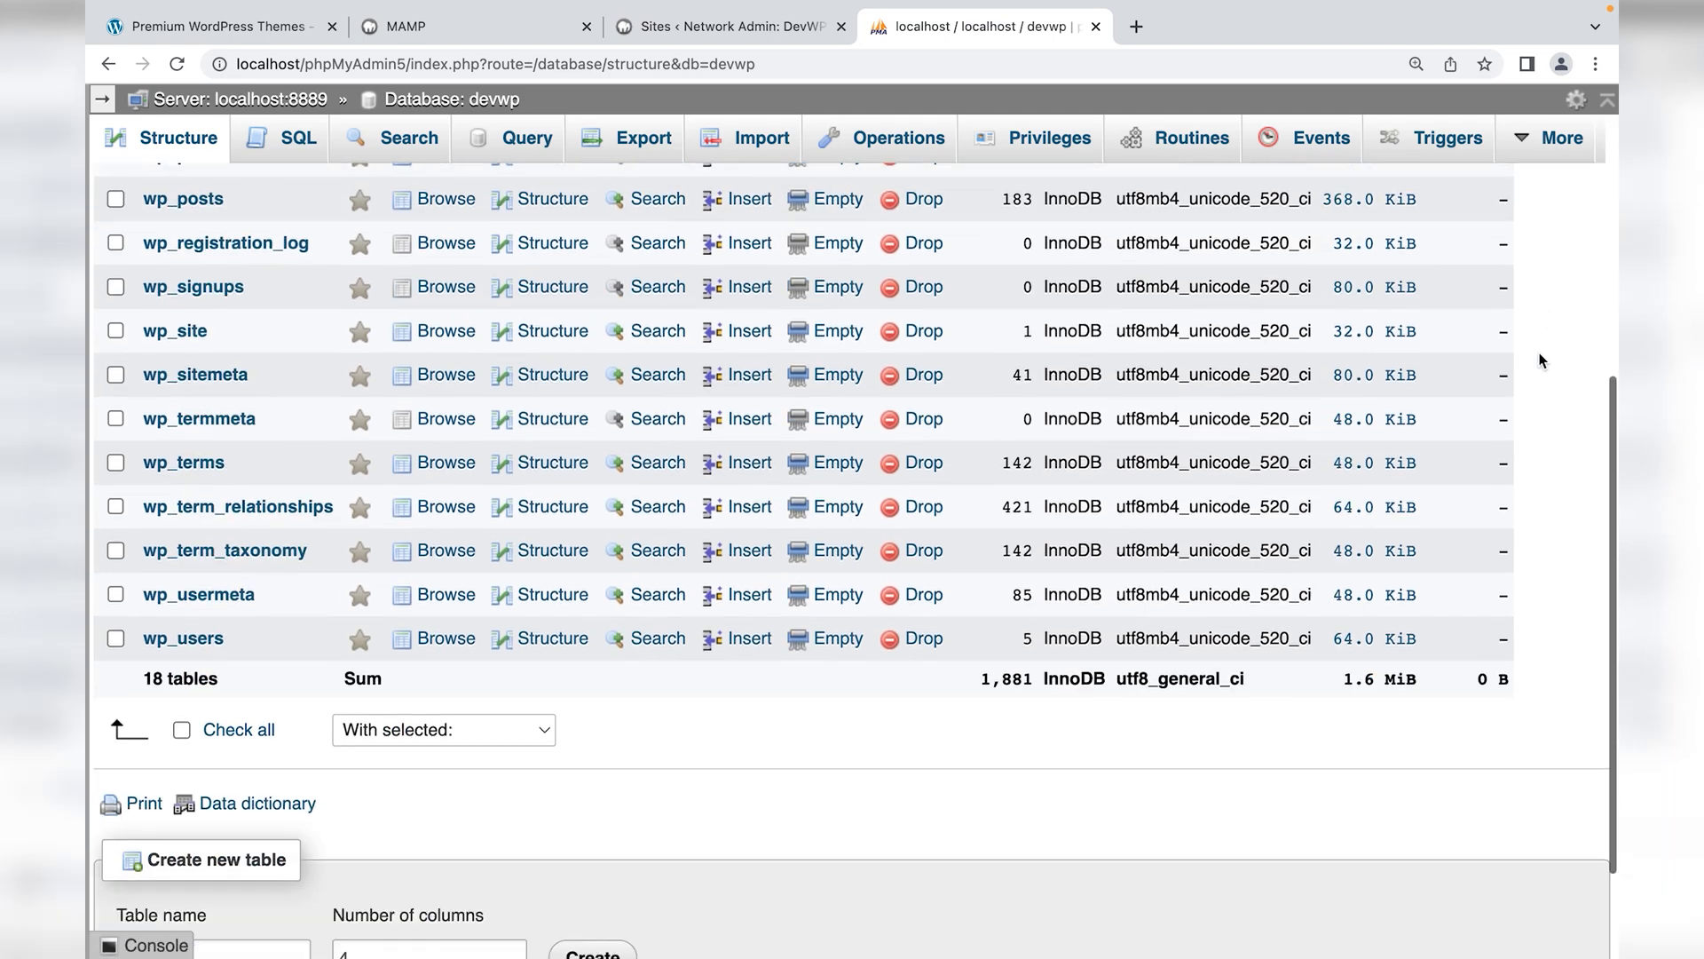
scroll("down", 3)
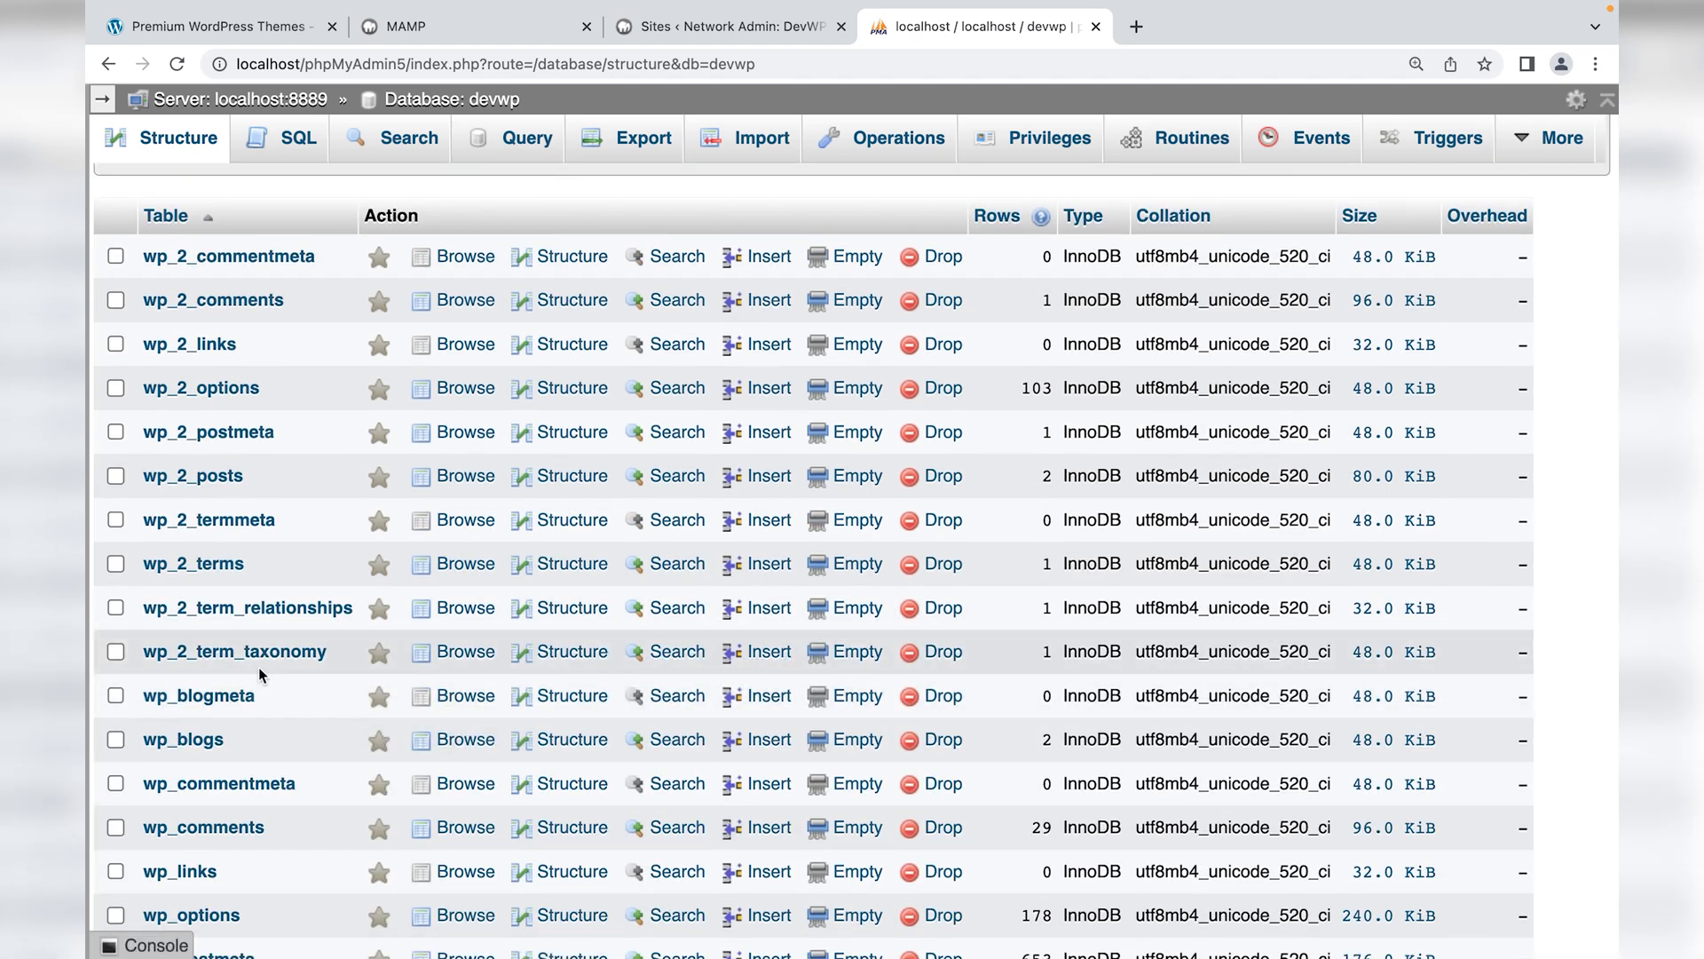
mouse_move(174, 675)
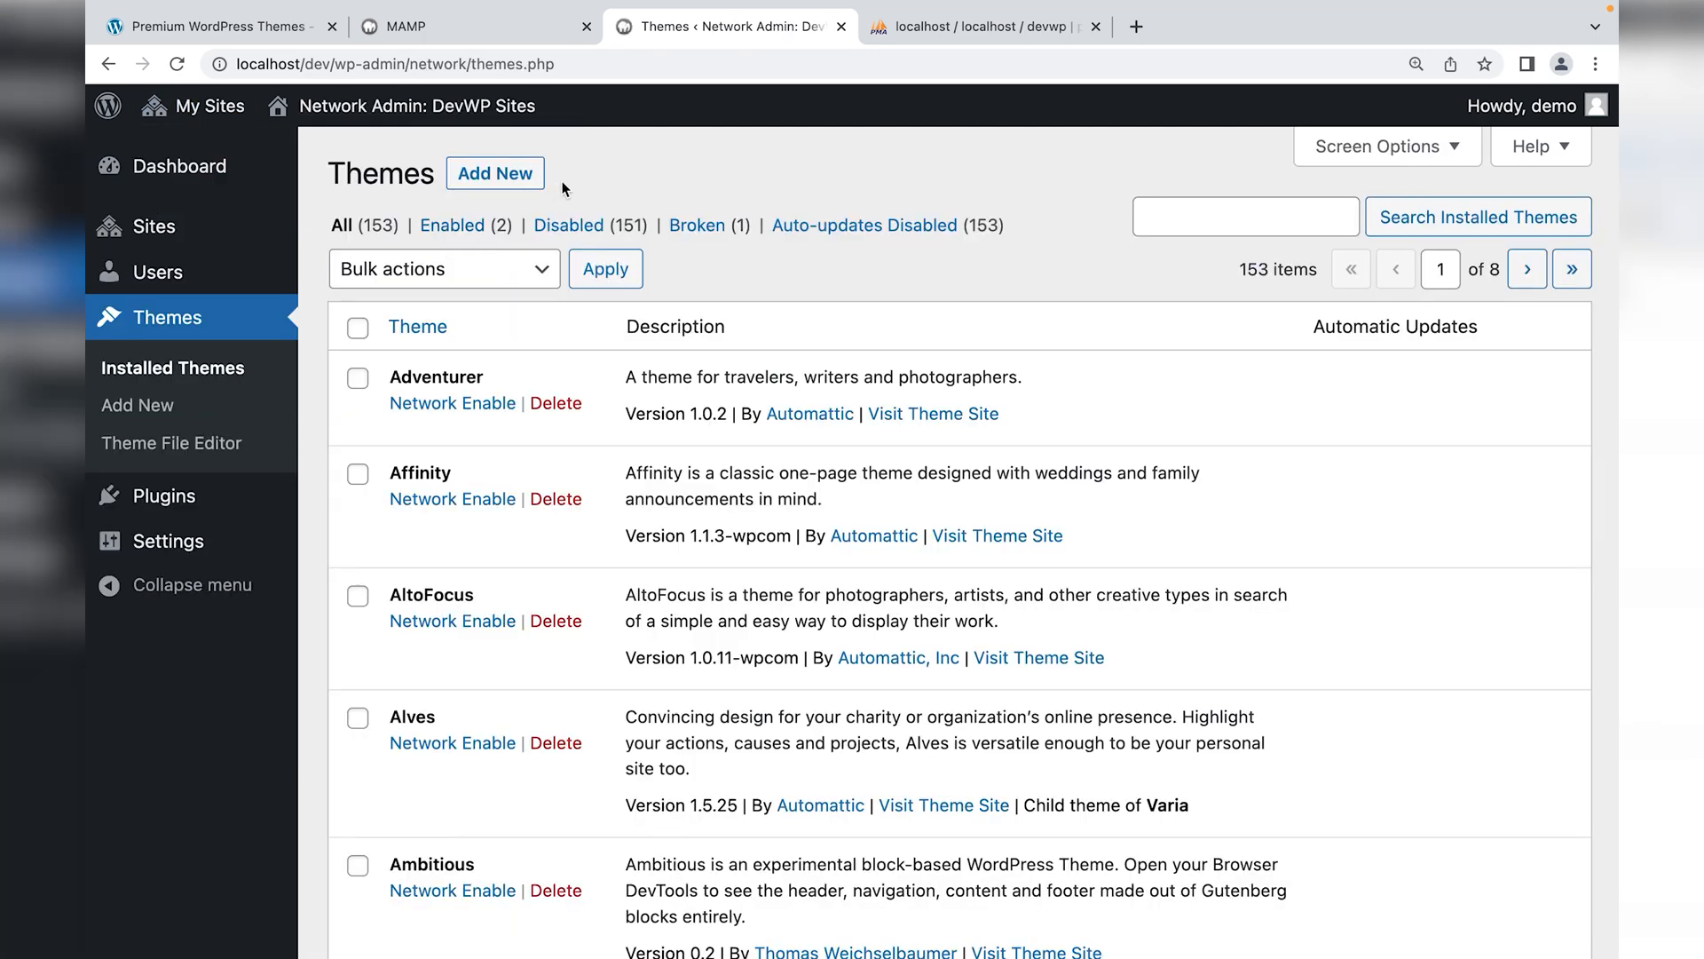
mouse_move(495, 172)
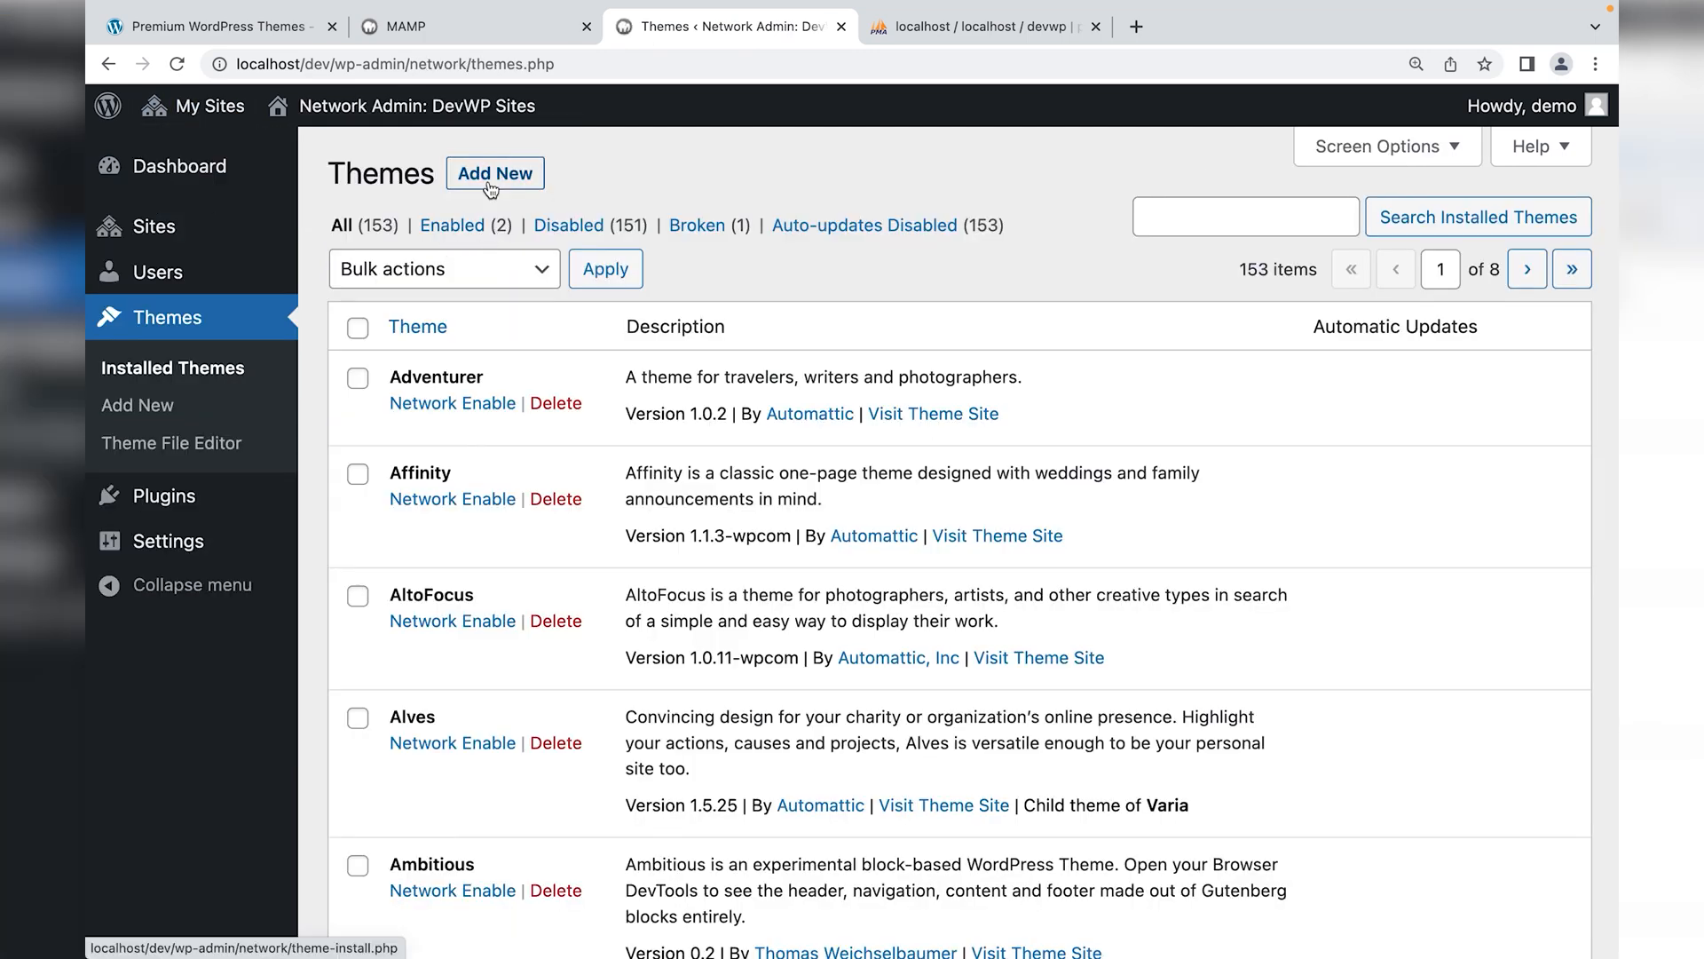
- Leave the network Themes list via Add New, landing on the Network Admin dashboard
left_click(169, 165)
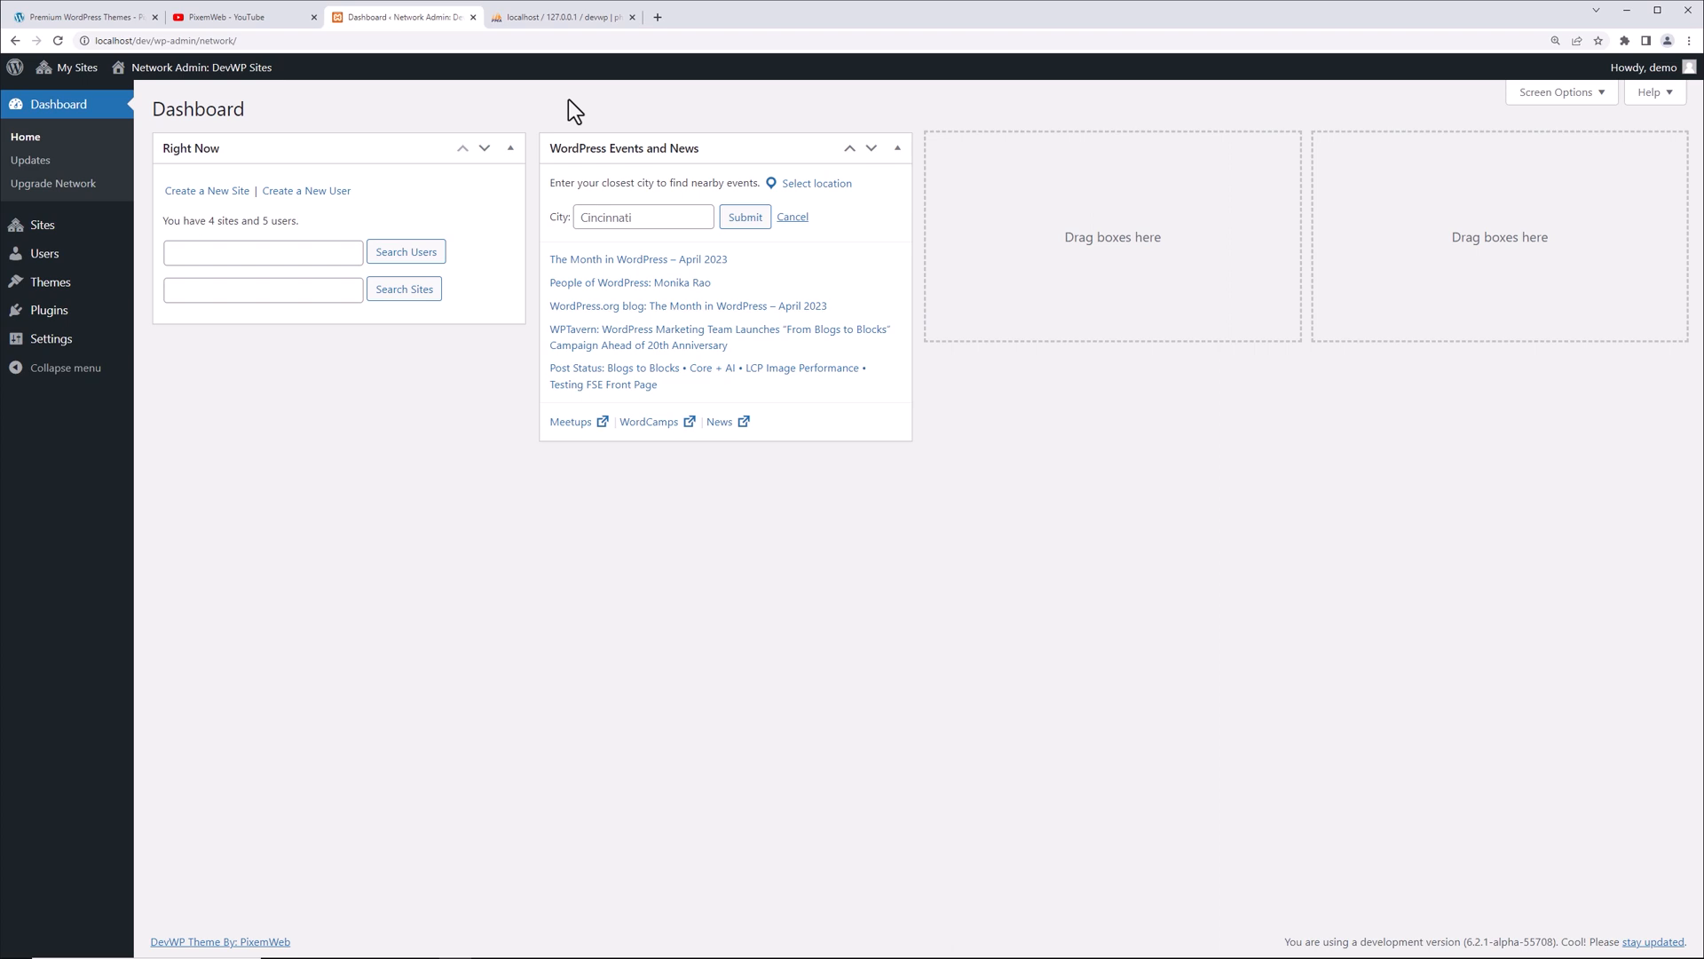
mouse_move(934, 148)
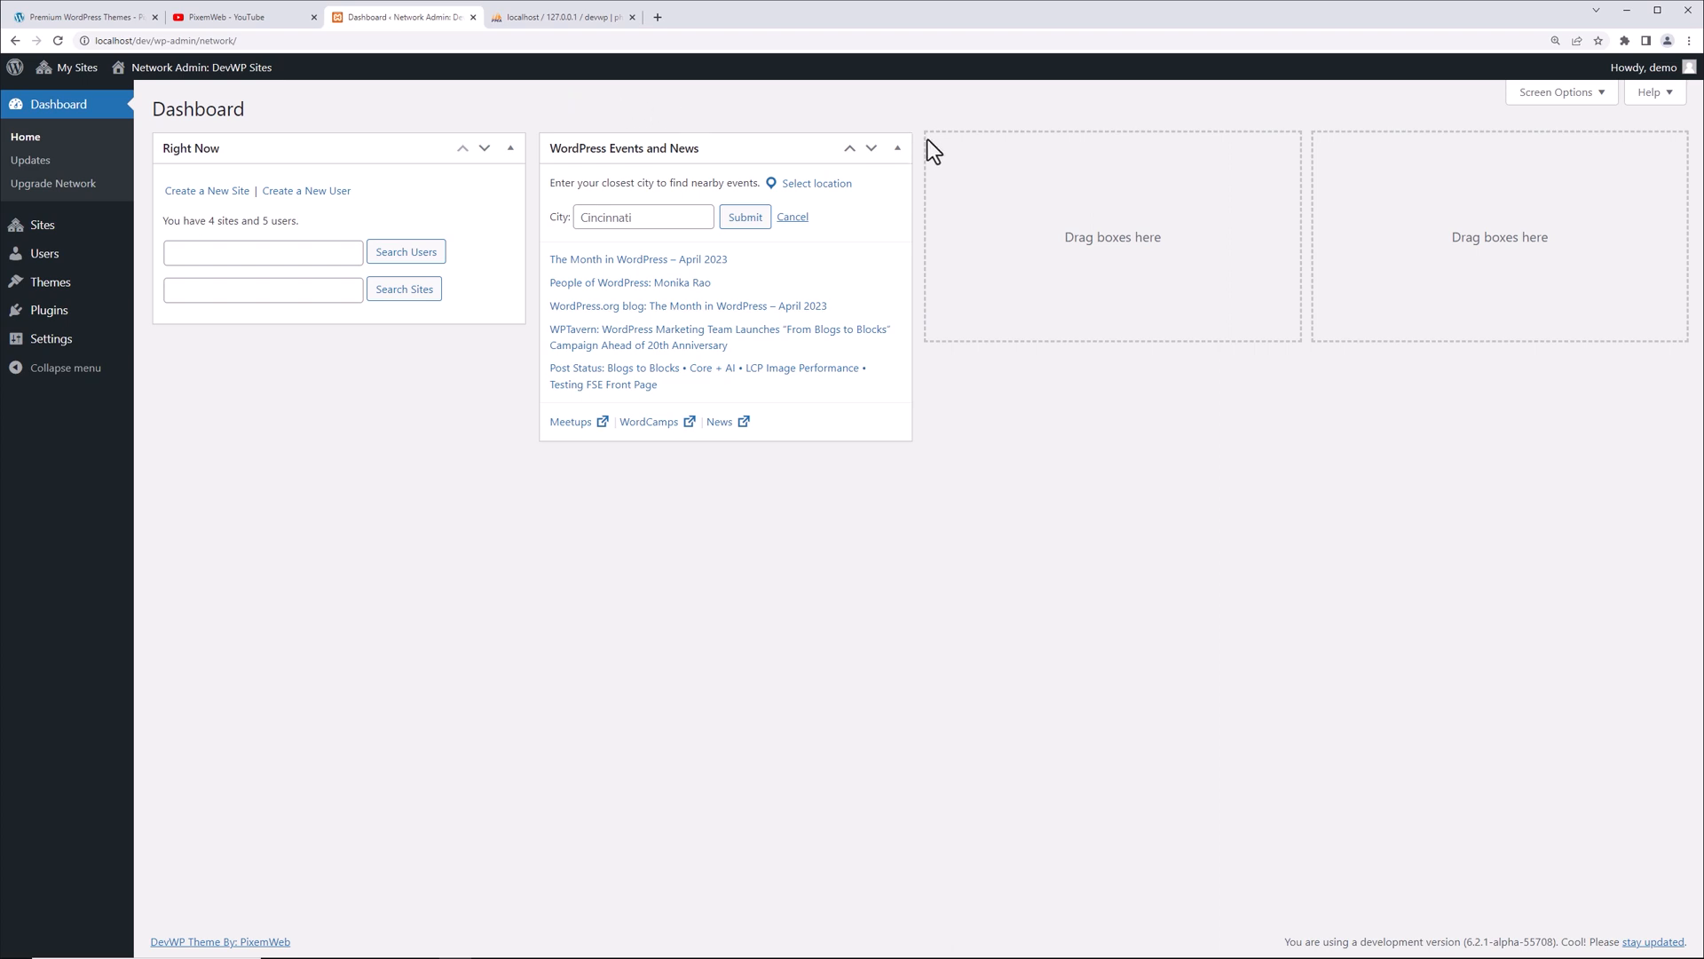
mouse_move(907, 115)
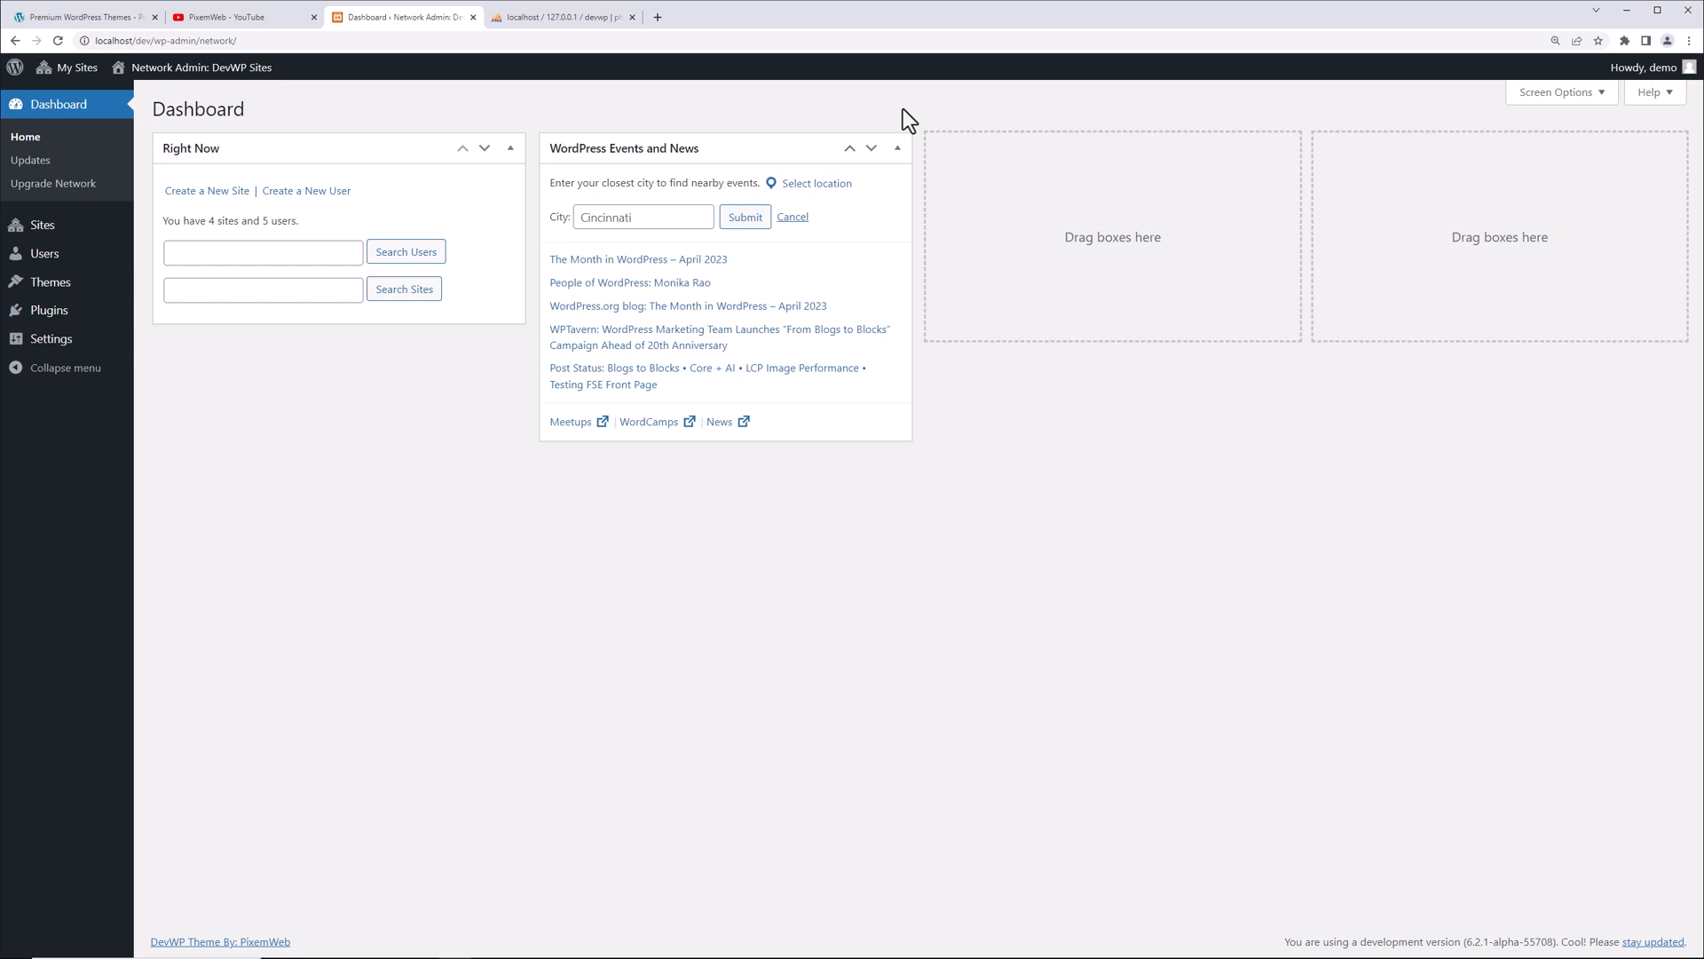
mouse_move(923, 144)
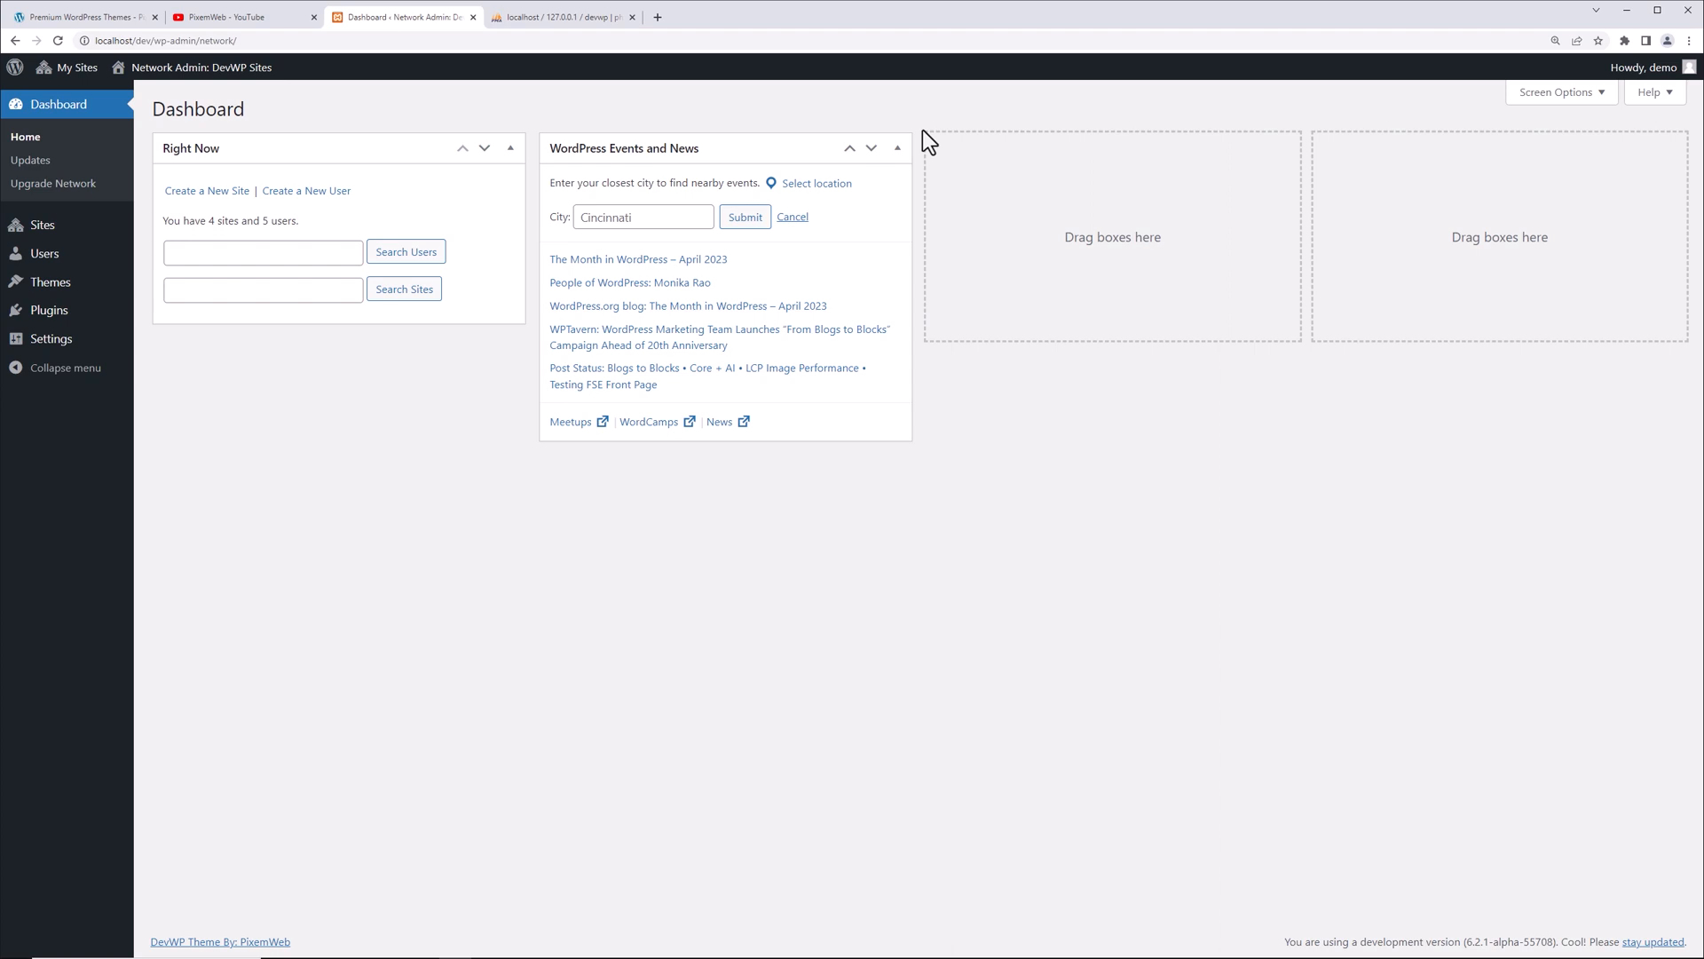
mouse_move(934, 135)
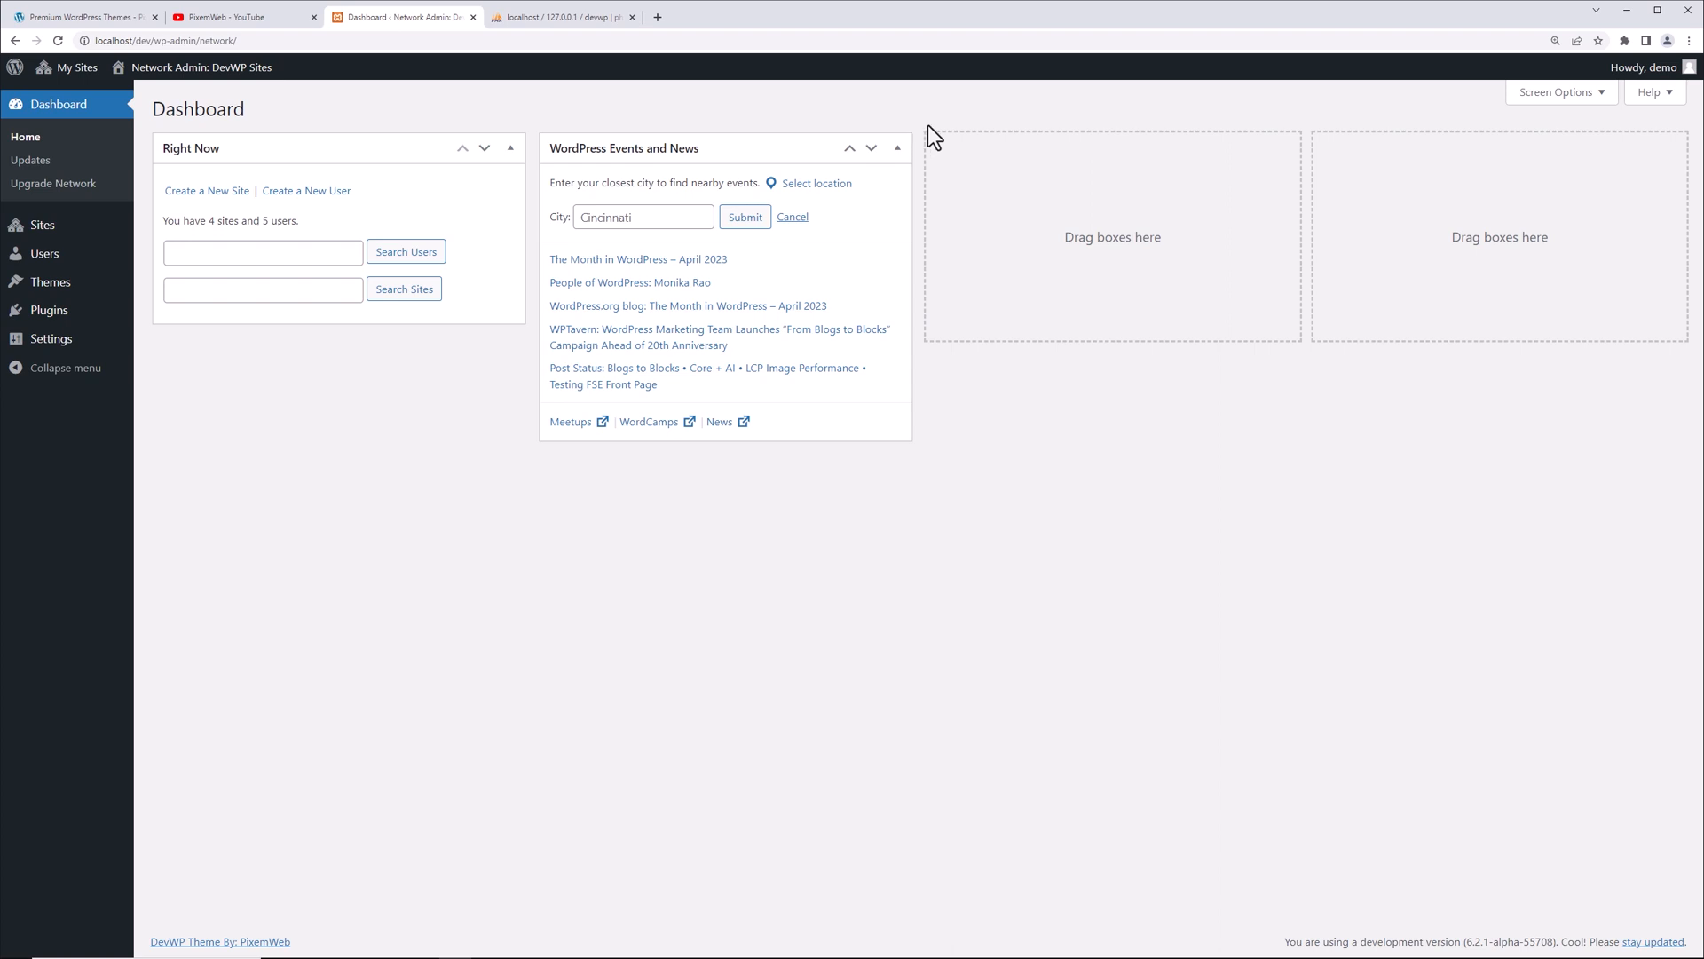
mouse_move(775, 124)
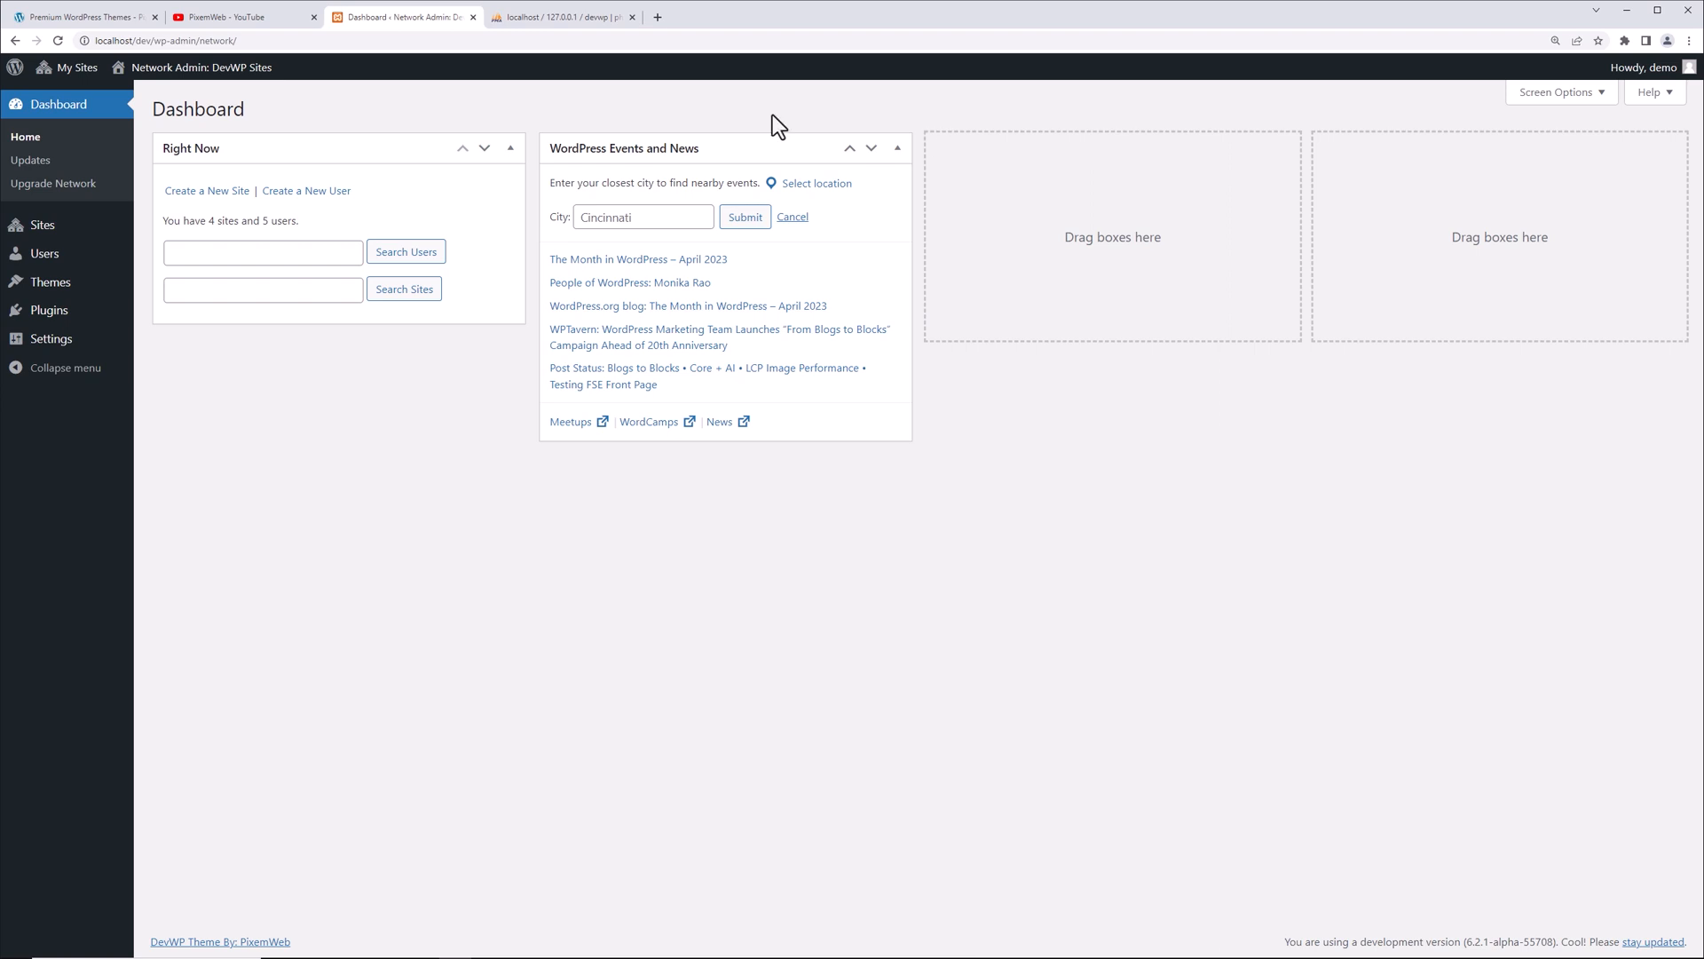
mouse_move(946, 197)
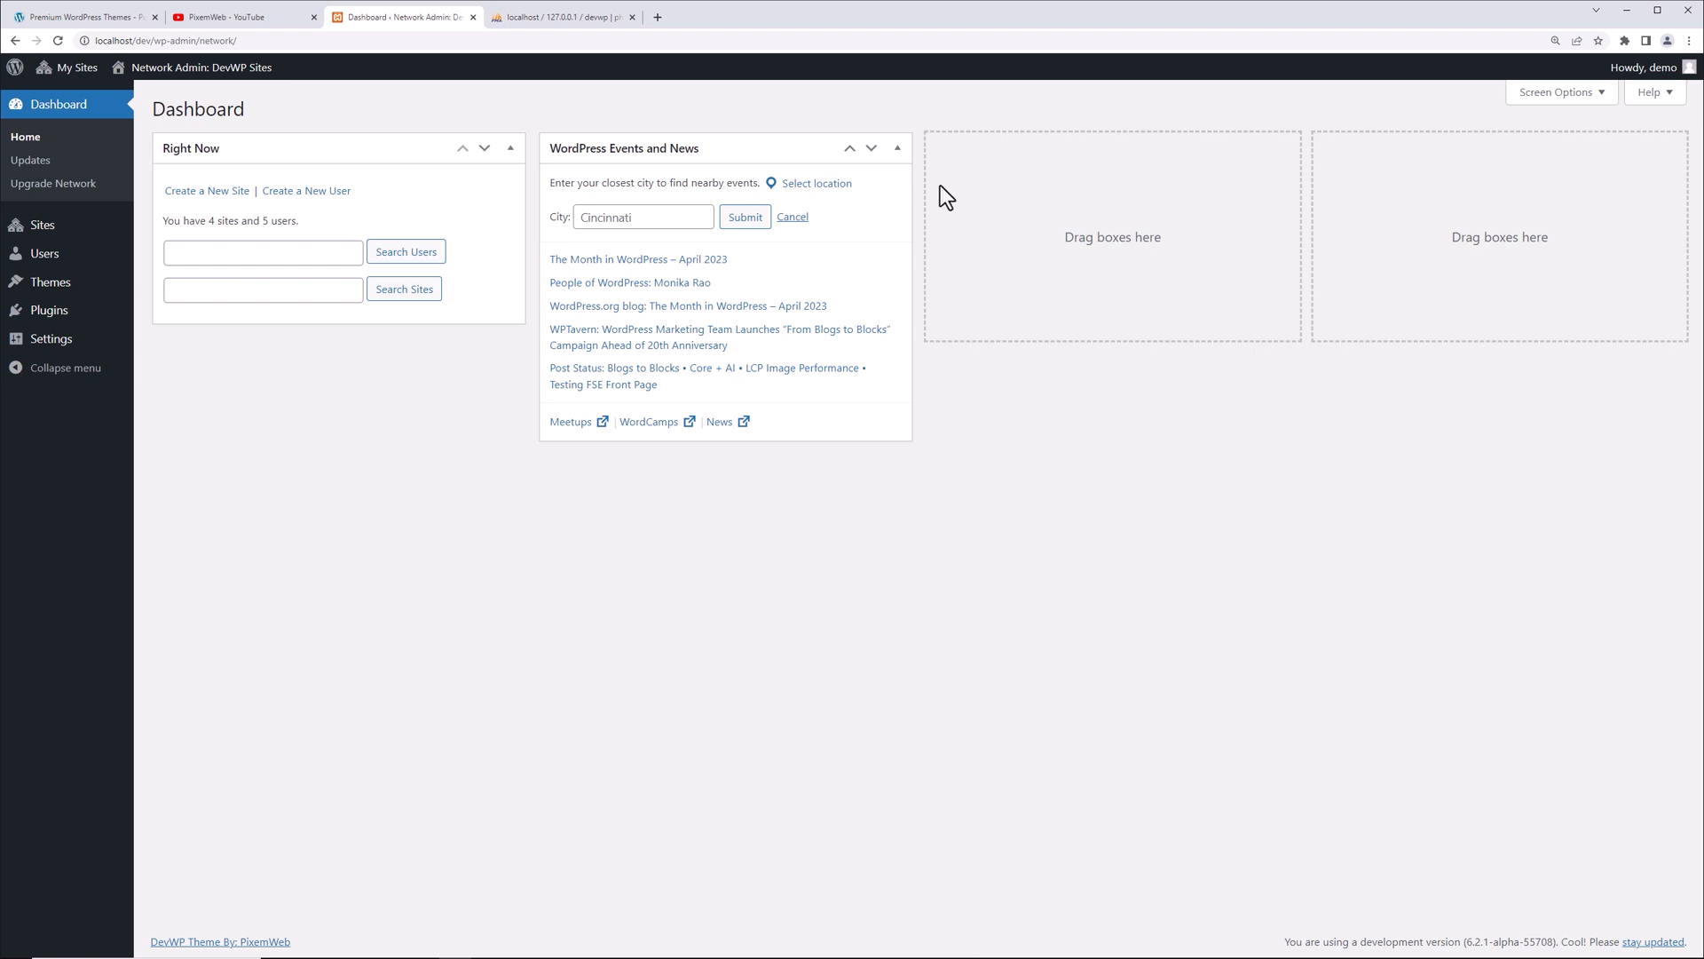
mouse_move(928, 258)
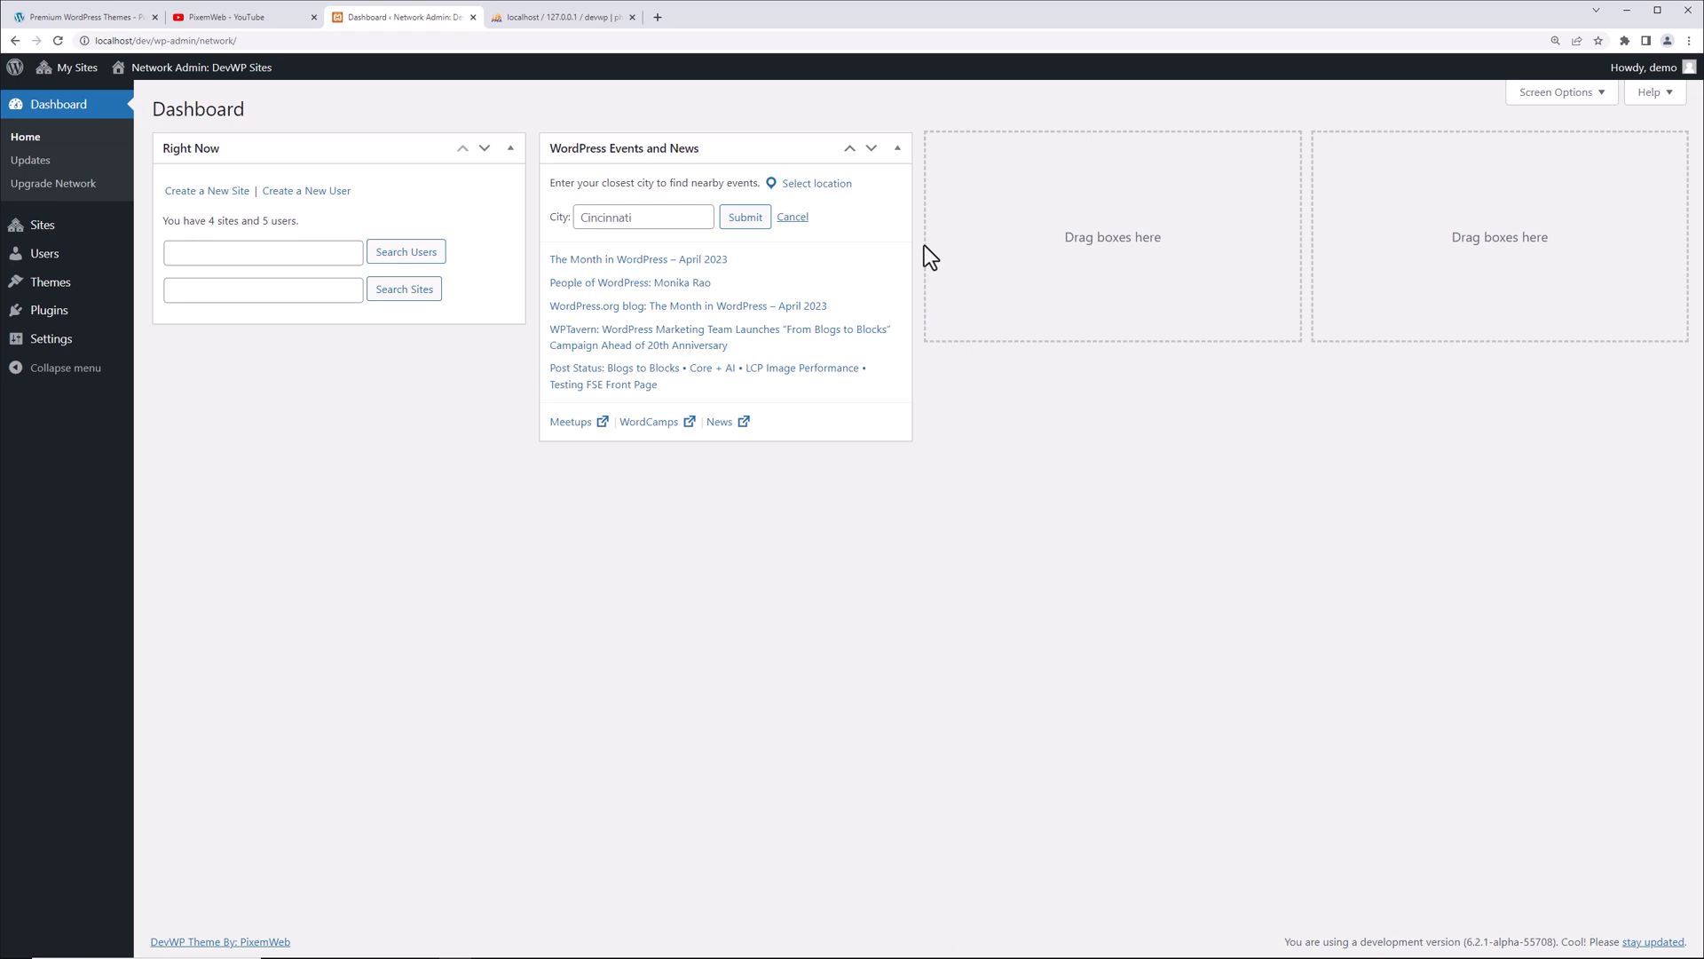
- Switch to the PixemWeb YouTube channel's videos page
left_click(241, 16)
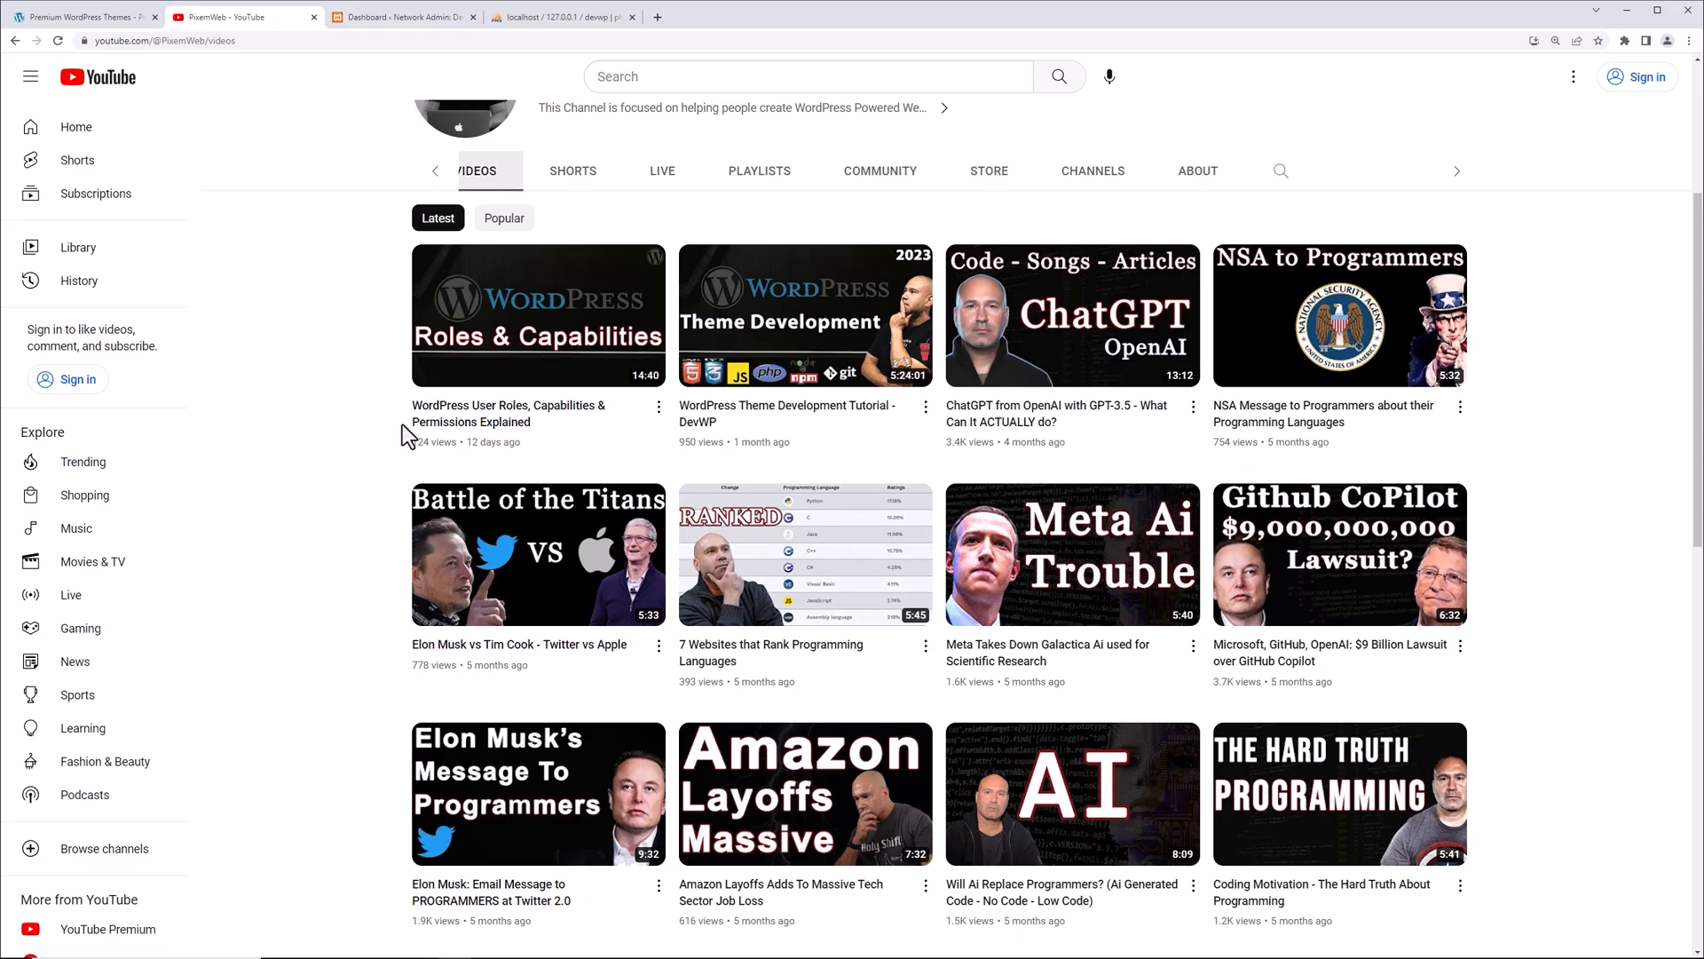
- From the PixemWeb blog, read the User Roles & Capabilities article down to the Super-Admin role
left_click(82, 16)
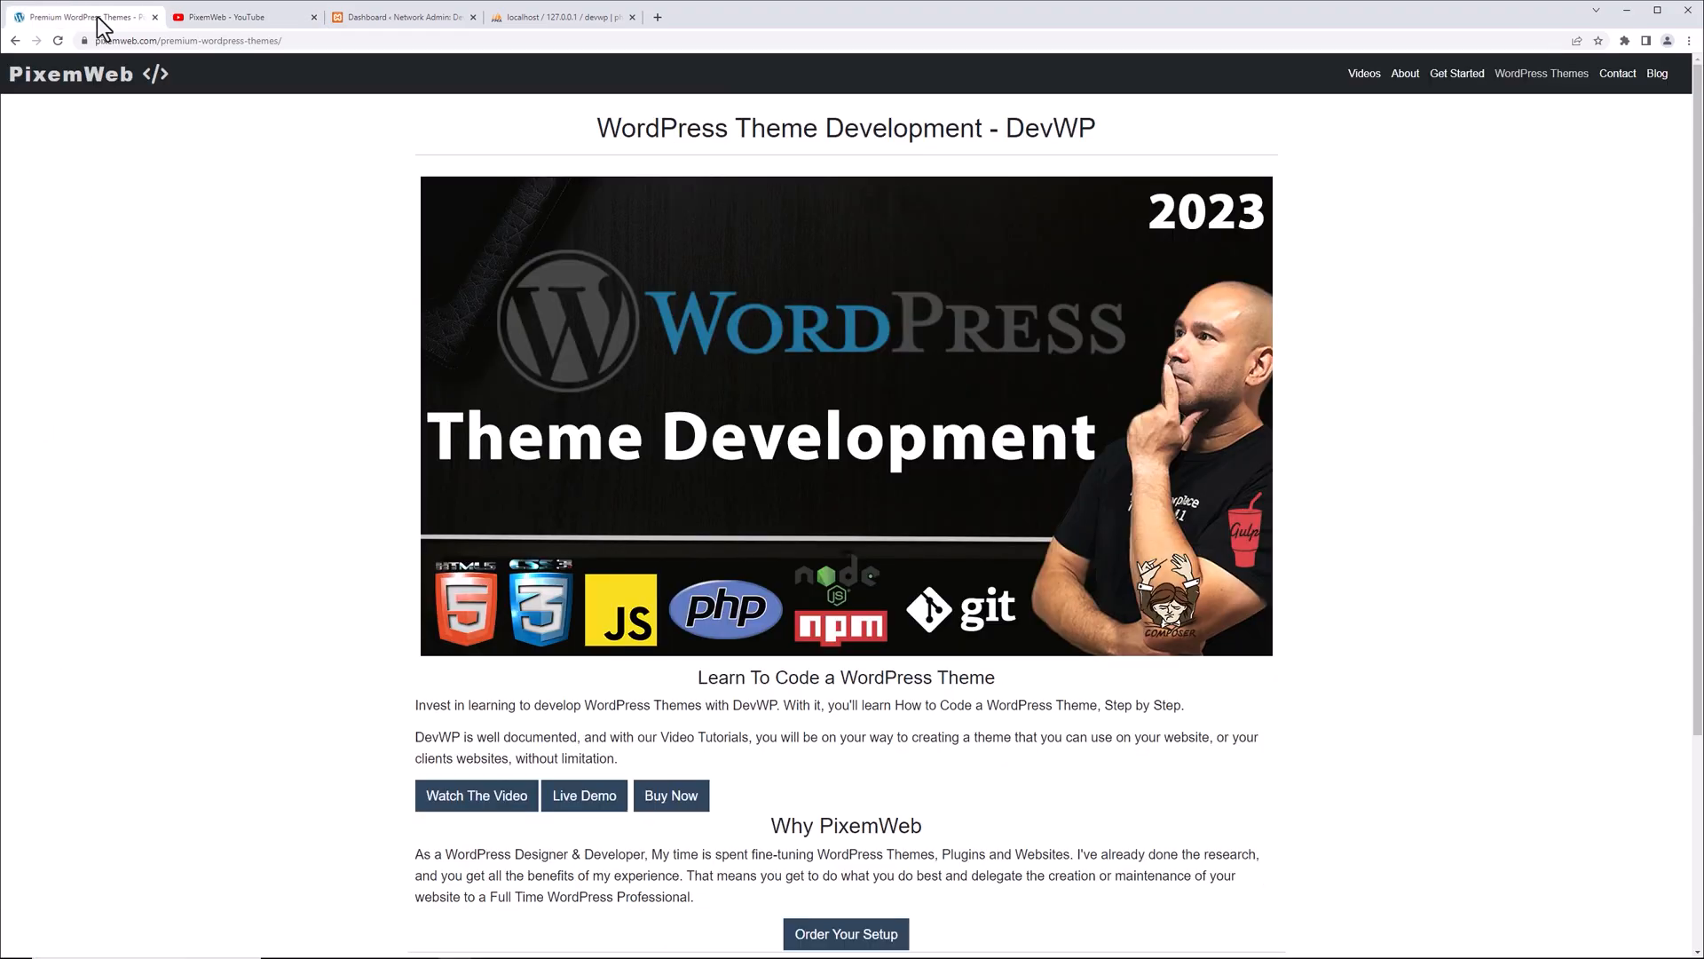
left_click(1657, 75)
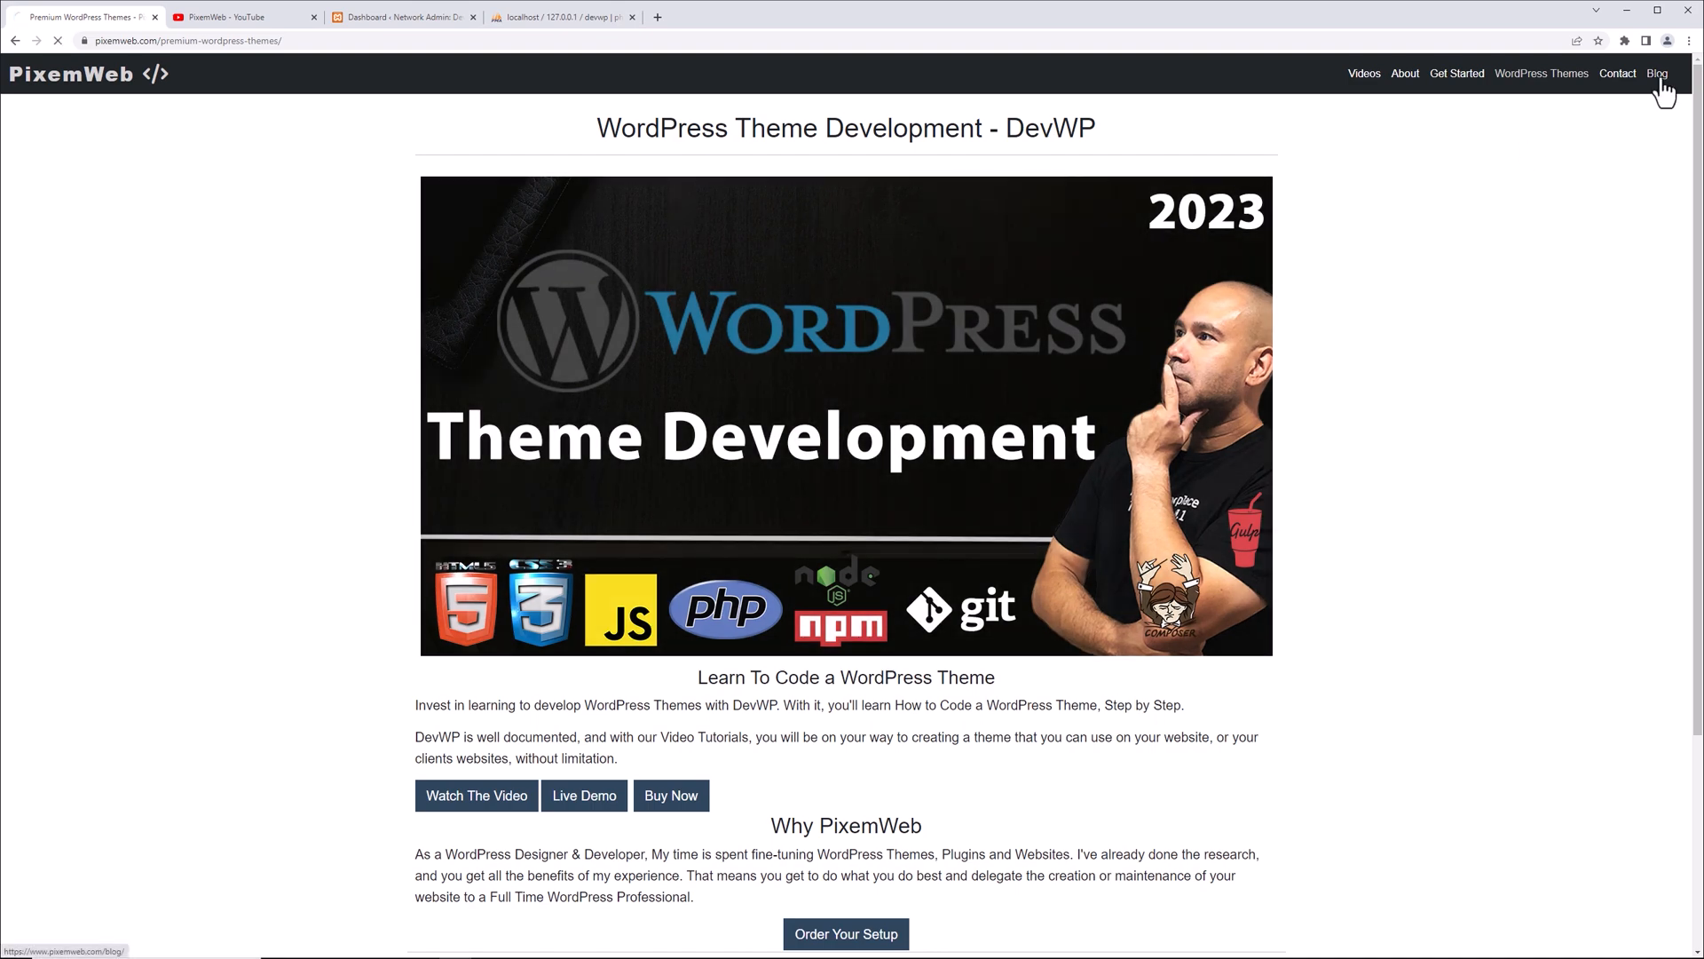
left_click(1657, 73)
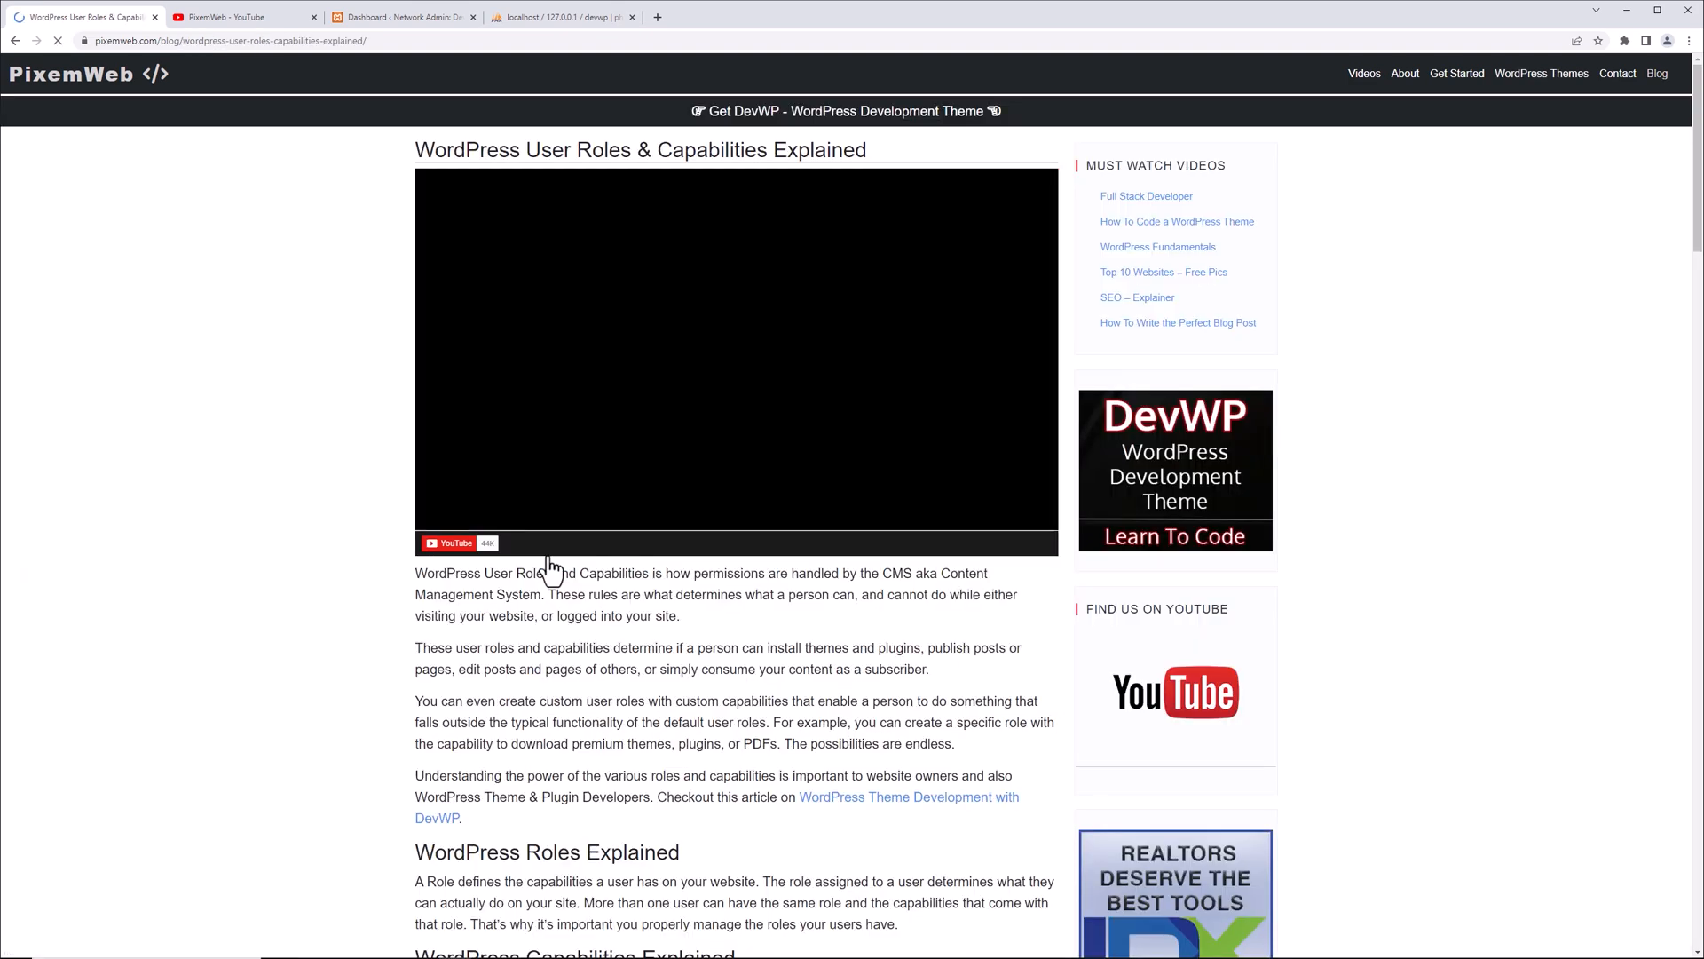
scroll("down", 3)
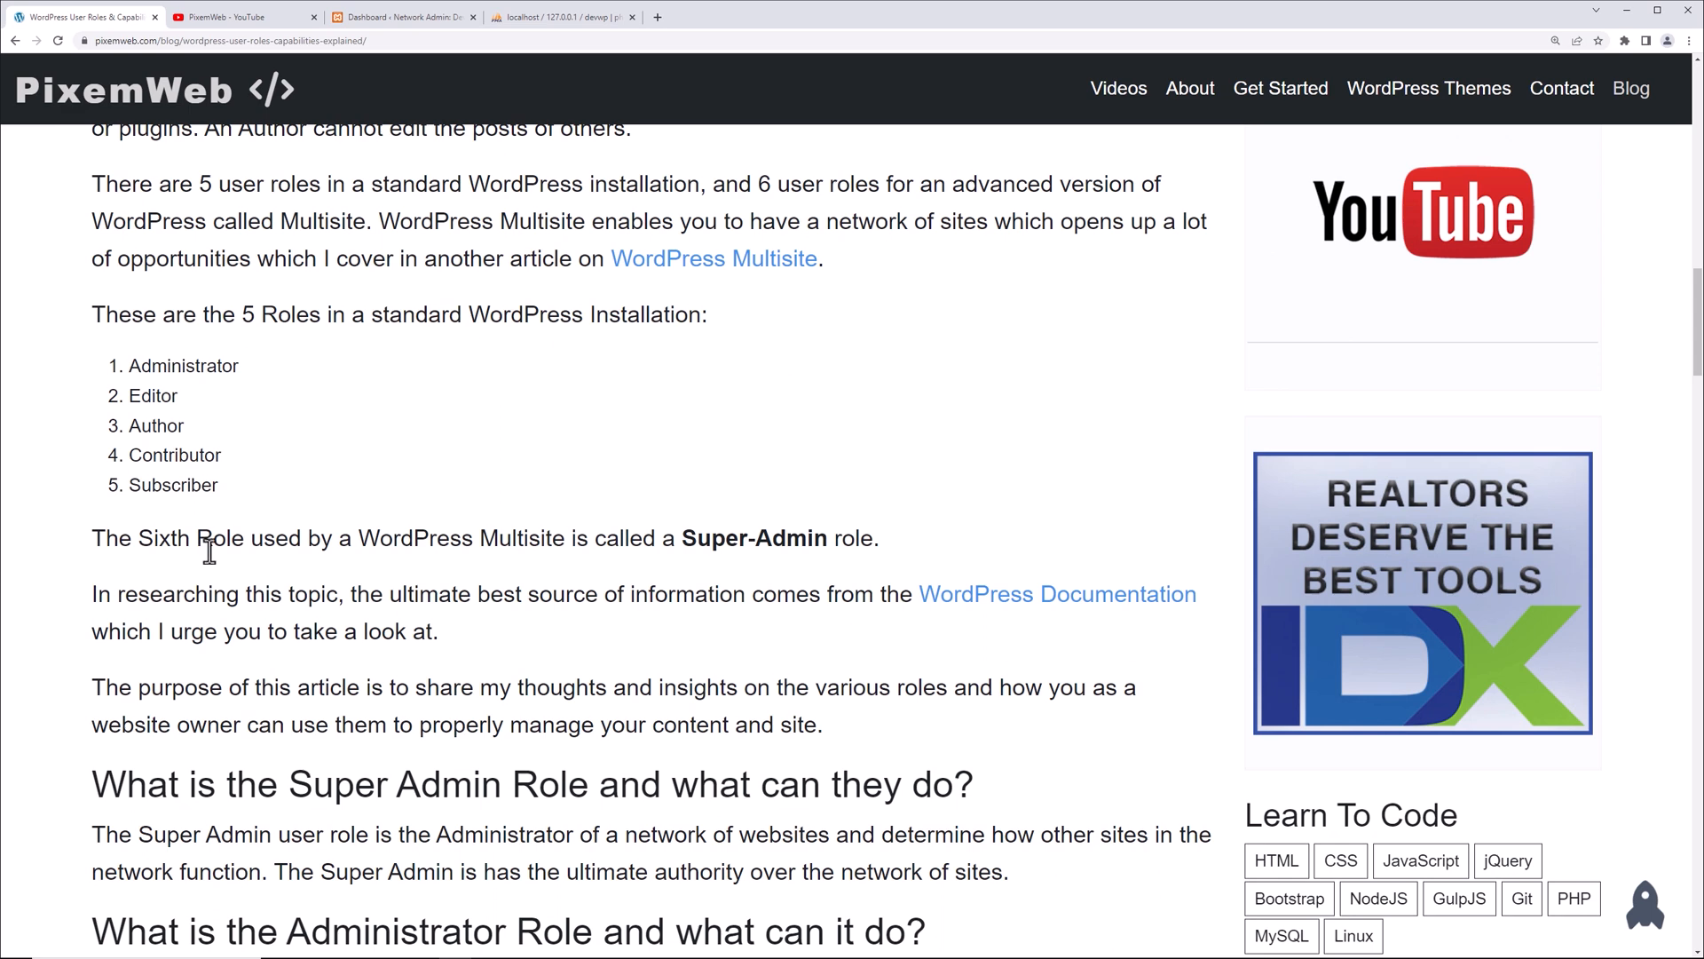
mouse_move(772, 563)
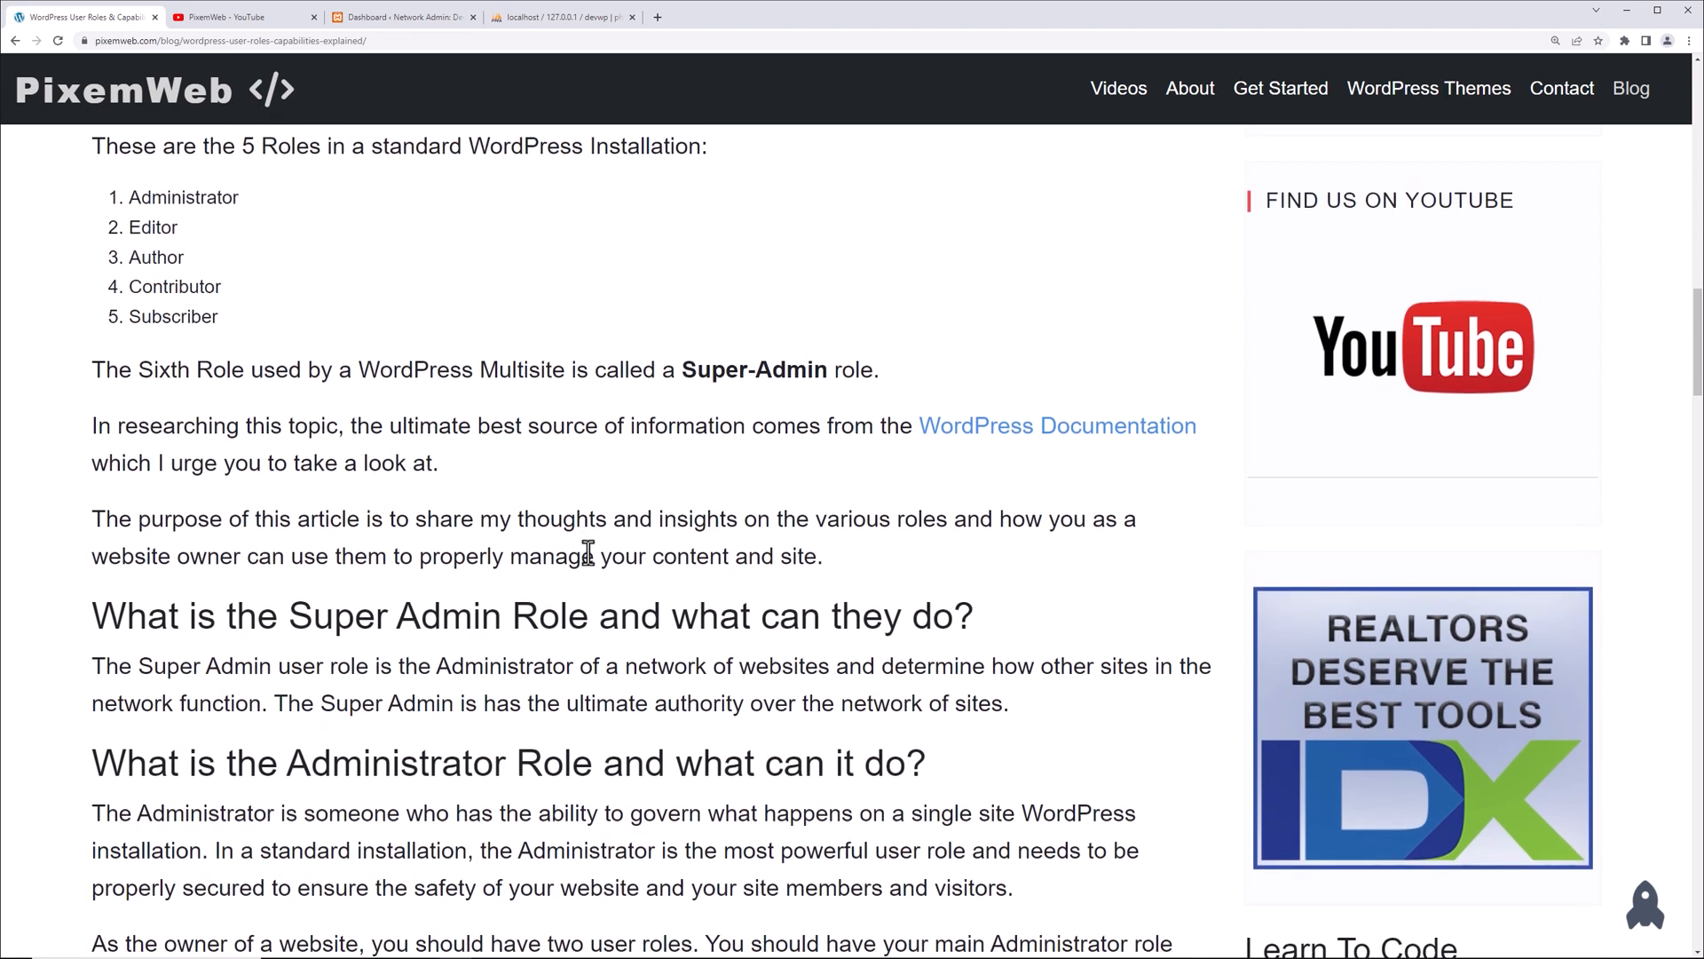
scroll("down", 3)
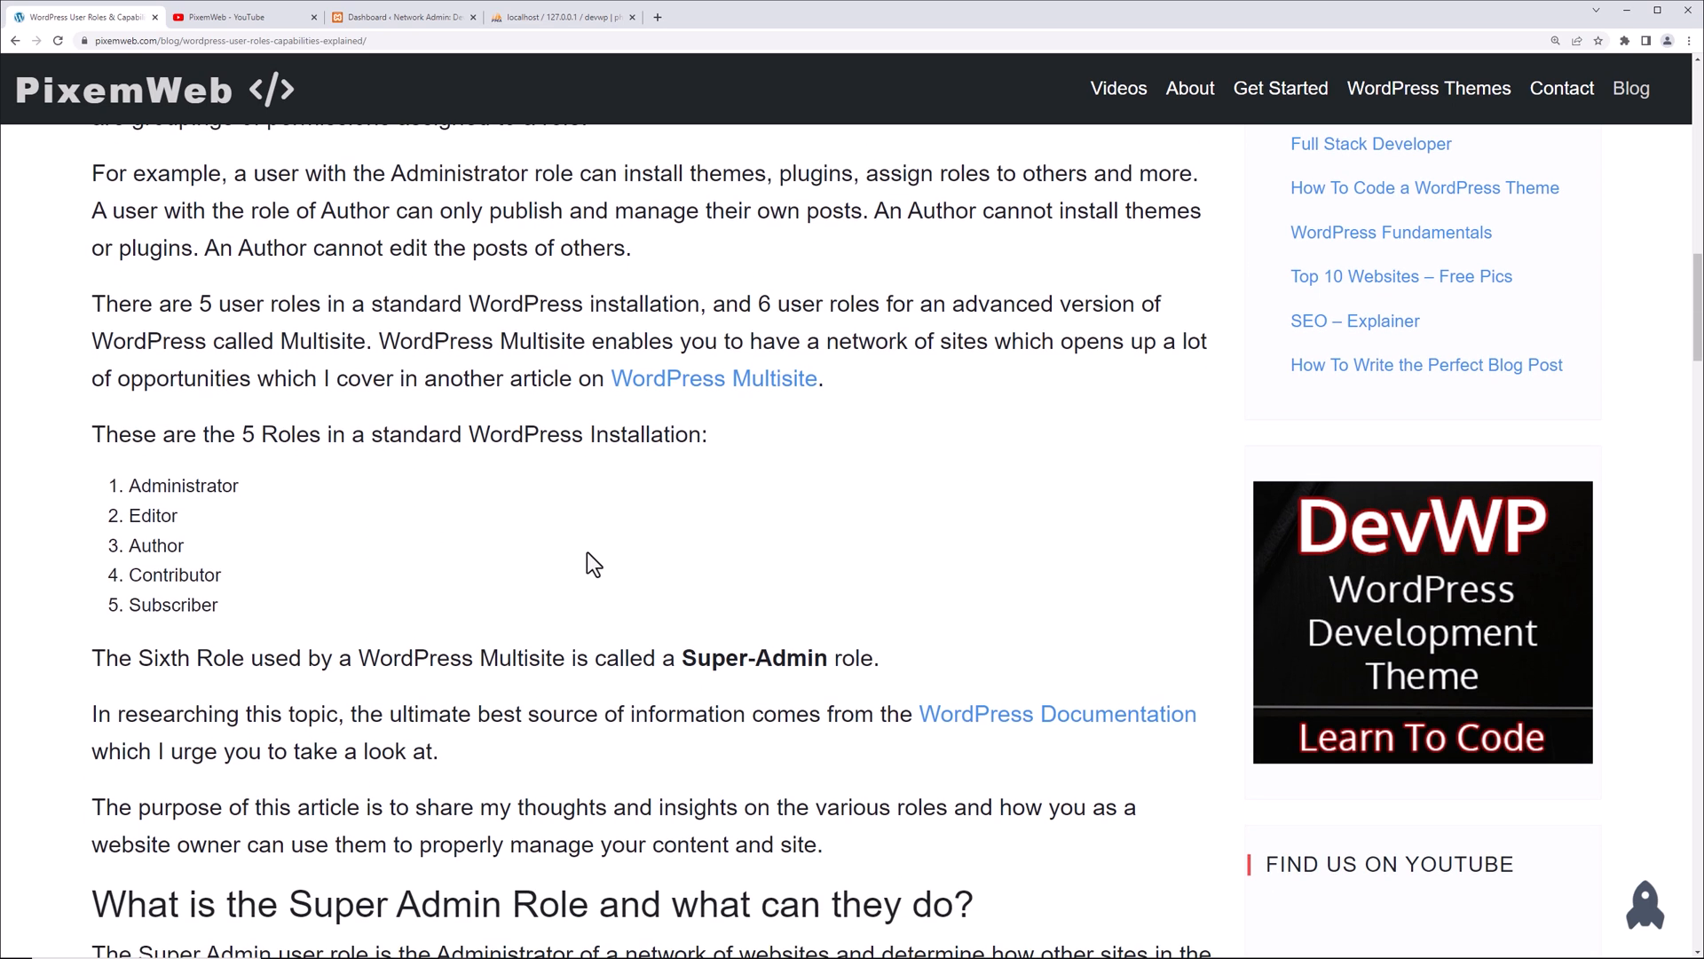
scroll("down", 3)
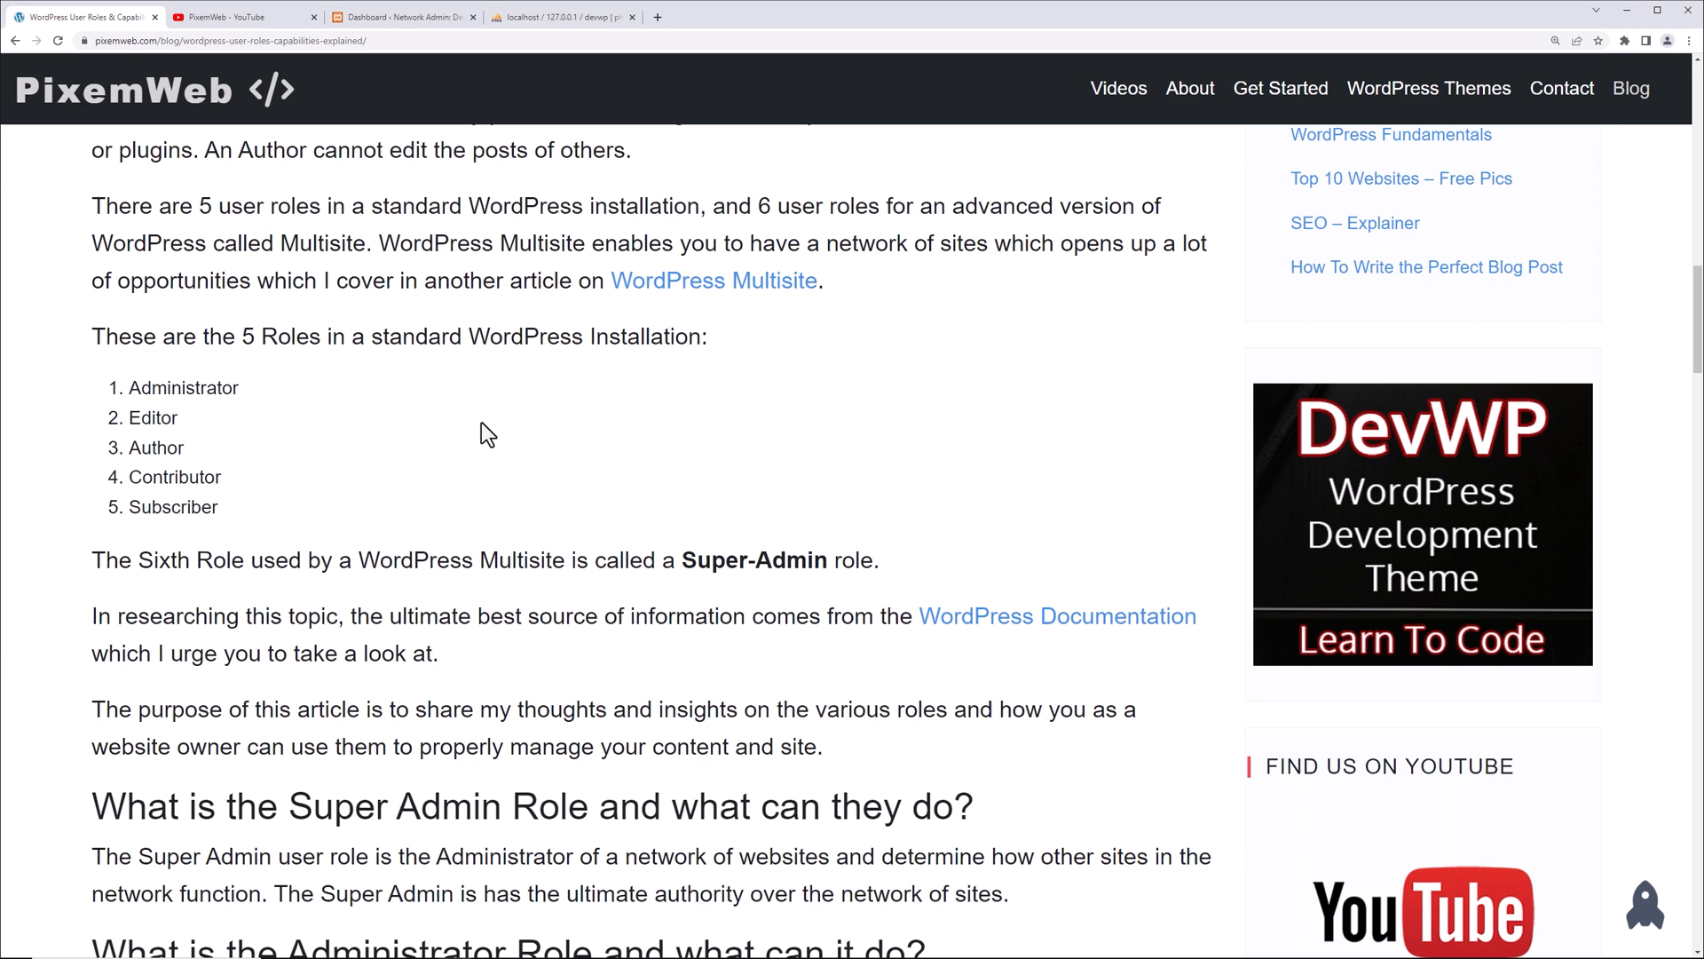